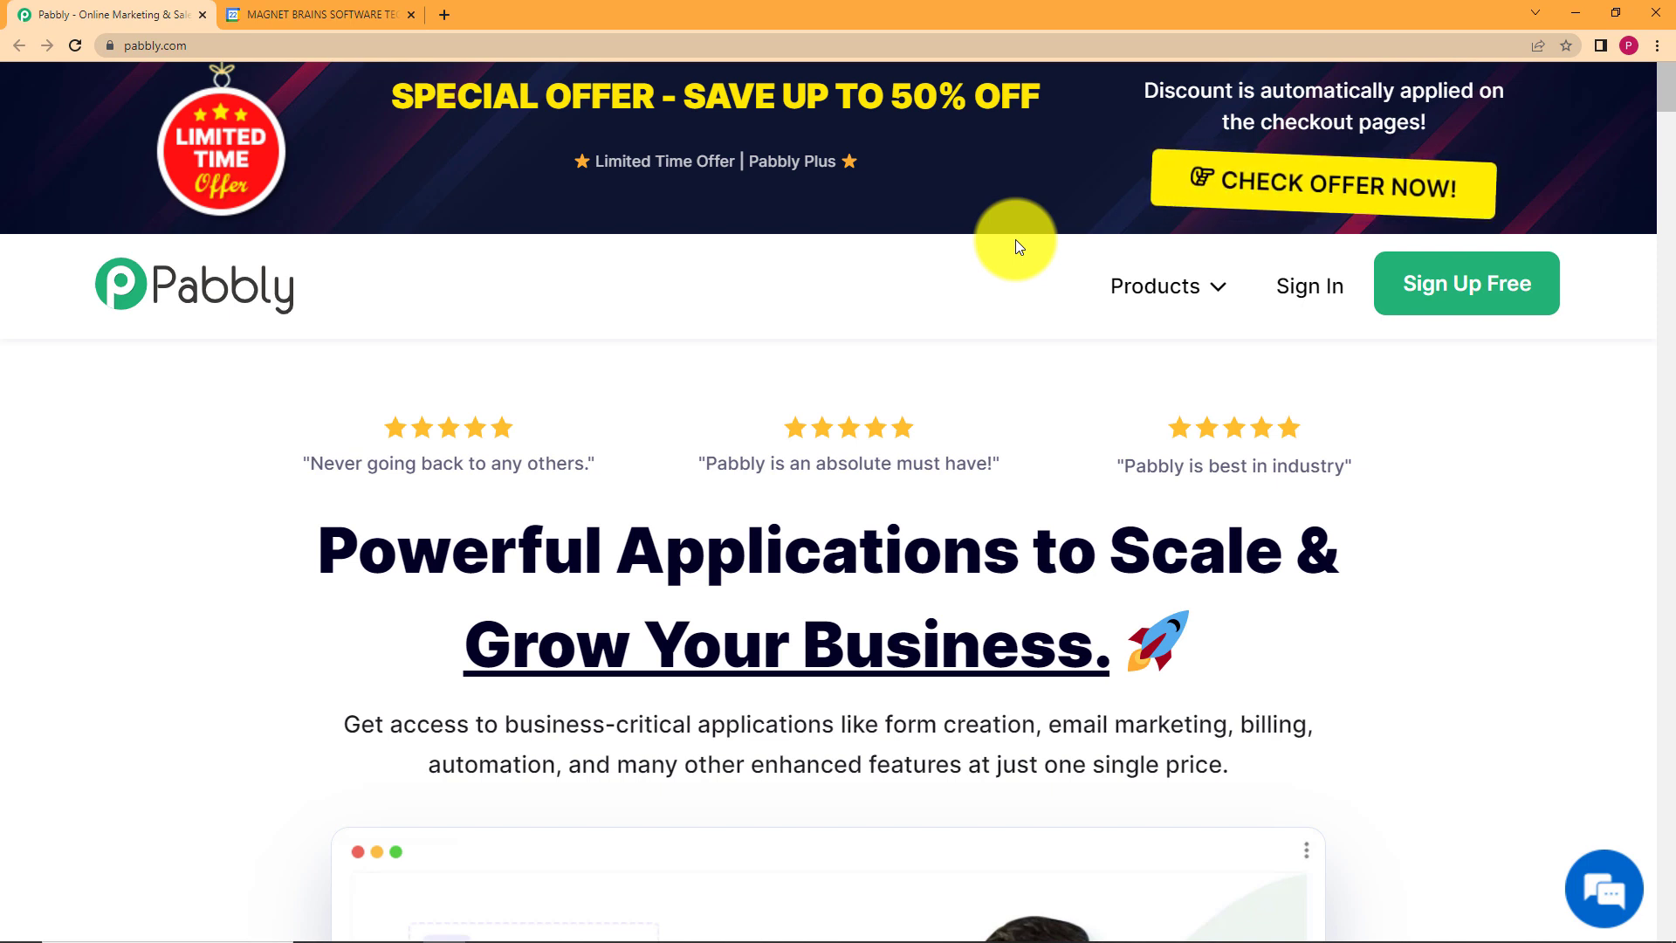
pyautogui.moveTo(919, 518)
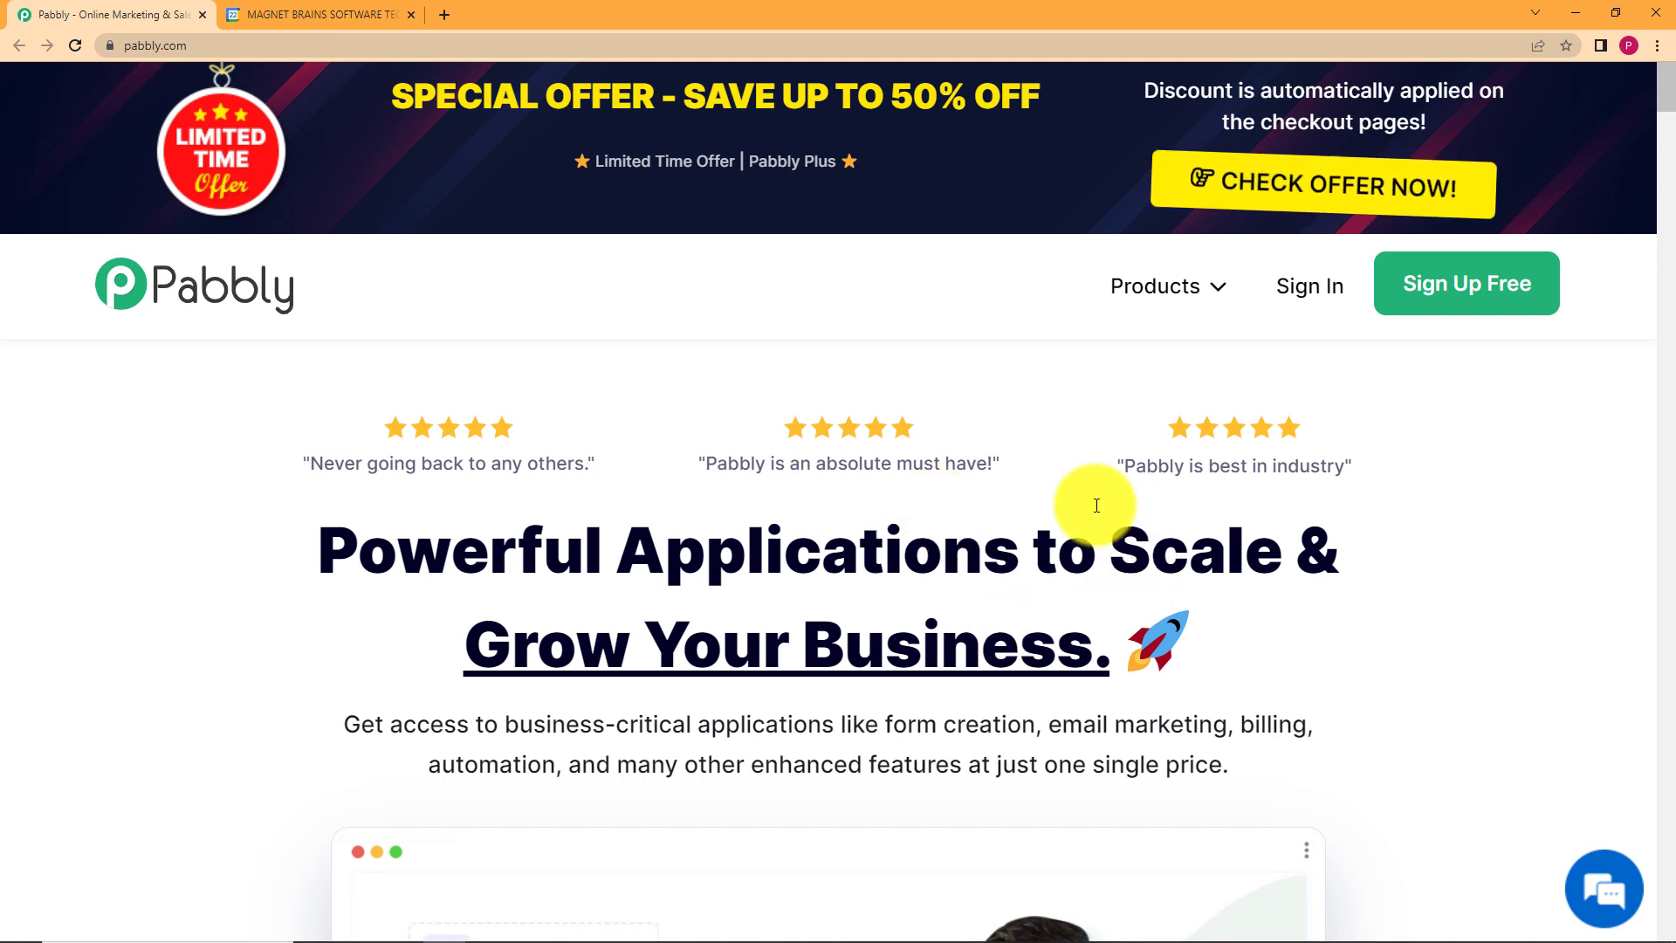
pyautogui.moveTo(499, 674)
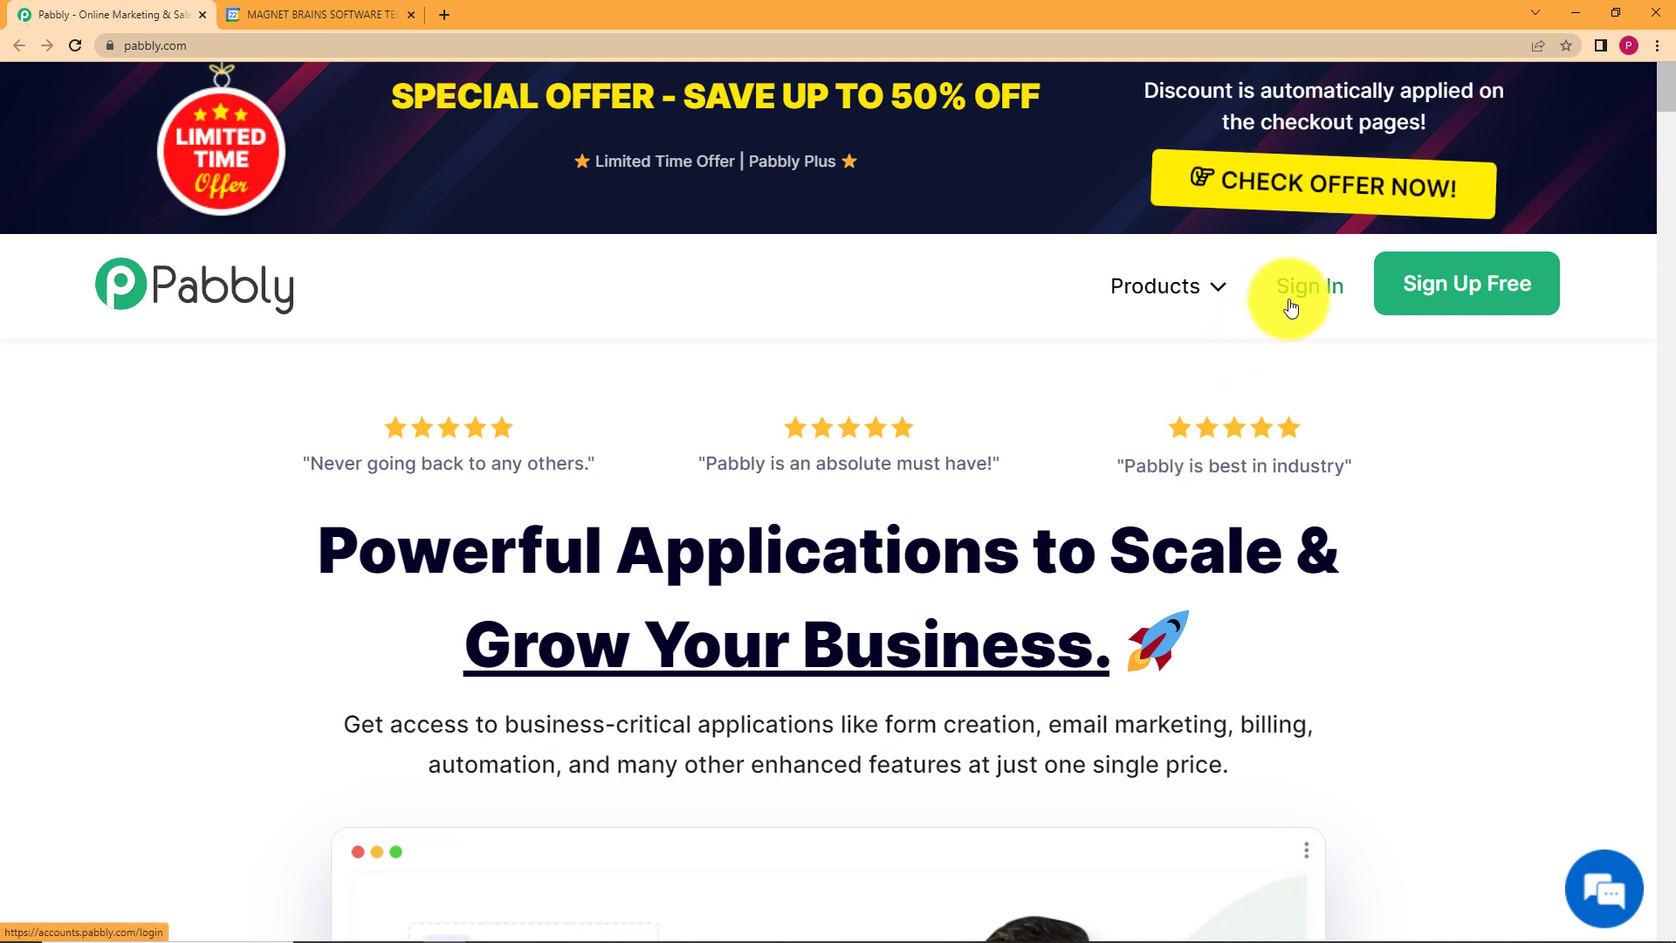
# Sign in to the Pabbly account and reach the All Apps dashboard.
pyautogui.click(1308, 285)
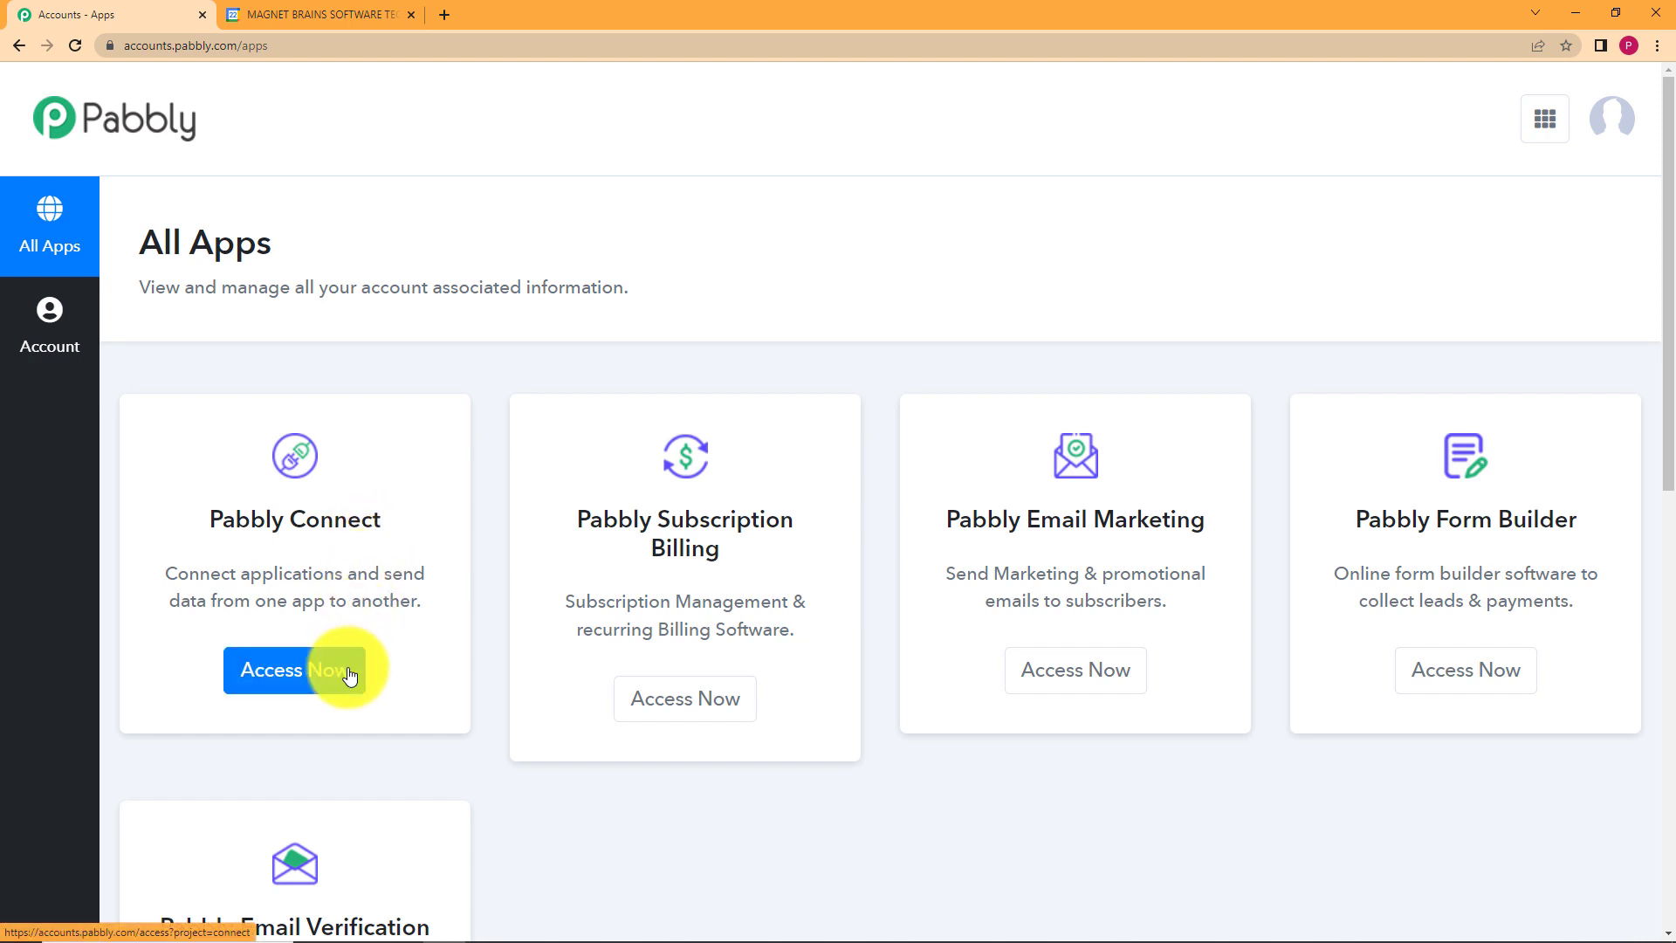
# Create the workflow 'Send Emails from Gmail for new events created in Google Calendar' in Pabbly Connect.
pyautogui.click(291, 671)
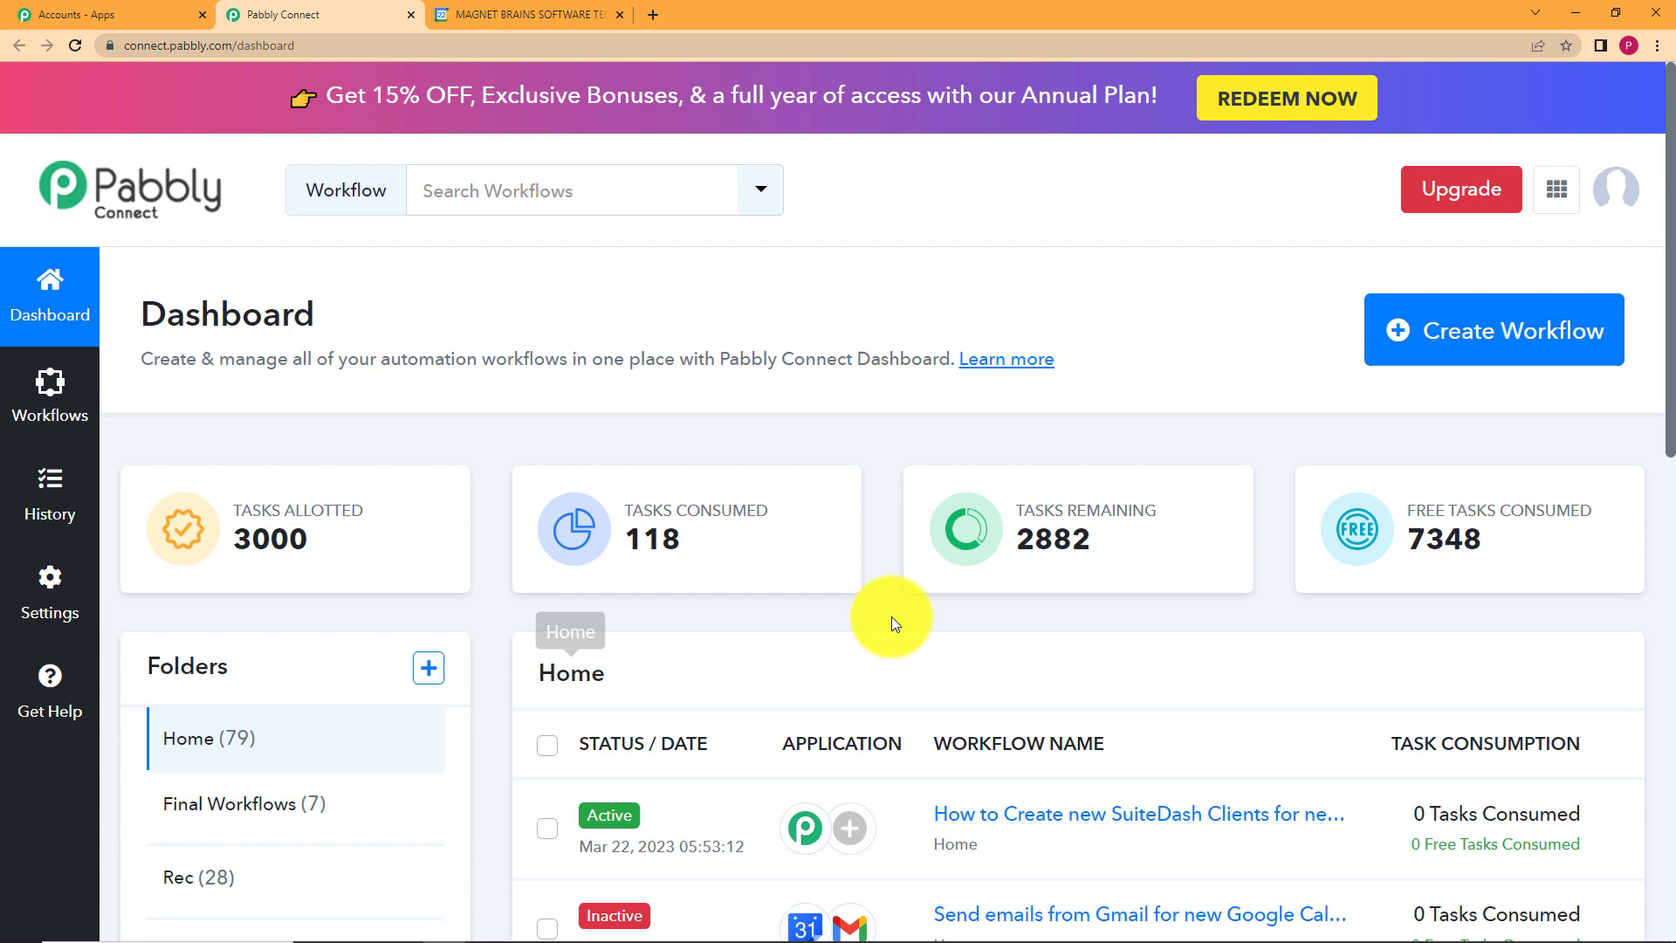
pyautogui.moveTo(1548, 356)
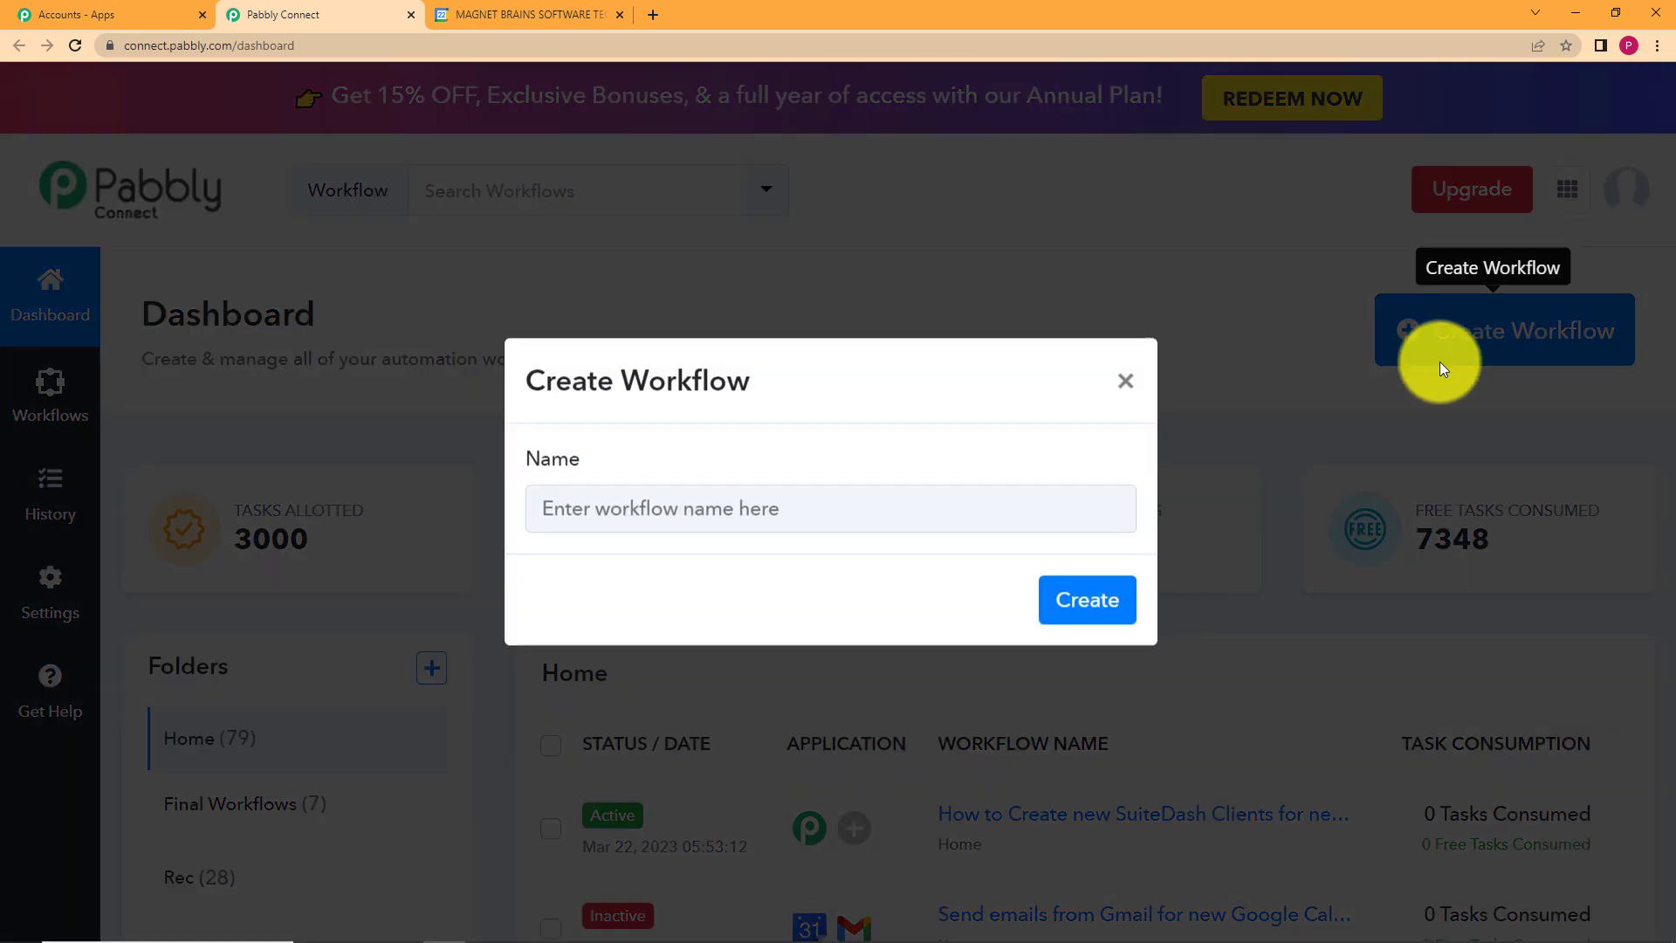
pyautogui.write('S')
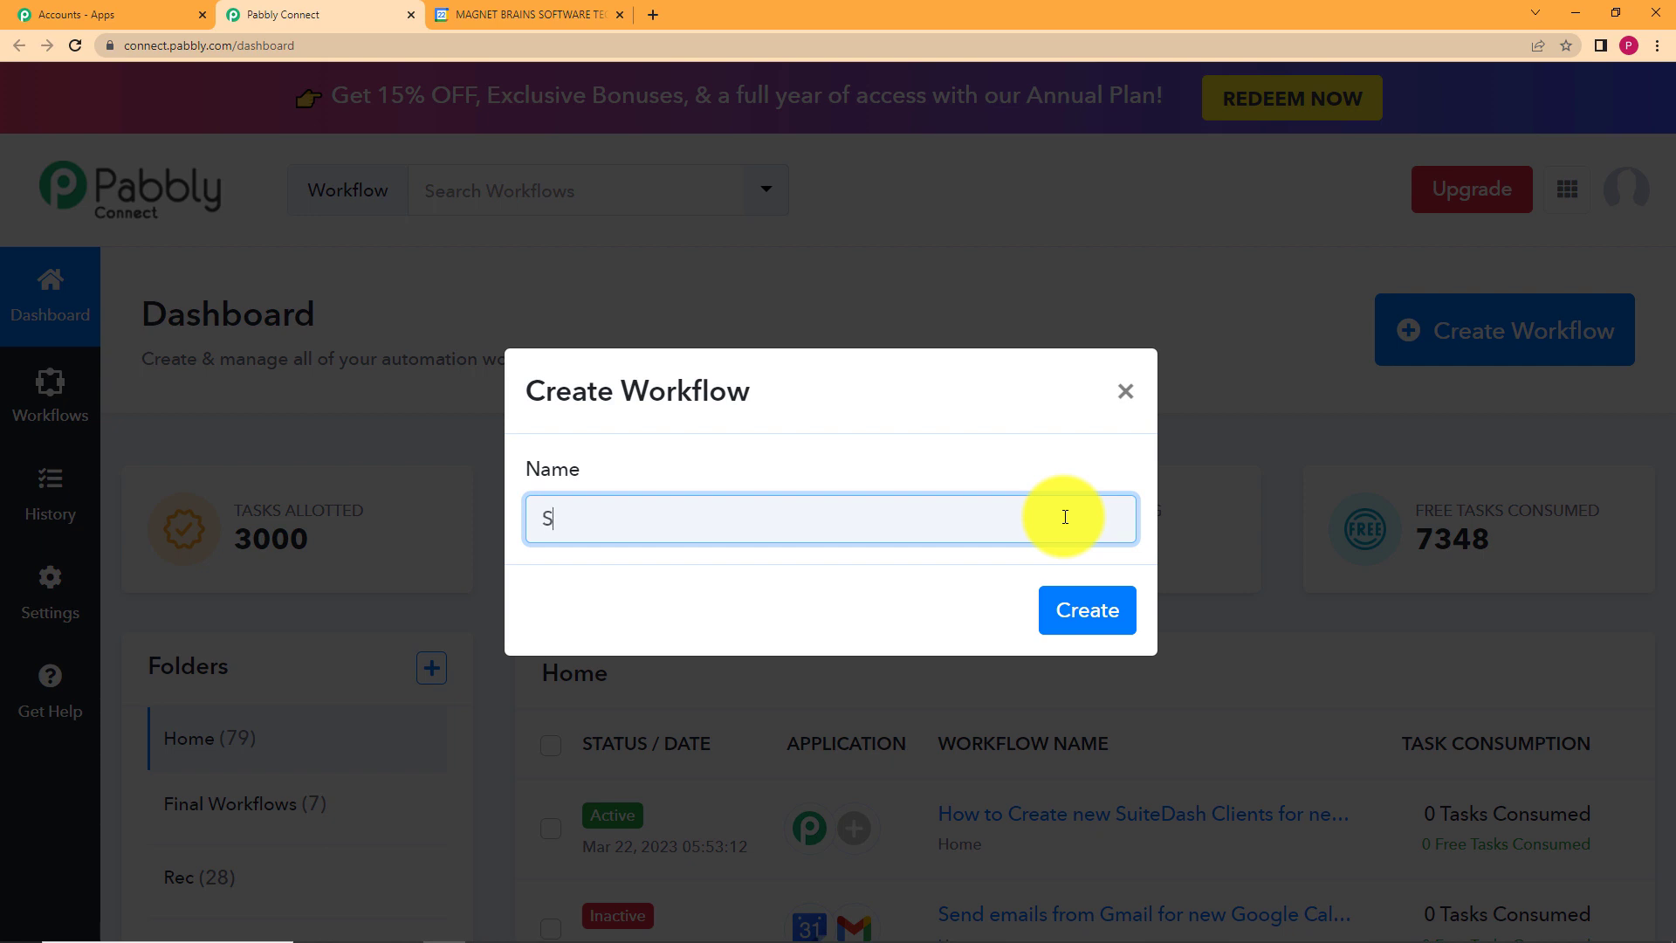
pyautogui.write('end Emails from Gmail for new even')
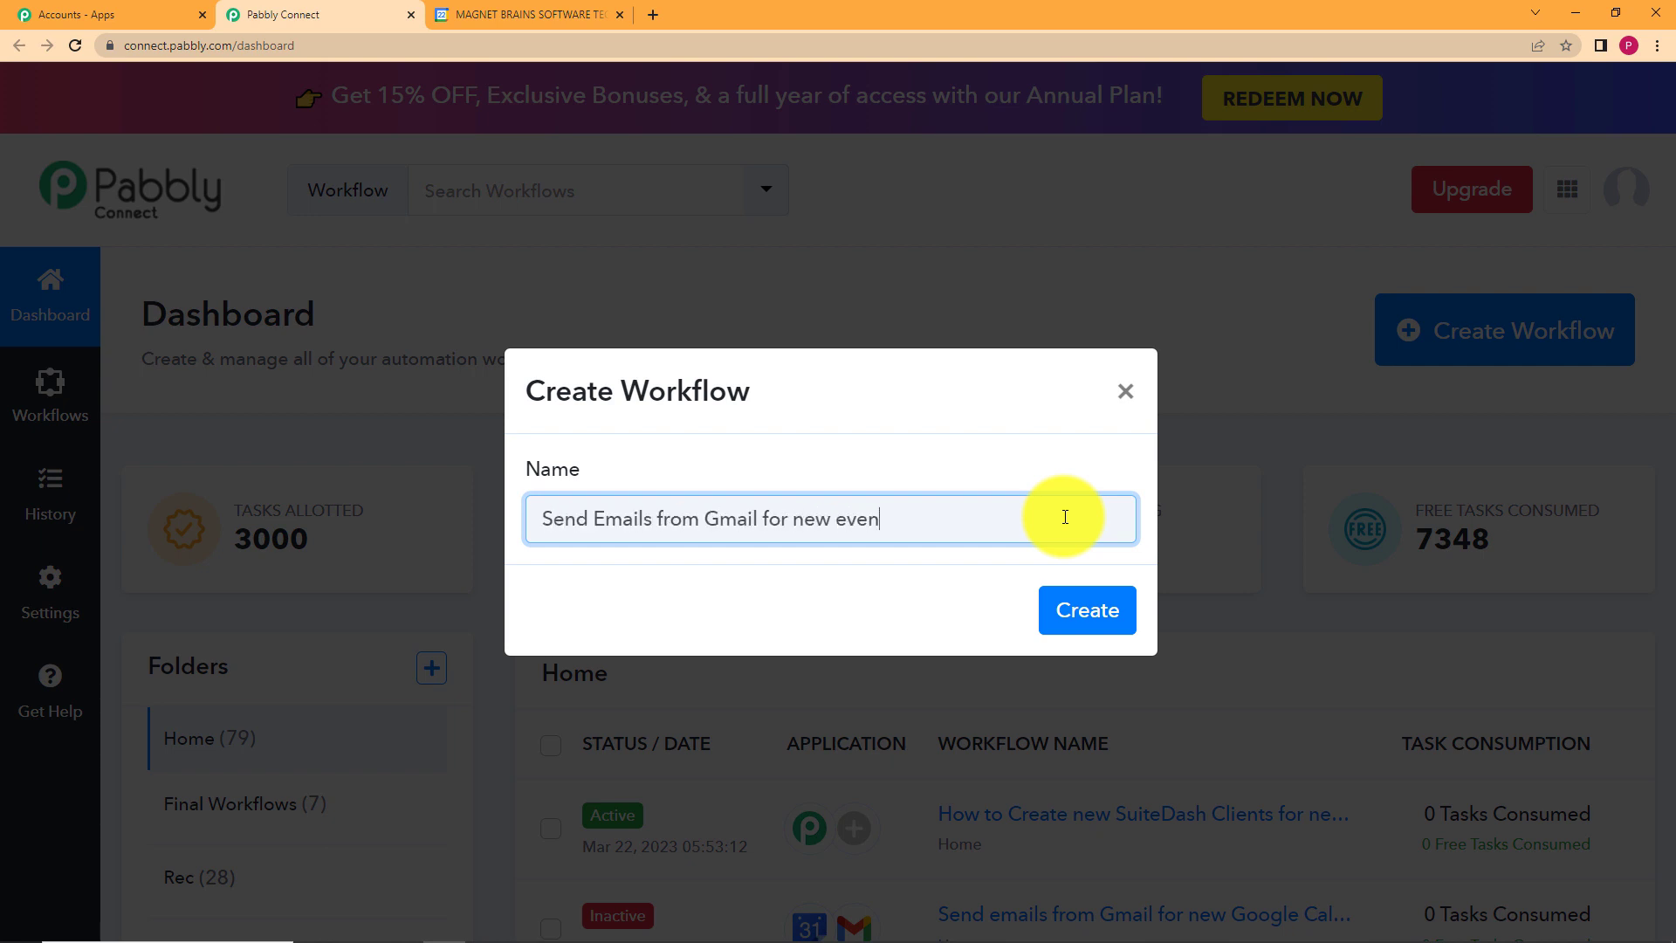
pyautogui.write('ts created in Google Cal')
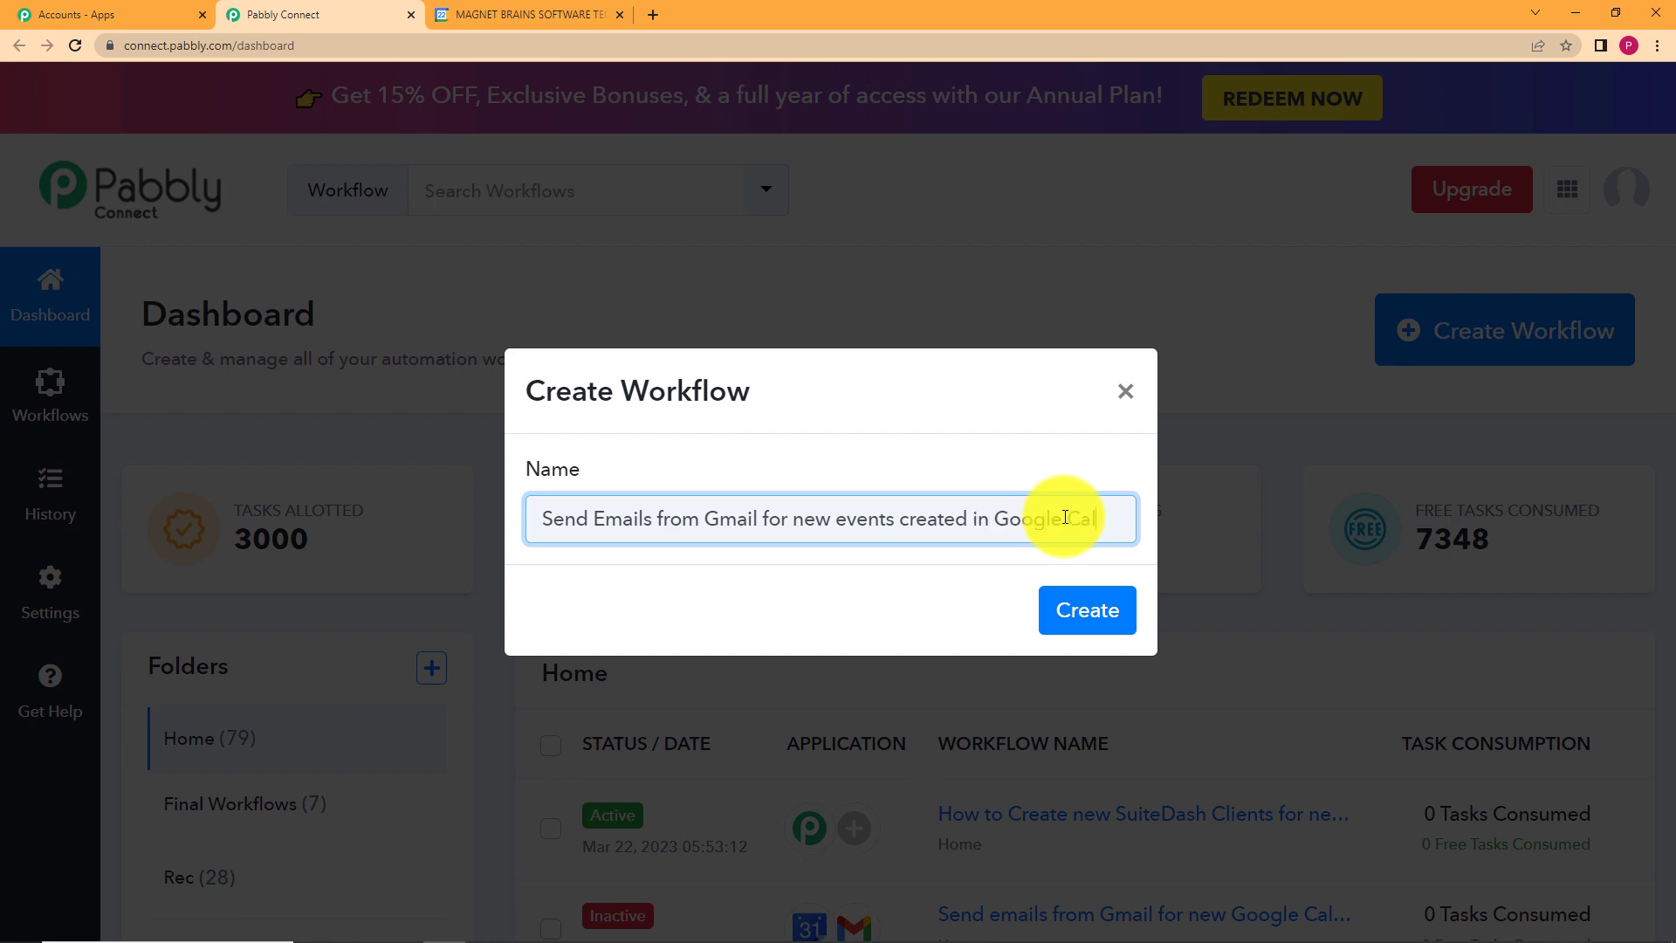
pyautogui.click(1086, 610)
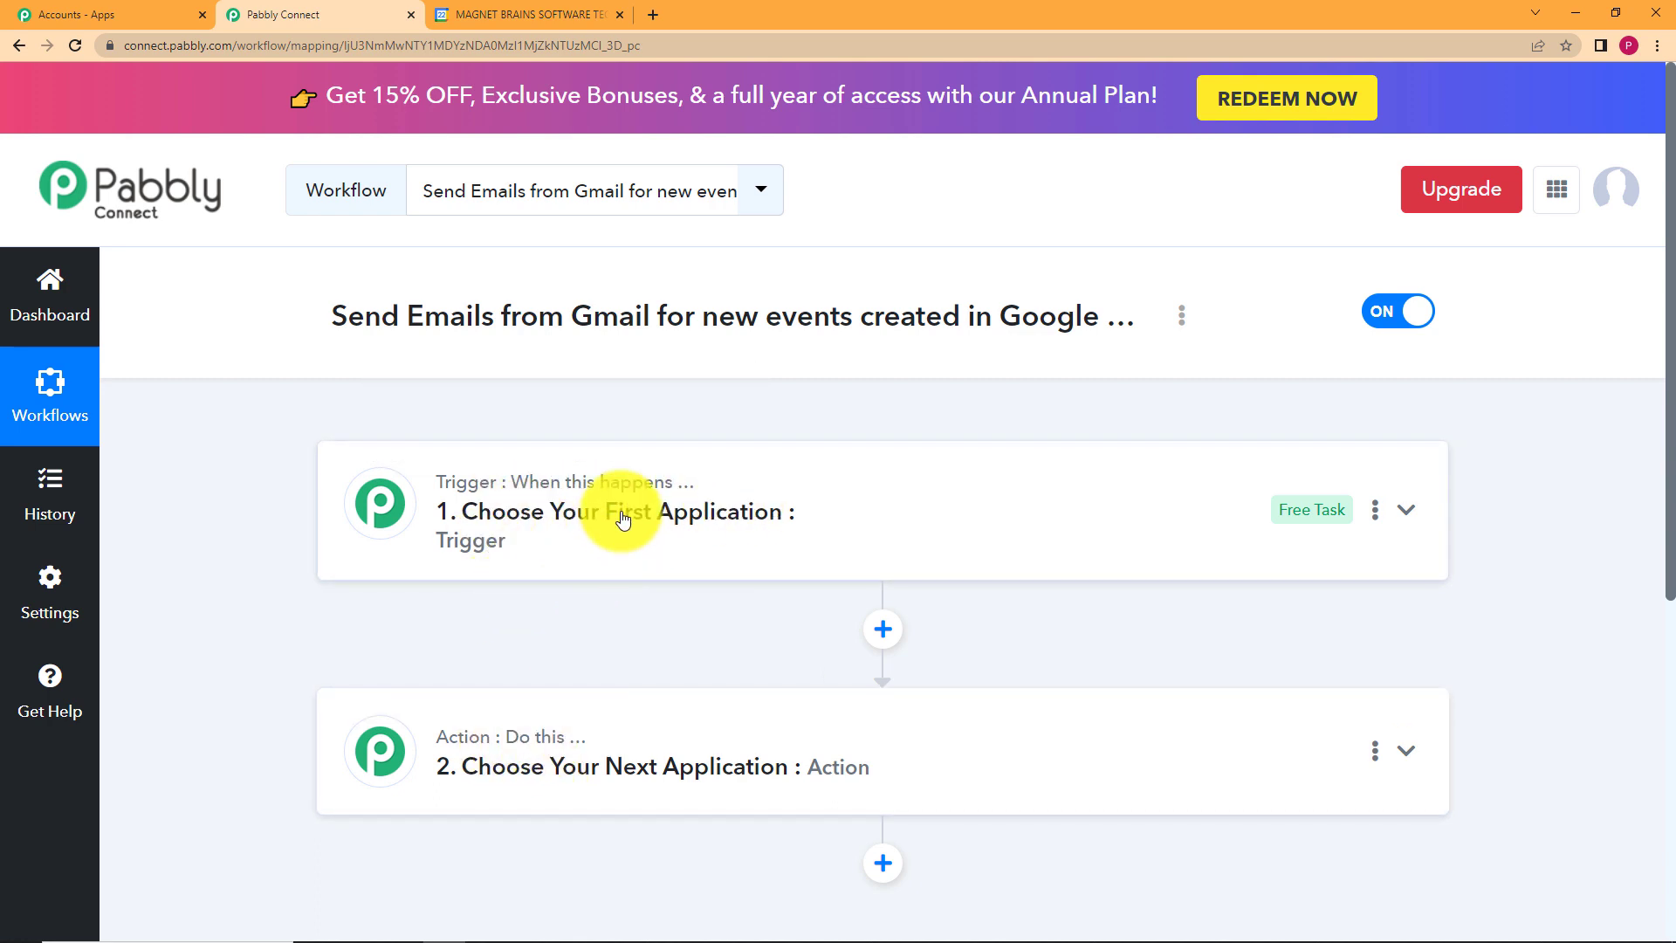
# Choose Google Calendar as the trigger app with the New Event trigger event.
pyautogui.click(623, 510)
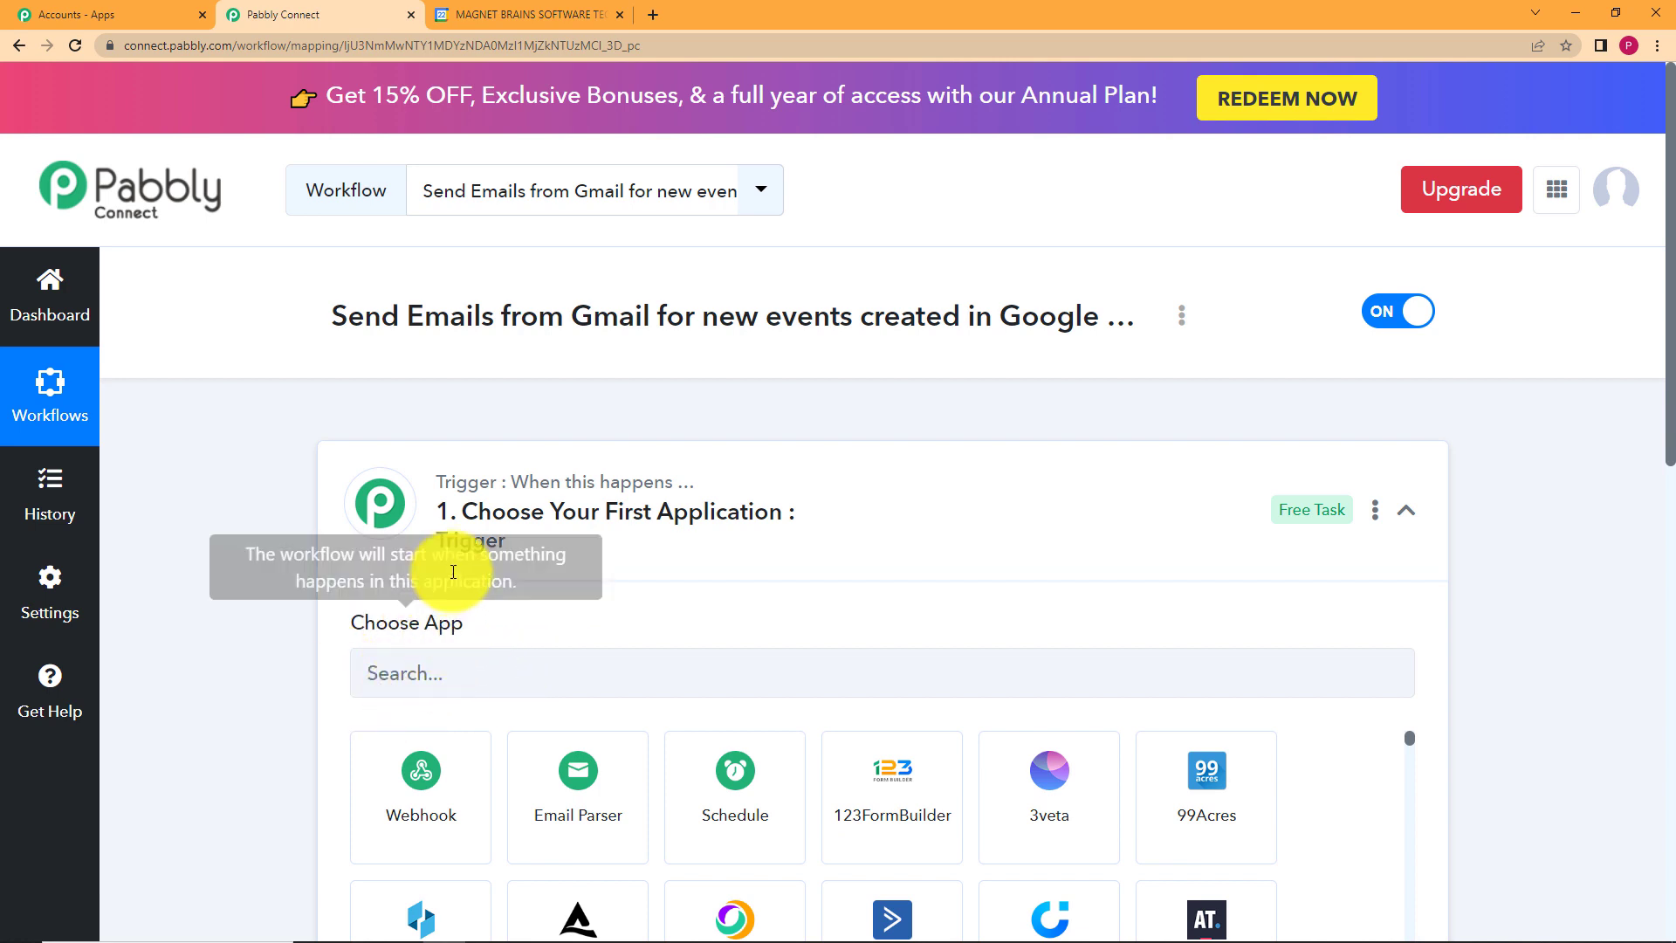
pyautogui.click(1405, 510)
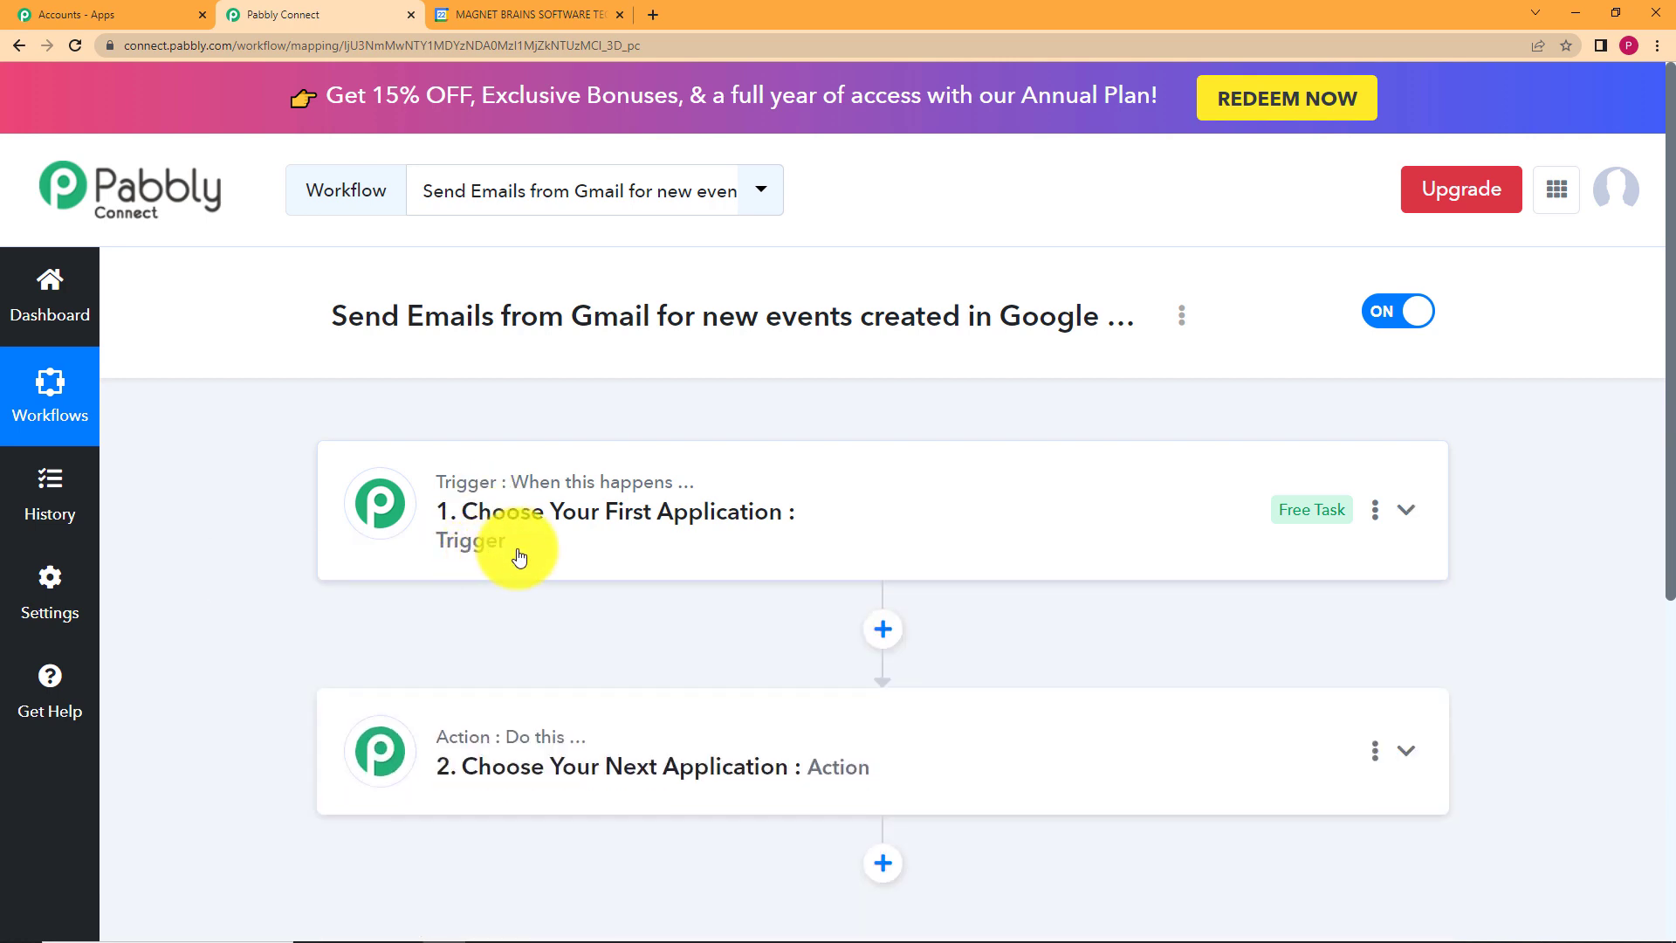
pyautogui.moveTo(460, 582)
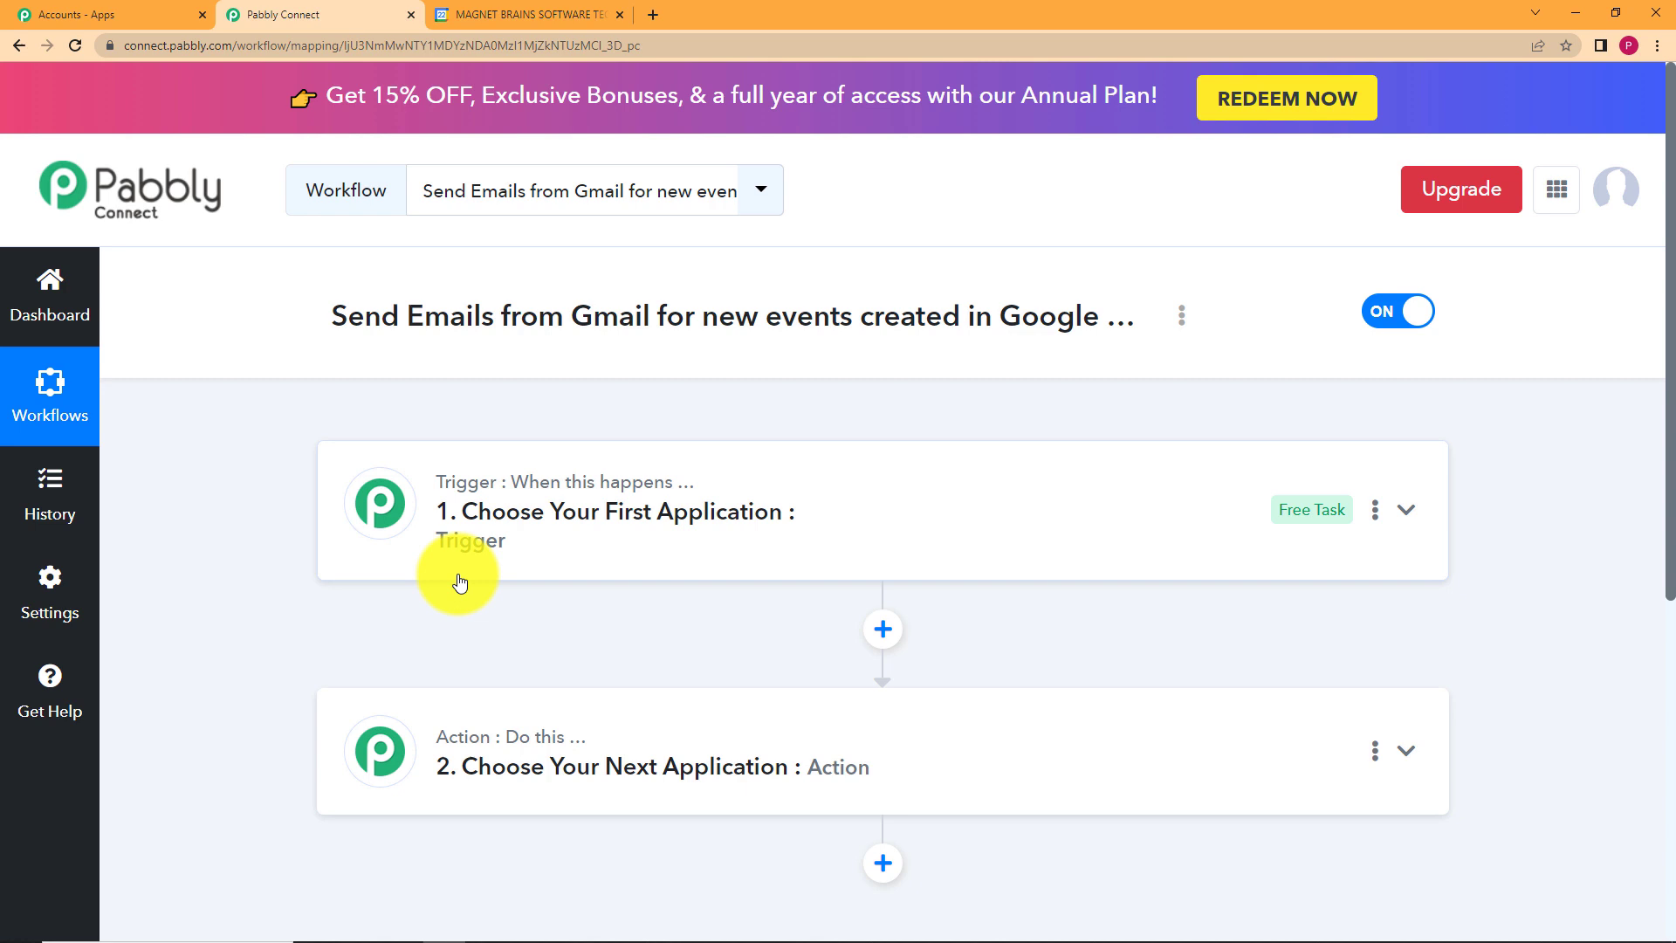
pyautogui.moveTo(457, 570)
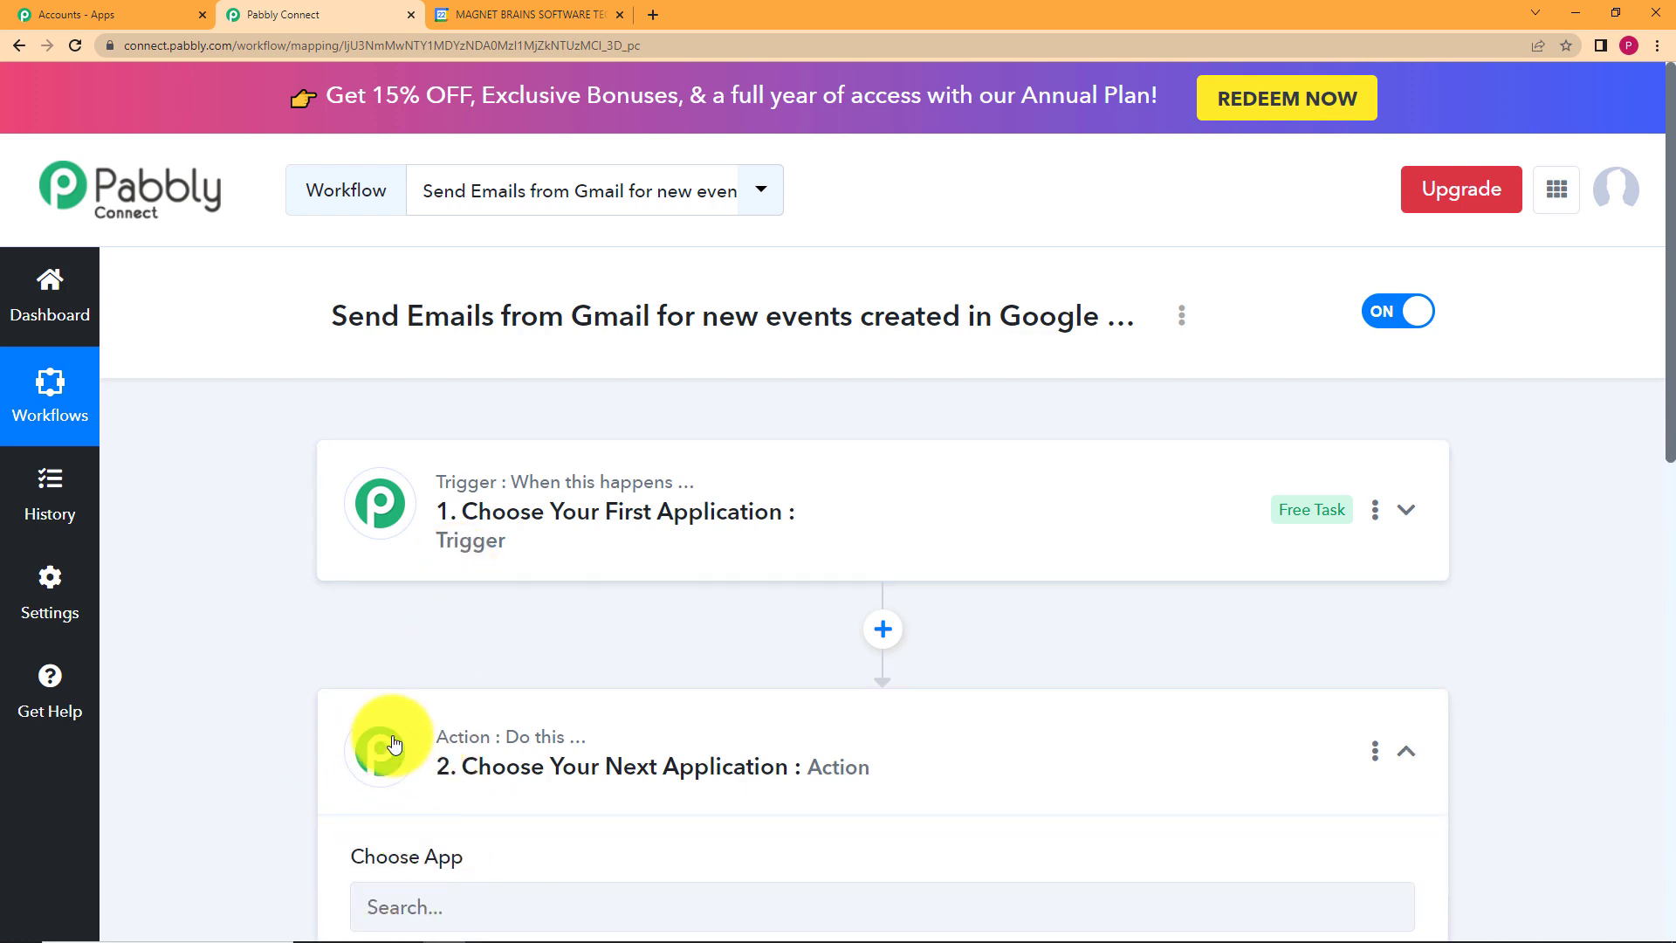
pyautogui.scroll(-3)
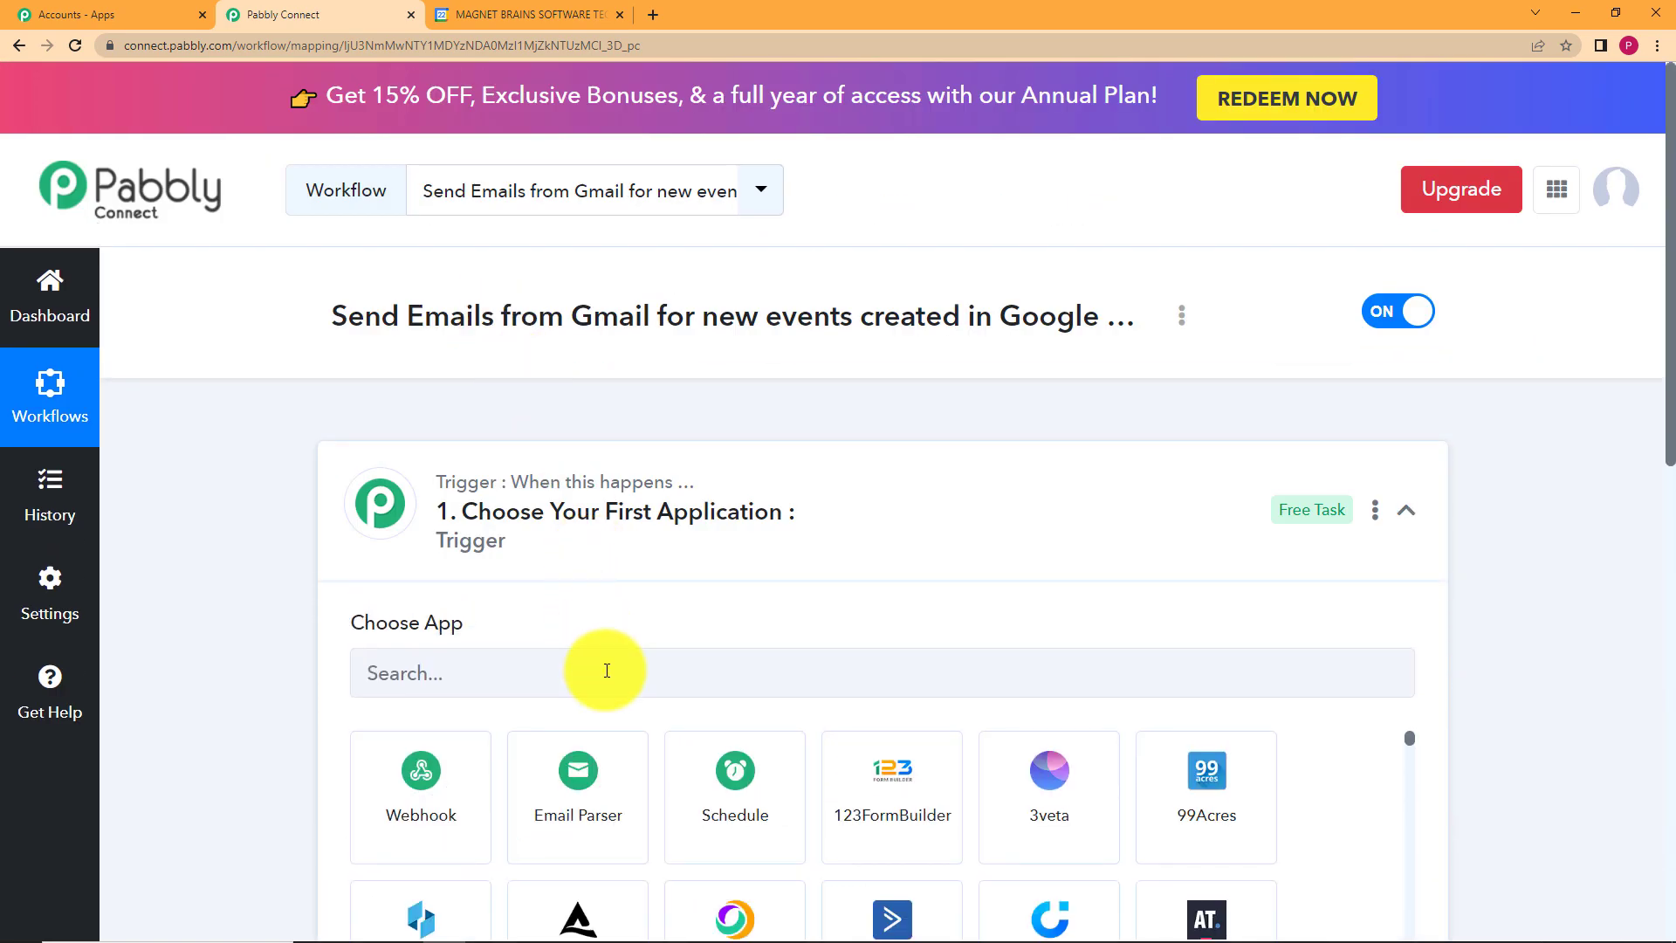
pyautogui.write('Calendar')
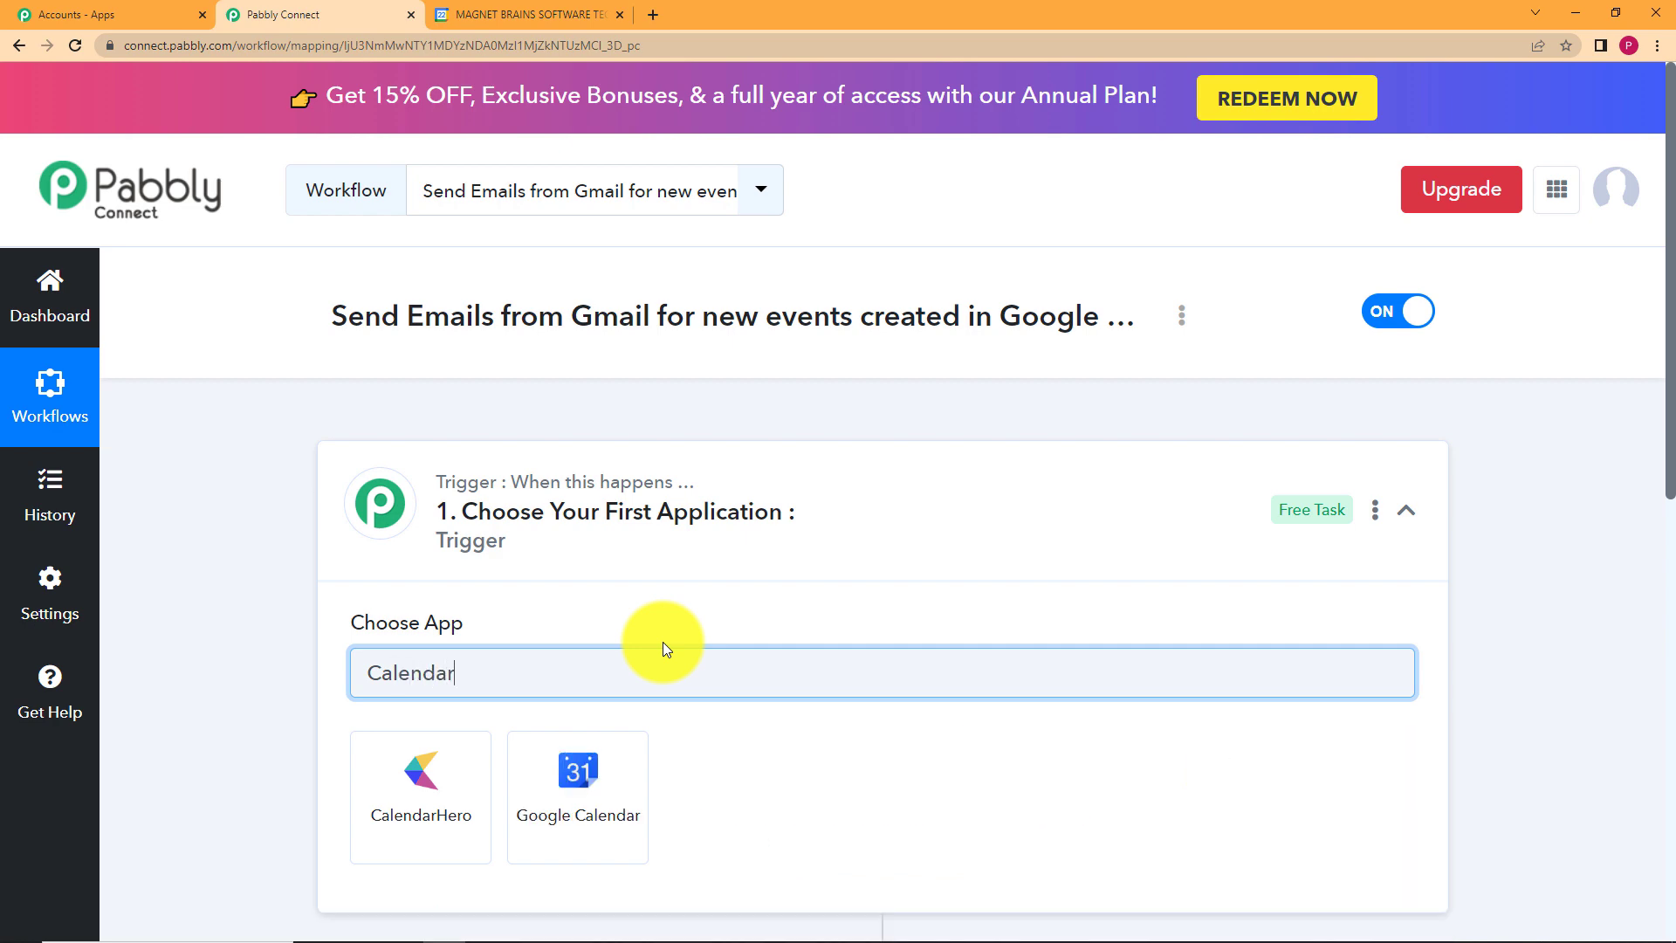
pyautogui.click(577, 796)
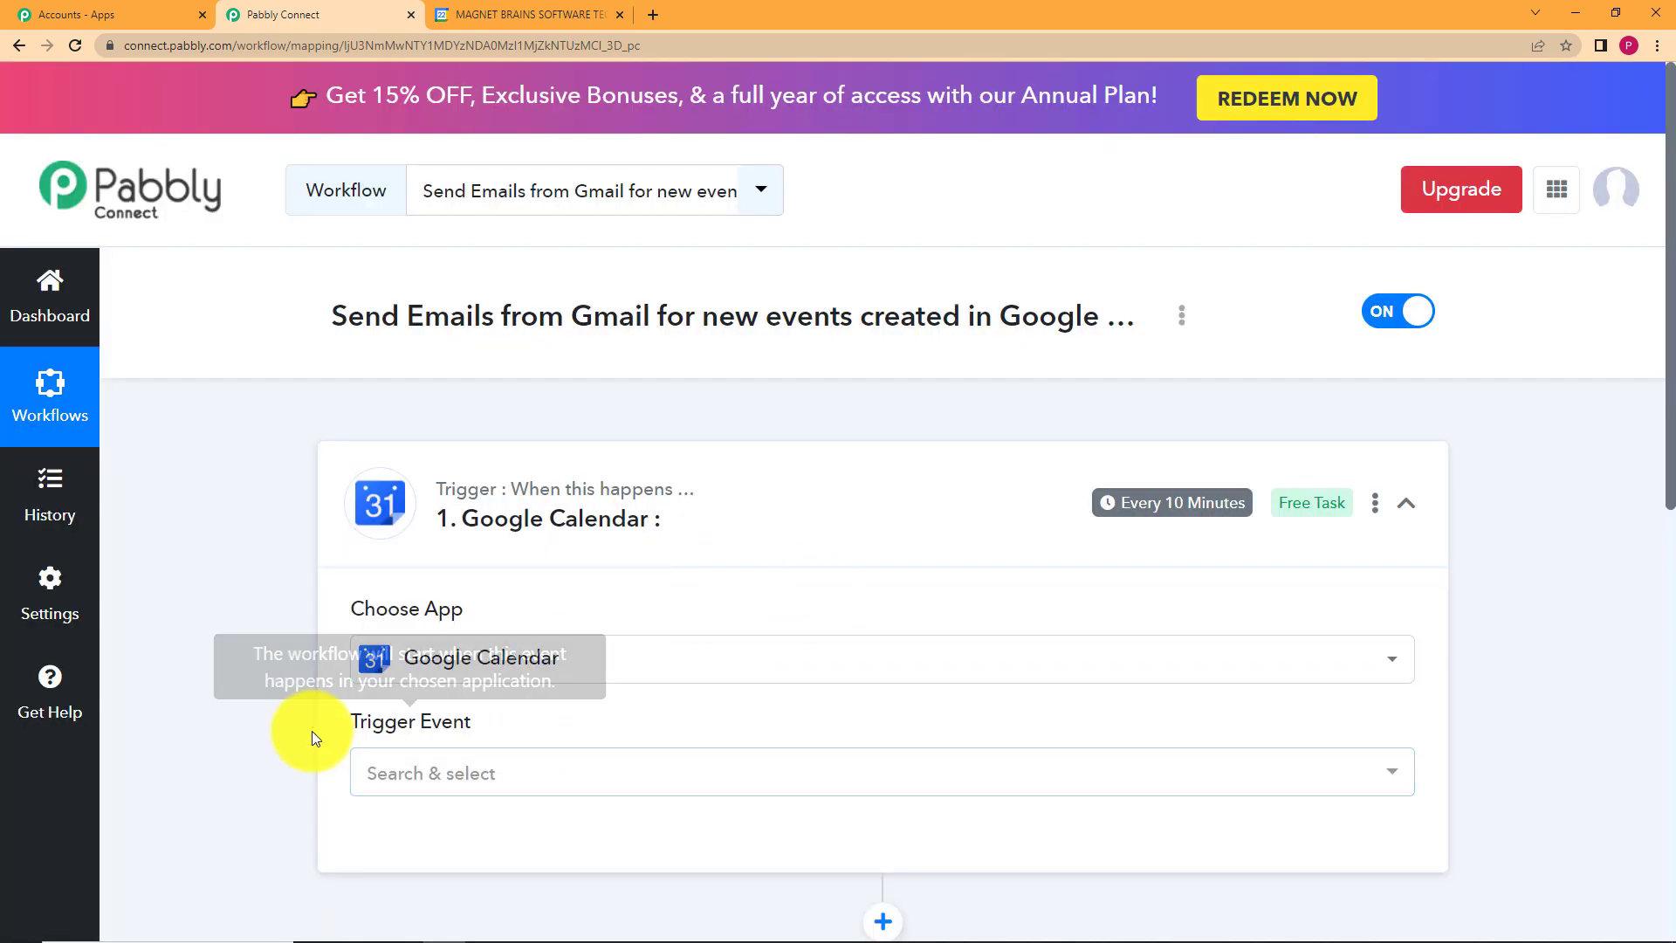
pyautogui.click(879, 771)
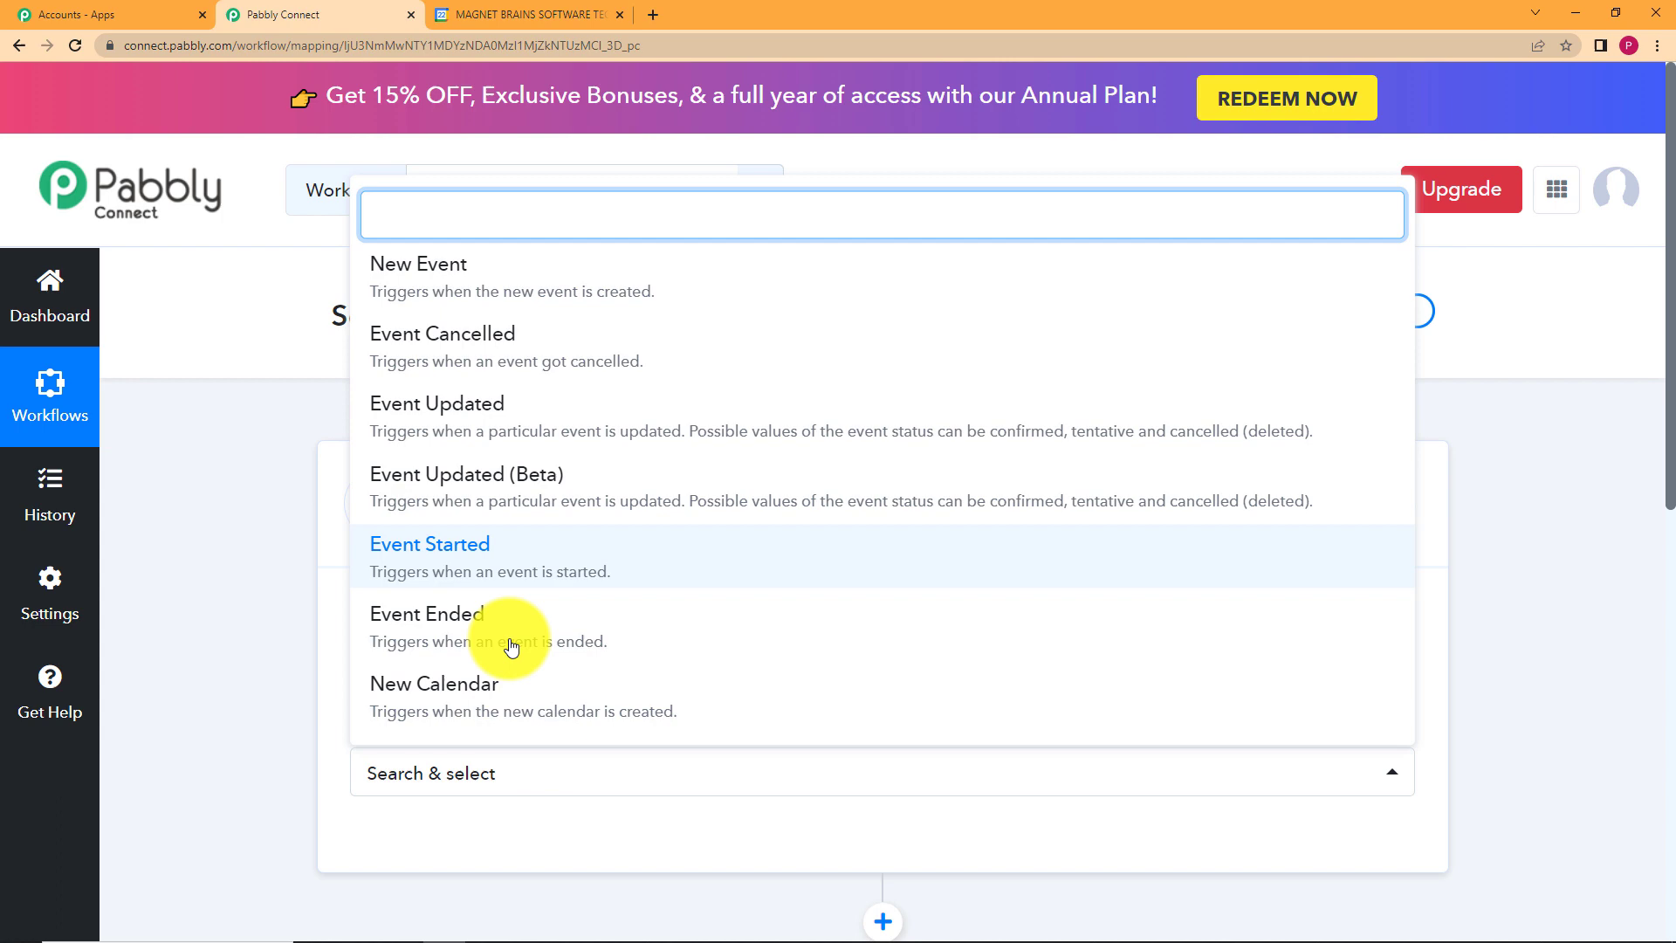
pyautogui.moveTo(714, 287)
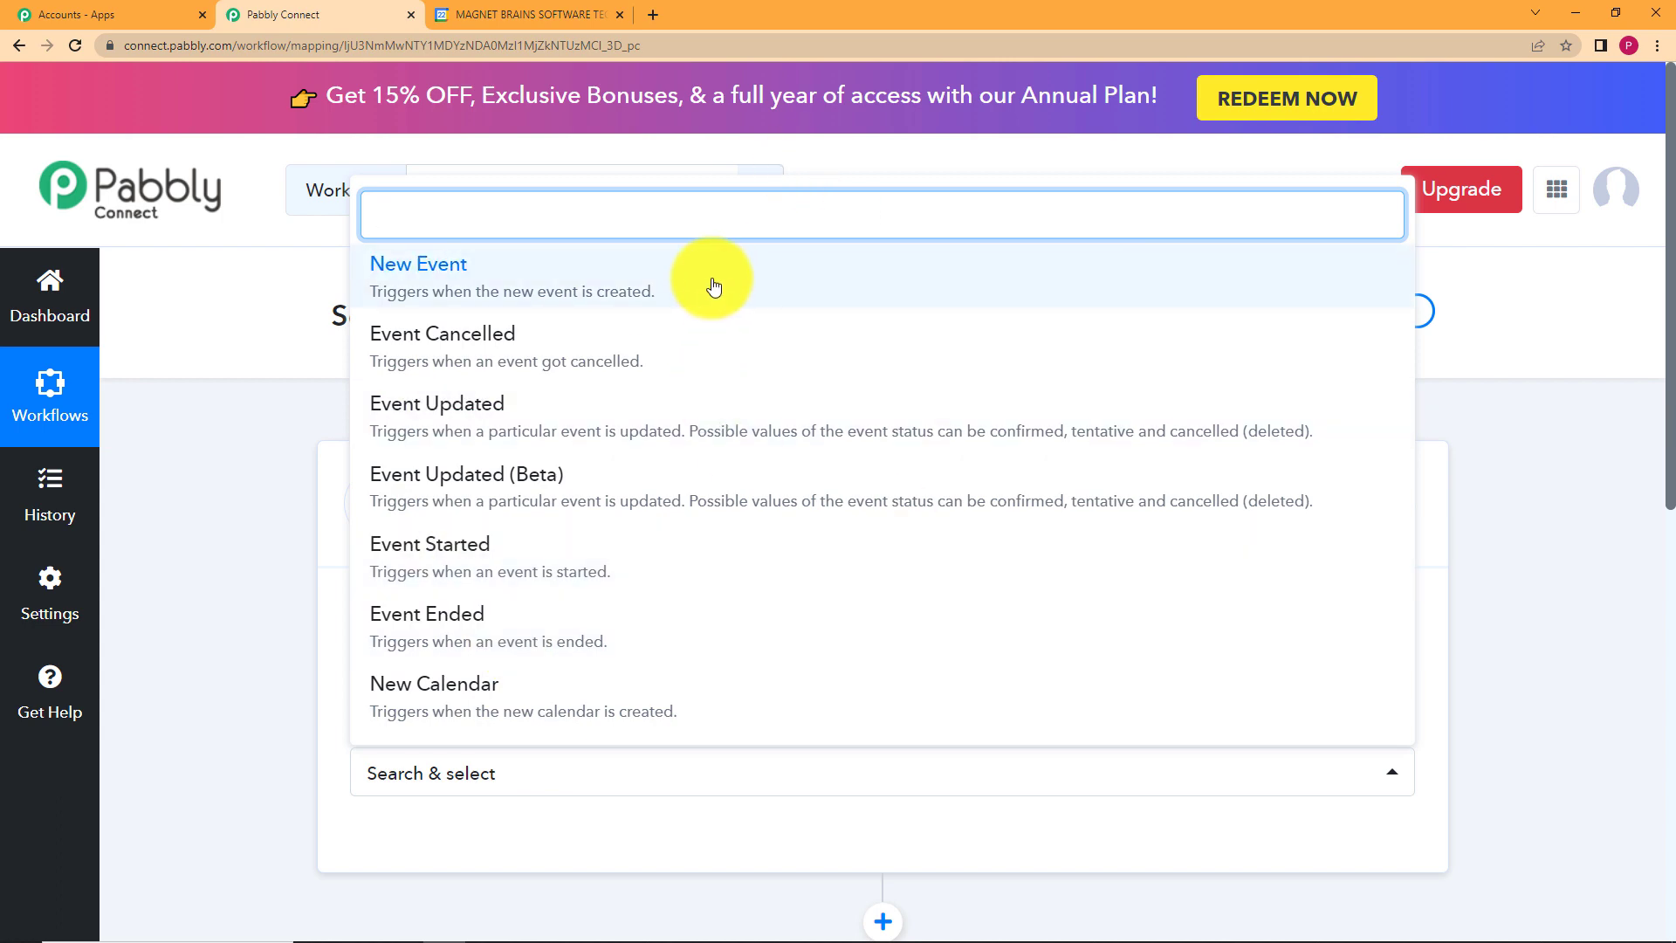
pyautogui.click(418, 276)
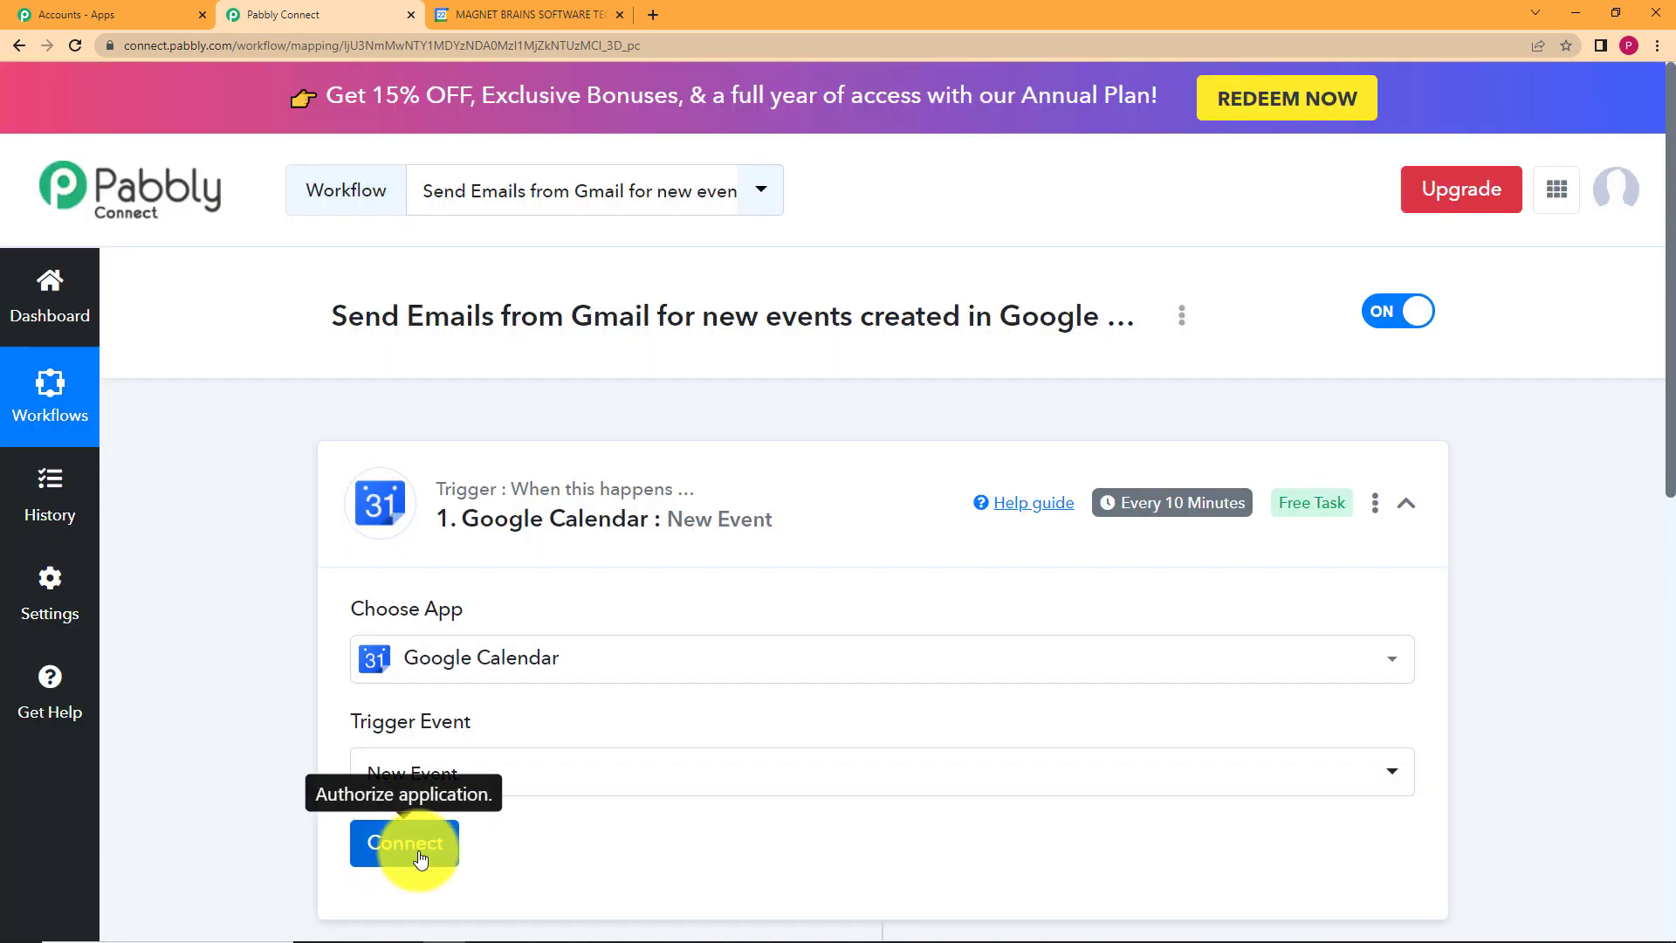
# Add a new Google Calendar connection, grant access via Google sign-in and save it.
pyautogui.click(405, 842)
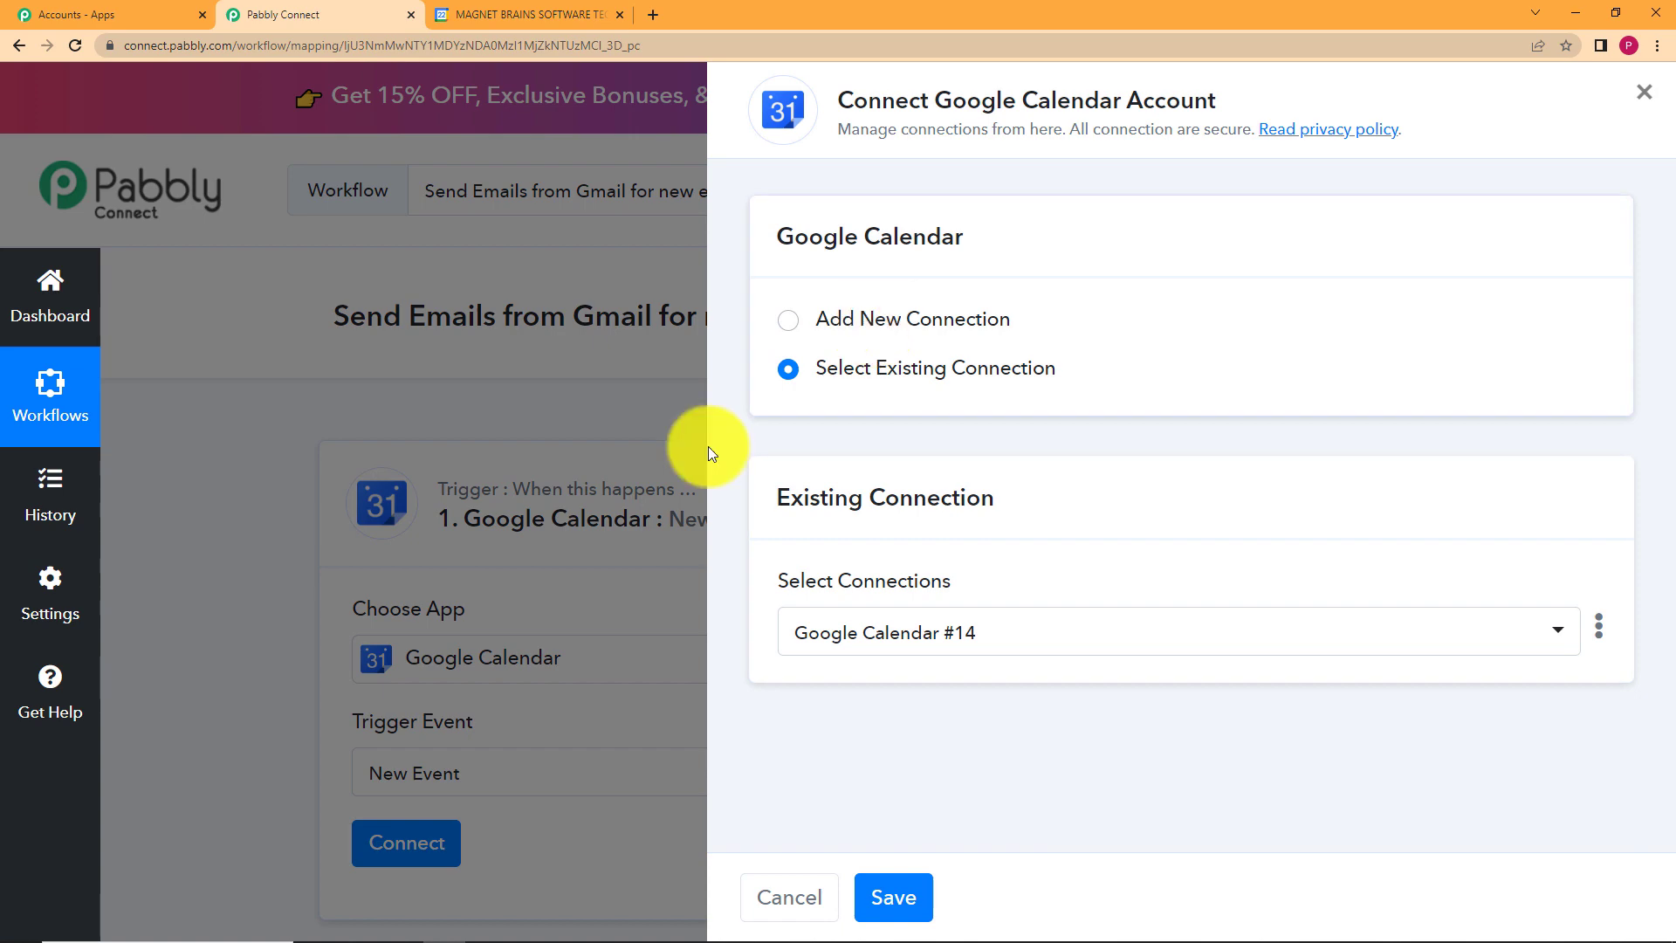
pyautogui.click(789, 320)
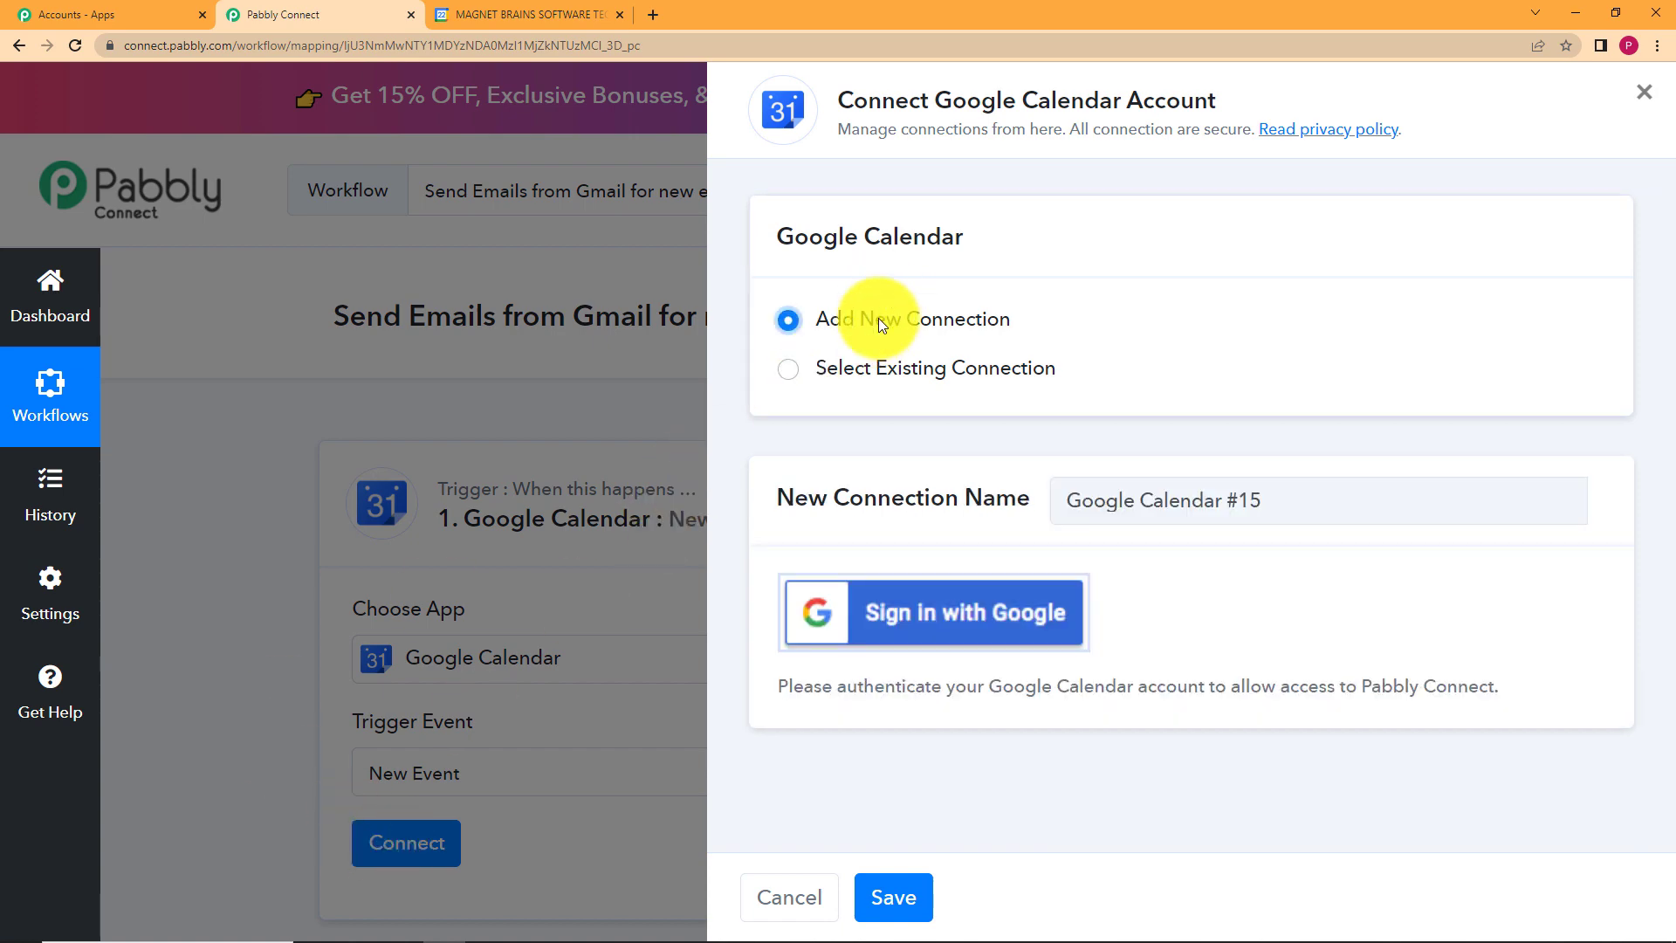
pyautogui.click(932, 611)
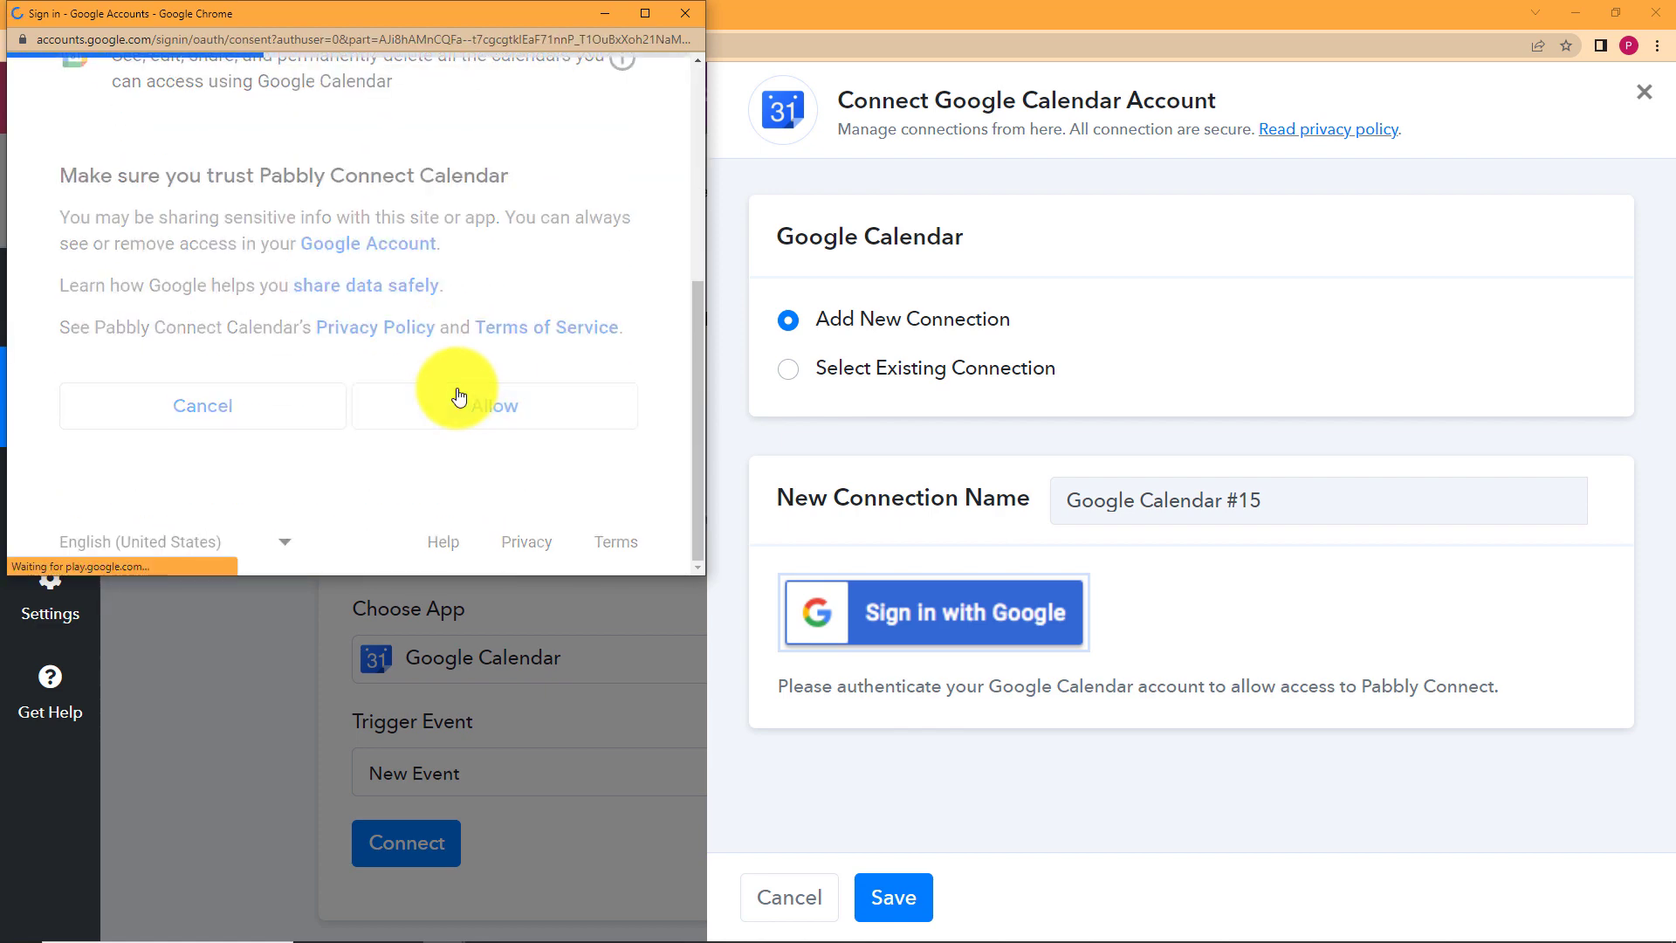
pyautogui.click(492, 405)
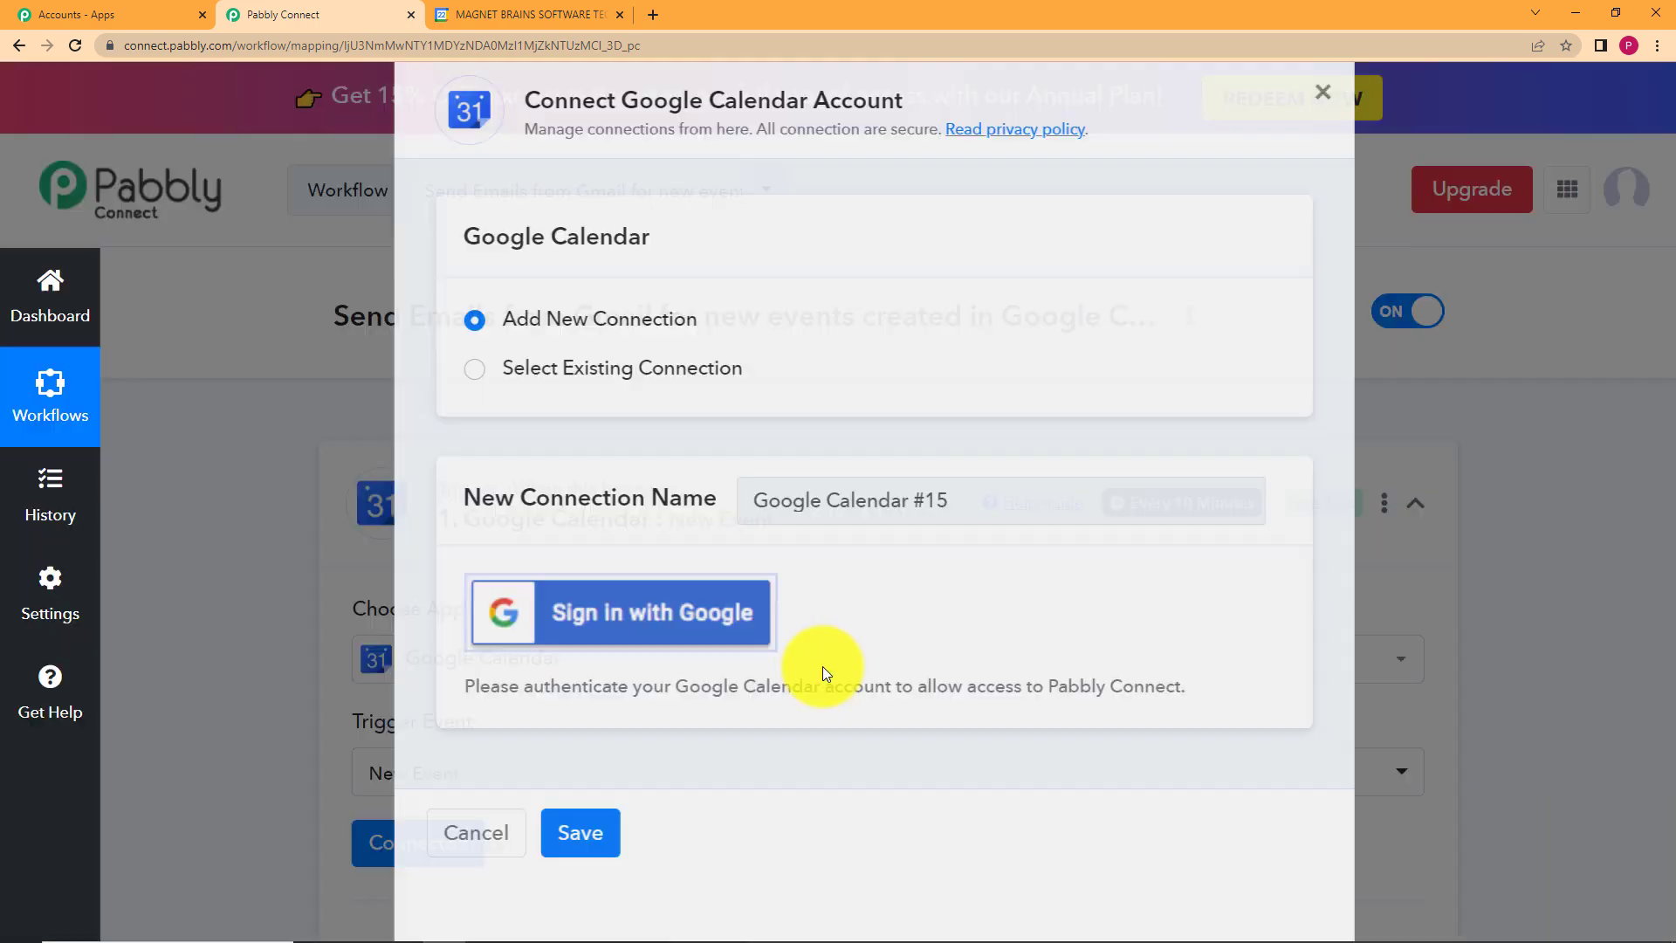
pyautogui.click(620, 613)
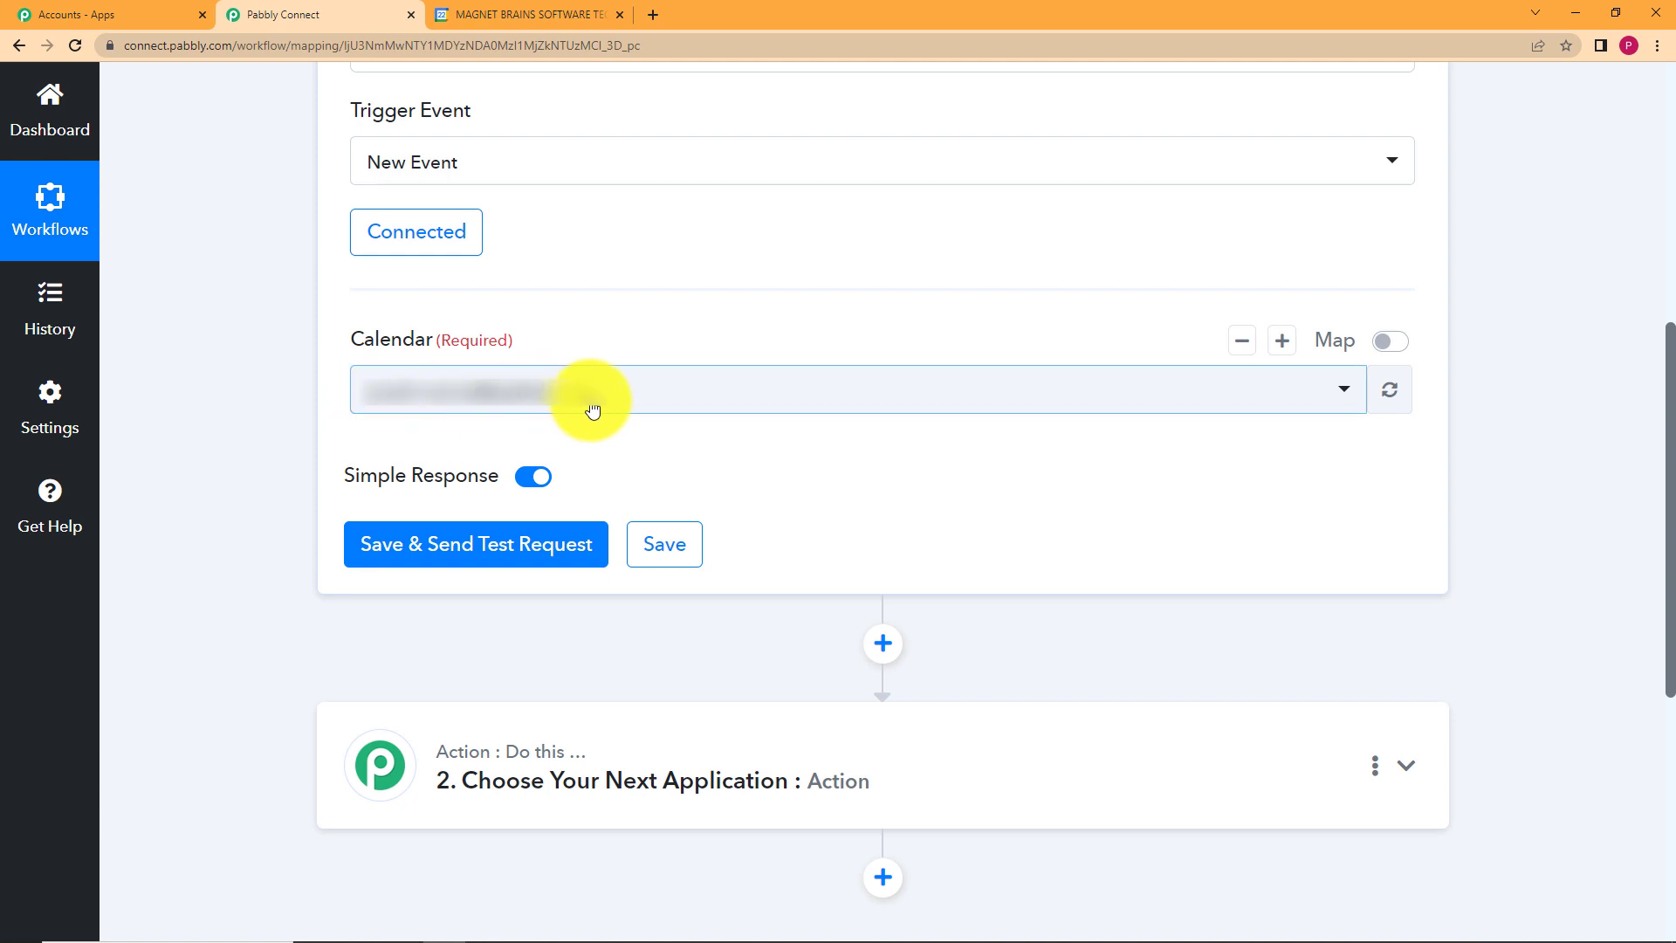
pyautogui.moveTo(558, 414)
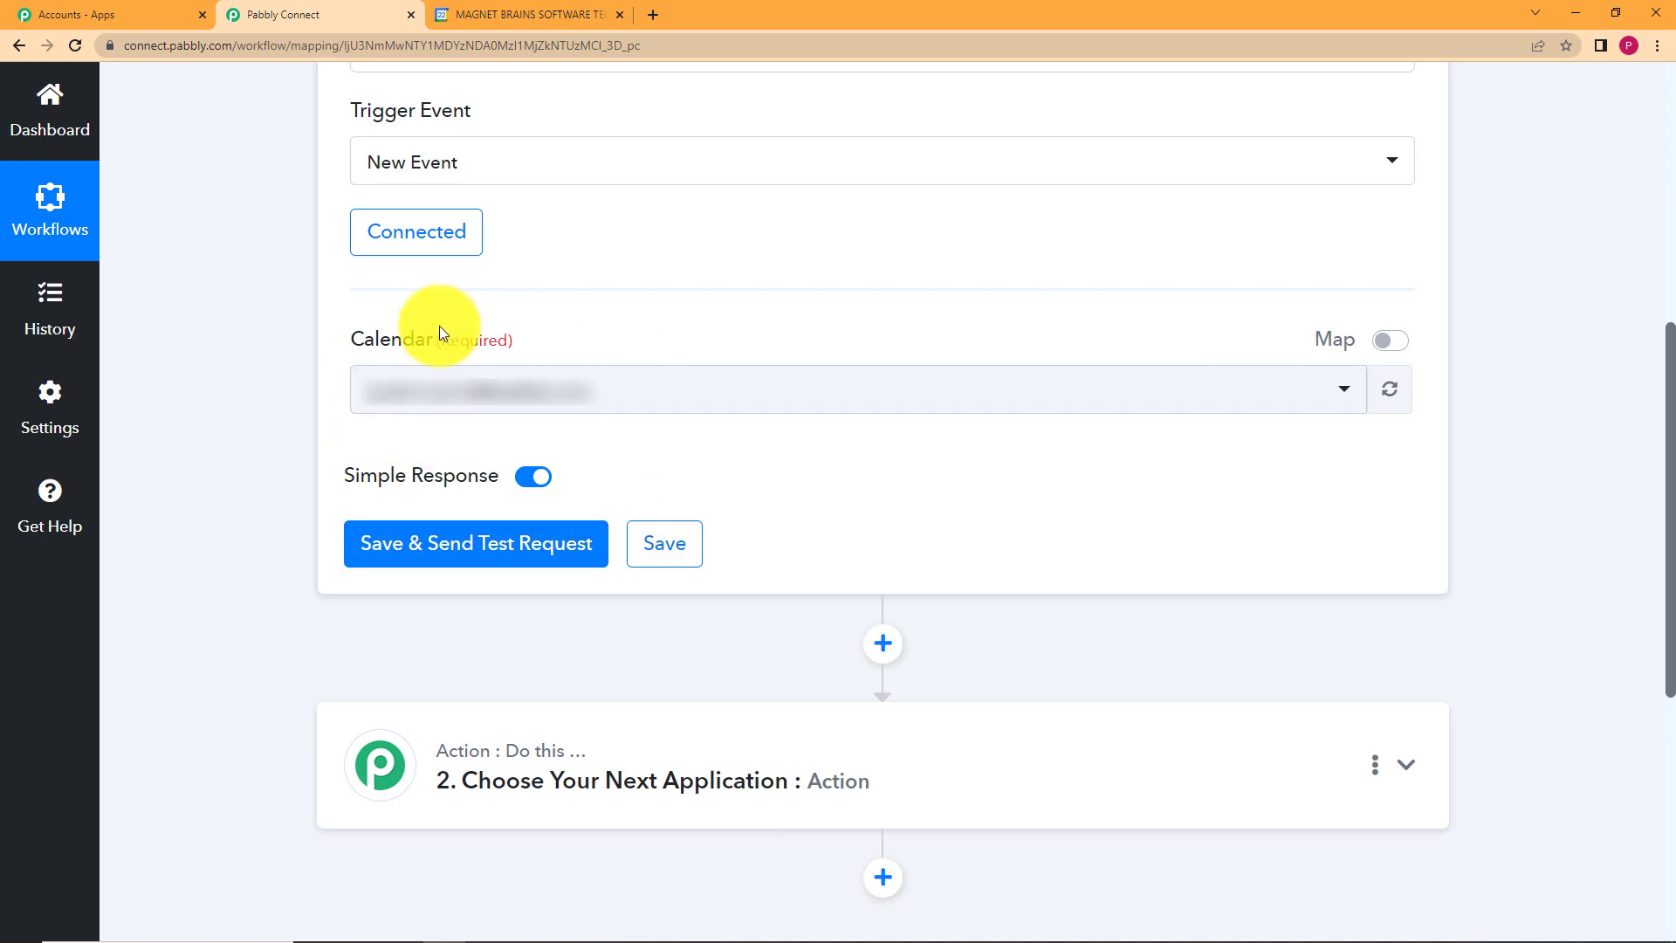
pyautogui.moveTo(577, 545)
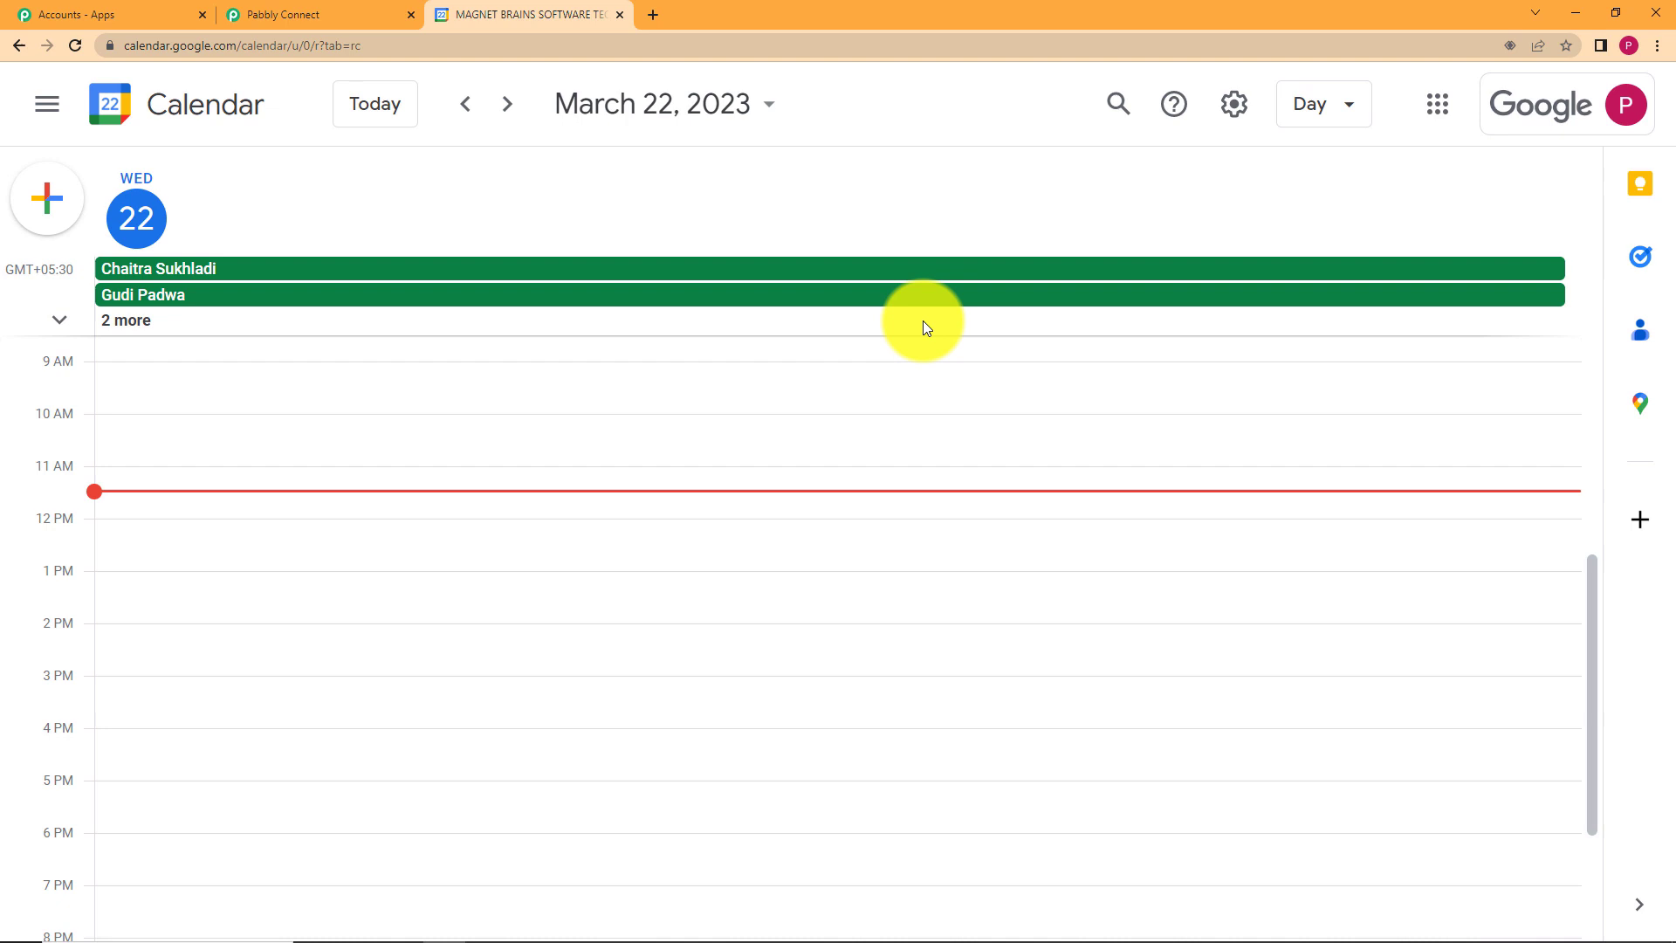
# Switch to the Google Calendar tab and bring up the Create menu's item choices.
pyautogui.scroll(-3)
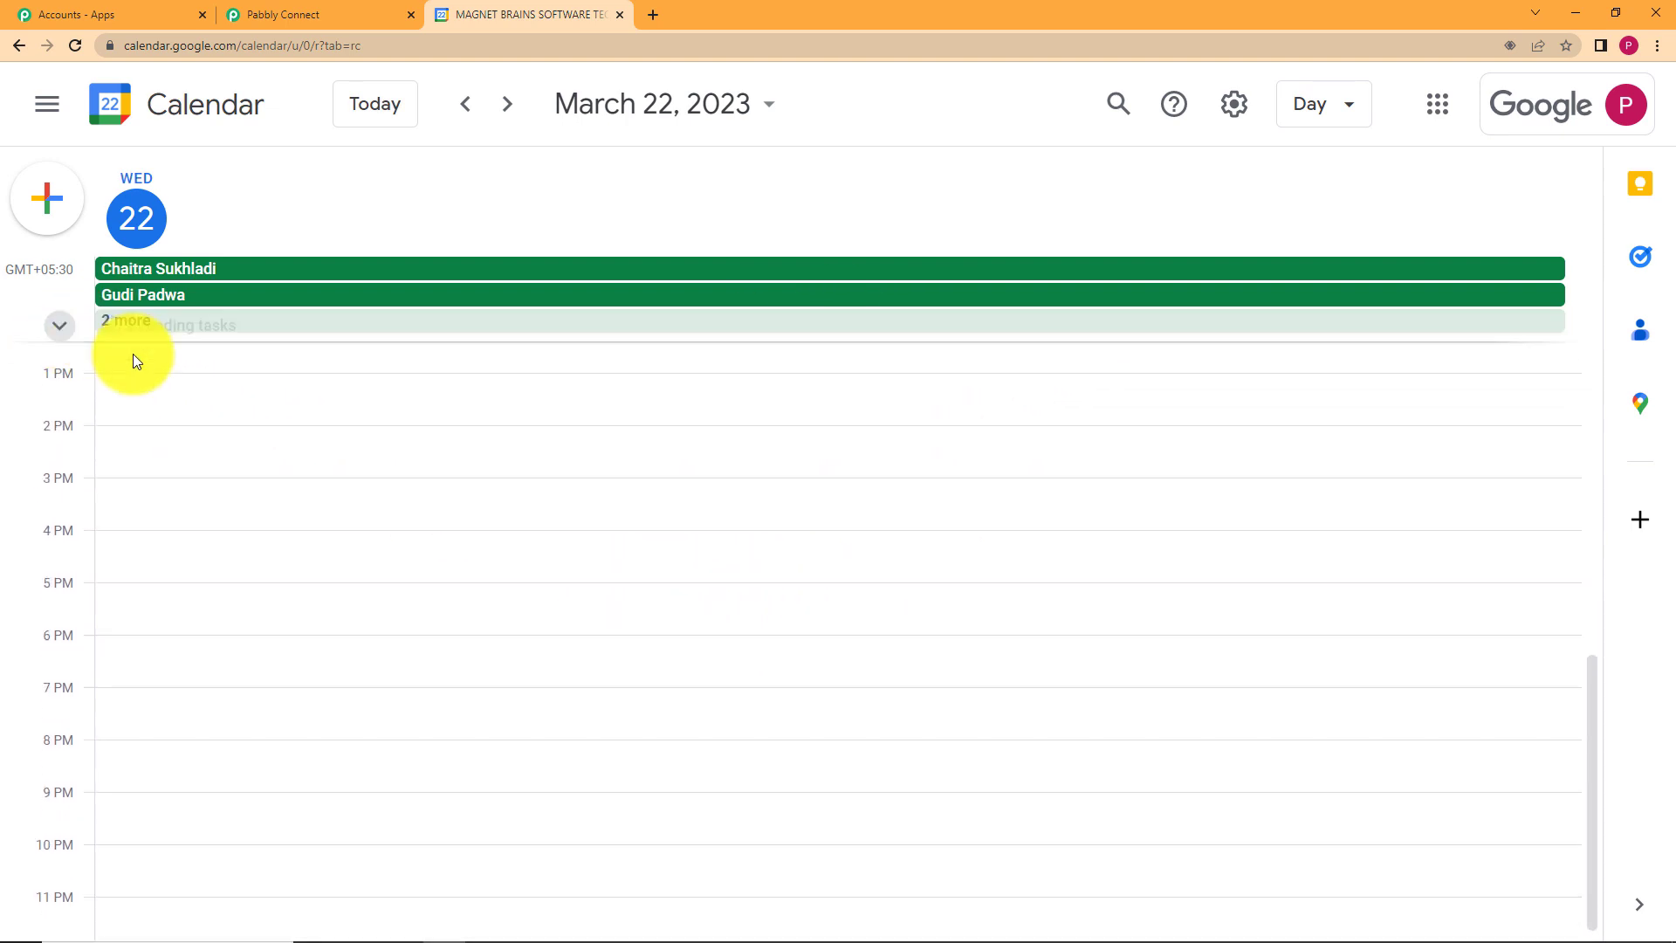
pyautogui.click(318, 14)
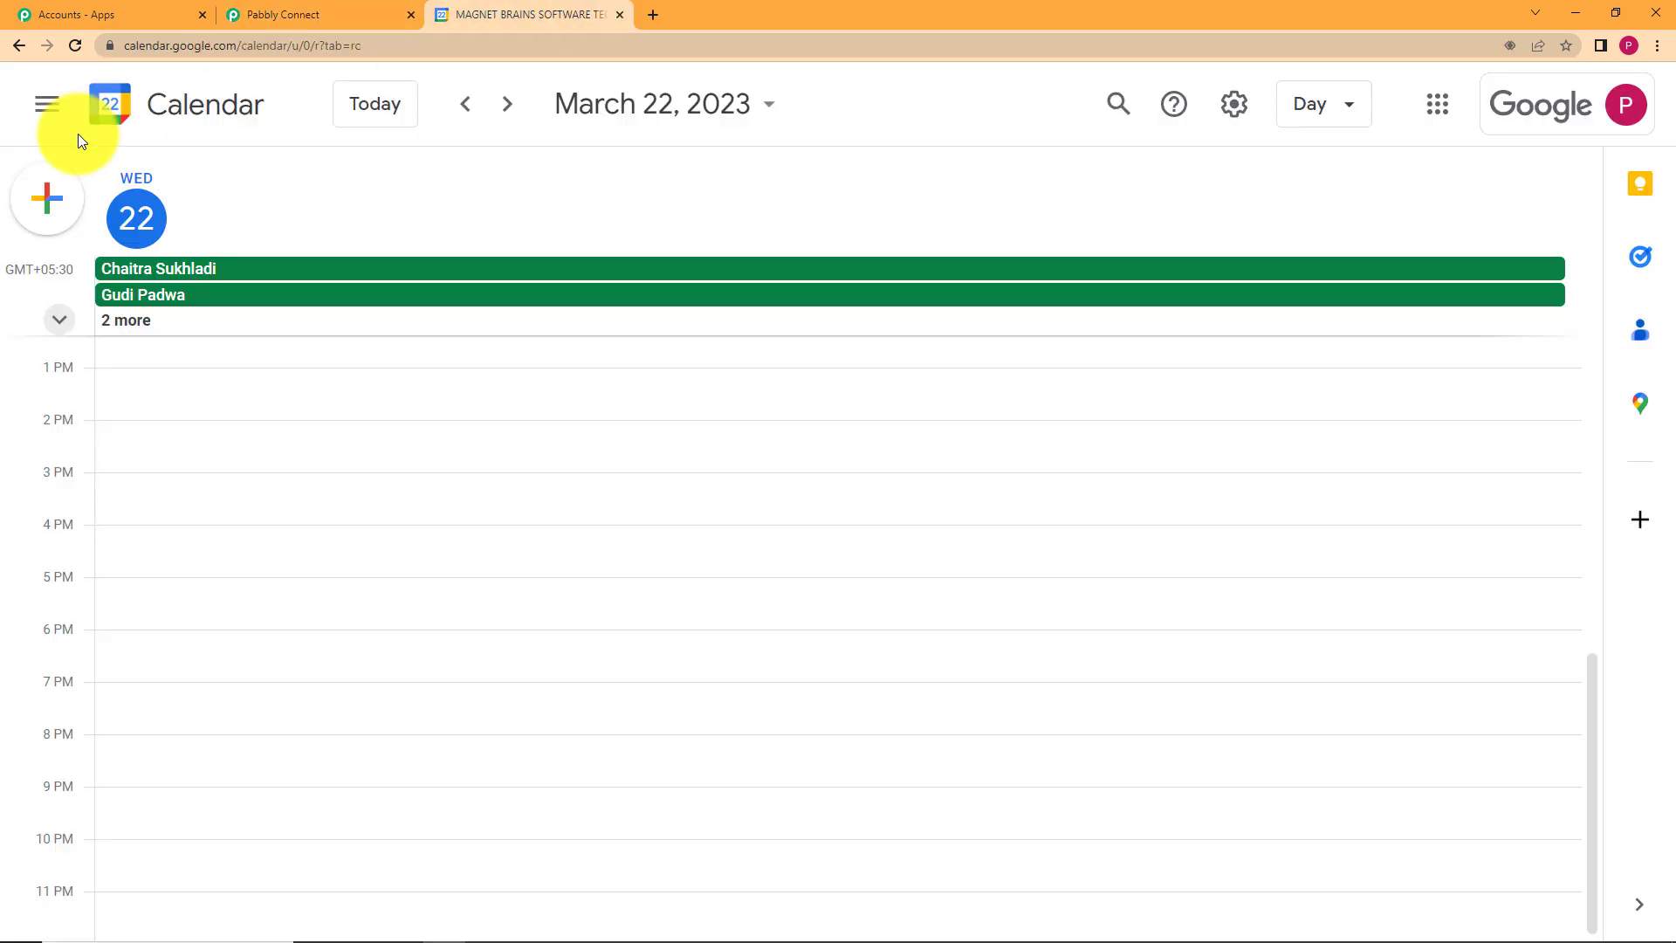
pyautogui.click(46, 198)
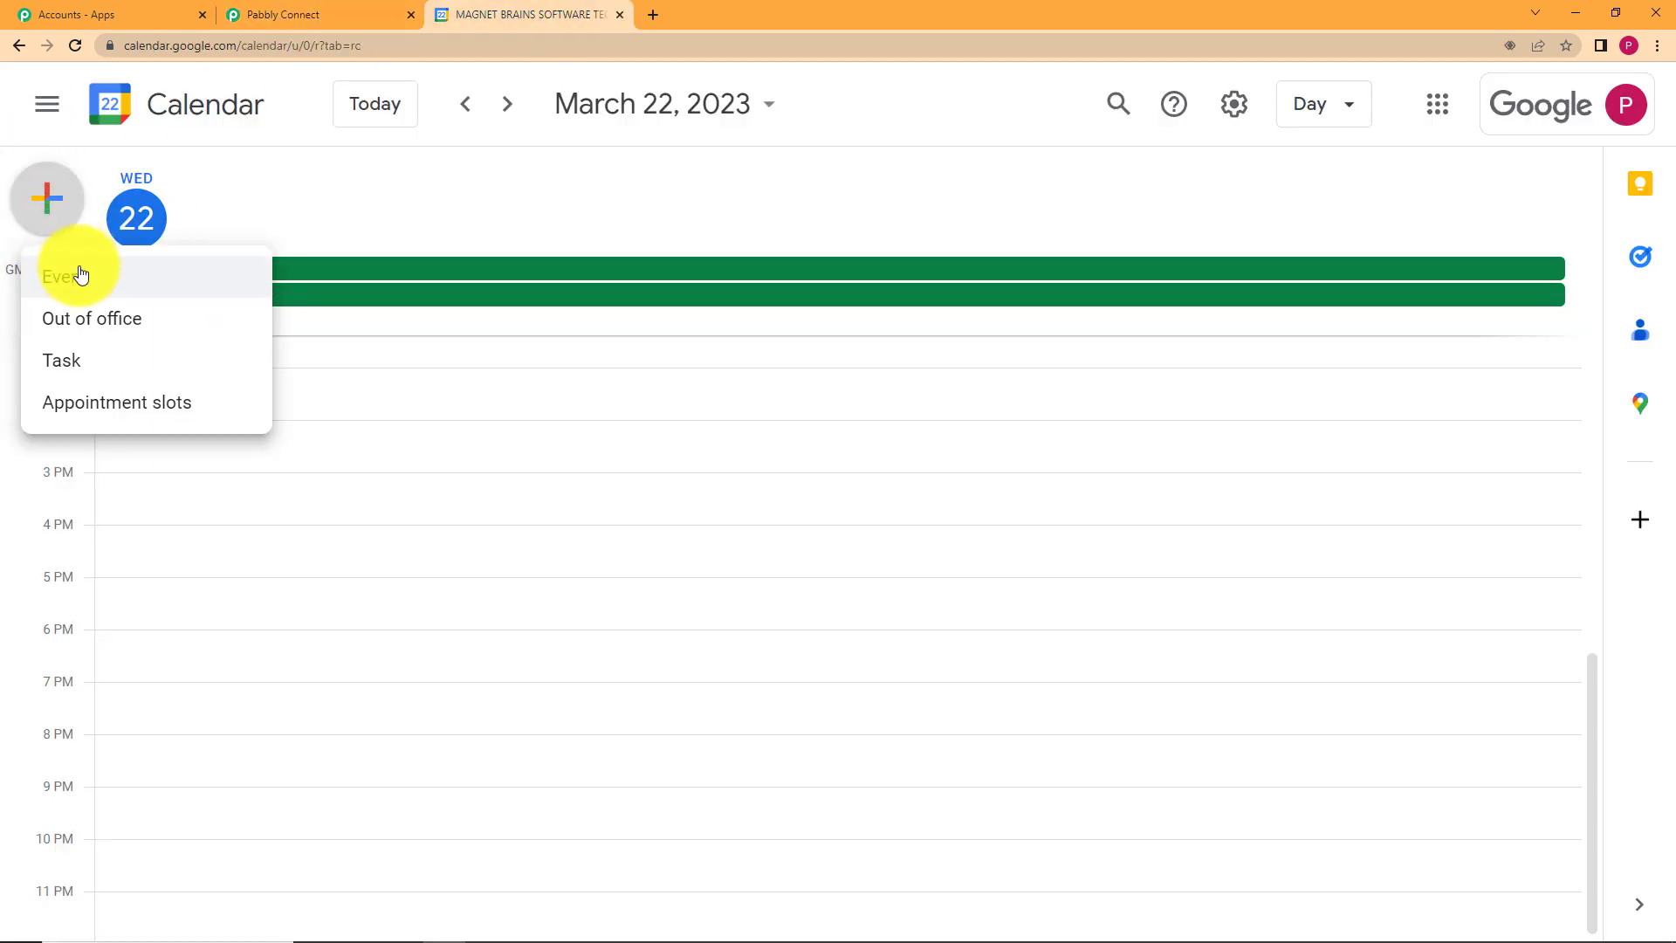
# Start a new event moved to Friday, March 24 with a 2:00pm start time.
pyautogui.click(70, 276)
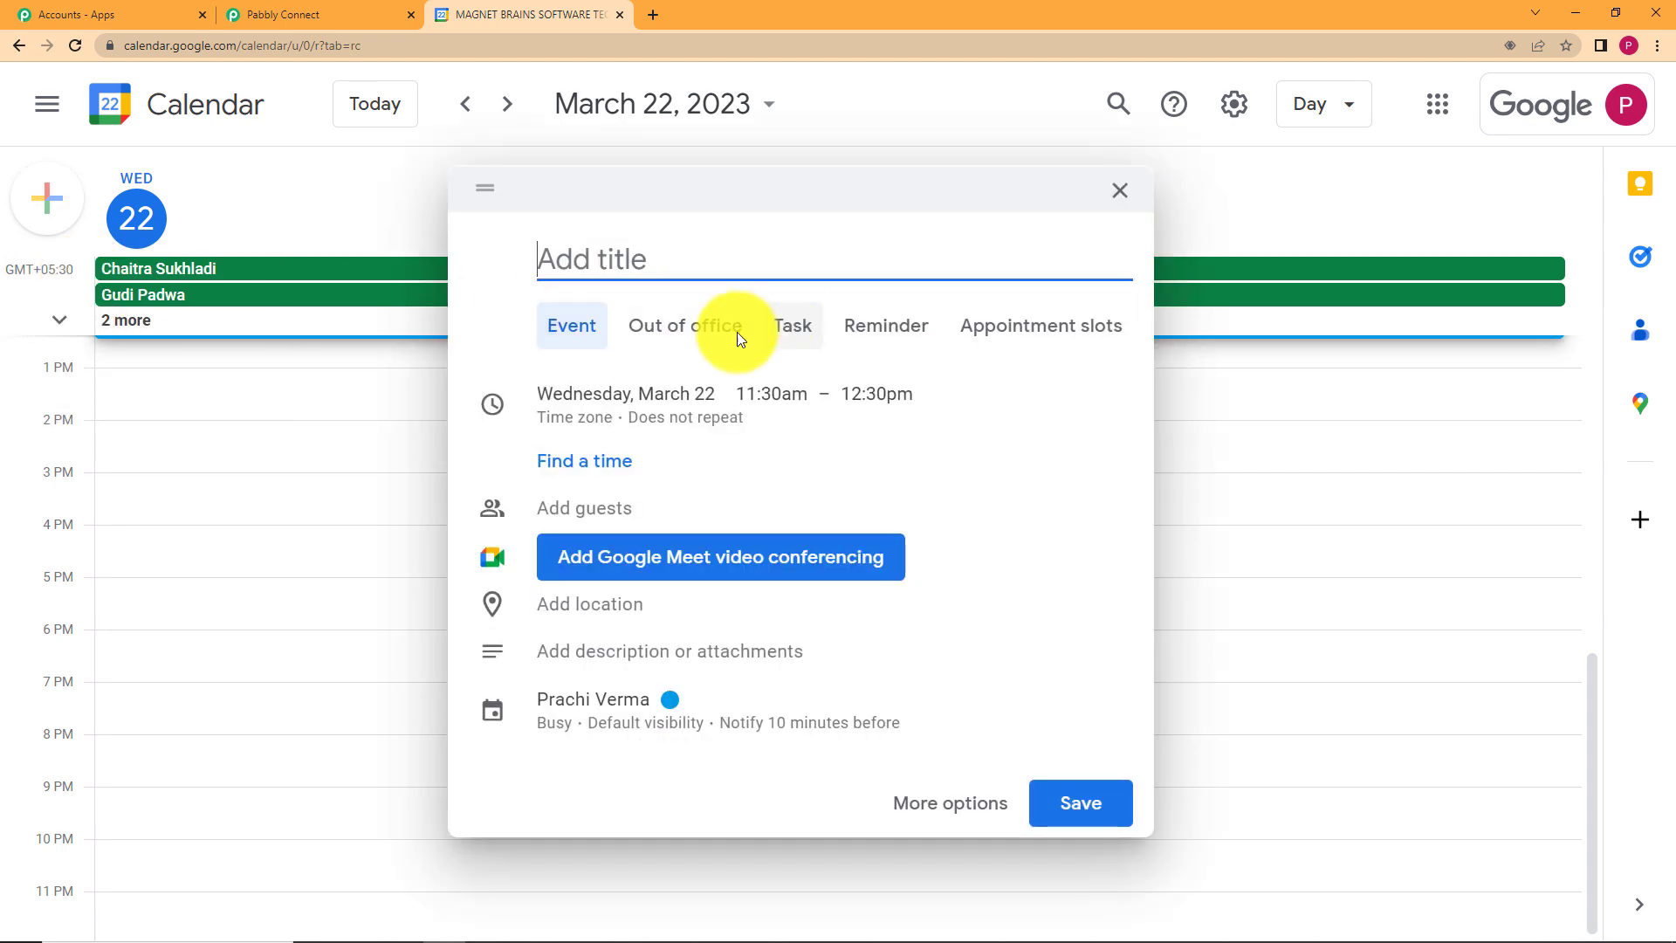
pyautogui.moveTo(623, 310)
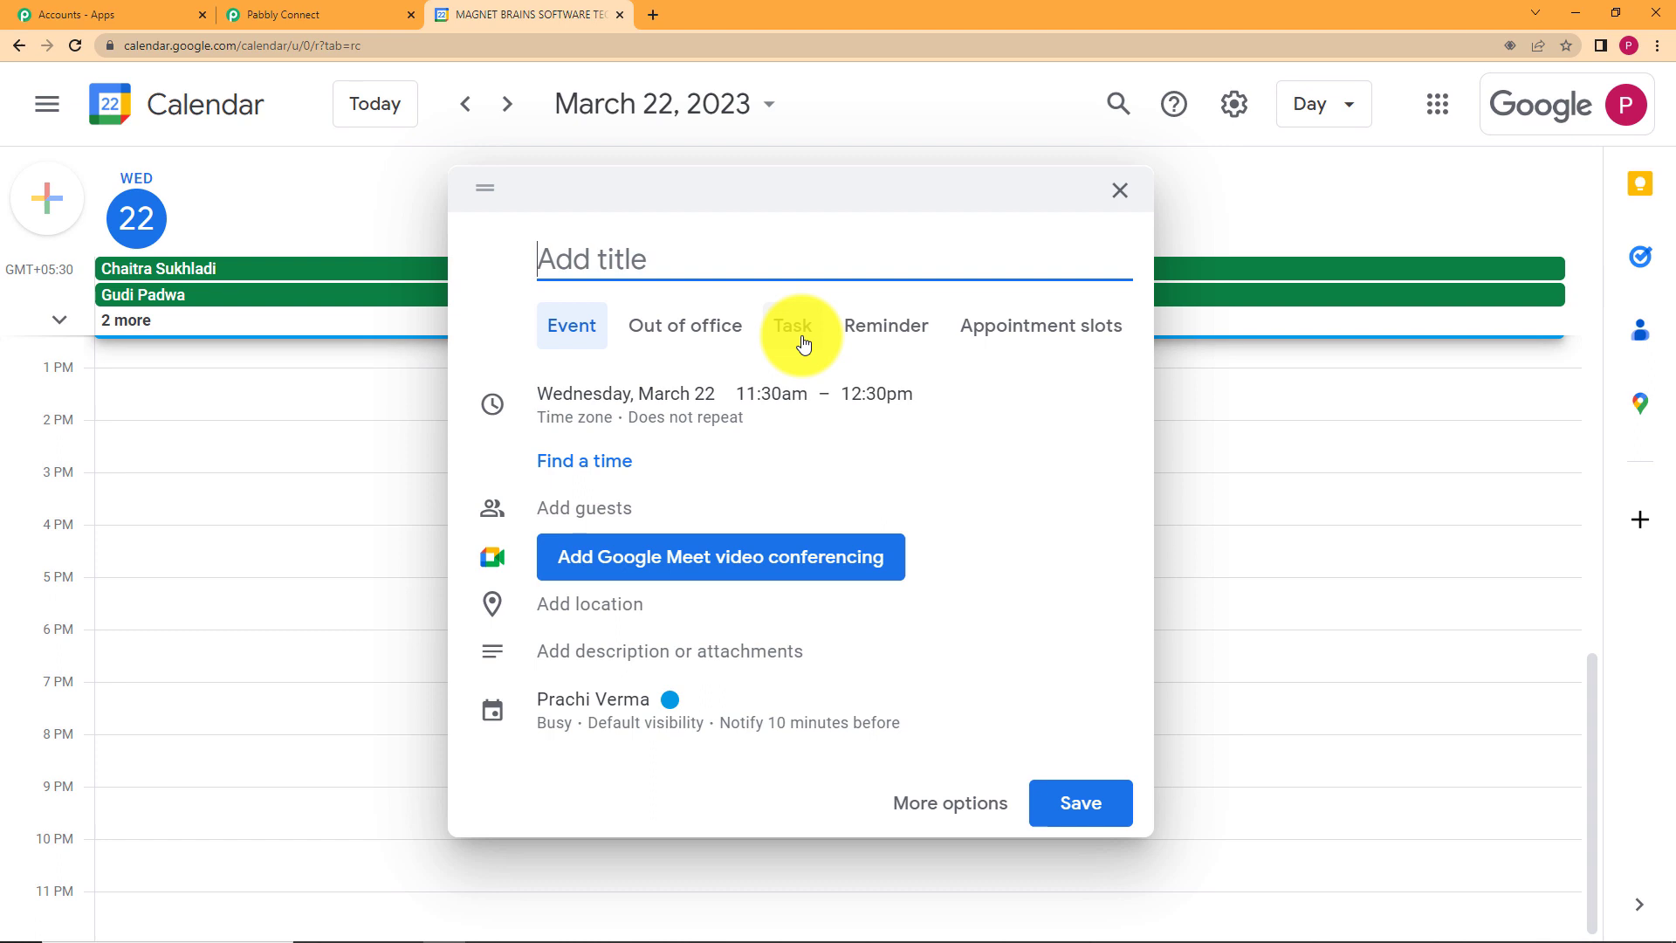
pyautogui.moveTo(1053, 356)
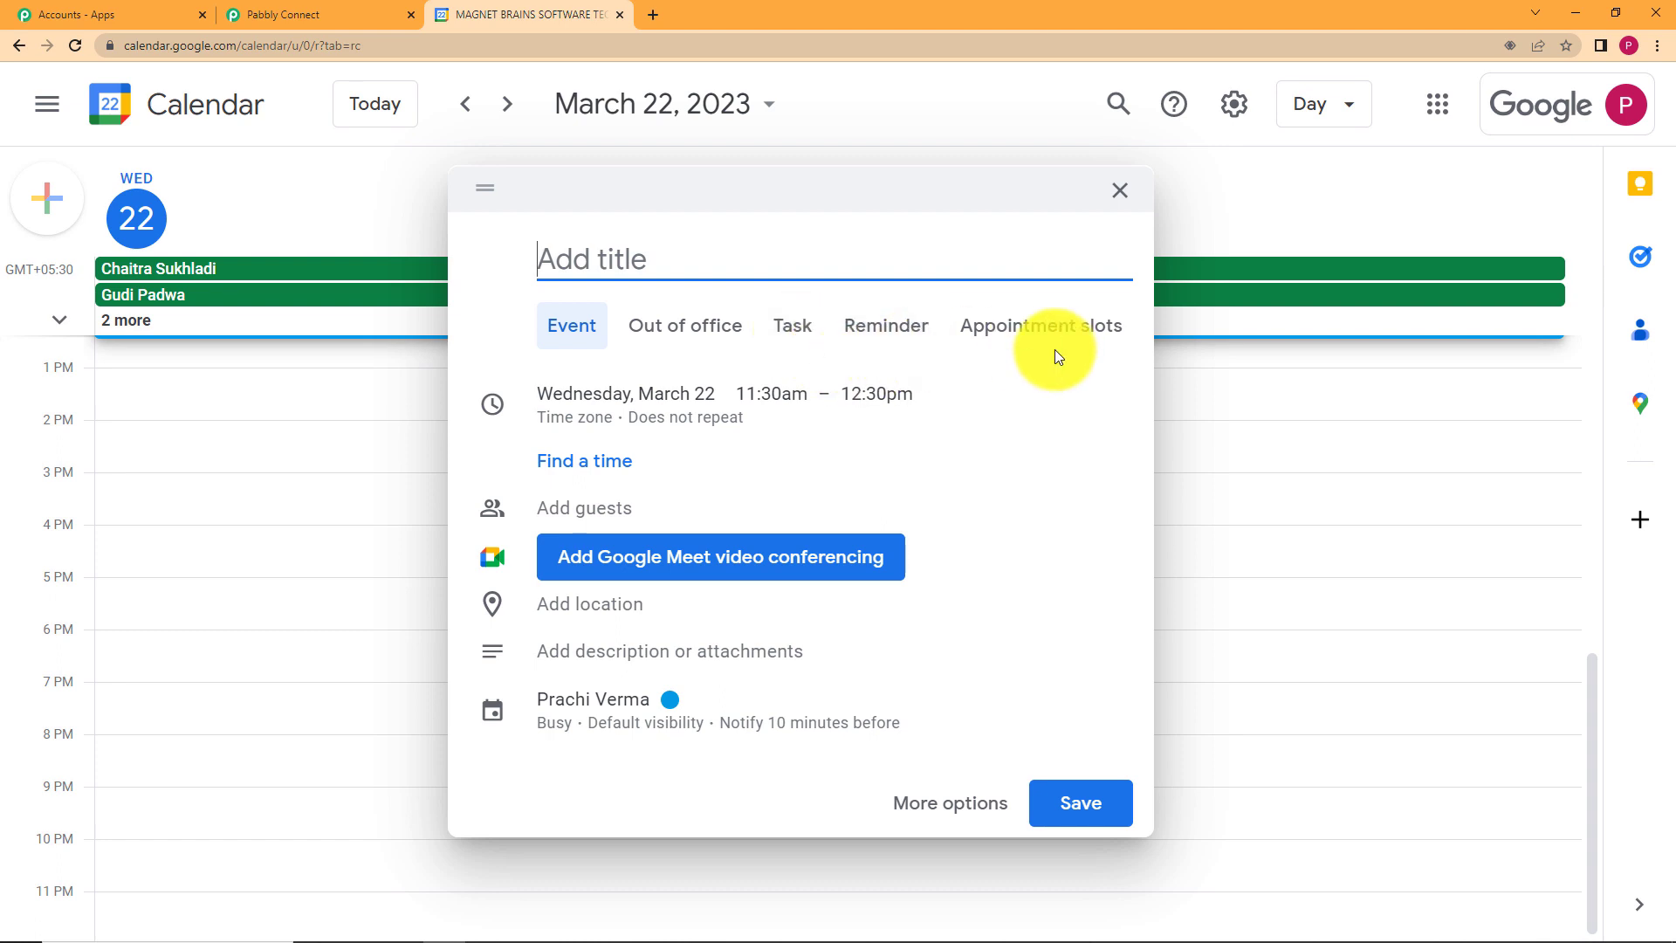
pyautogui.moveTo(628, 401)
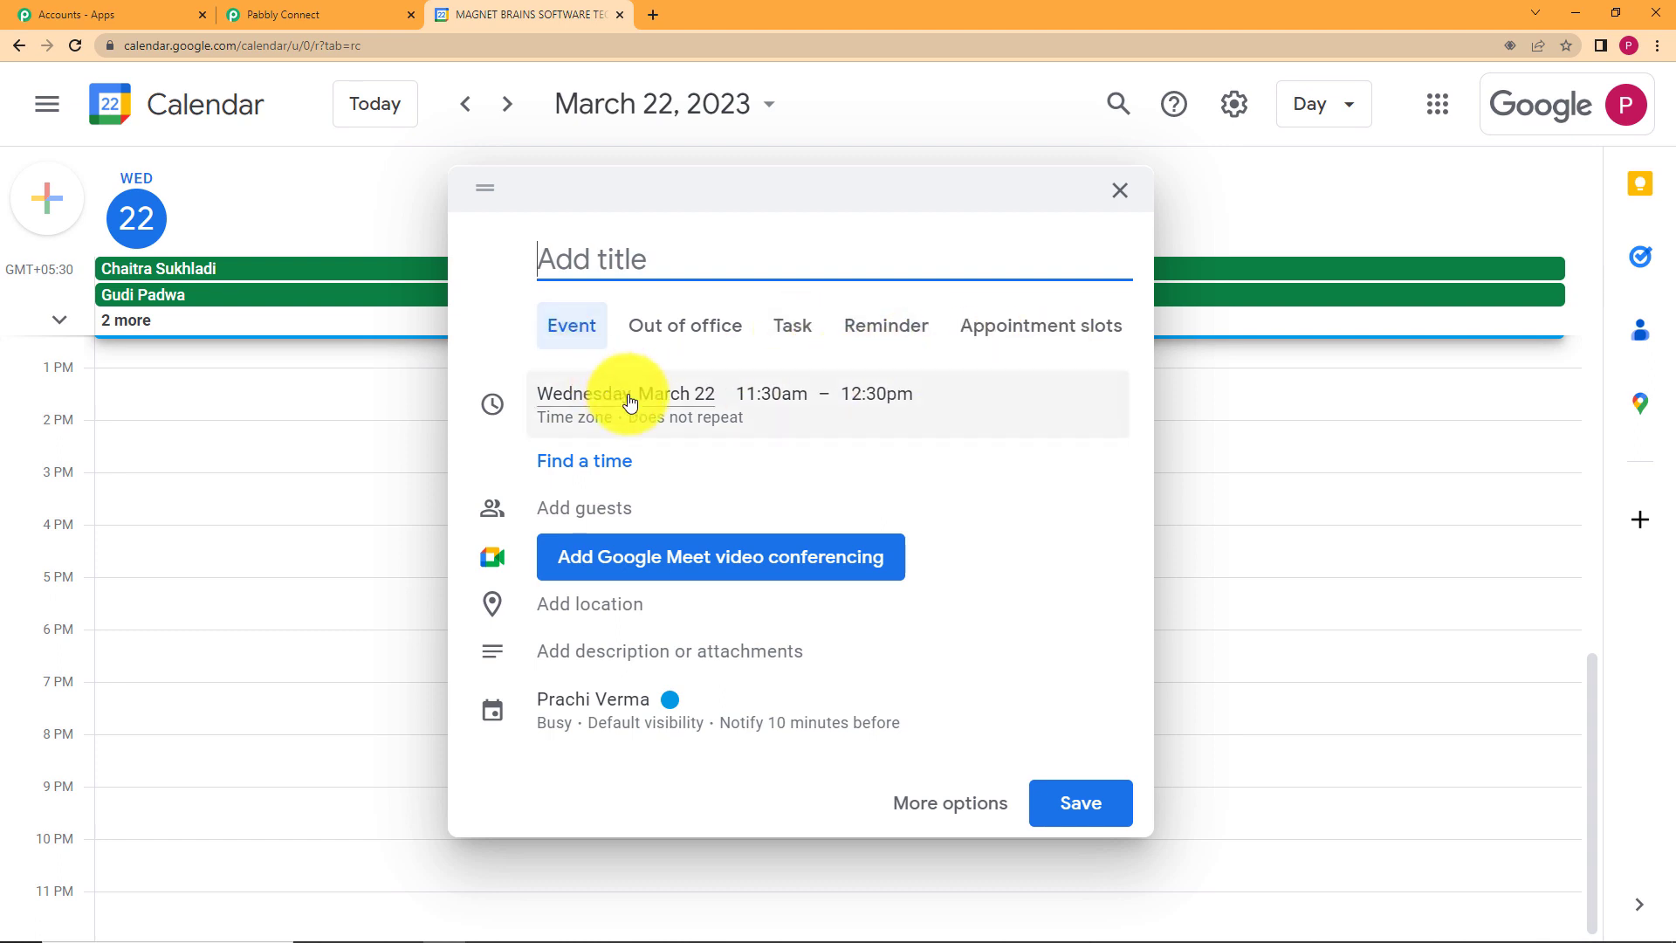
pyautogui.click(625, 394)
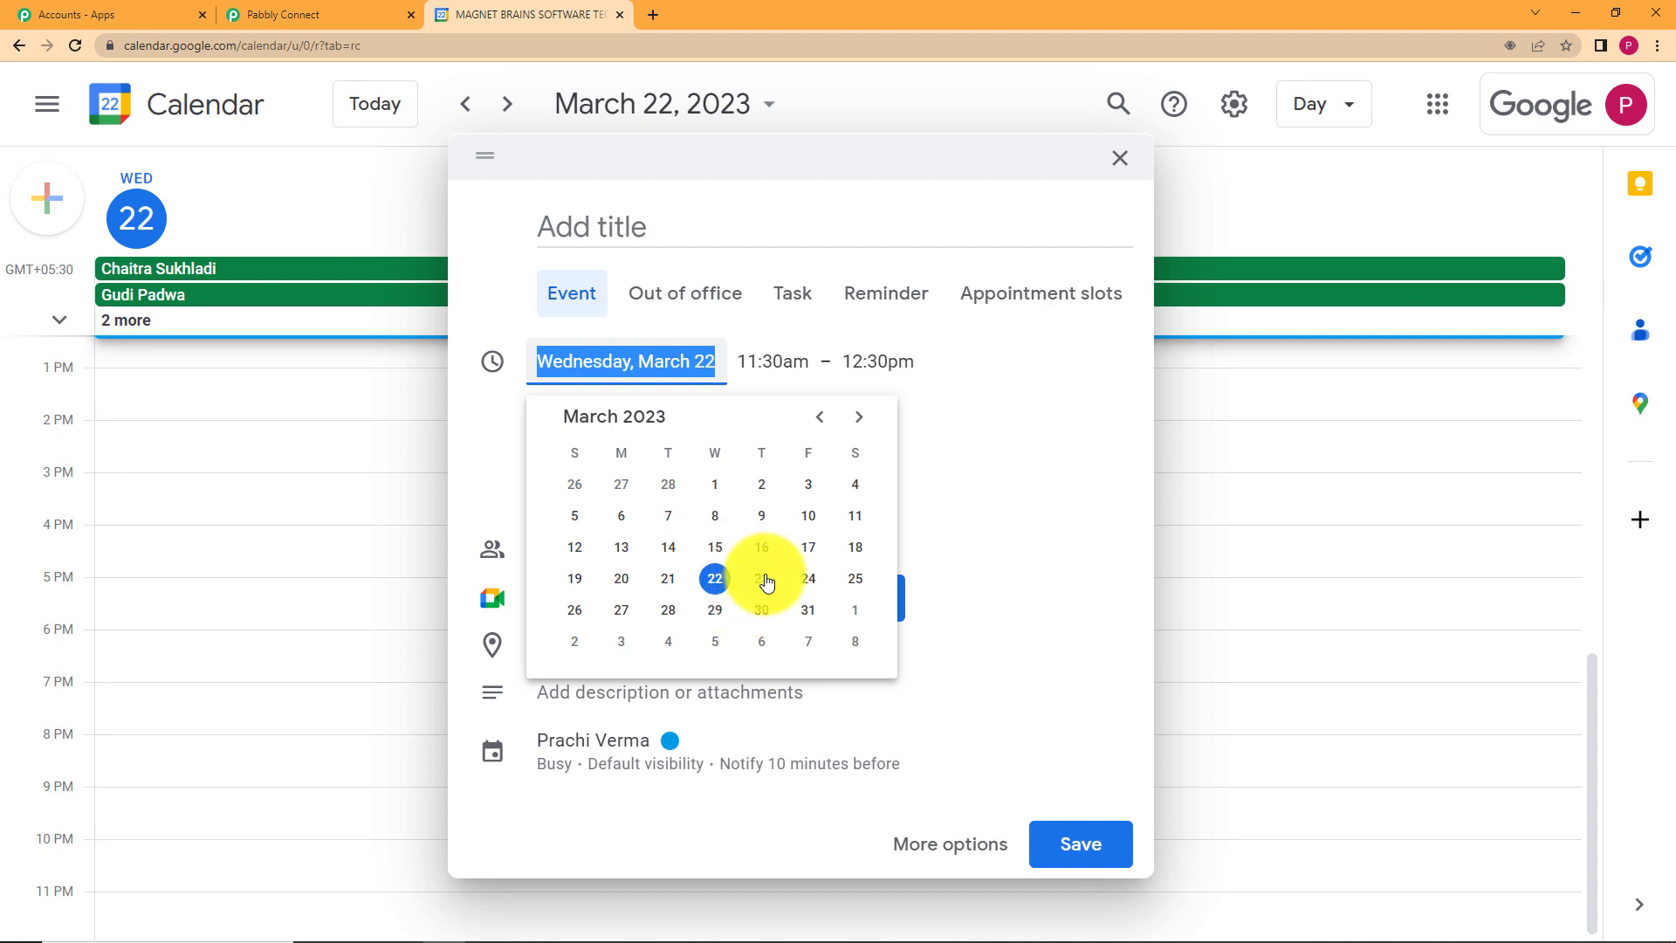
pyautogui.click(808, 578)
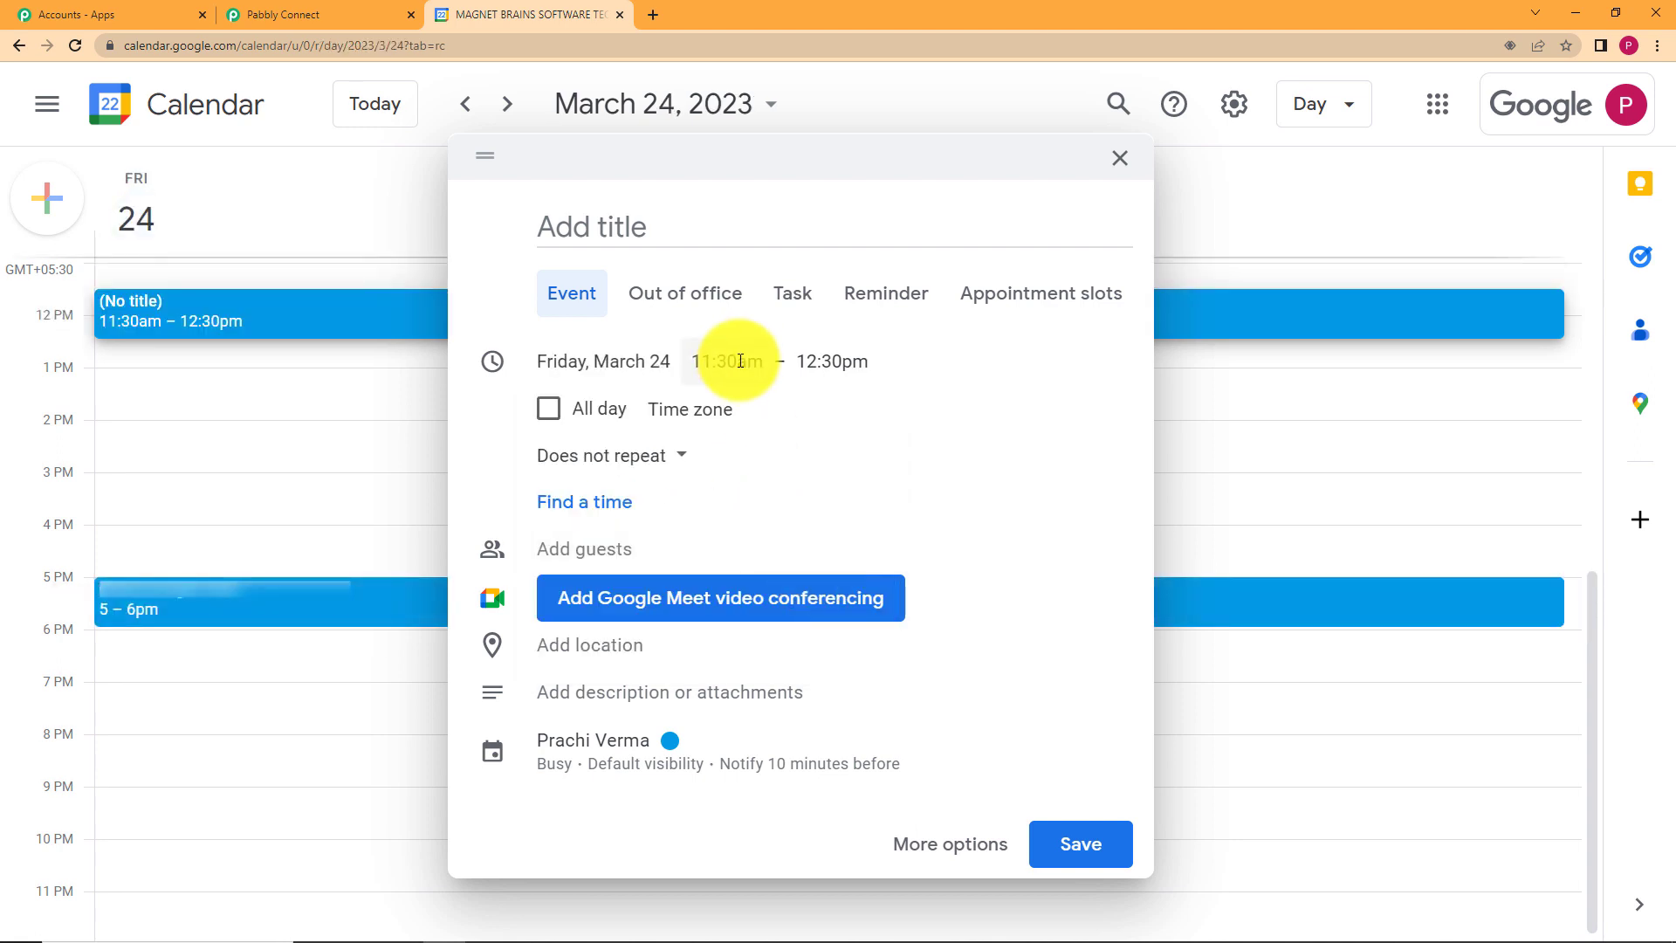
pyautogui.click(725, 362)
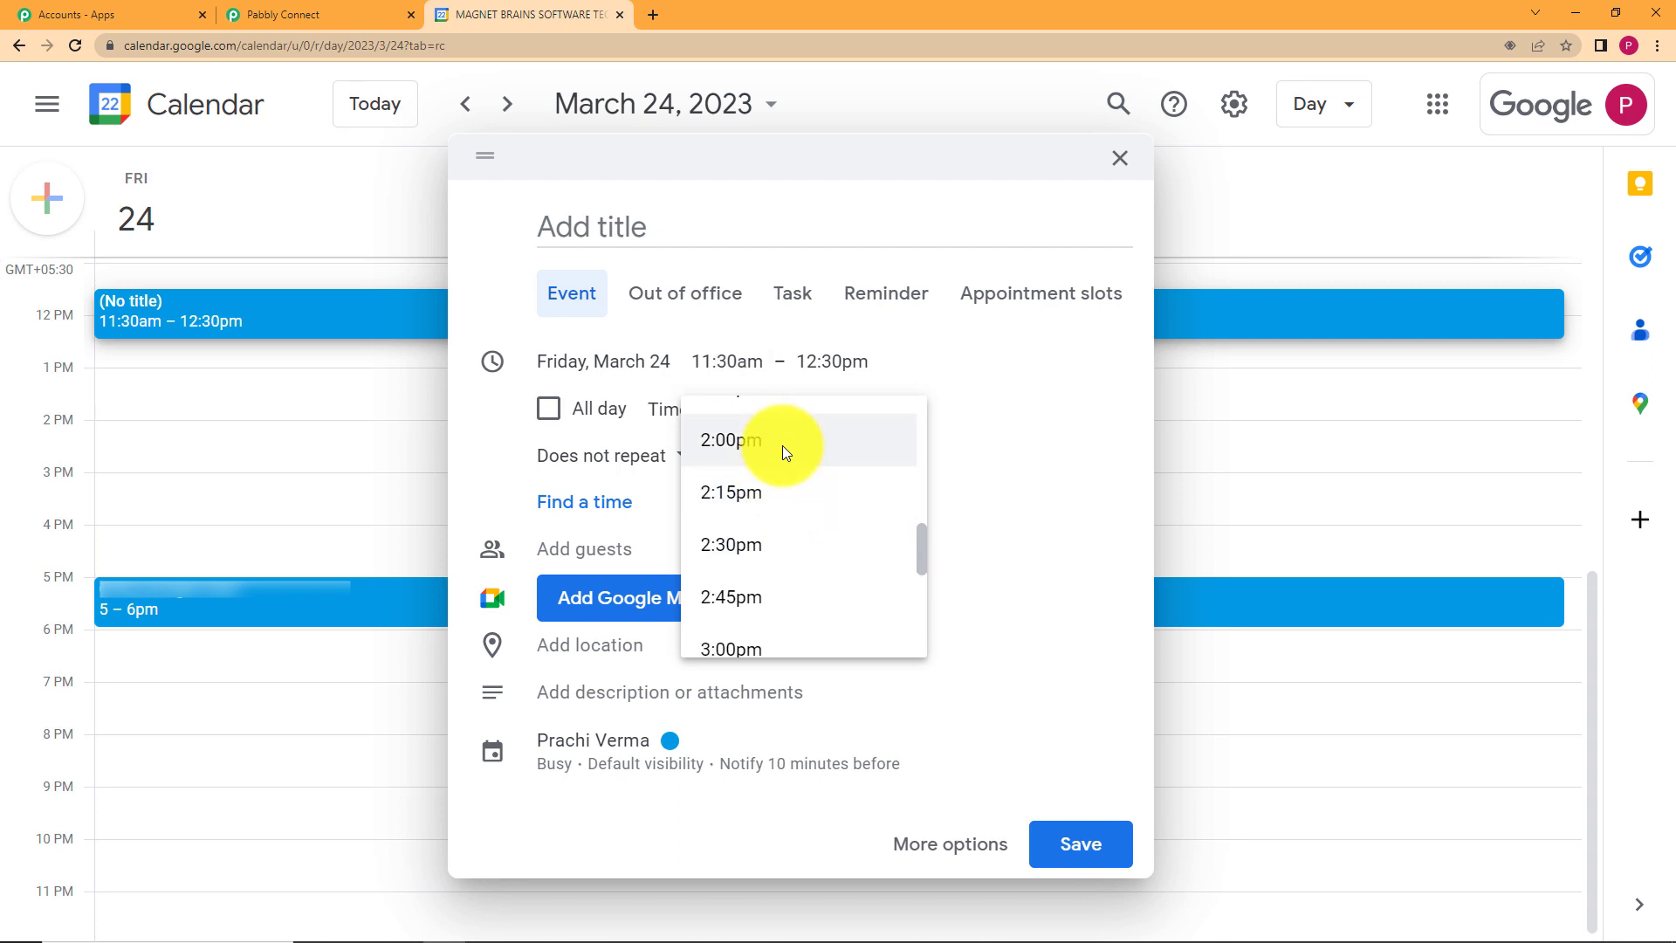
pyautogui.click(730, 439)
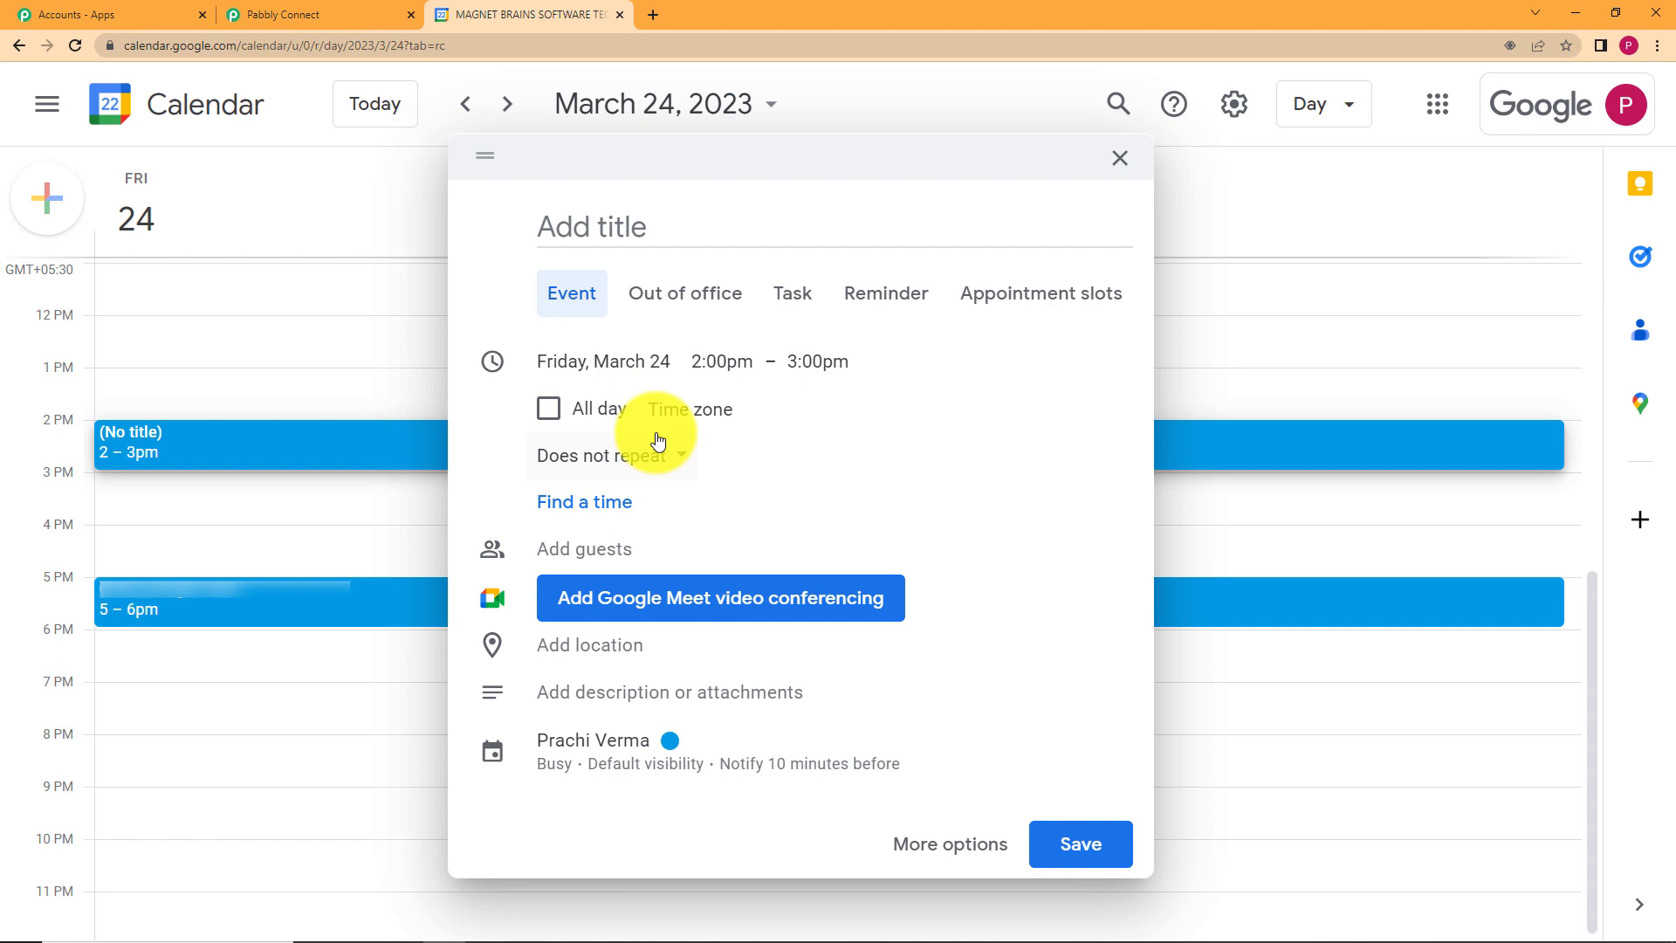
pyautogui.moveTo(629, 532)
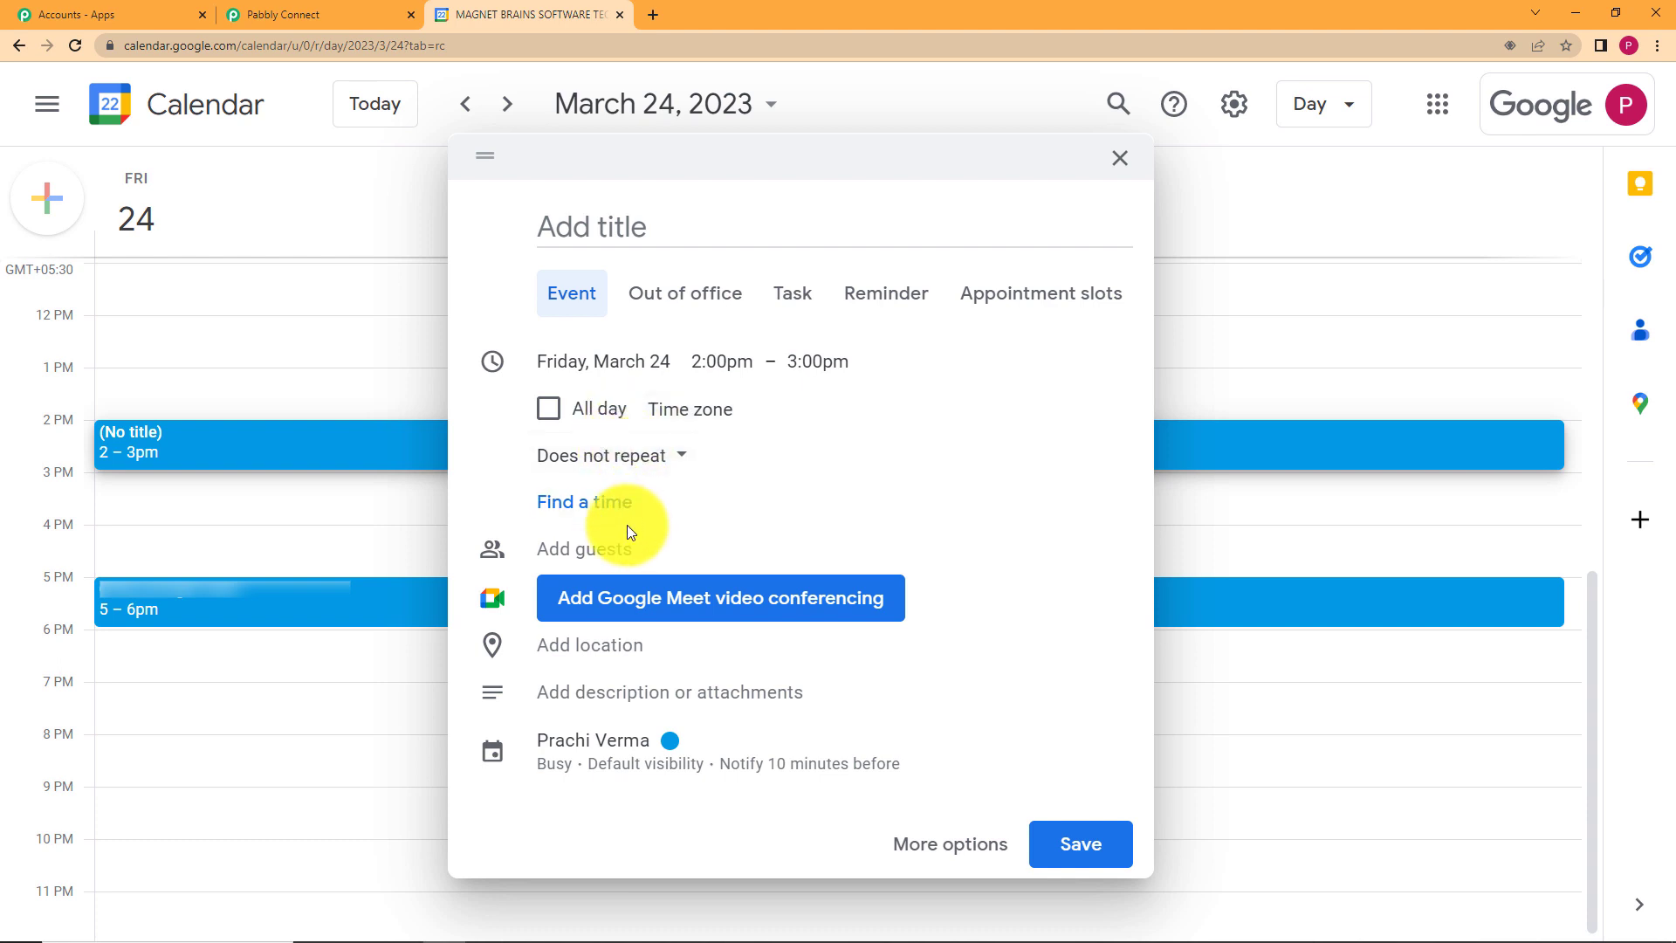
pyautogui.moveTo(762, 506)
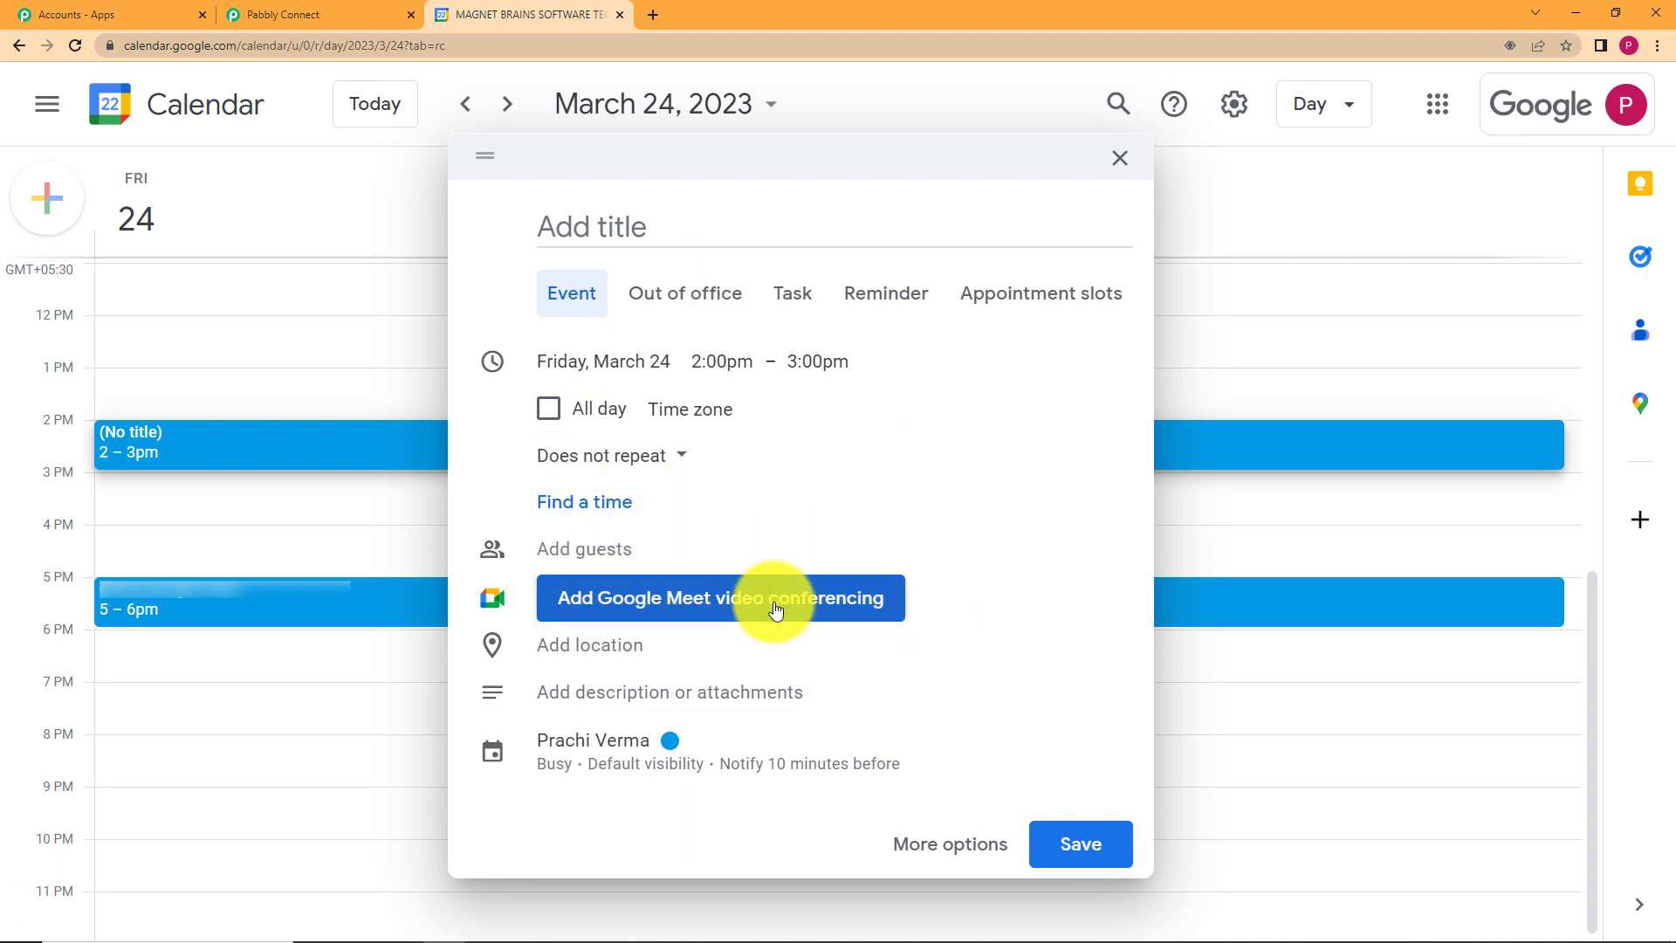
pyautogui.moveTo(732, 620)
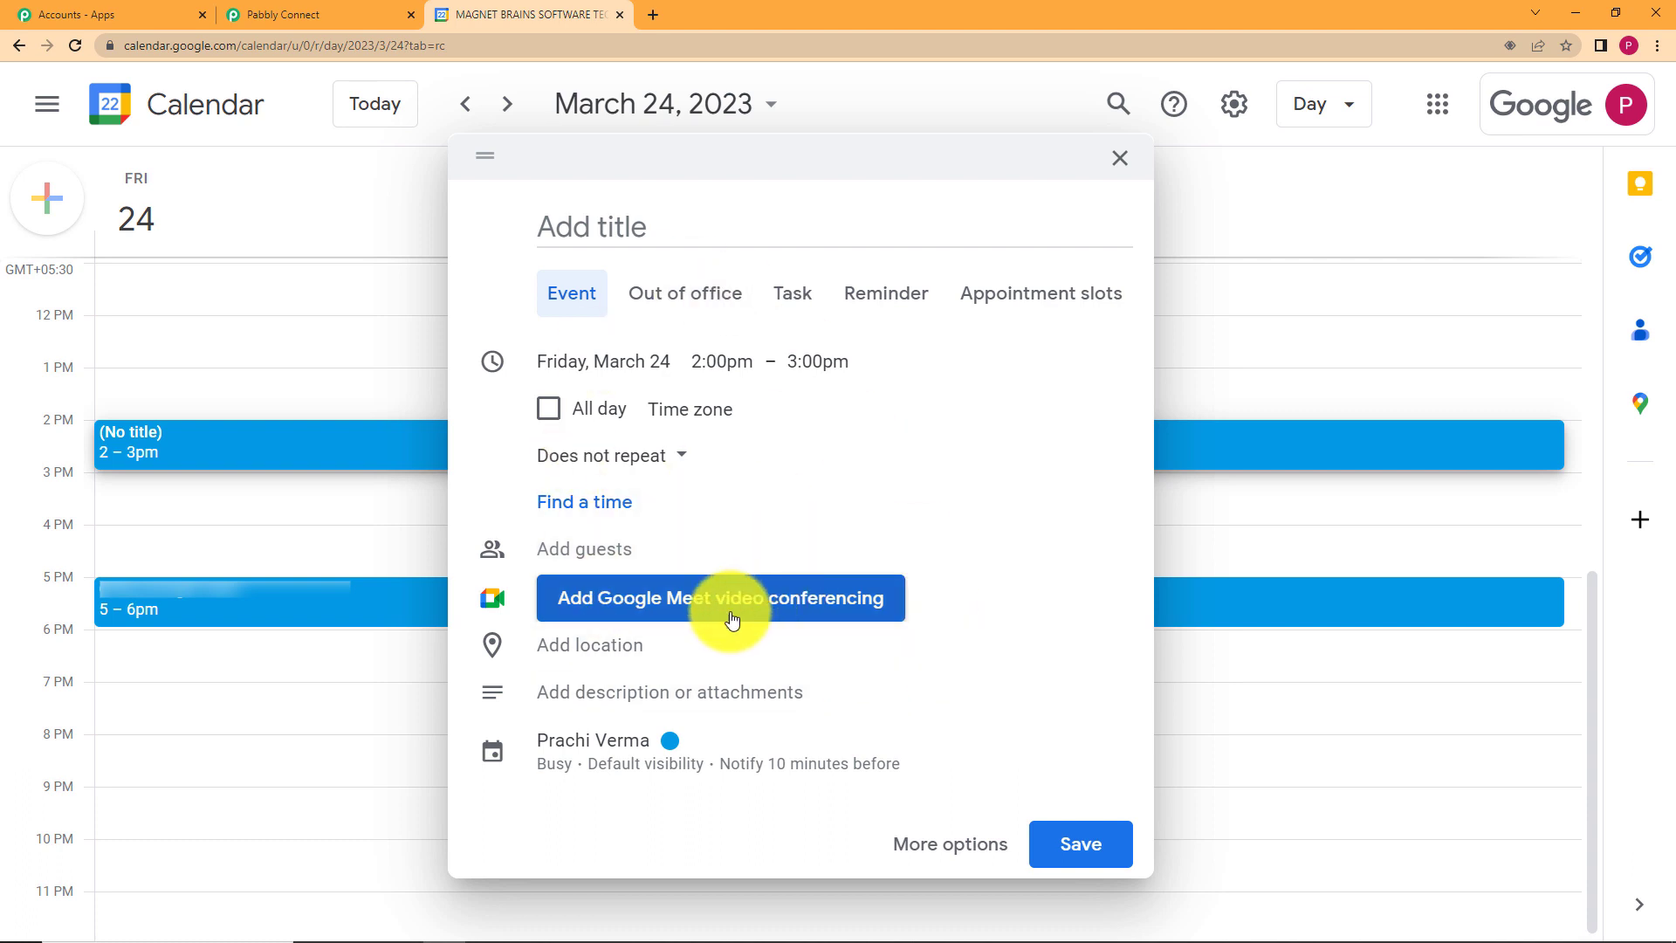
# Title the event 'Office Google Meet' and attach Google Meet video conferencing.
pyautogui.click(743, 227)
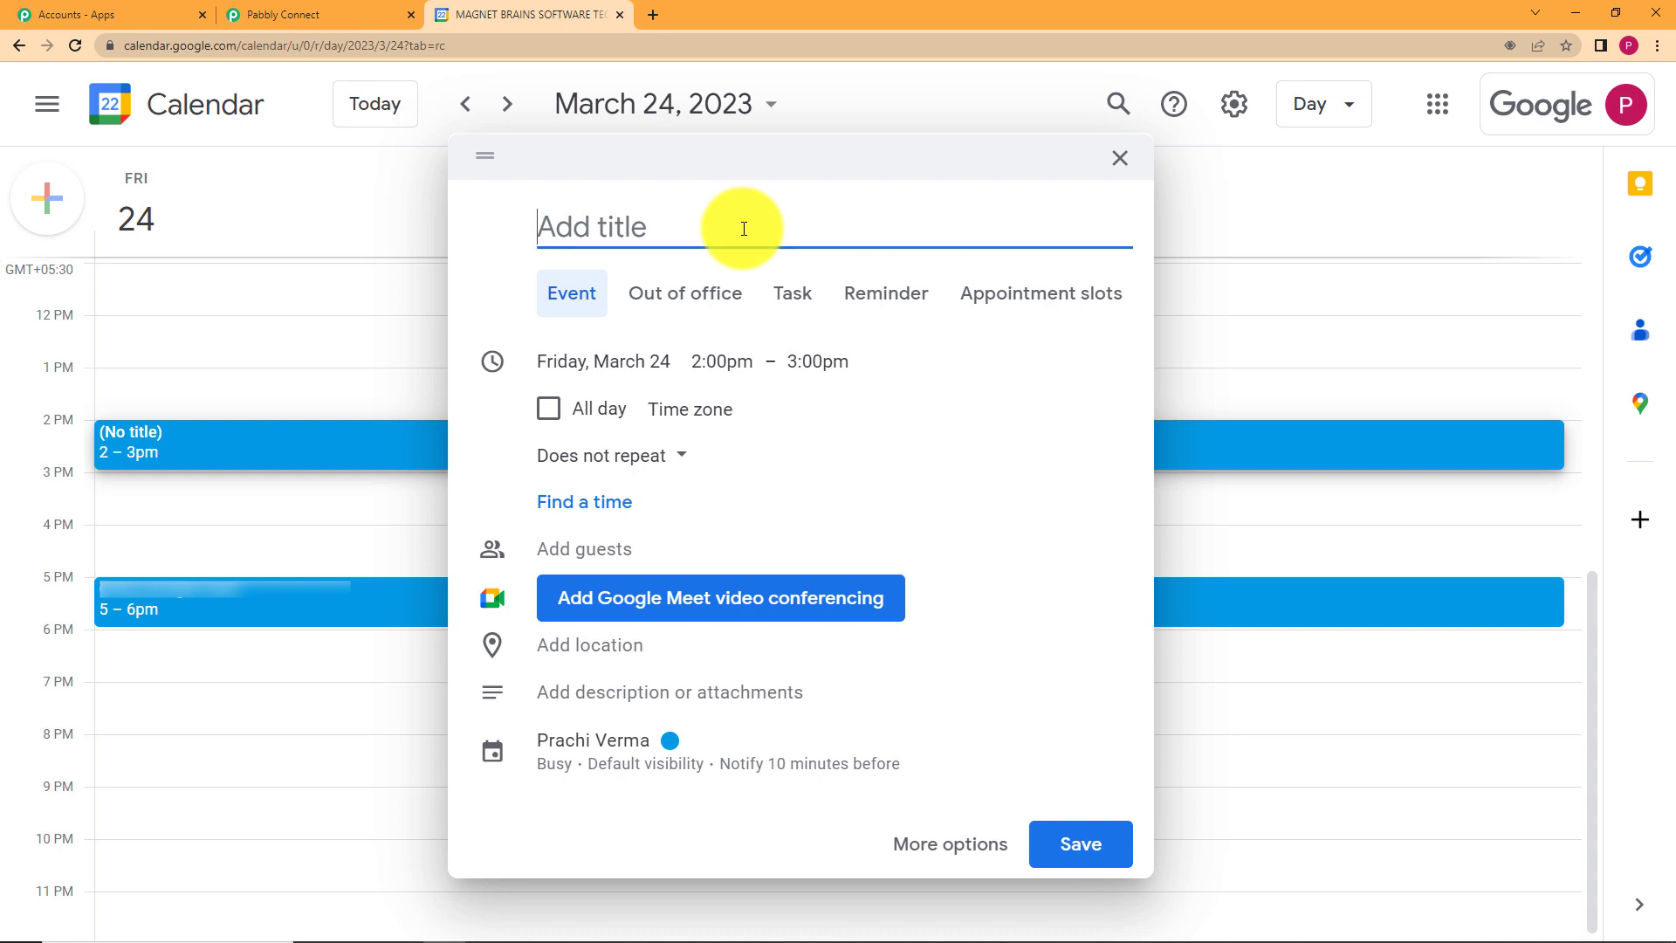
pyautogui.write('Office G')
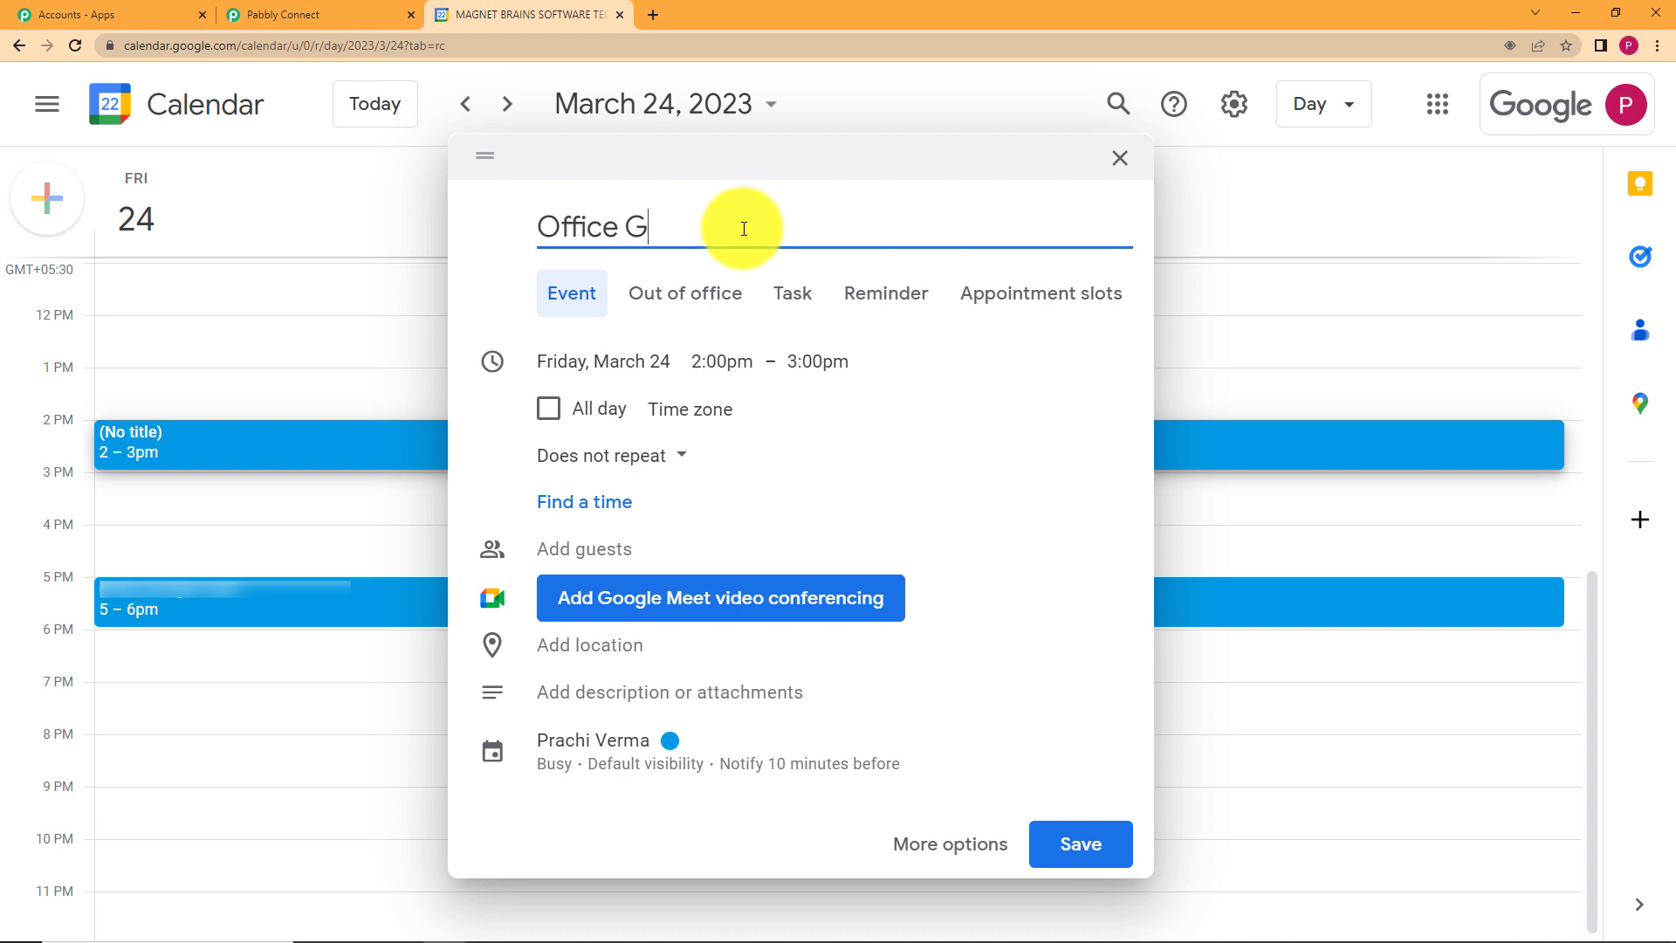
pyautogui.write('oogle')
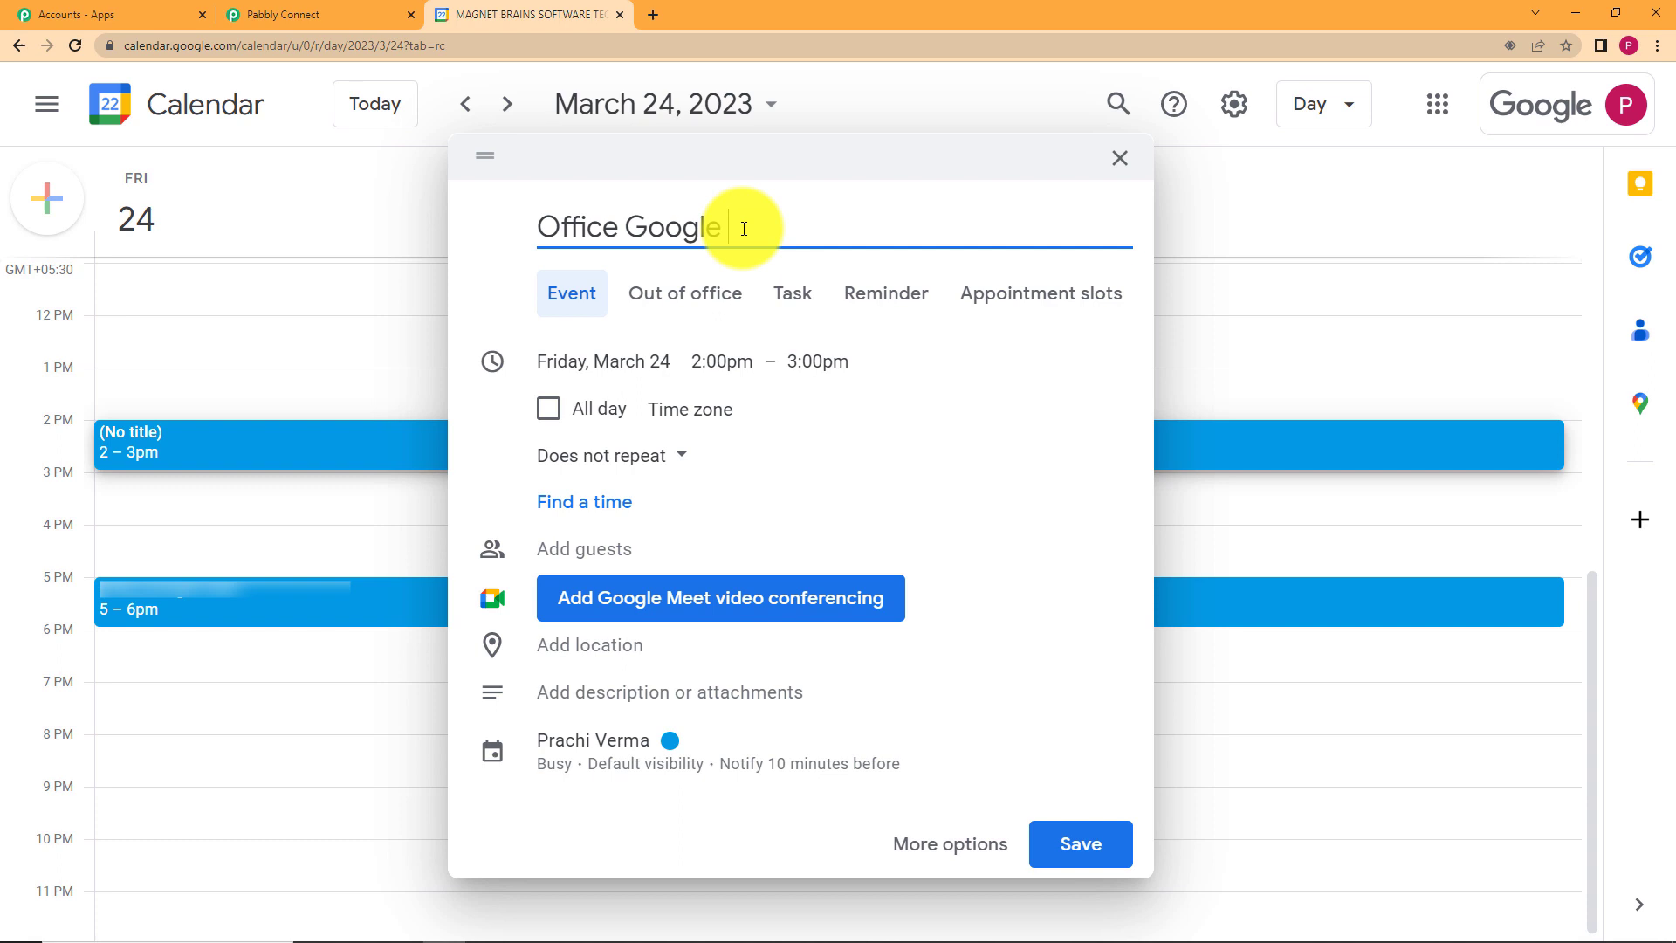
pyautogui.write('Meet')
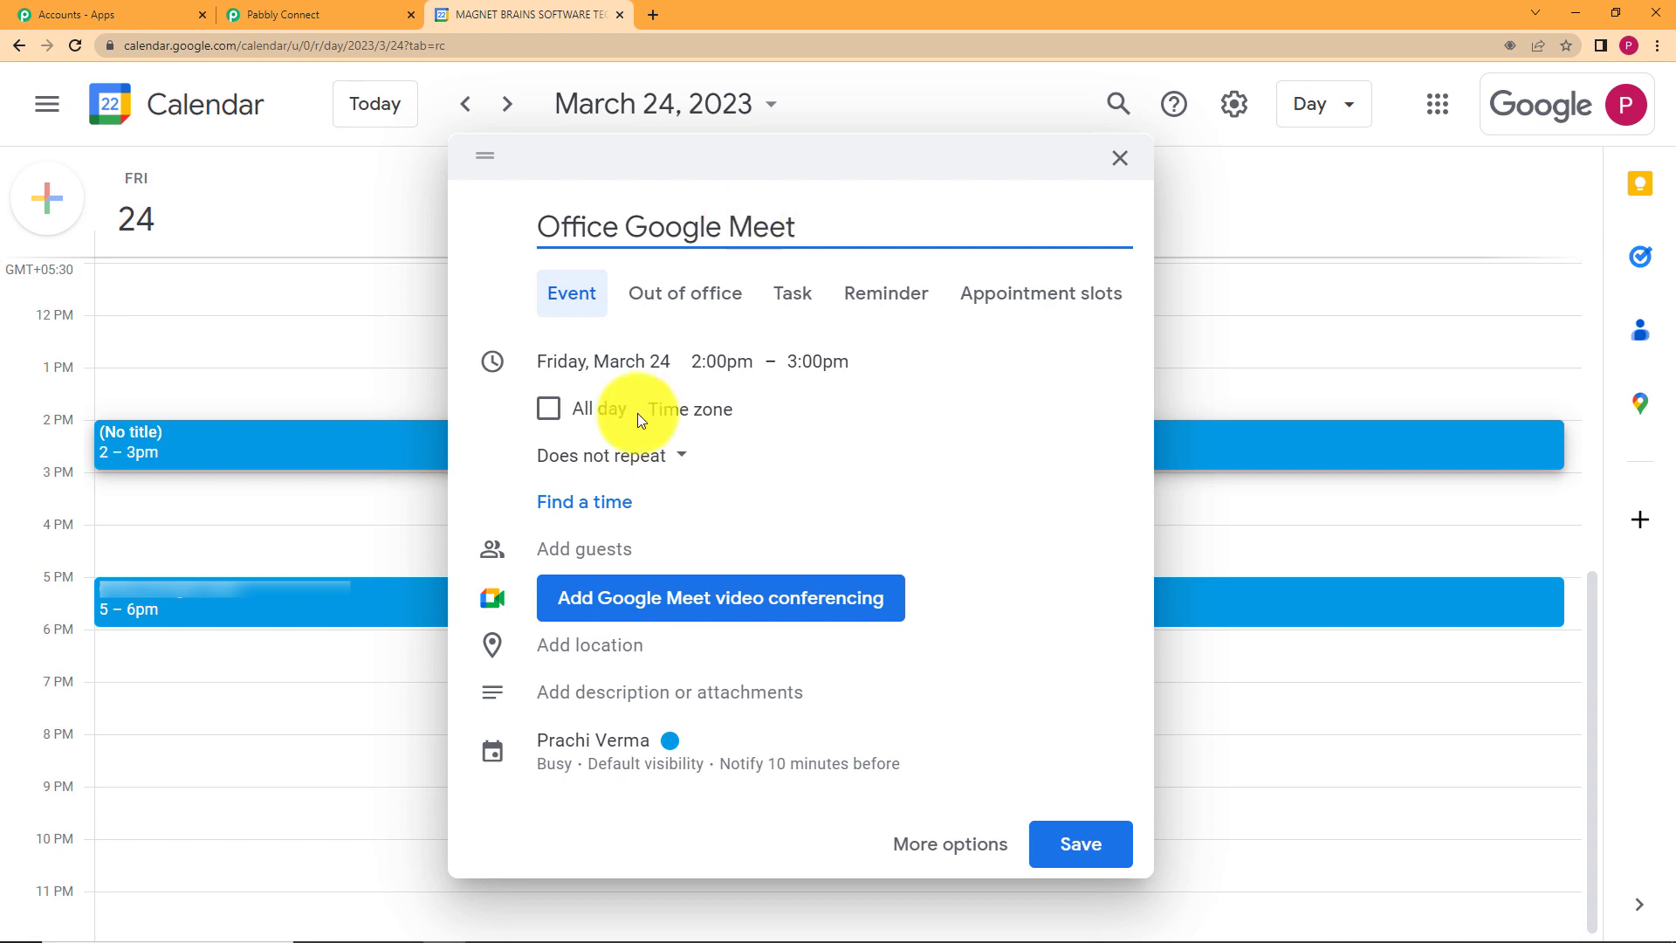
pyautogui.click(719, 597)
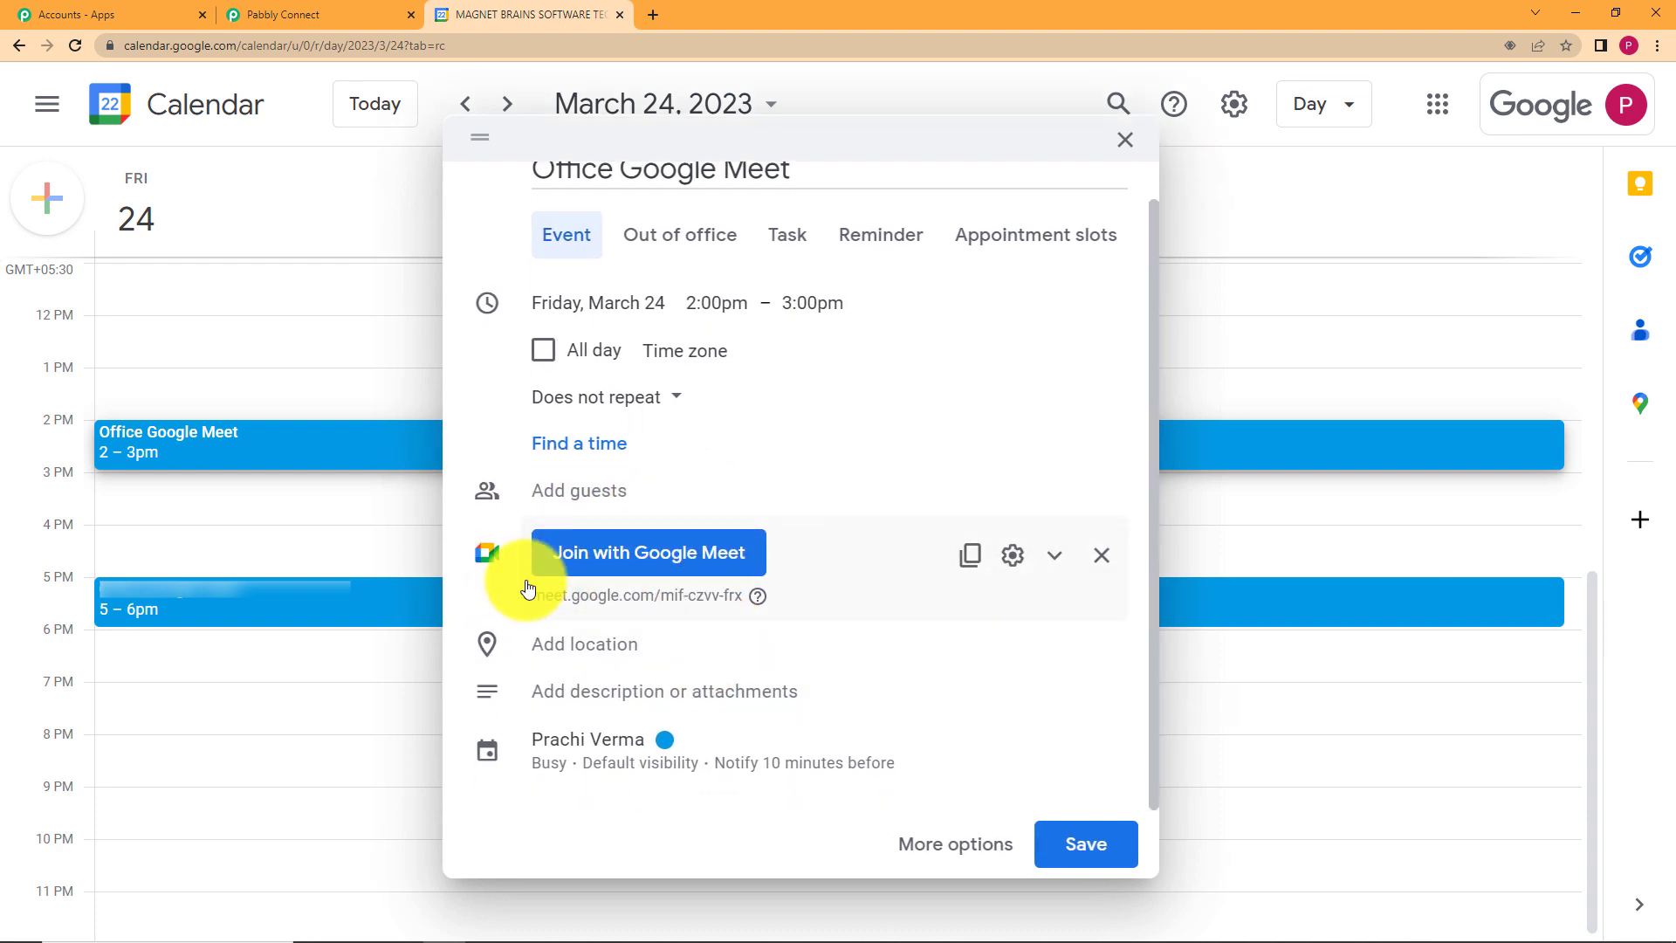
pyautogui.moveTo(722, 551)
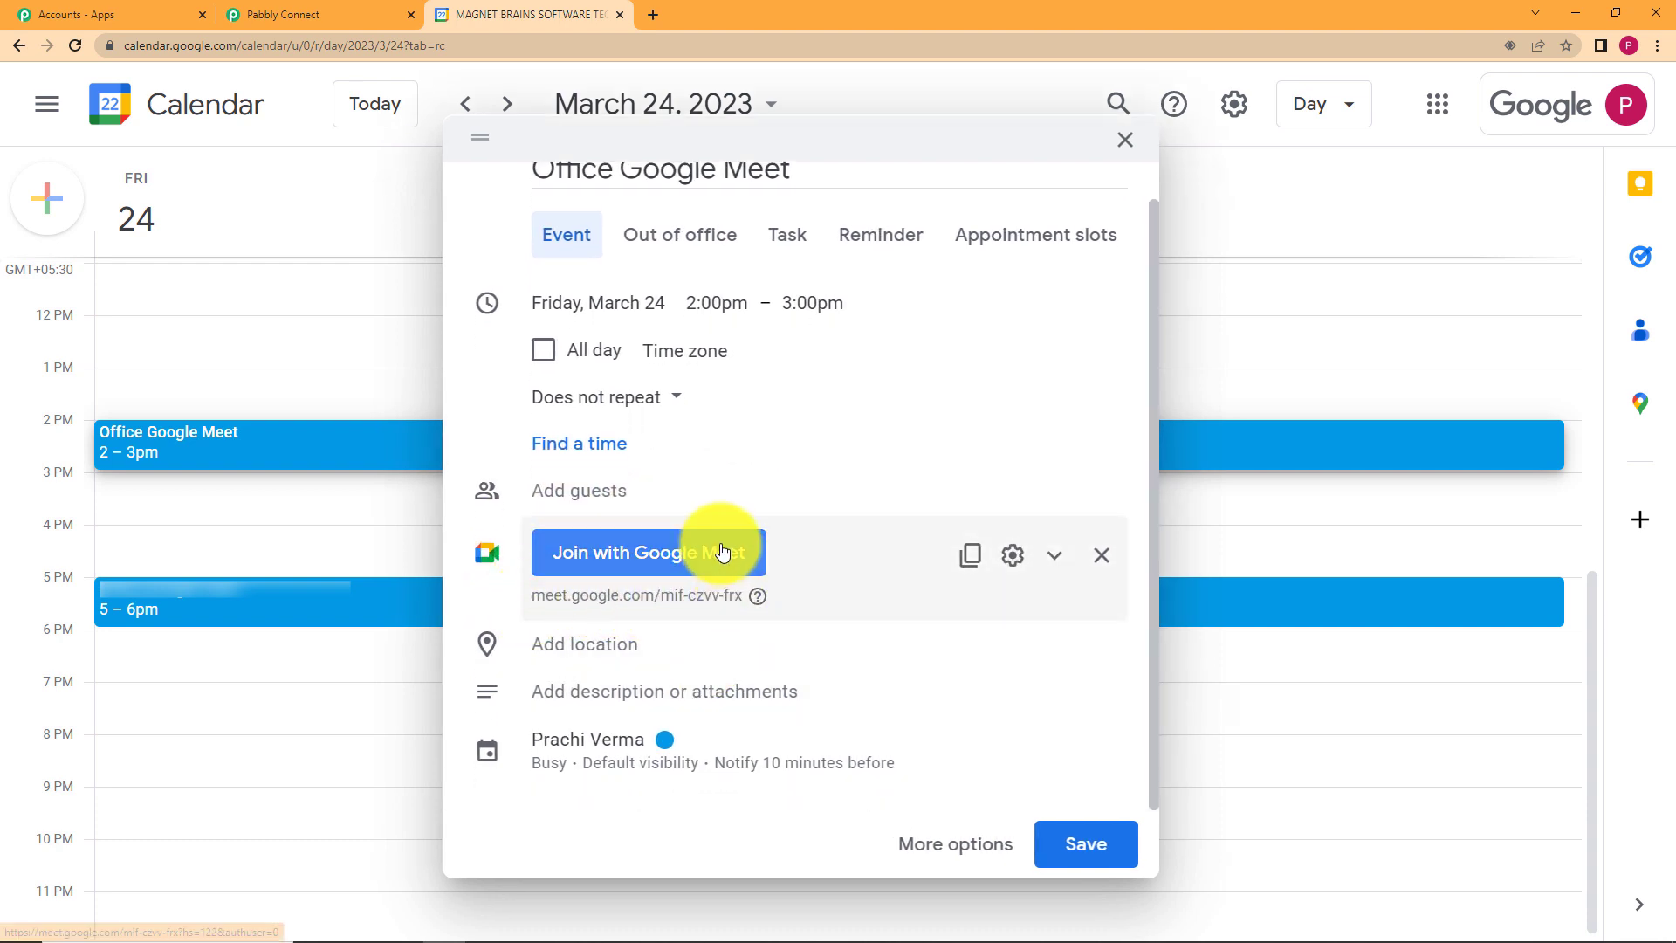
pyautogui.moveTo(682, 490)
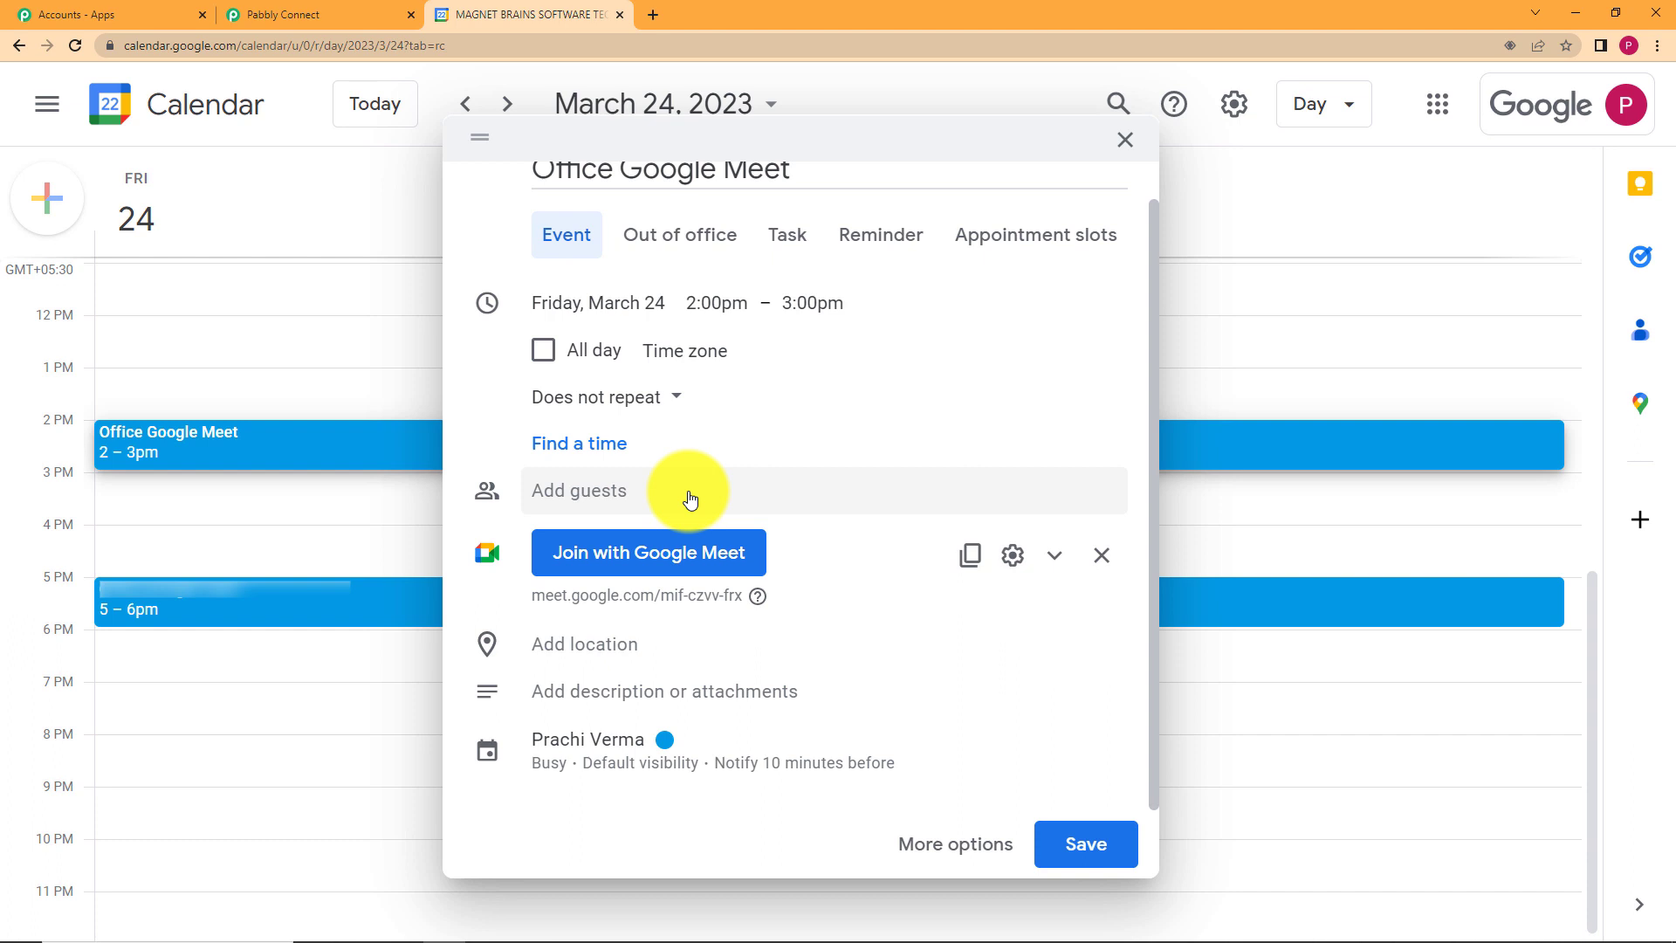
pyautogui.moveTo(667, 714)
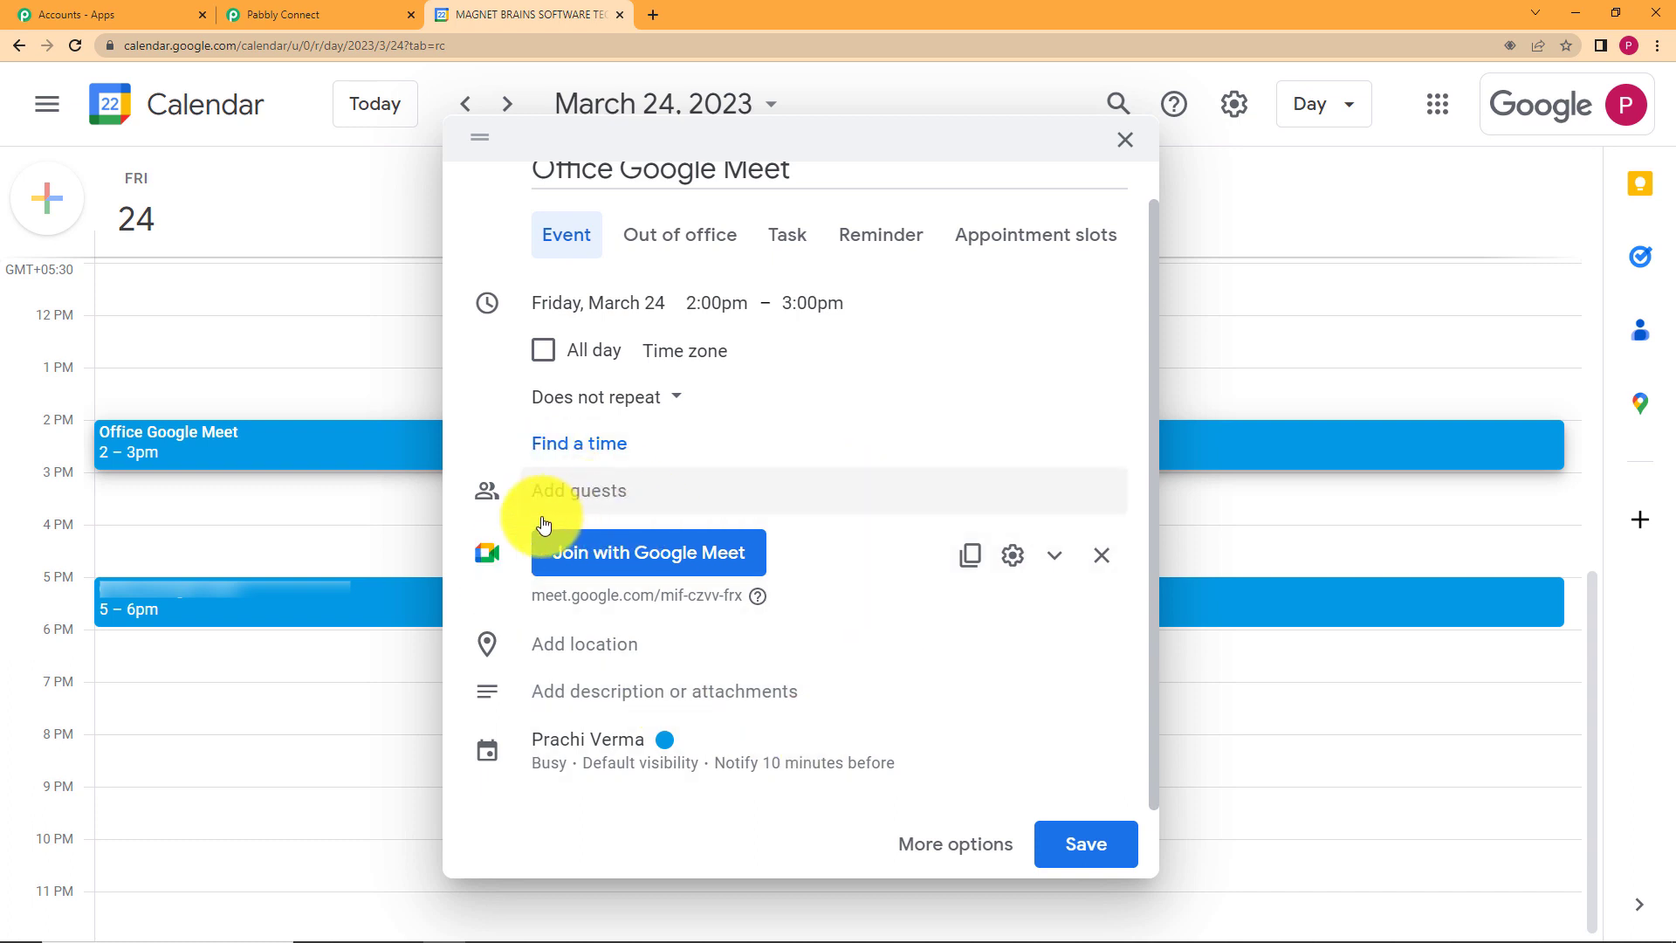
# Add the description 'The Meeting will be held for one hour. Please...' and save the event.
pyautogui.click(1084, 843)
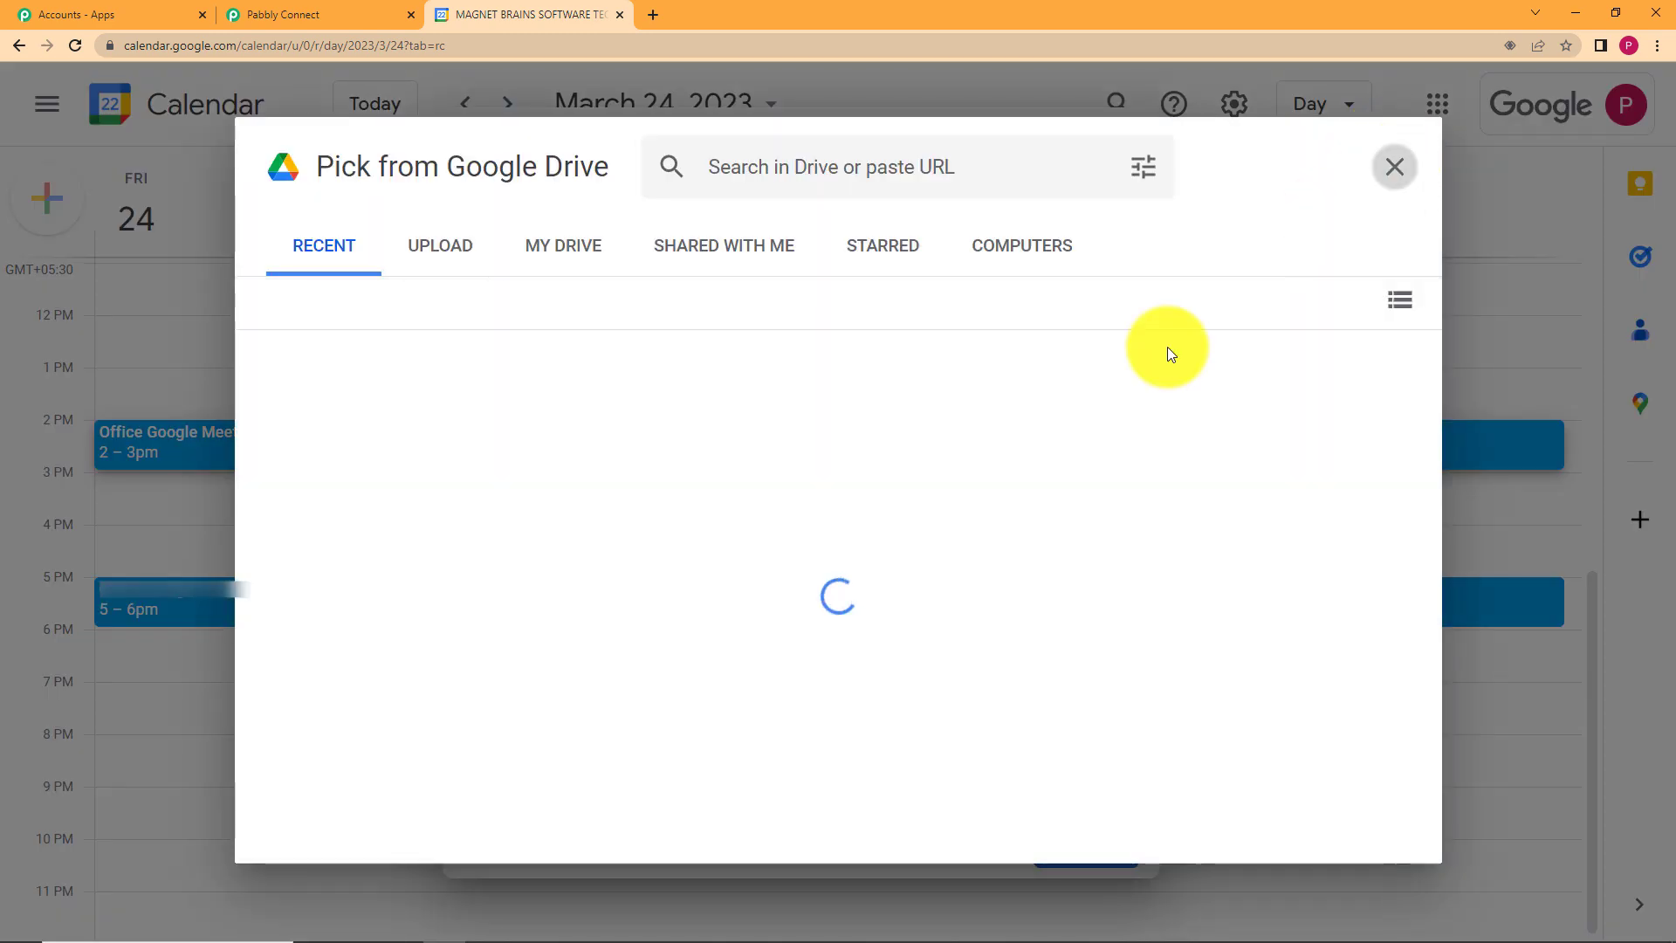
pyautogui.click(1395, 166)
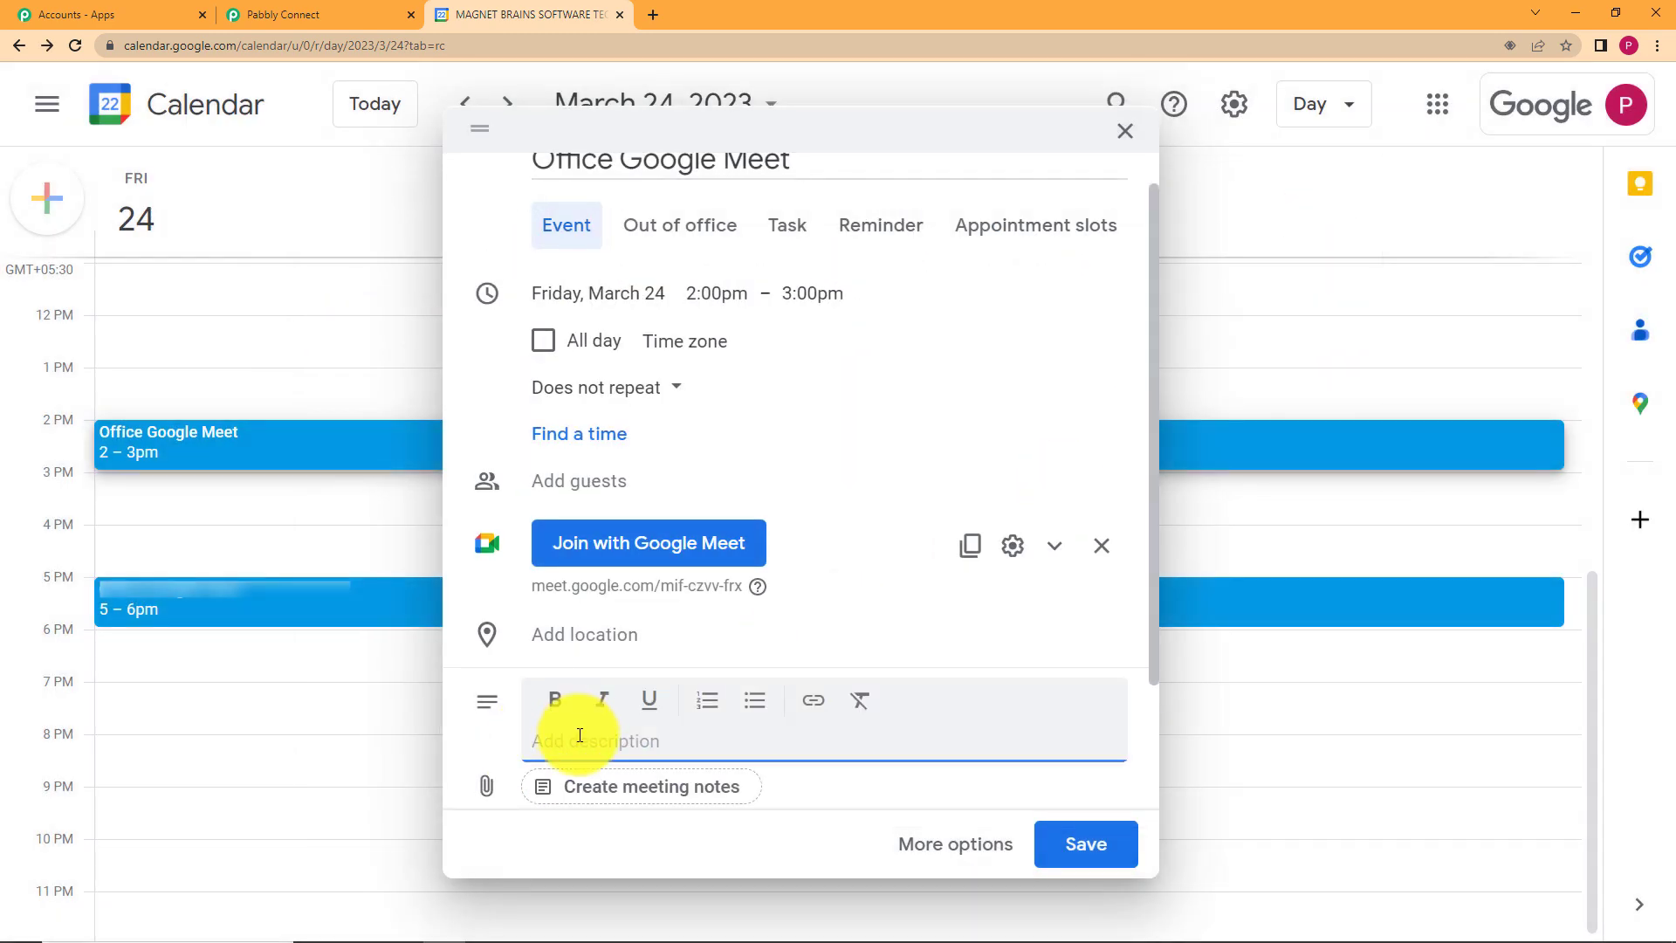
pyautogui.write('The Meeting will be held')
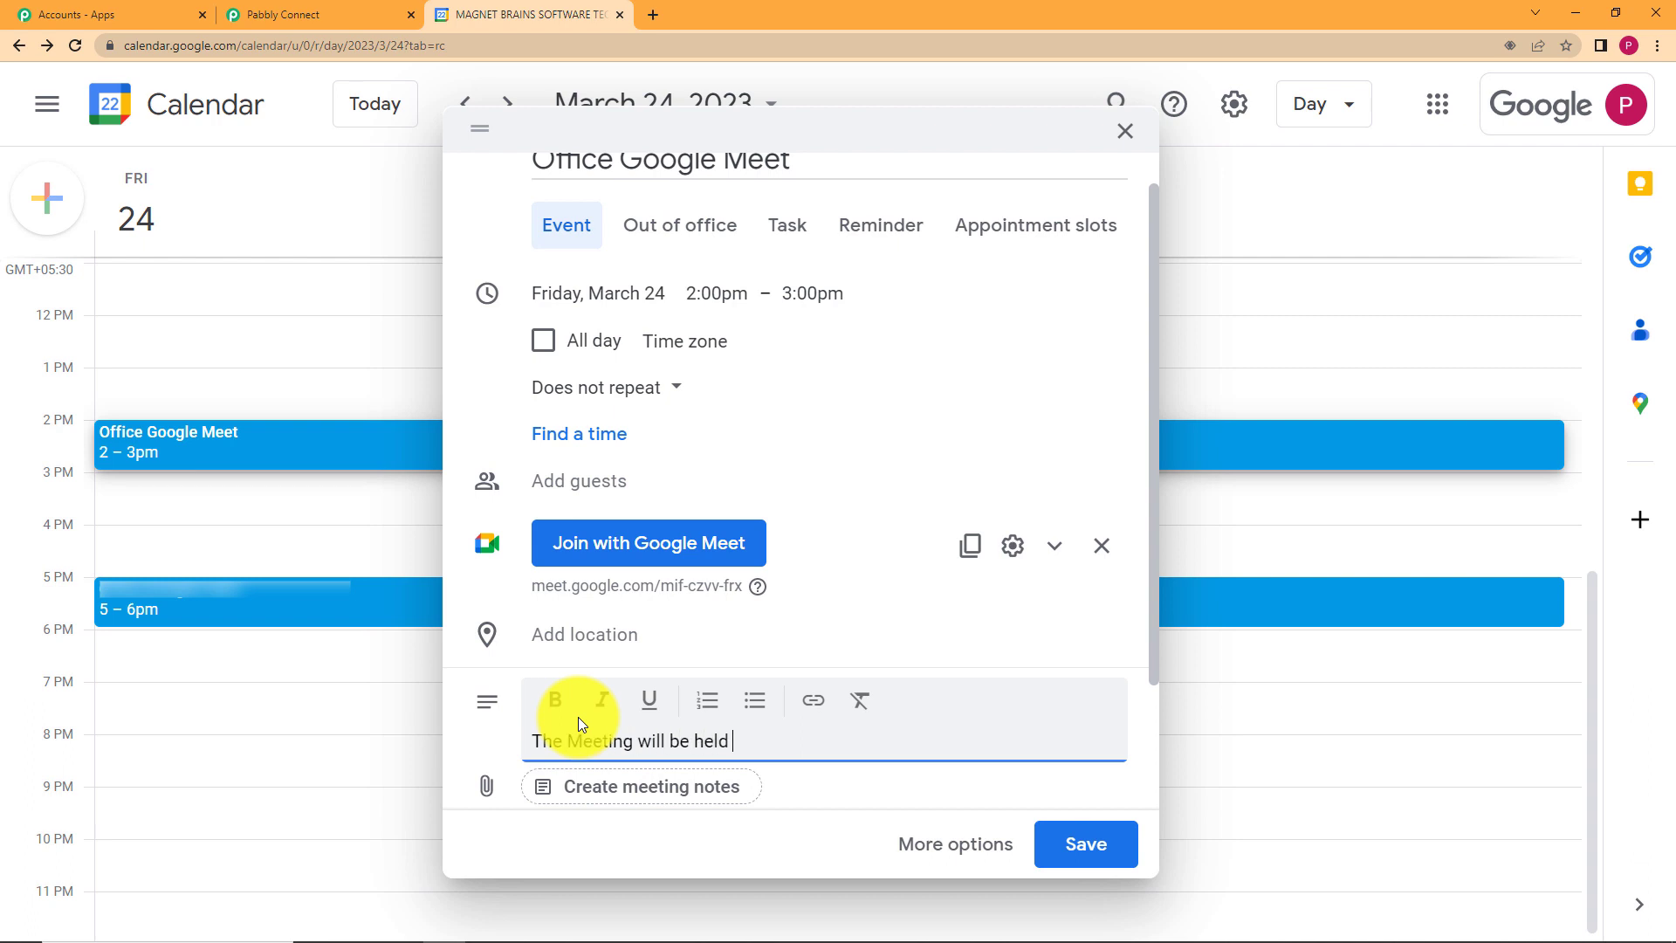
pyautogui.write('for one hour. Please be prepared with your content.')
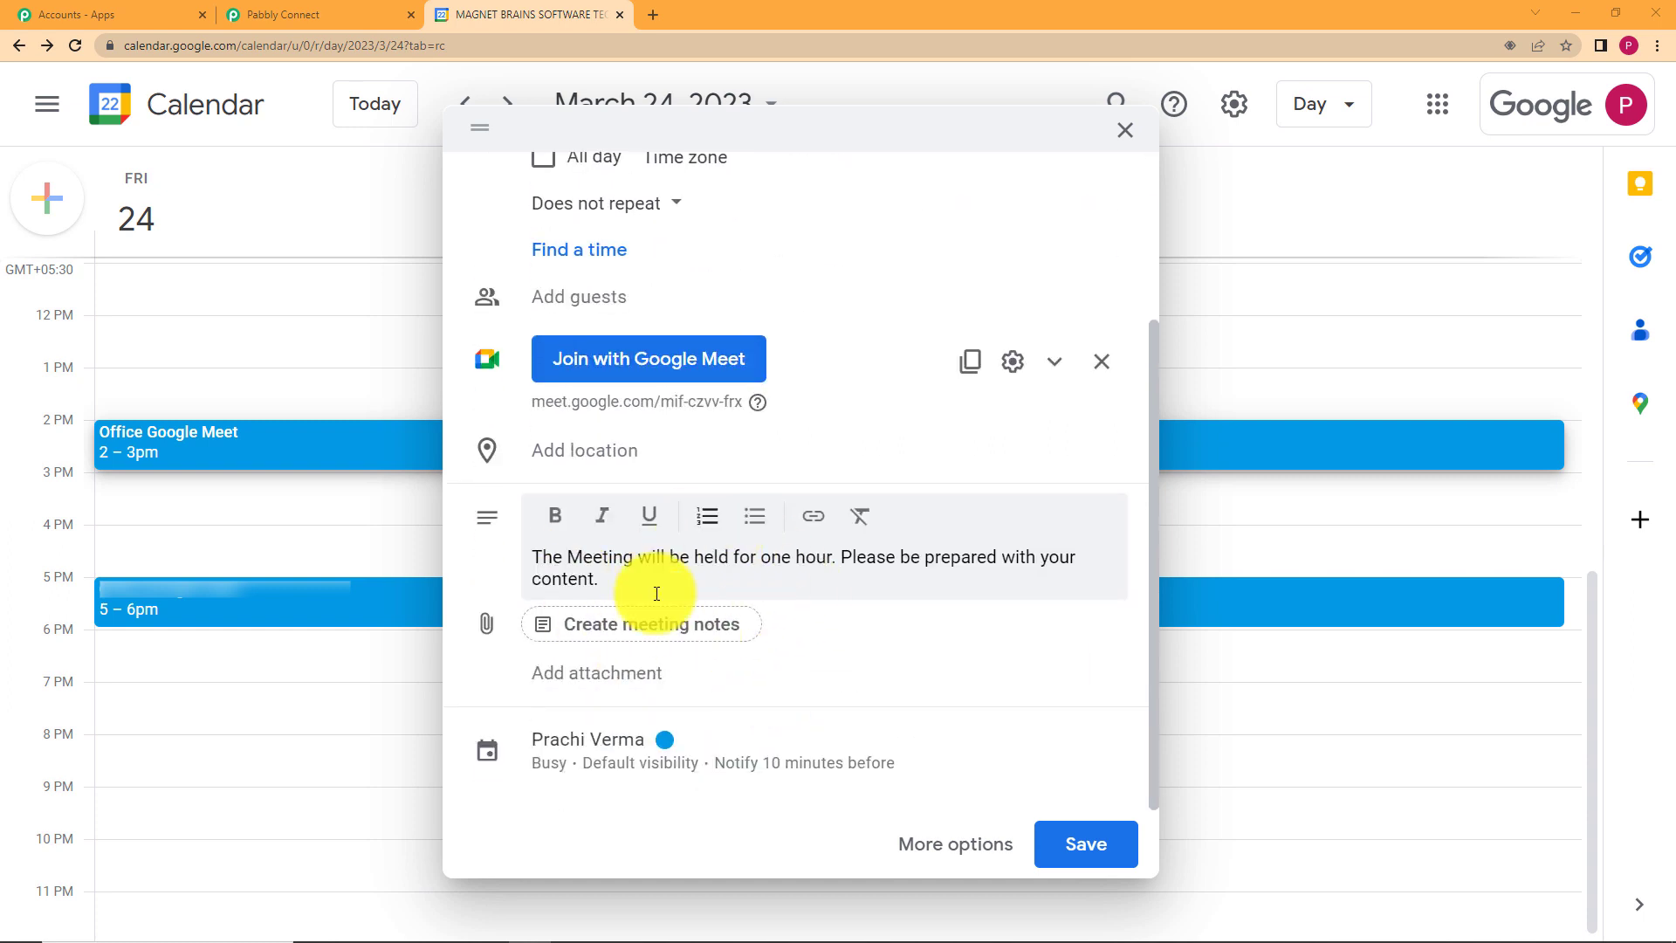
pyautogui.click(1084, 843)
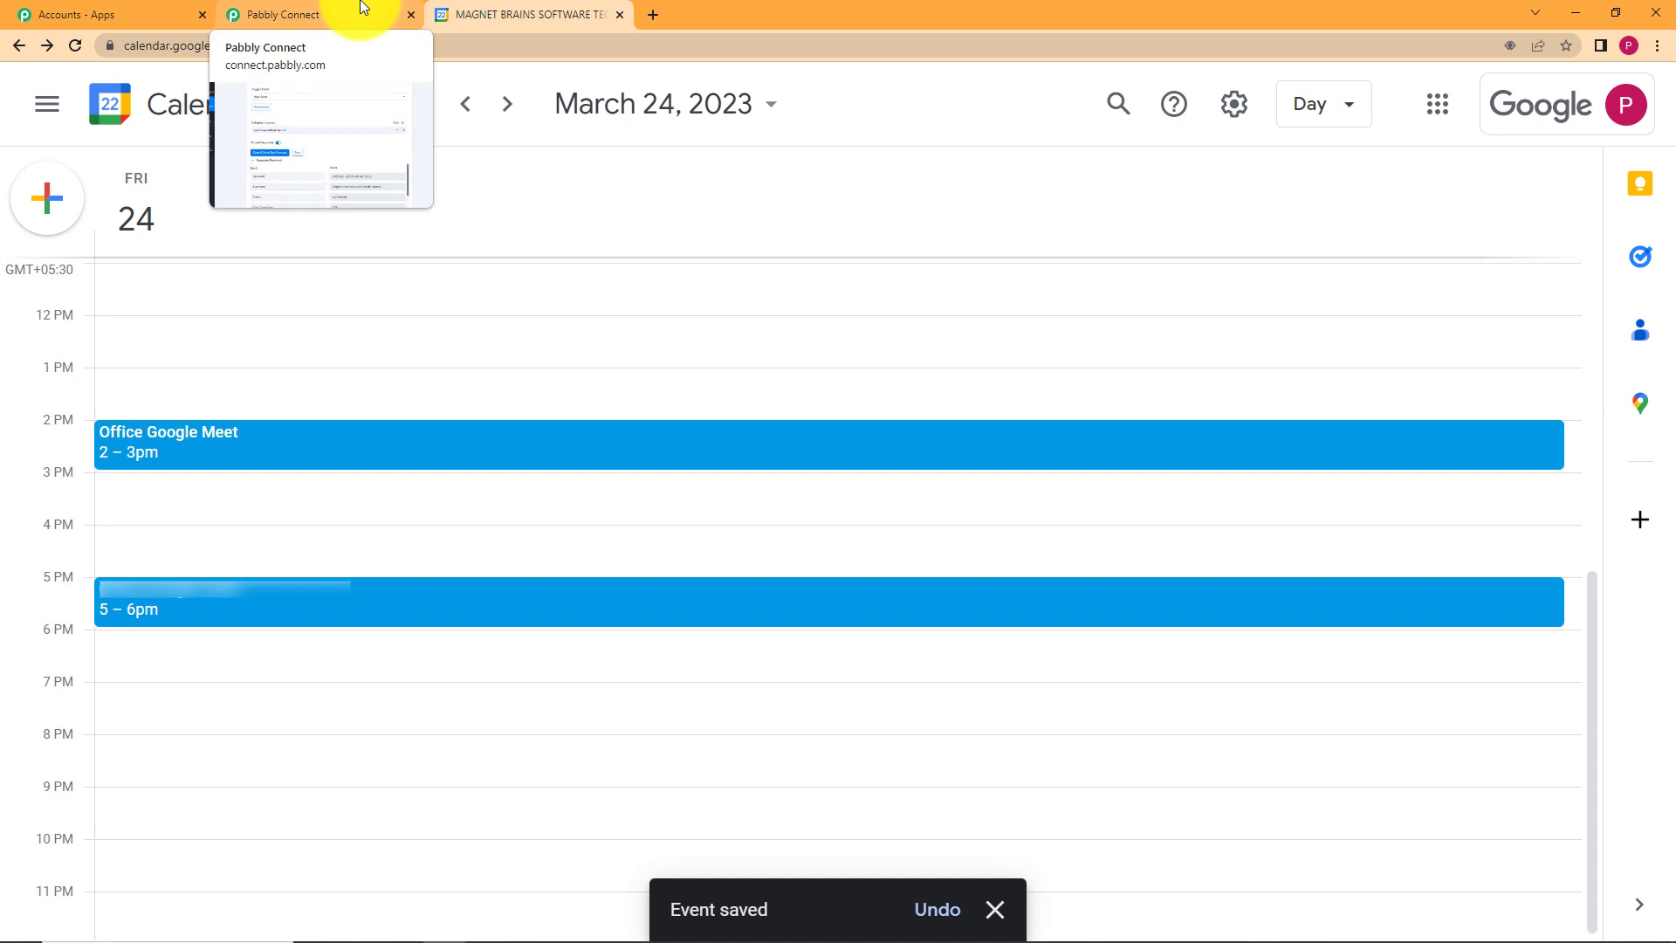
# Review the trigger's Response Received fields for the Office Google Meet event, then return to the workflow steps.
pyautogui.click(320, 14)
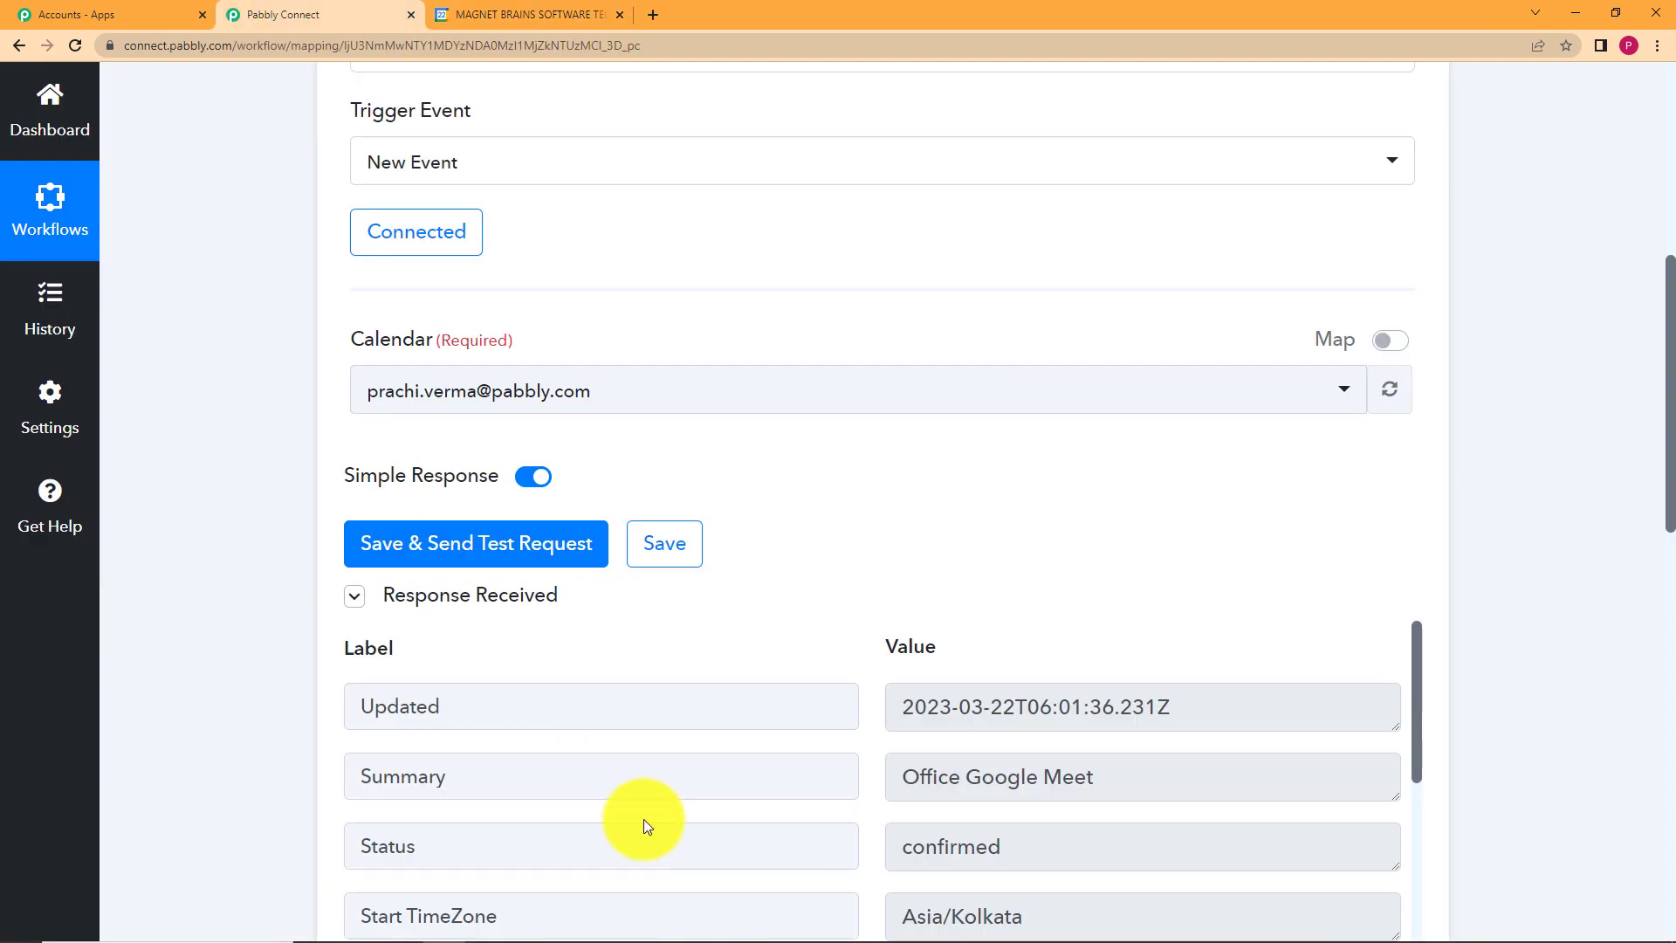
pyautogui.scroll(-3)
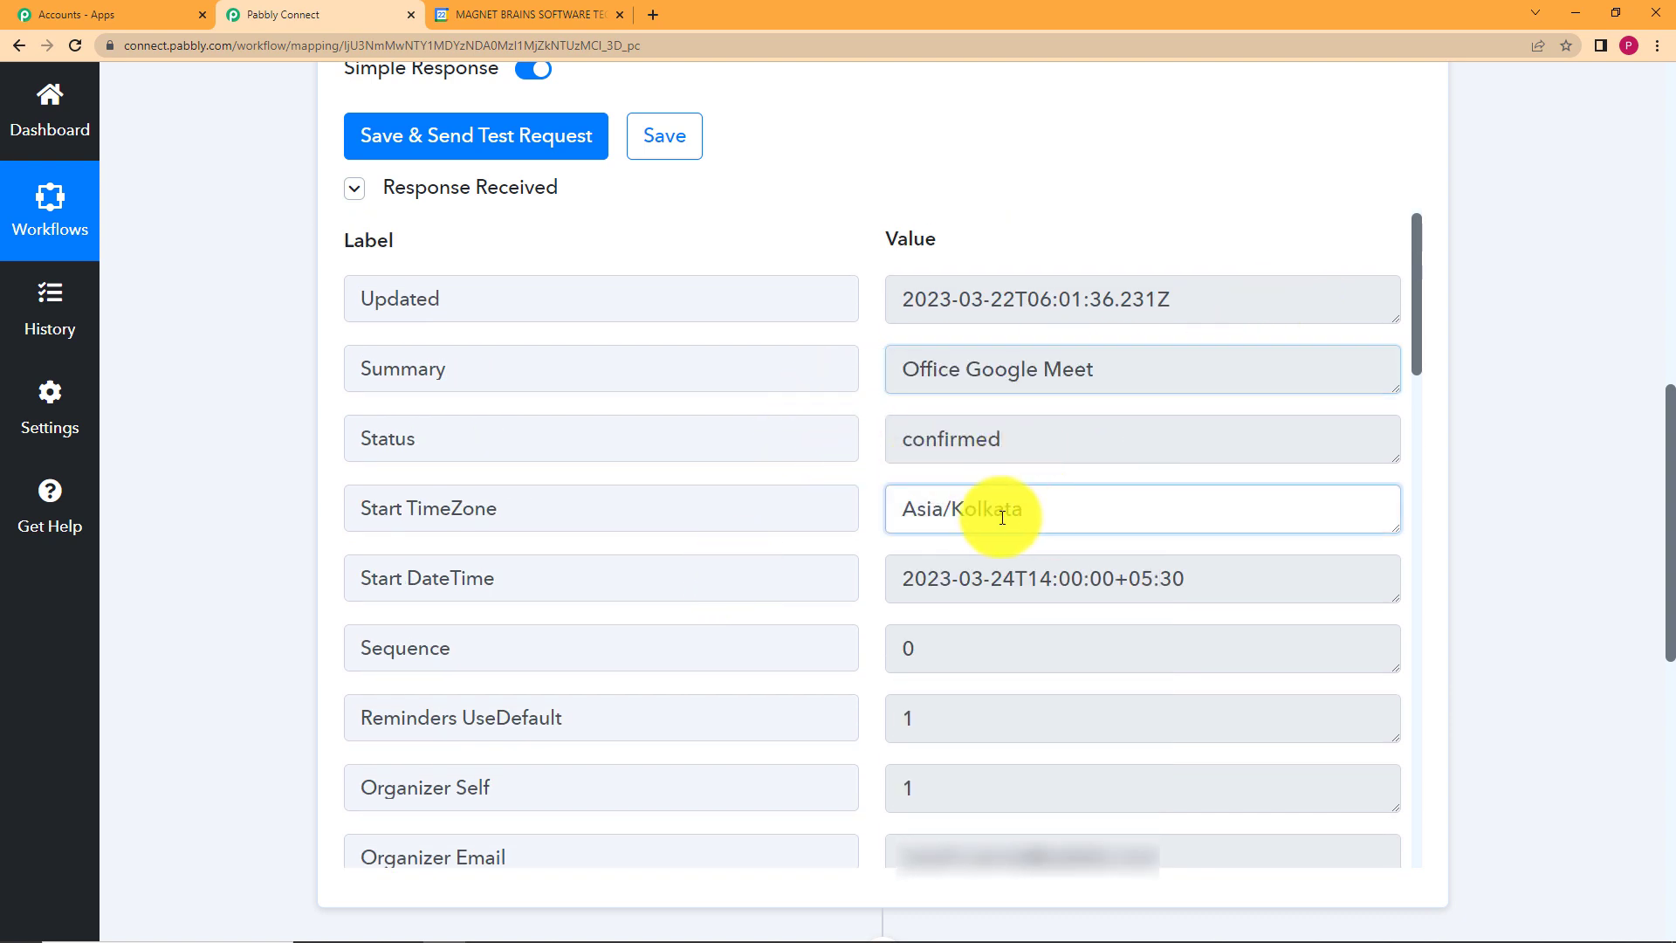
pyautogui.doubleClick(1037, 578)
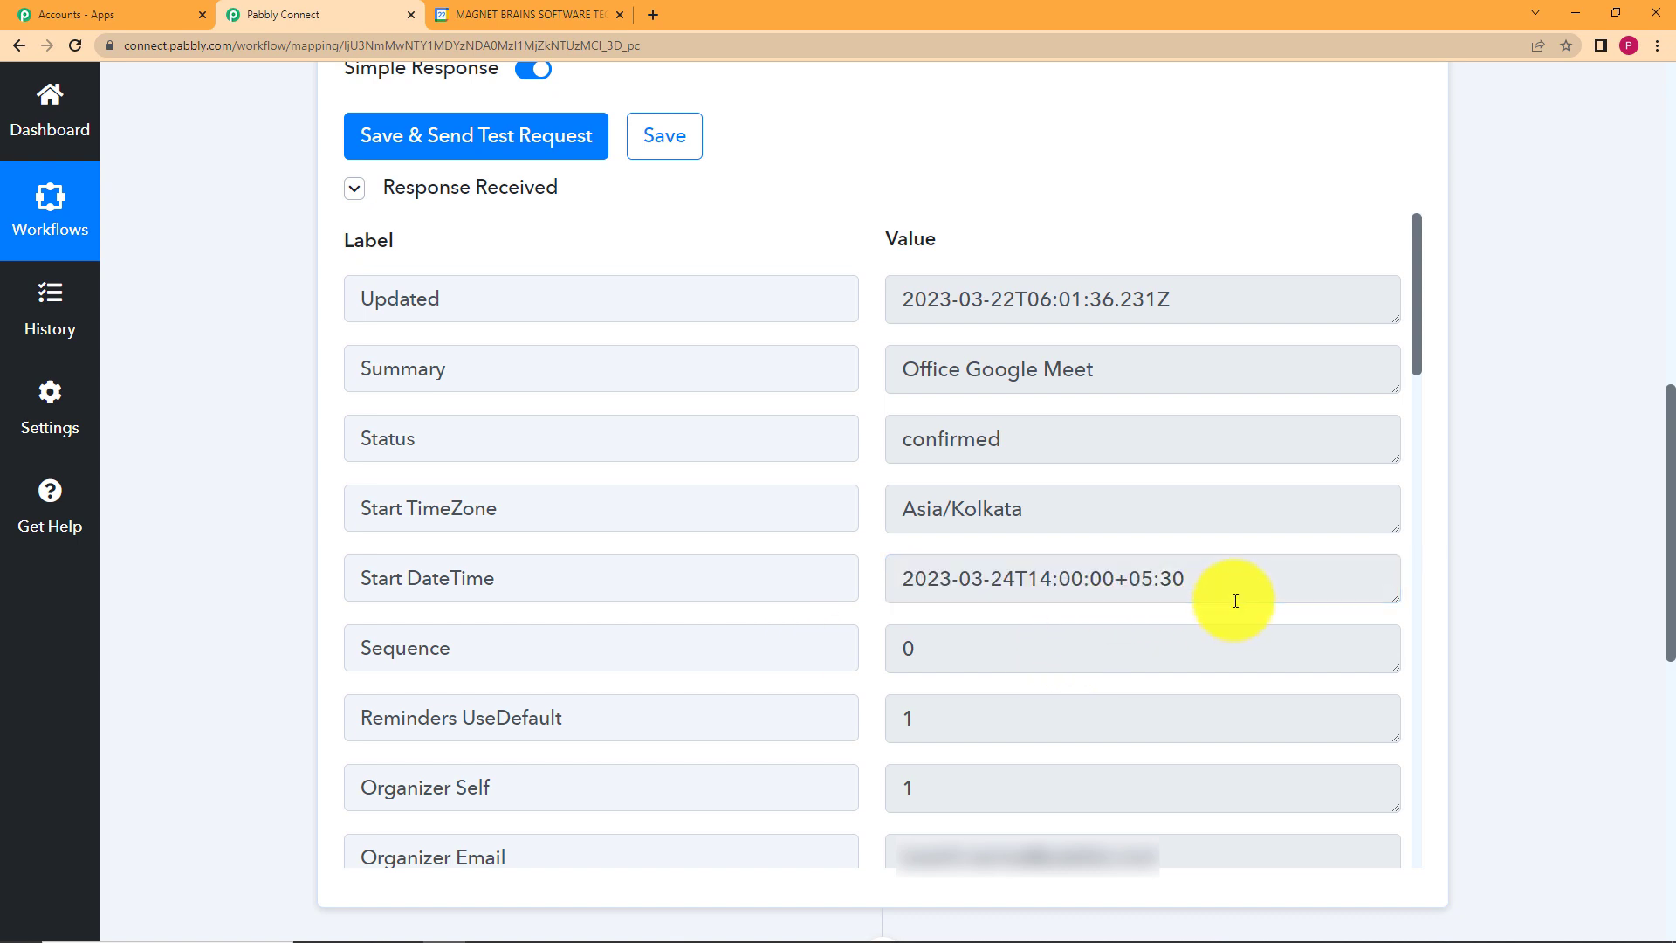
pyautogui.scroll(-3)
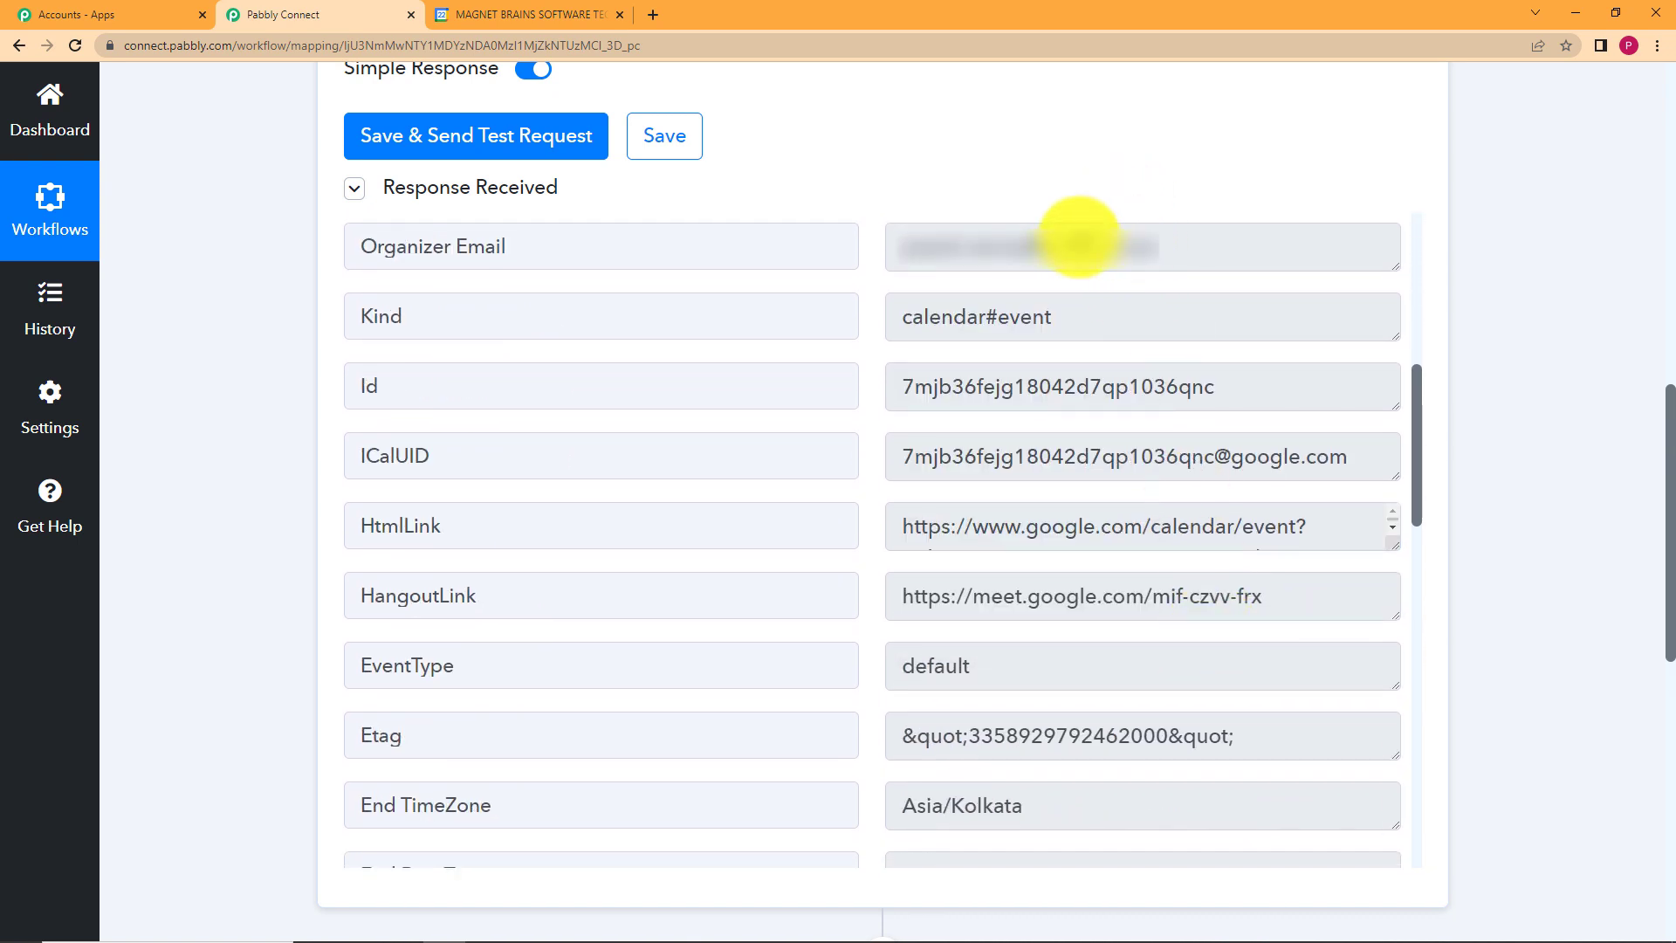
pyautogui.scroll(-3)
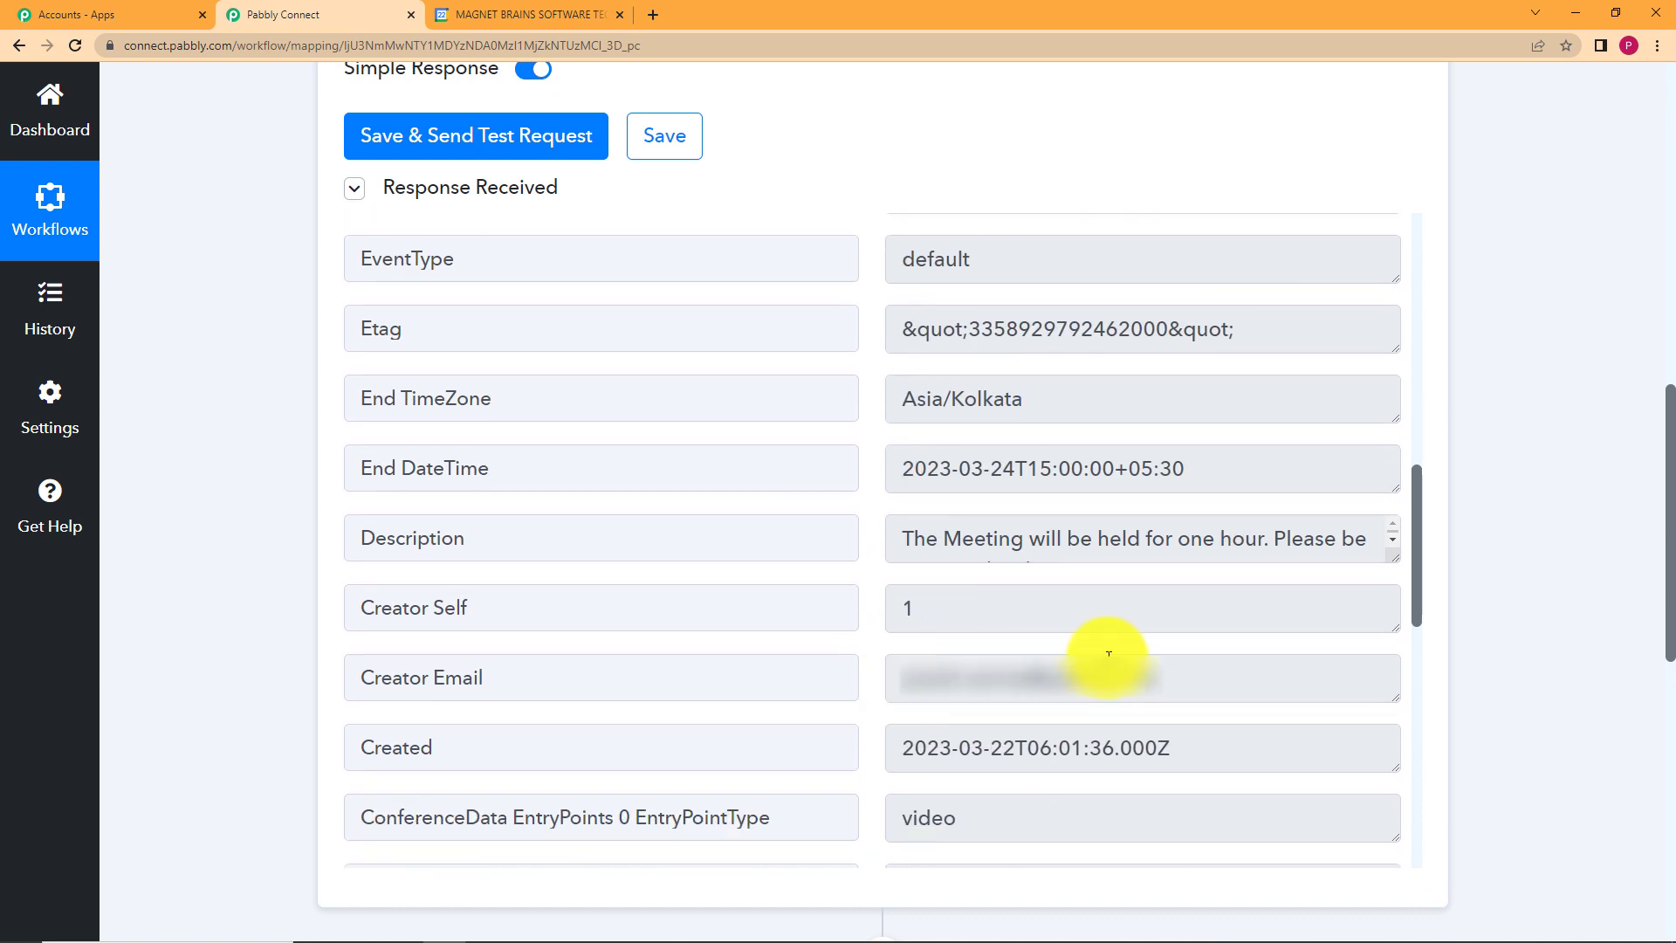
pyautogui.moveTo(1391, 568)
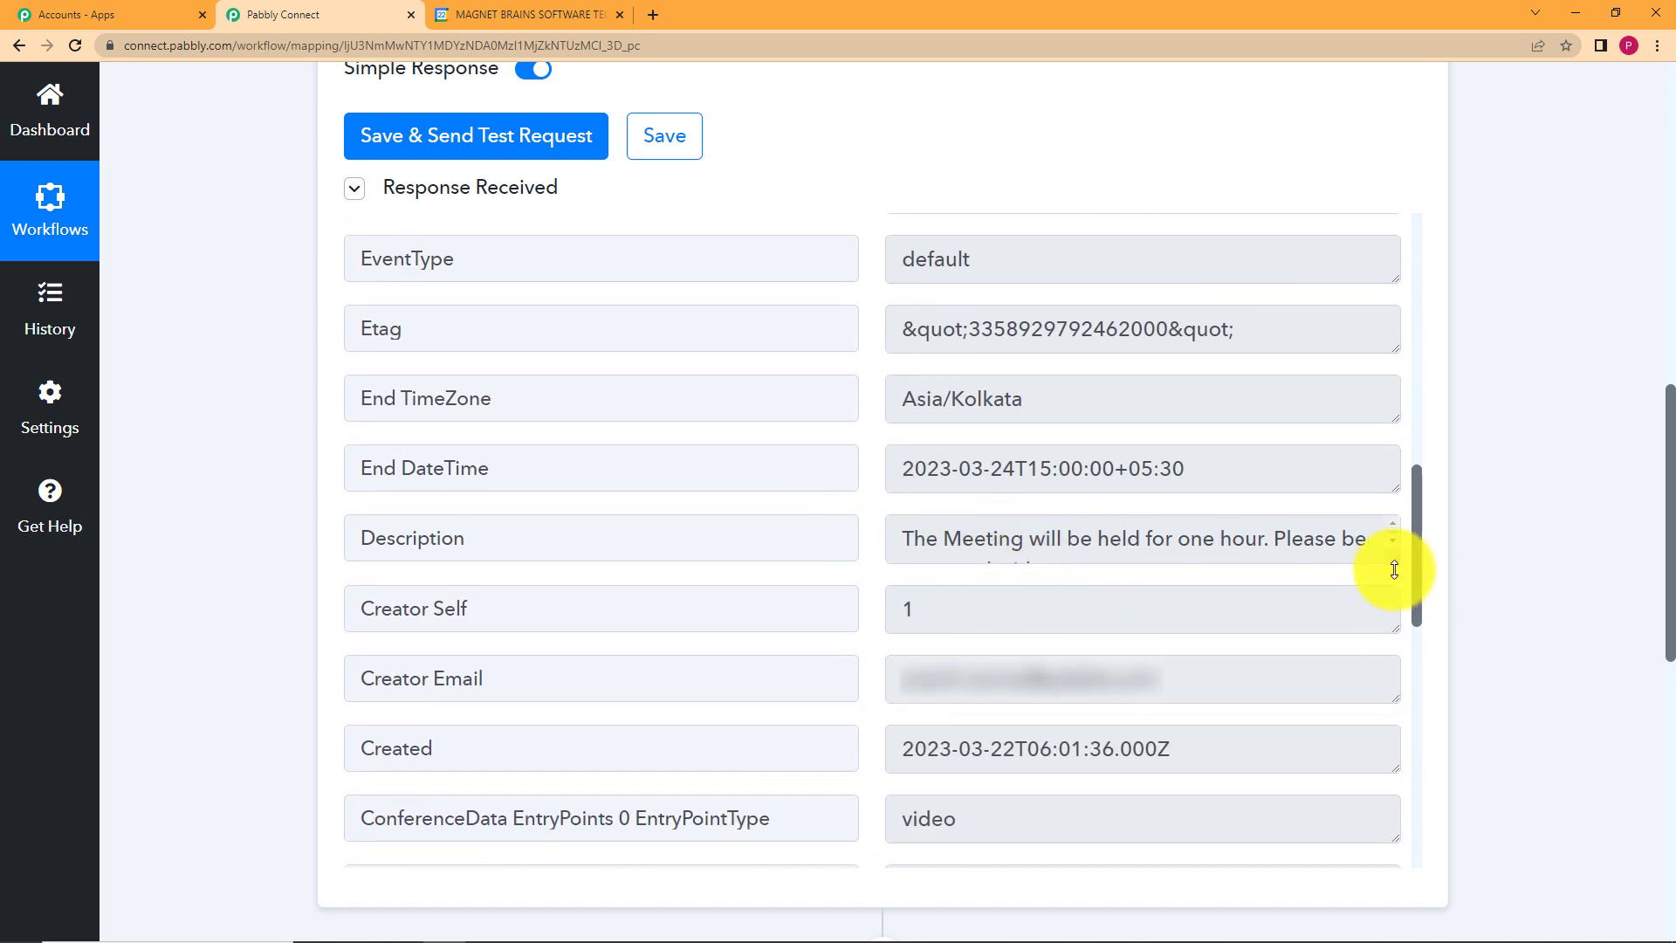
pyautogui.scroll(-3)
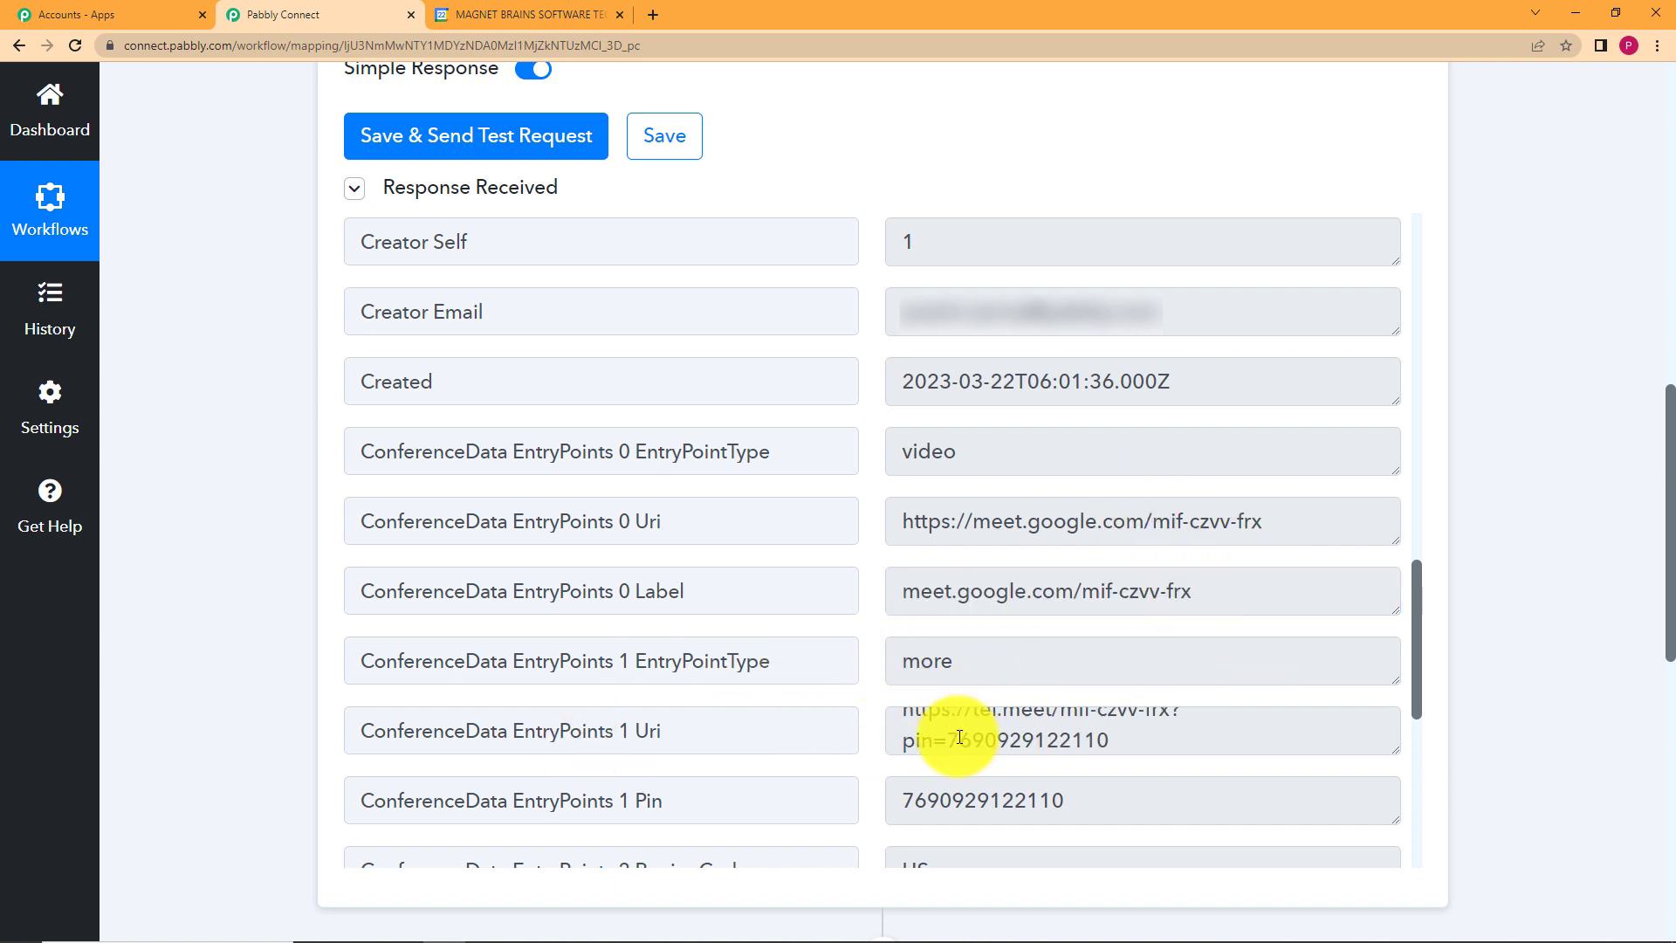
pyautogui.click(663, 136)
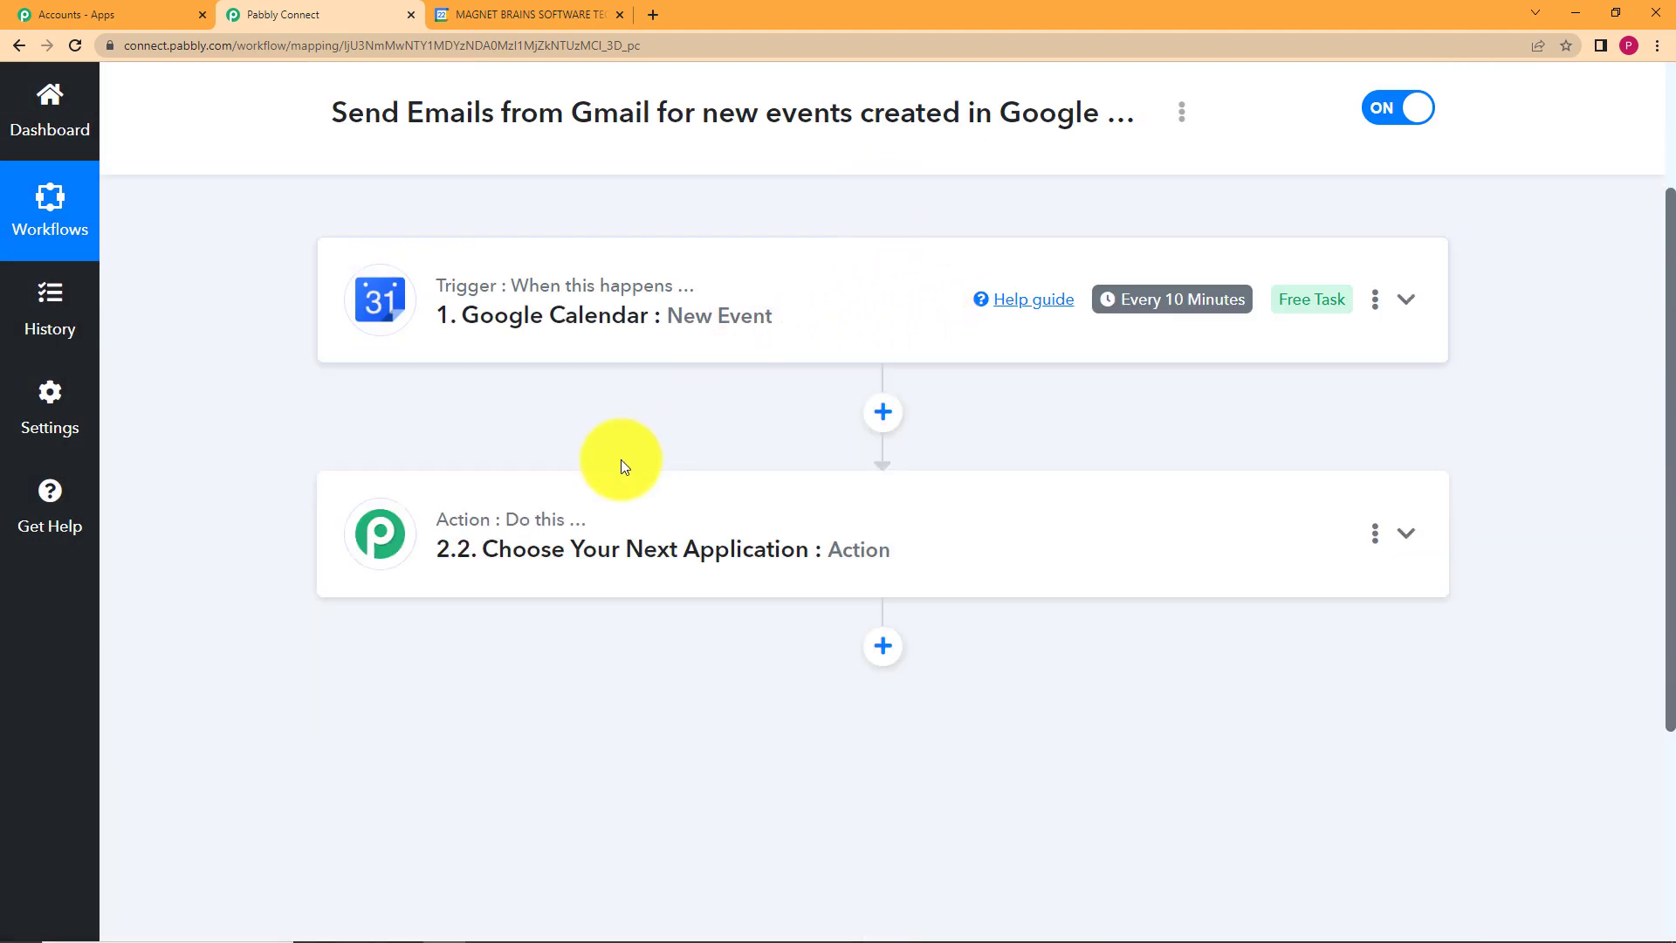
# Set the action step to Gmail Send Email and link the Gmail account connection.
pyautogui.click(1406, 534)
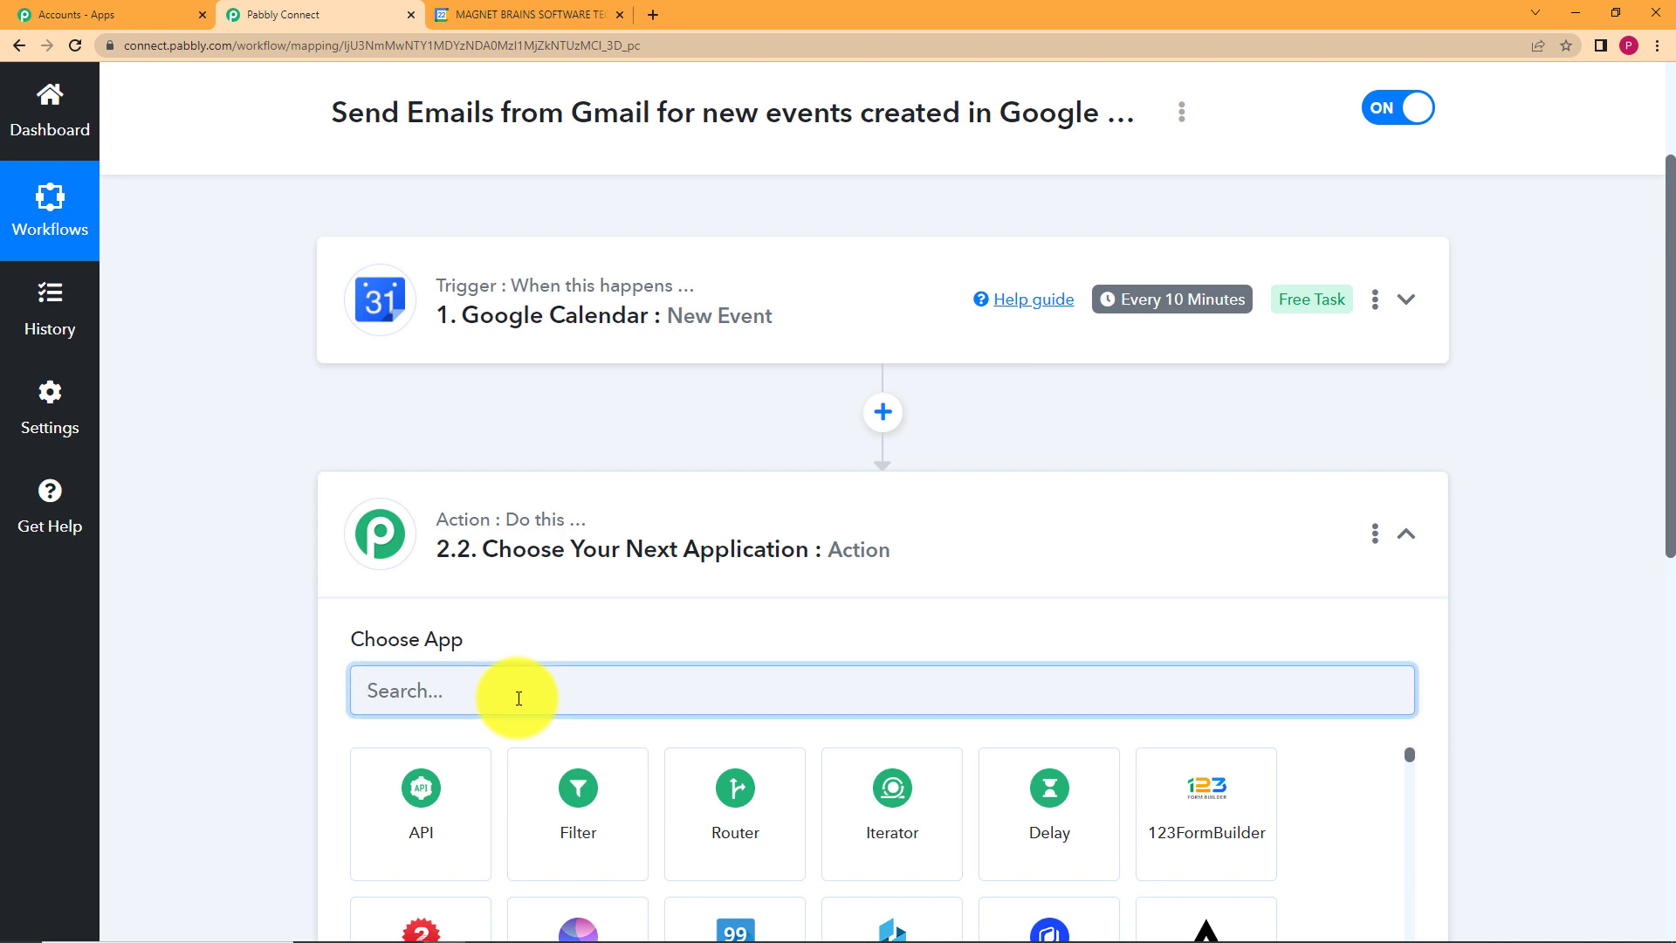
pyautogui.write('Gmail')
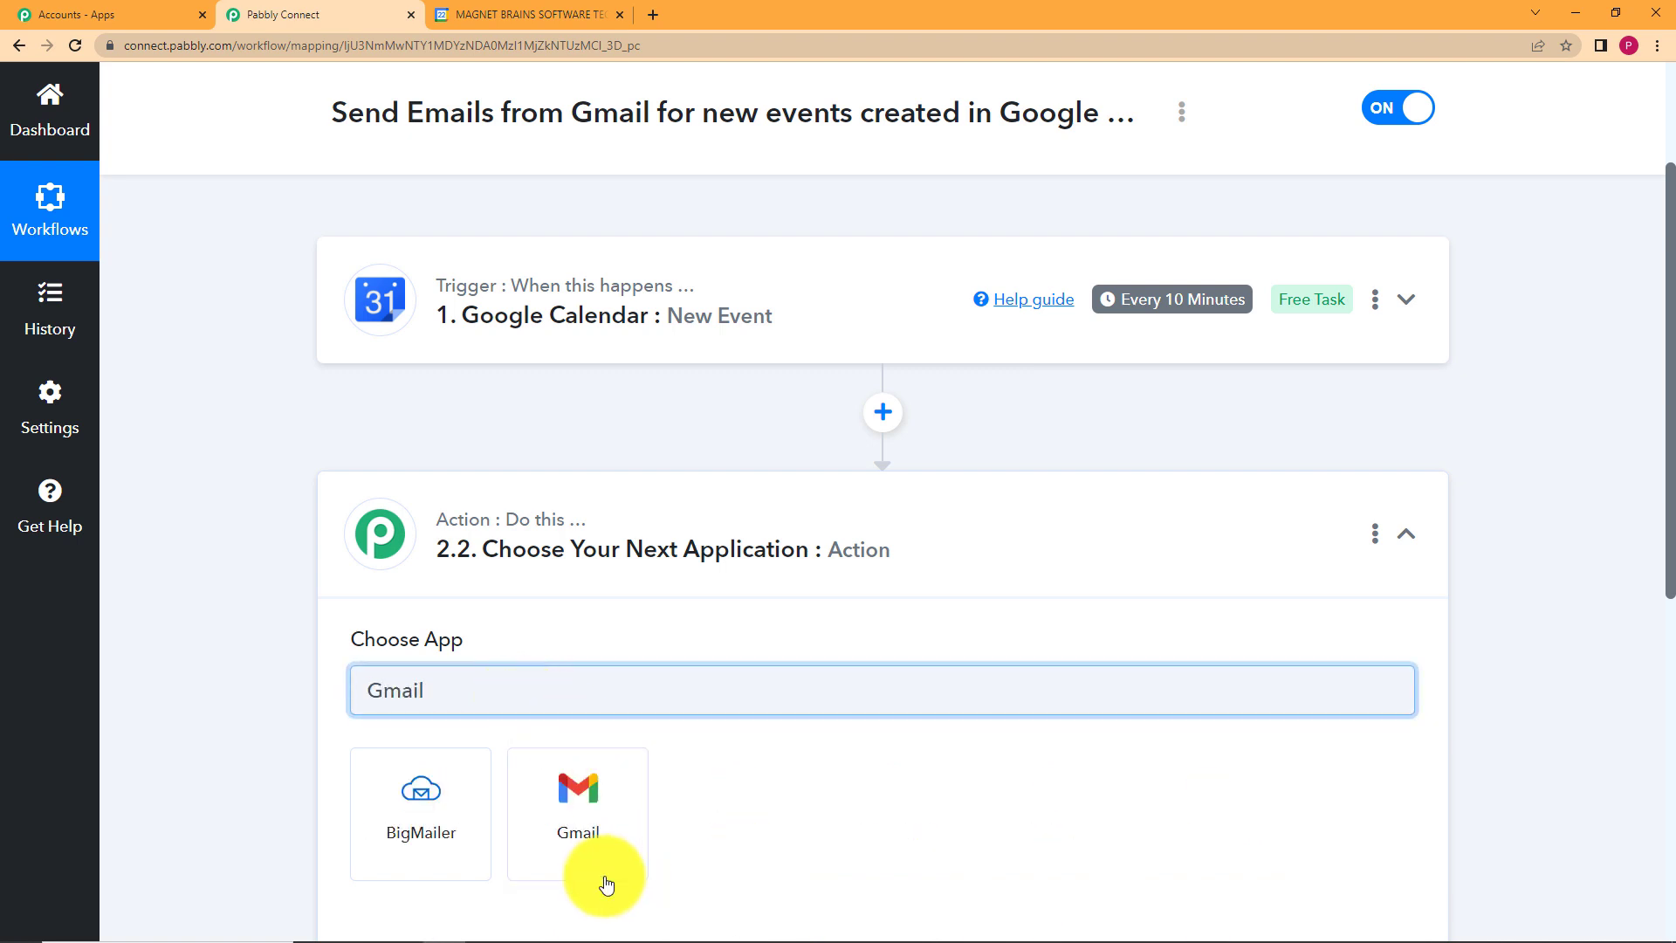
pyautogui.click(577, 812)
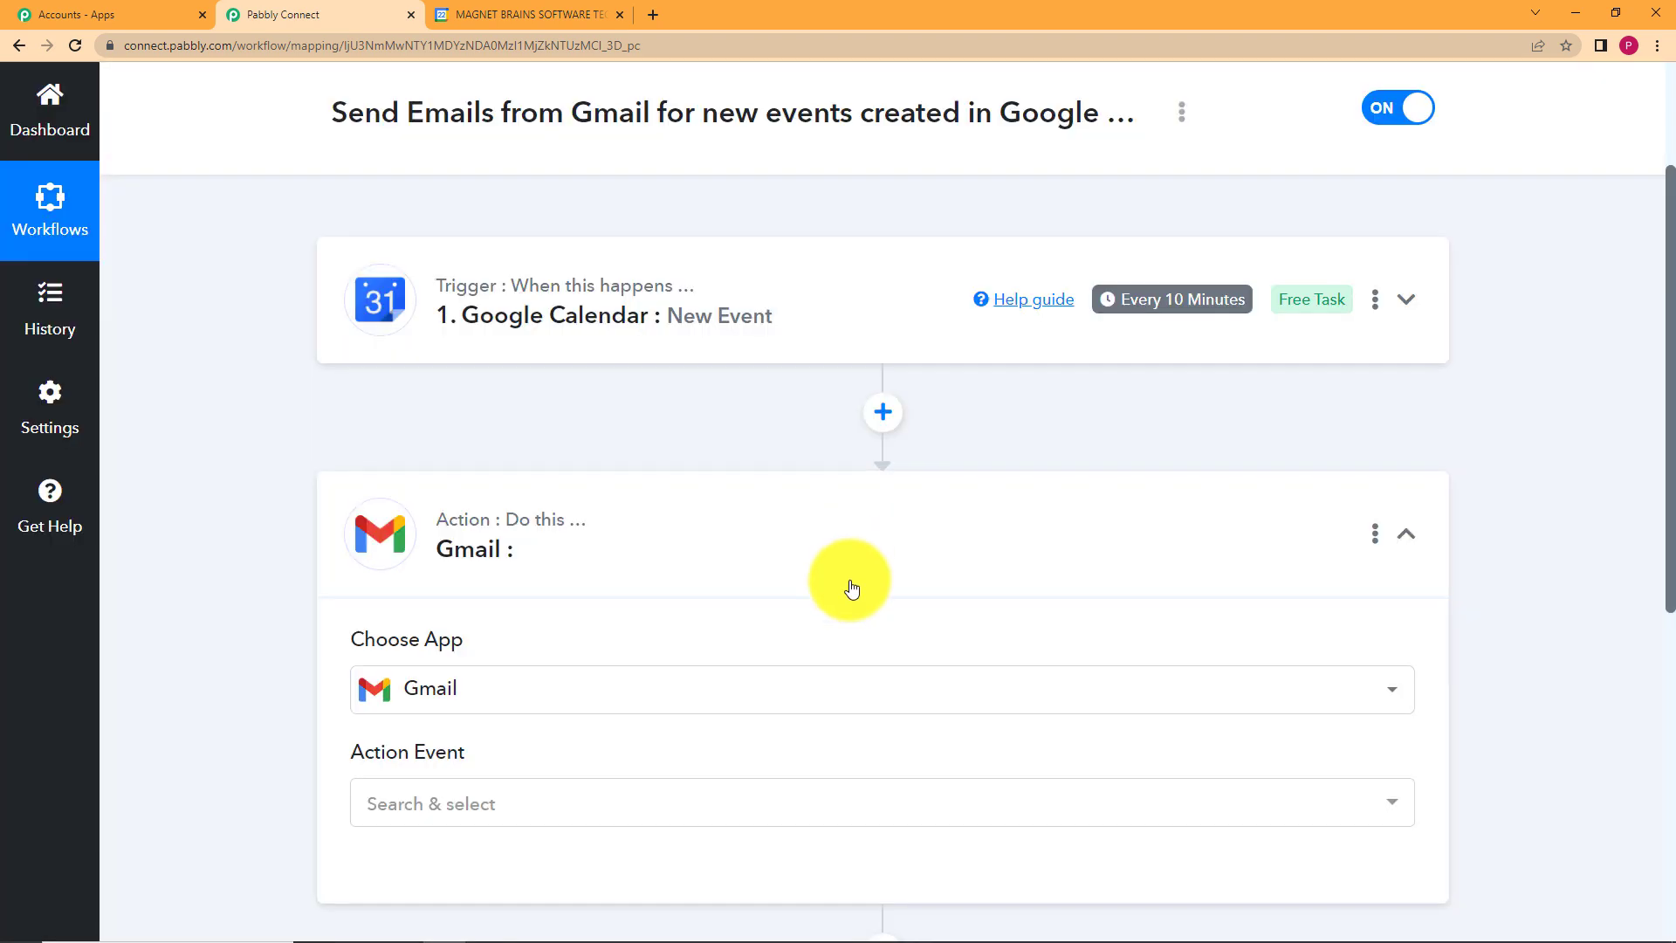
pyautogui.click(880, 803)
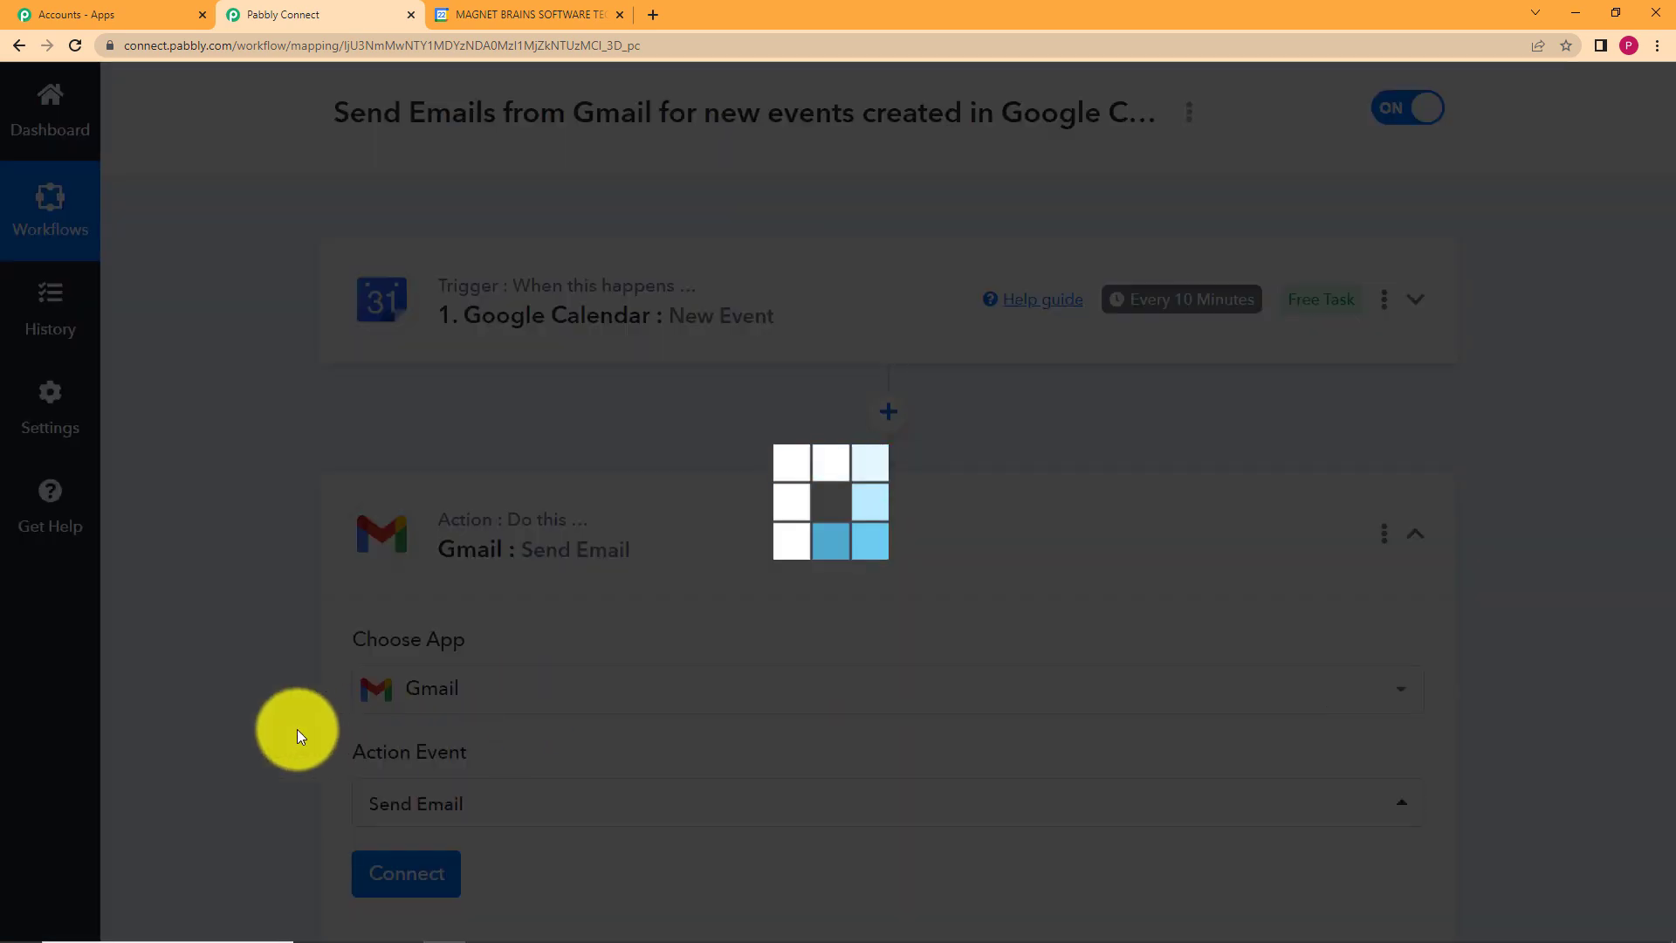
pyautogui.scroll(-3)
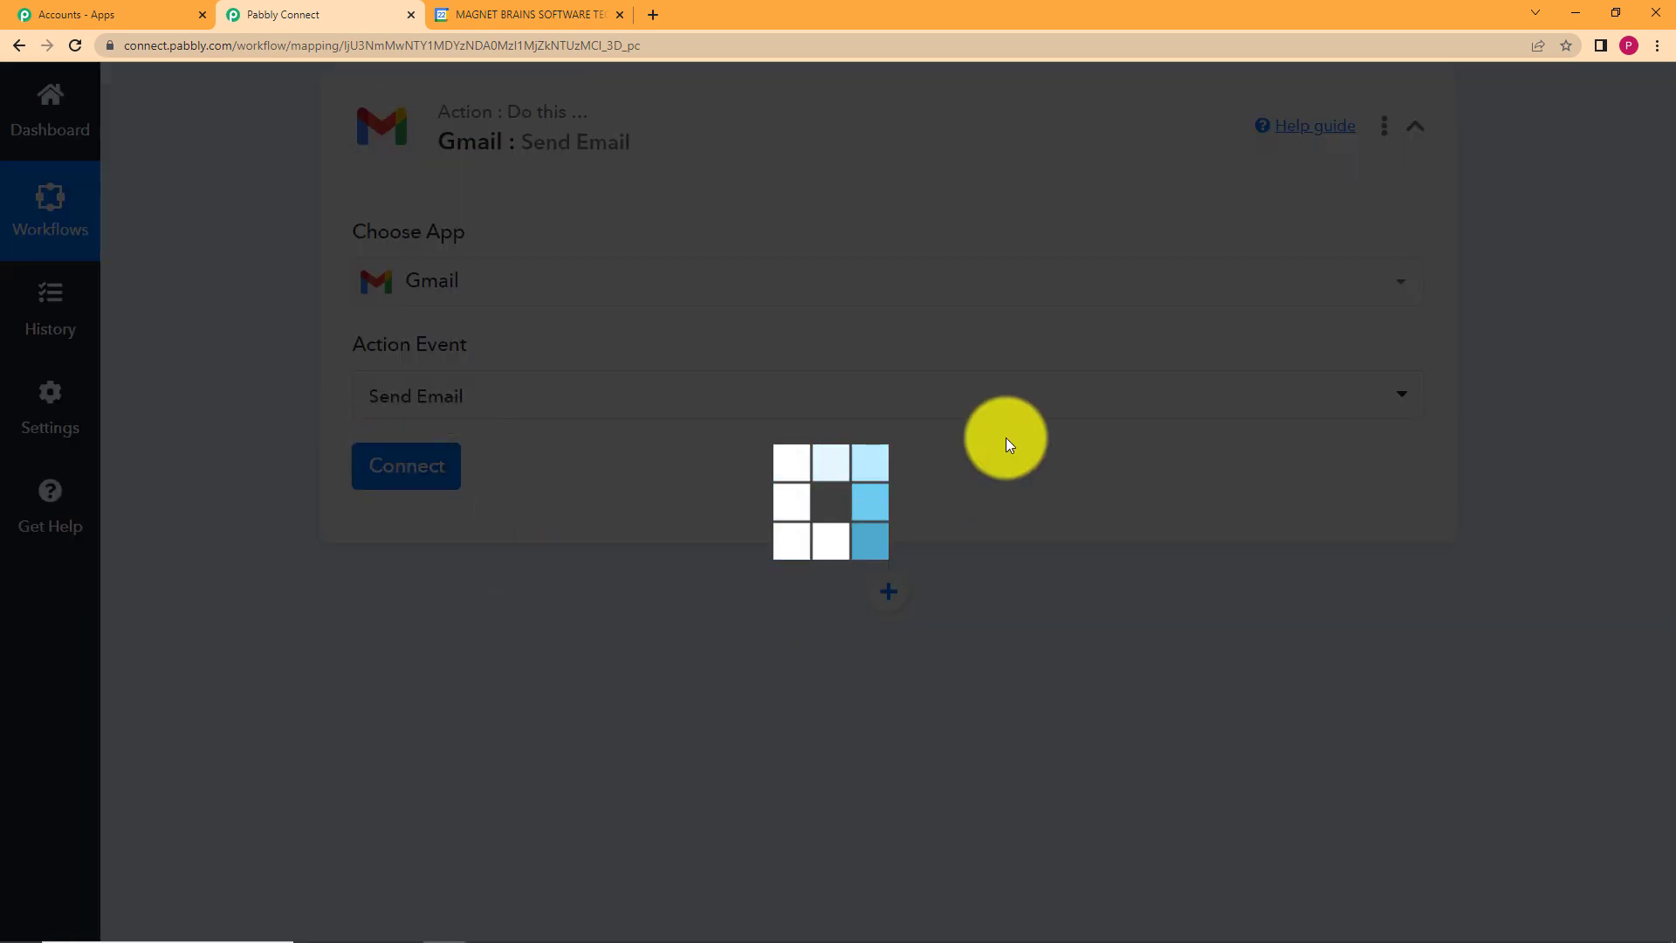
pyautogui.click(405, 465)
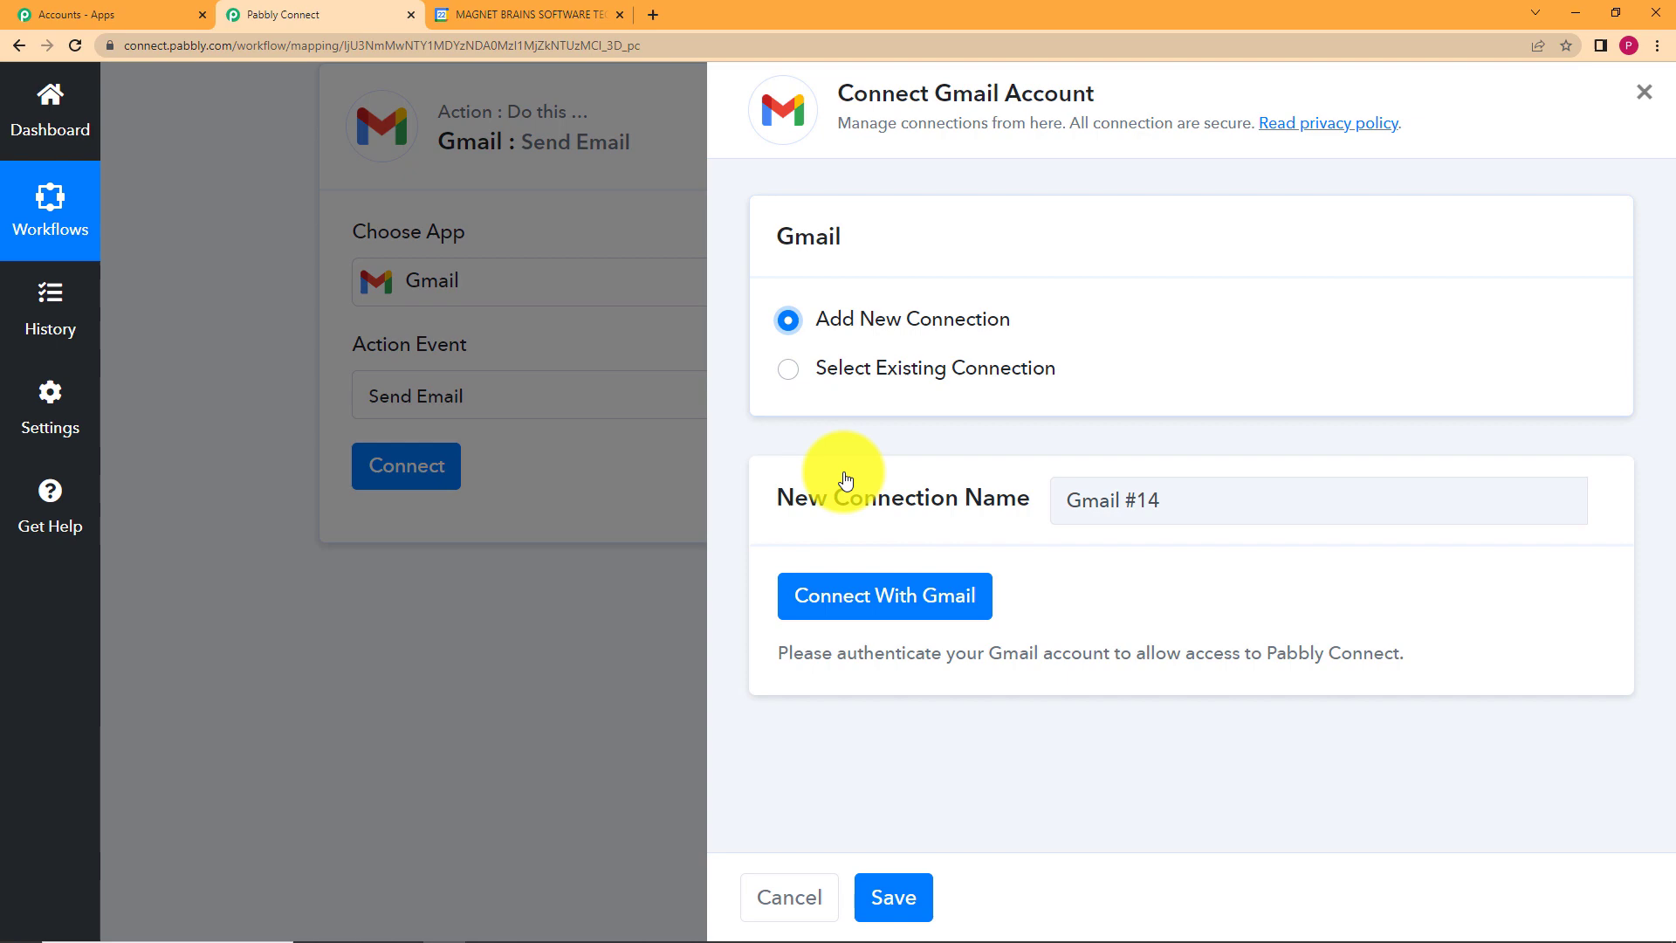
pyautogui.click(885, 595)
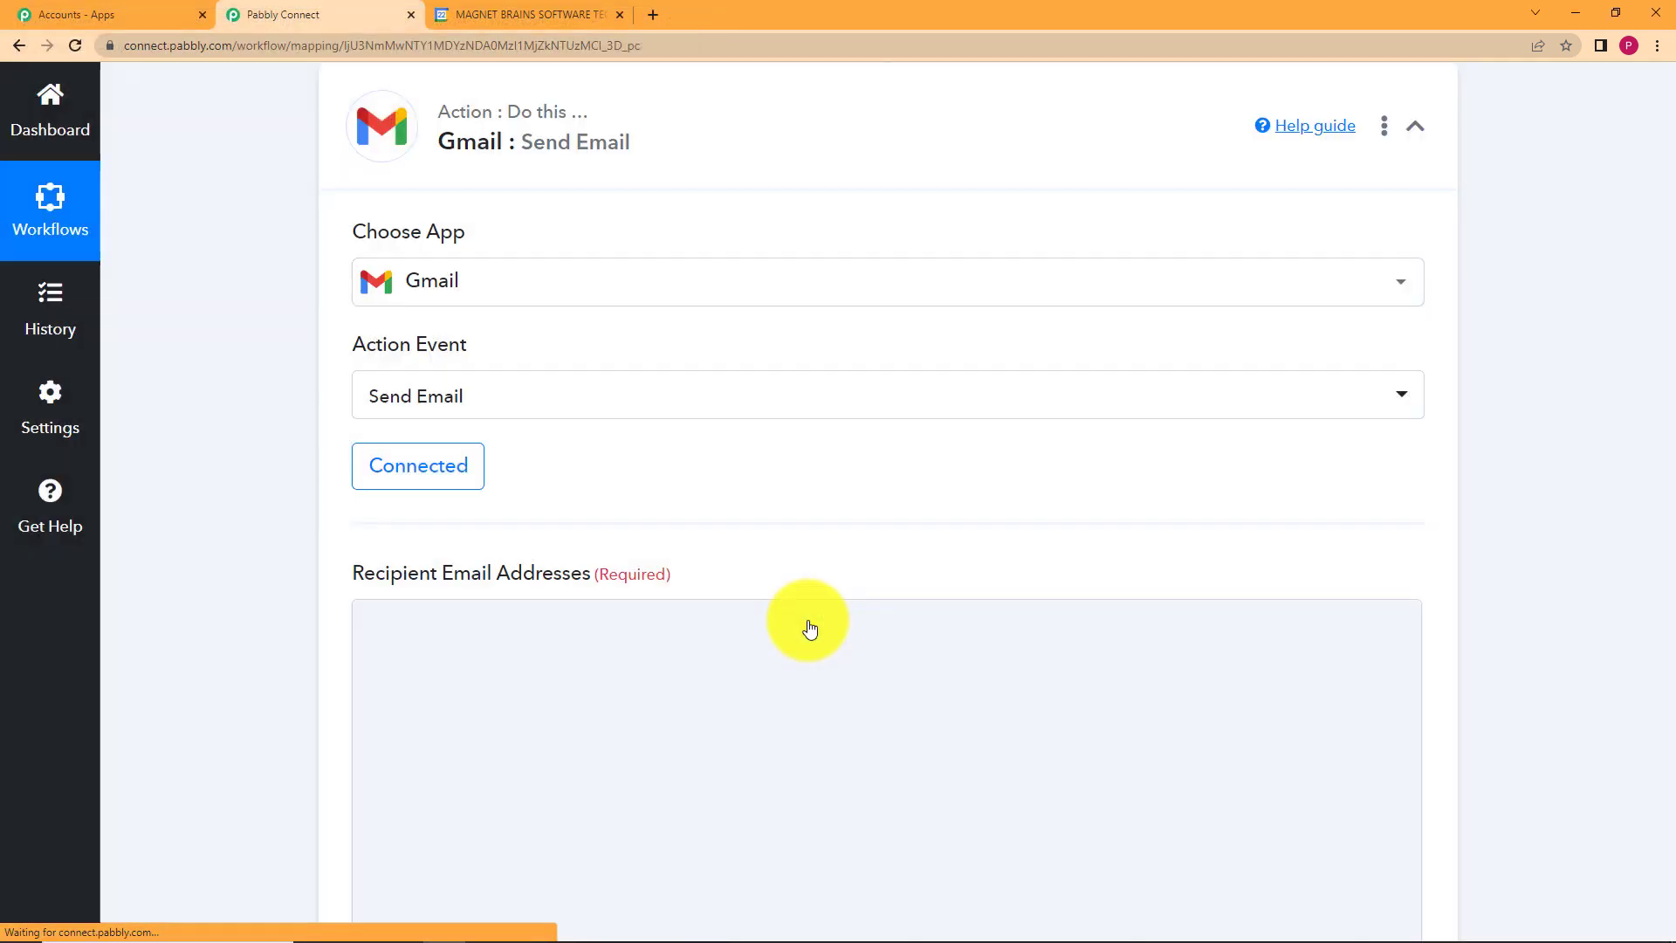
# Enter the recipient address ending in 'tuts.com' in the Recipient Email Addresses field.
pyautogui.scroll(-3)
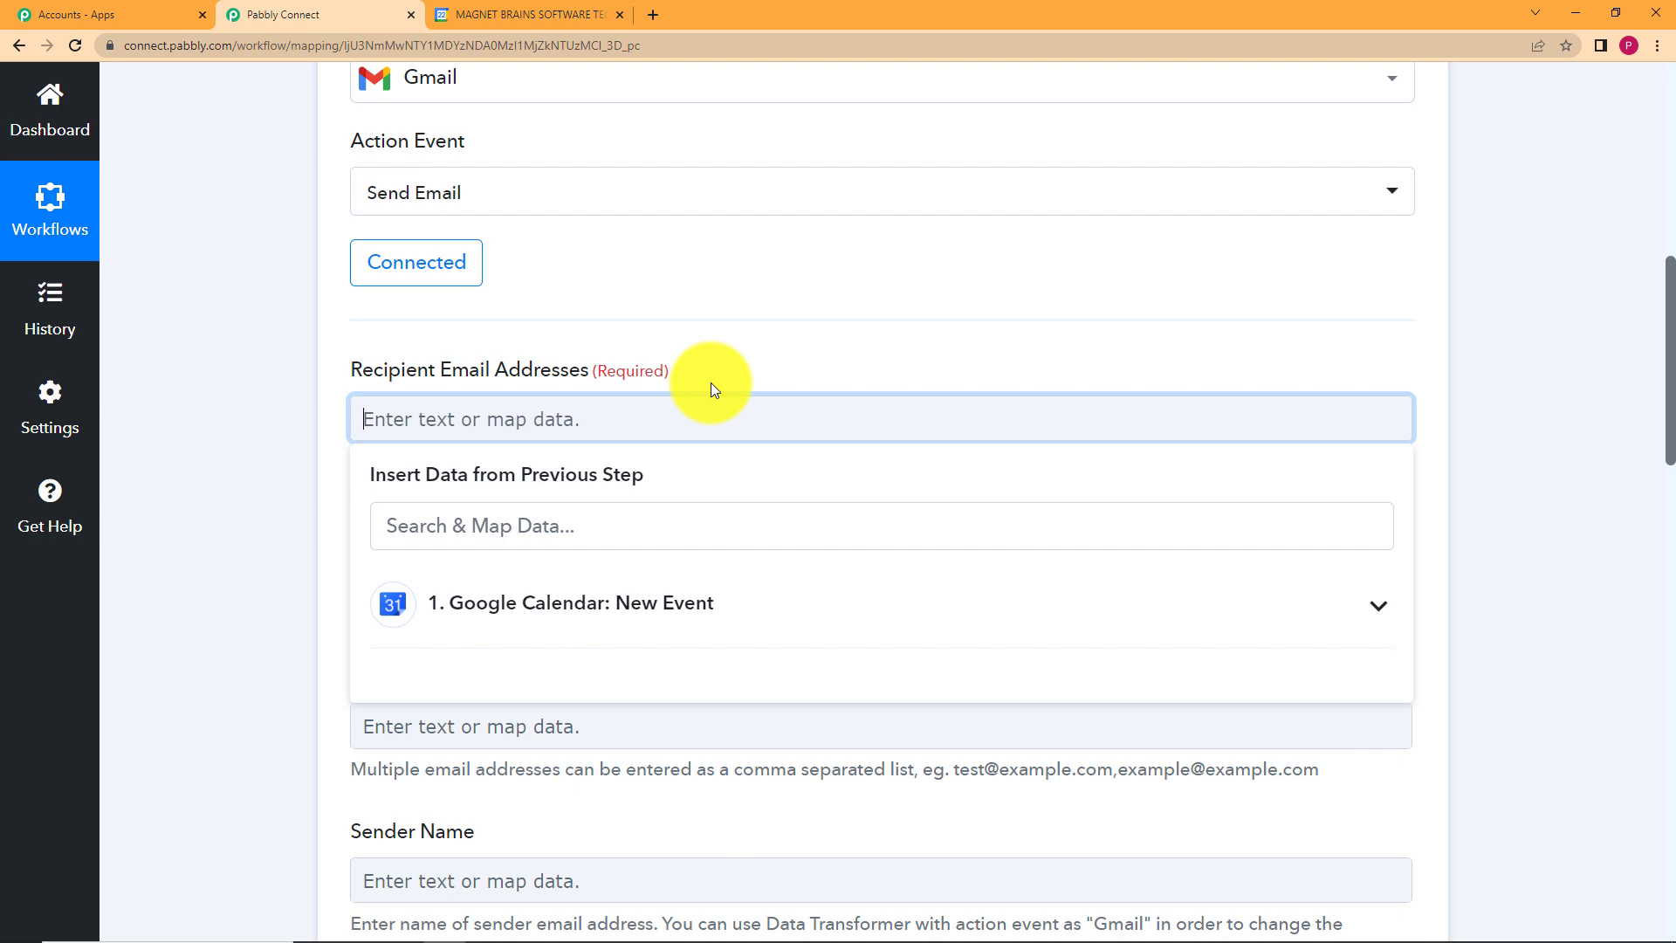
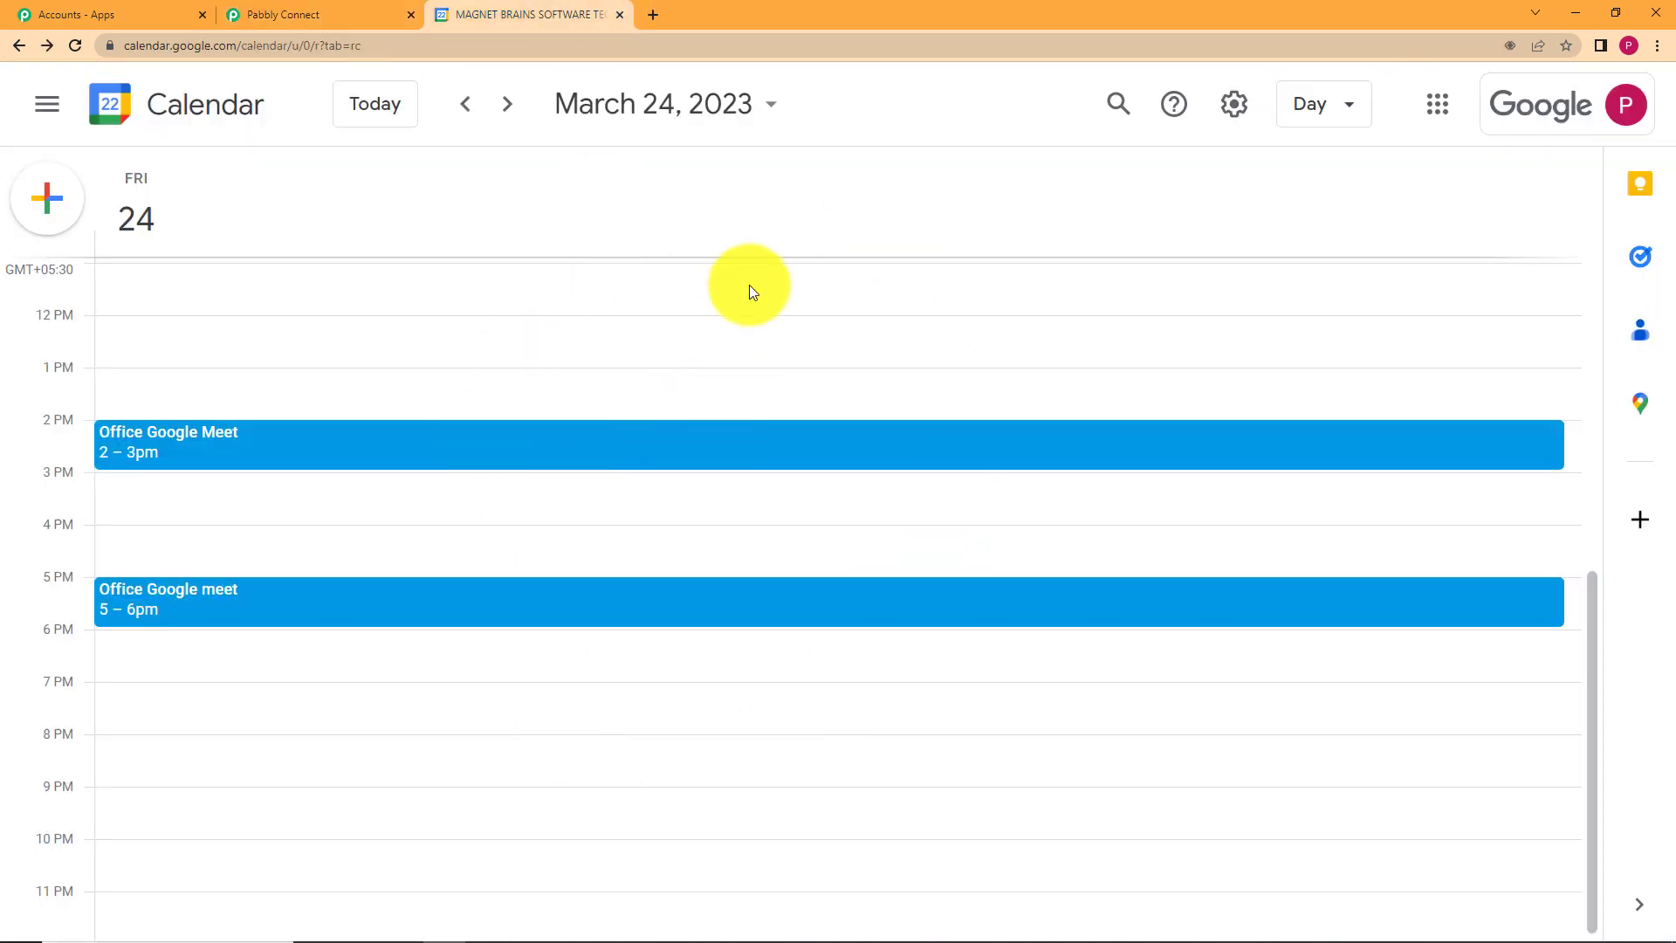
pyautogui.click(299, 14)
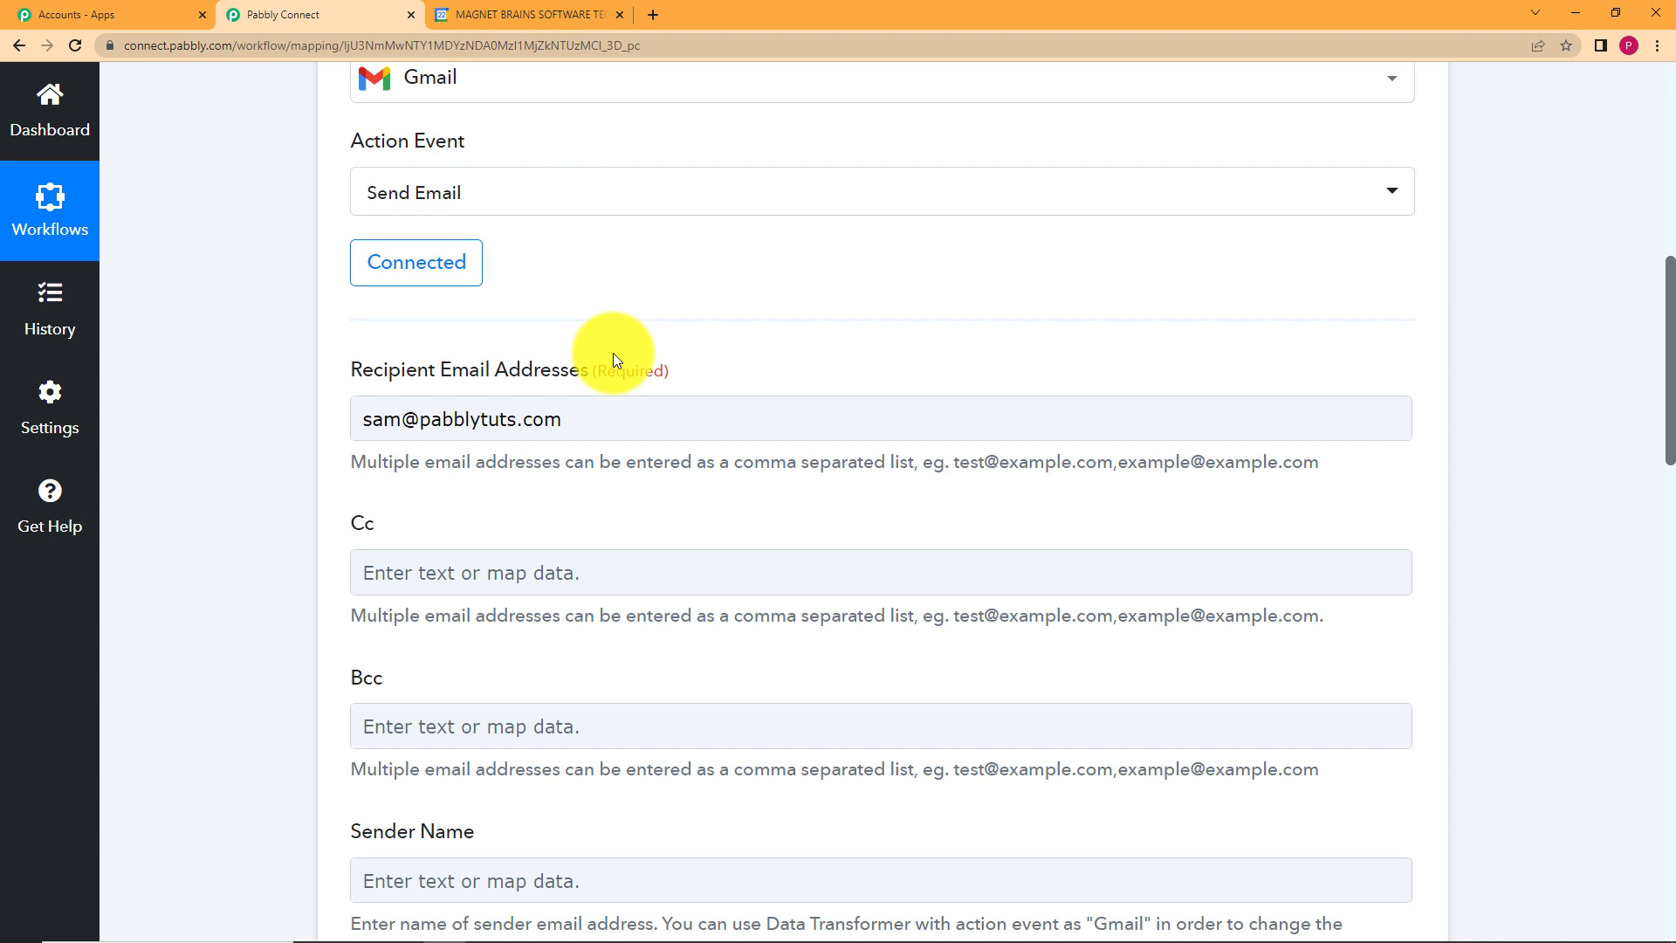
pyautogui.scroll(-3)
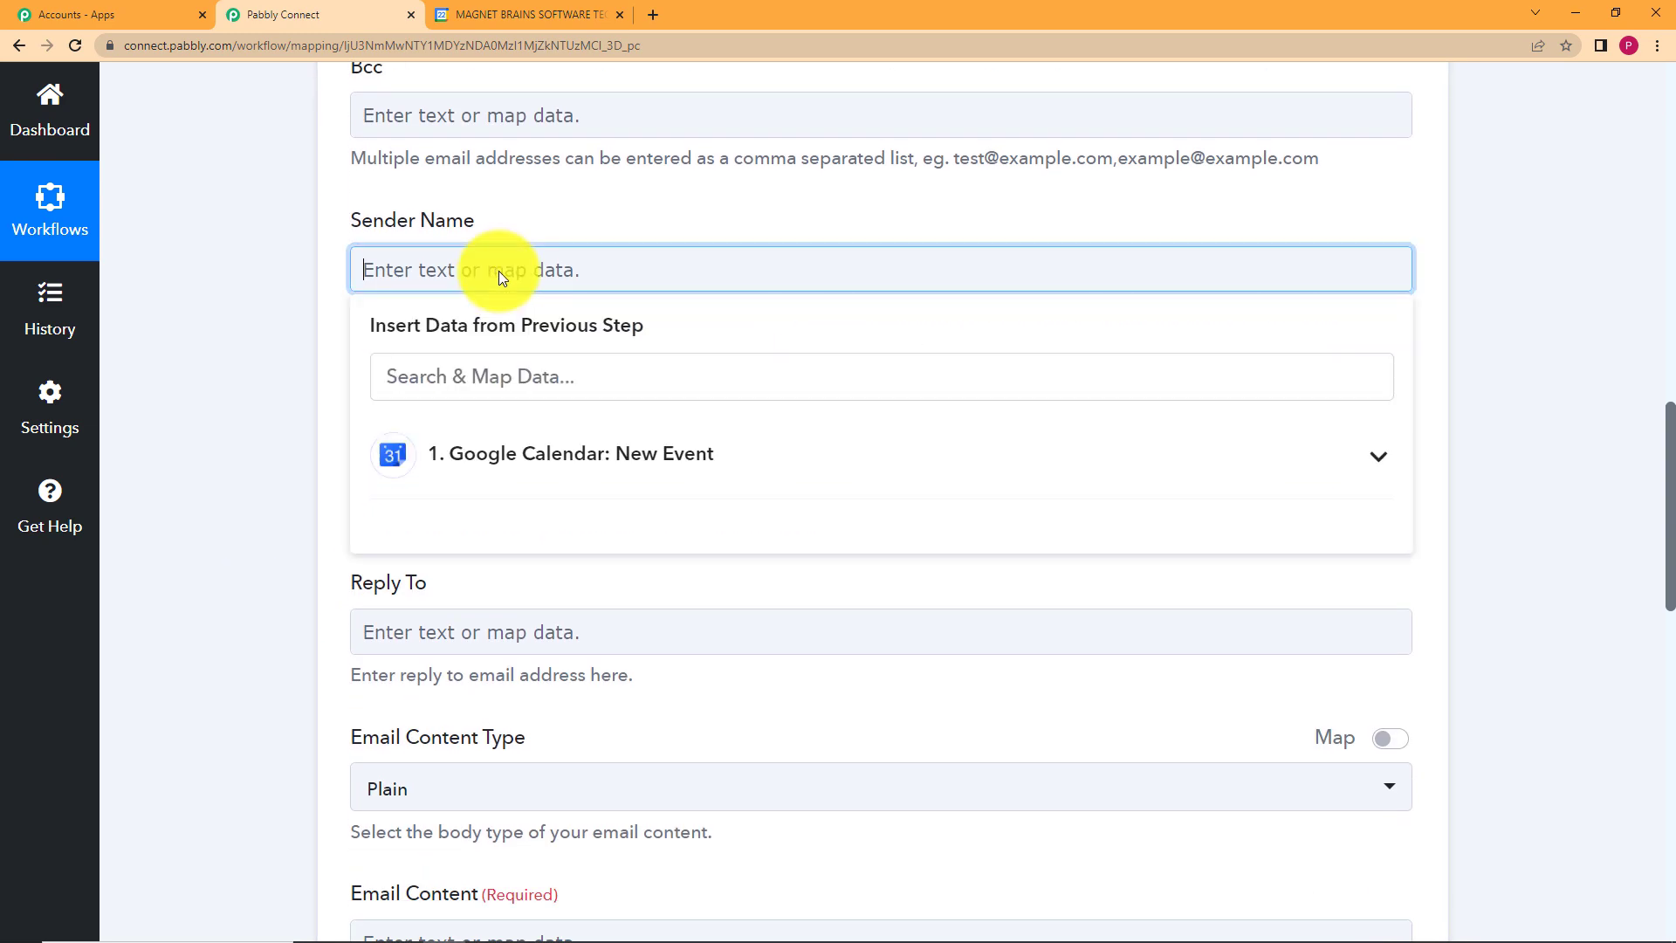
# Set the Gmail sender name to Team Lead.
pyautogui.write('Team Lead')
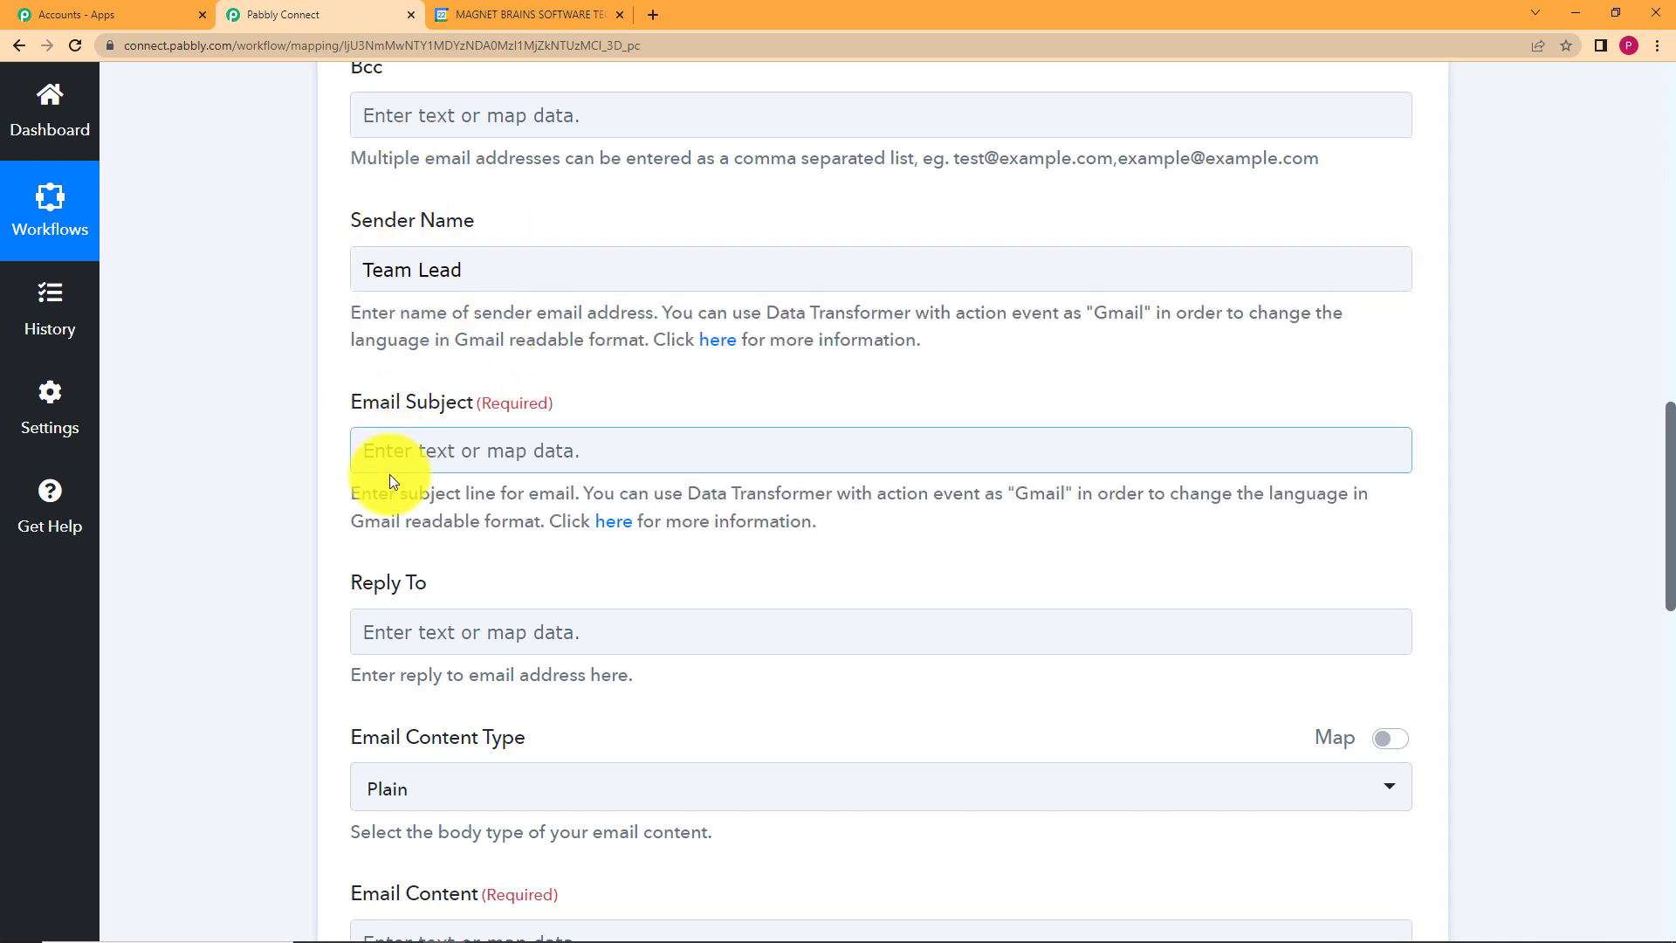
pyautogui.click(880, 450)
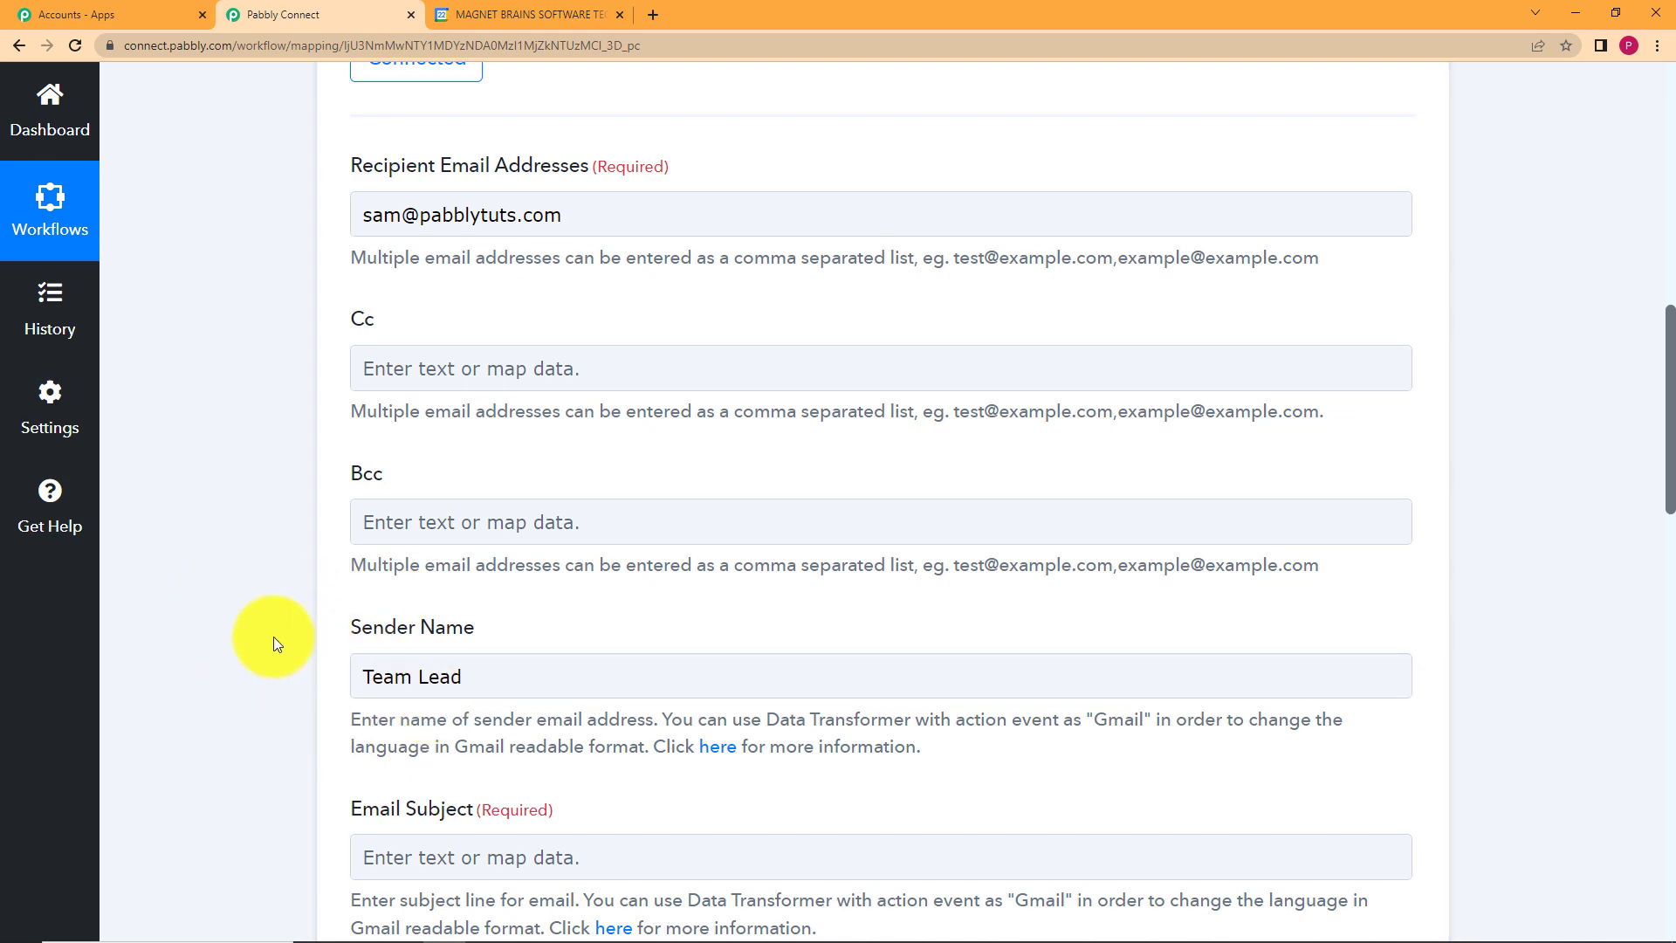
# Map the calendar event's 1. Summary into the Email Subject.
pyautogui.scroll(-3)
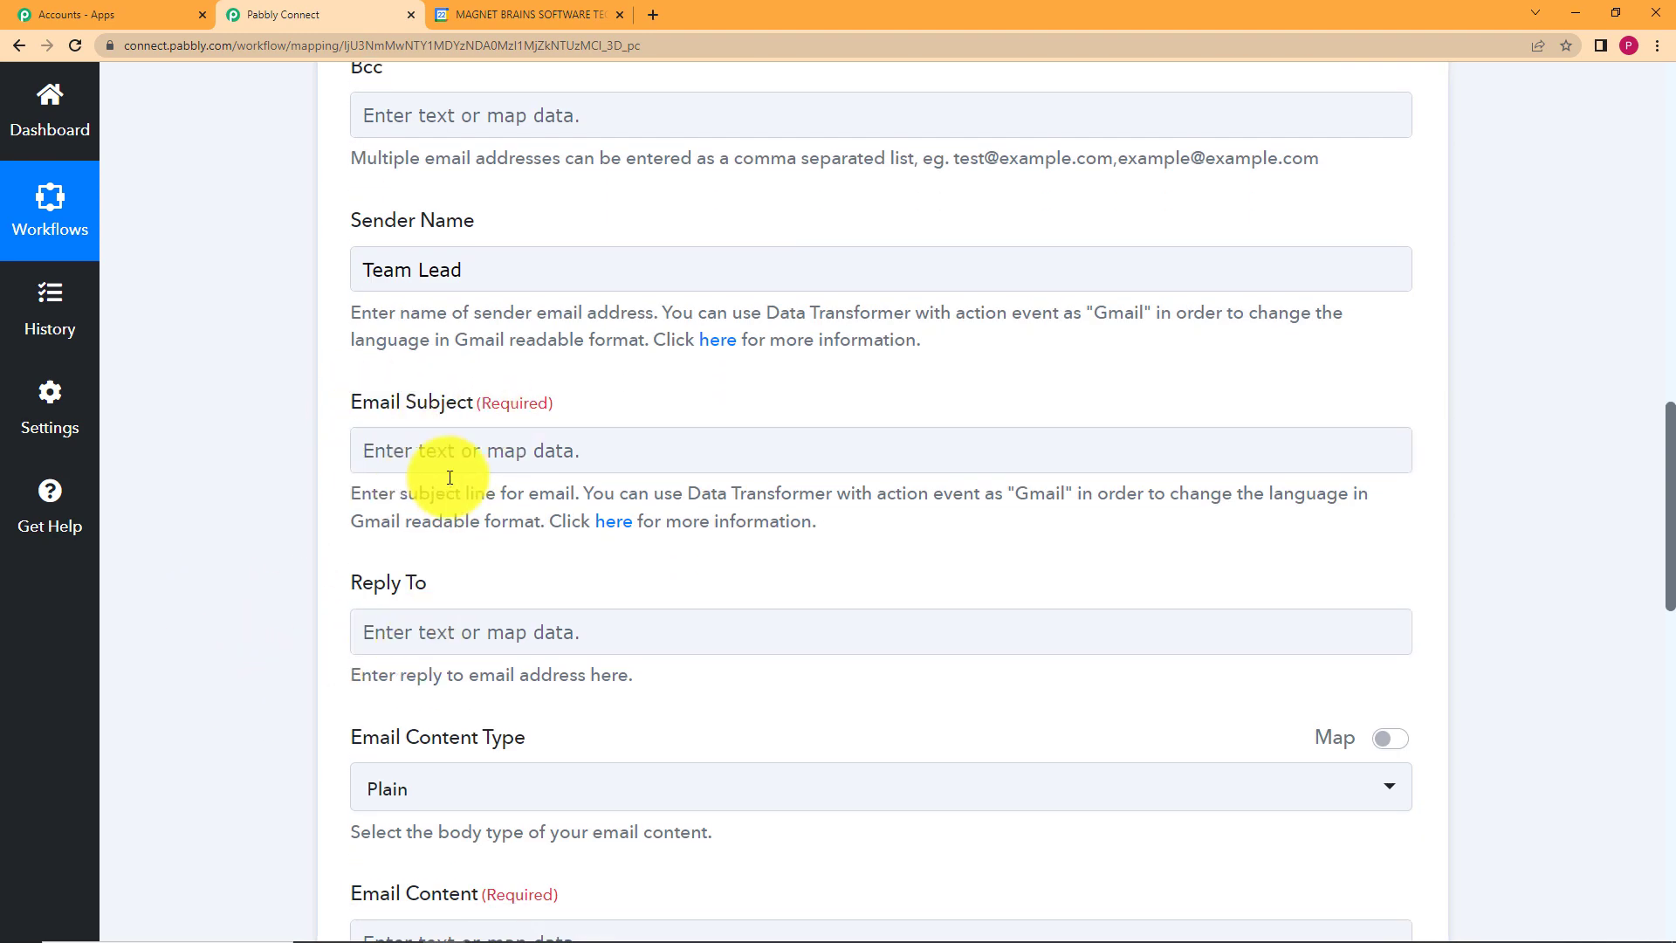
pyautogui.click(448, 451)
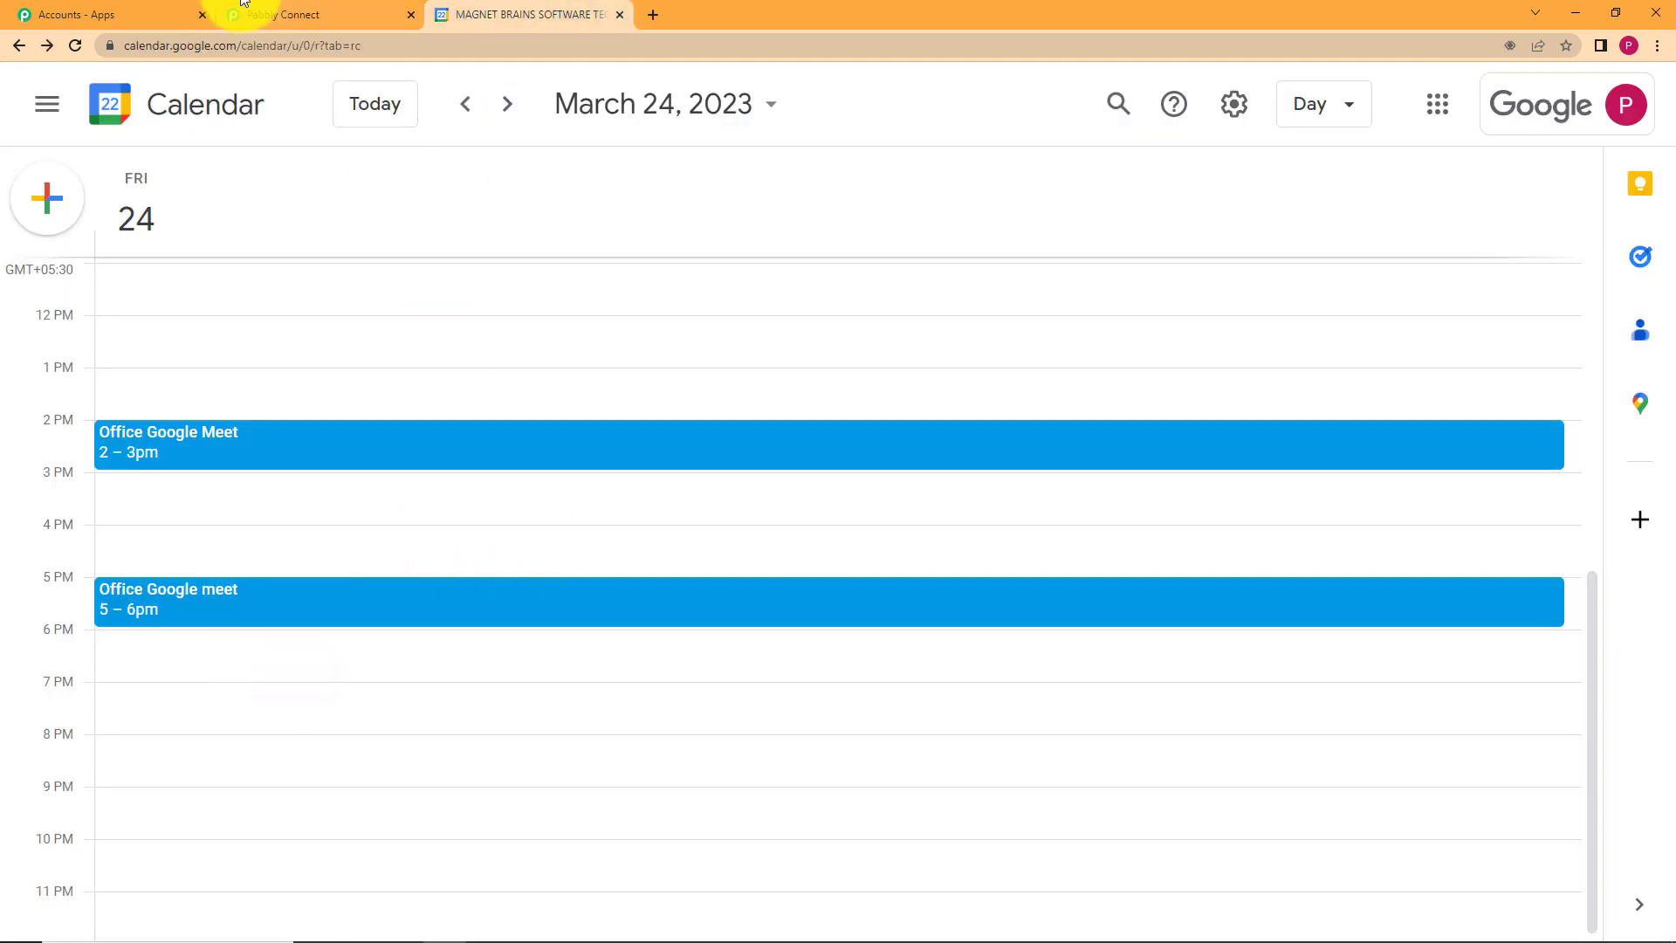
pyautogui.click(309, 14)
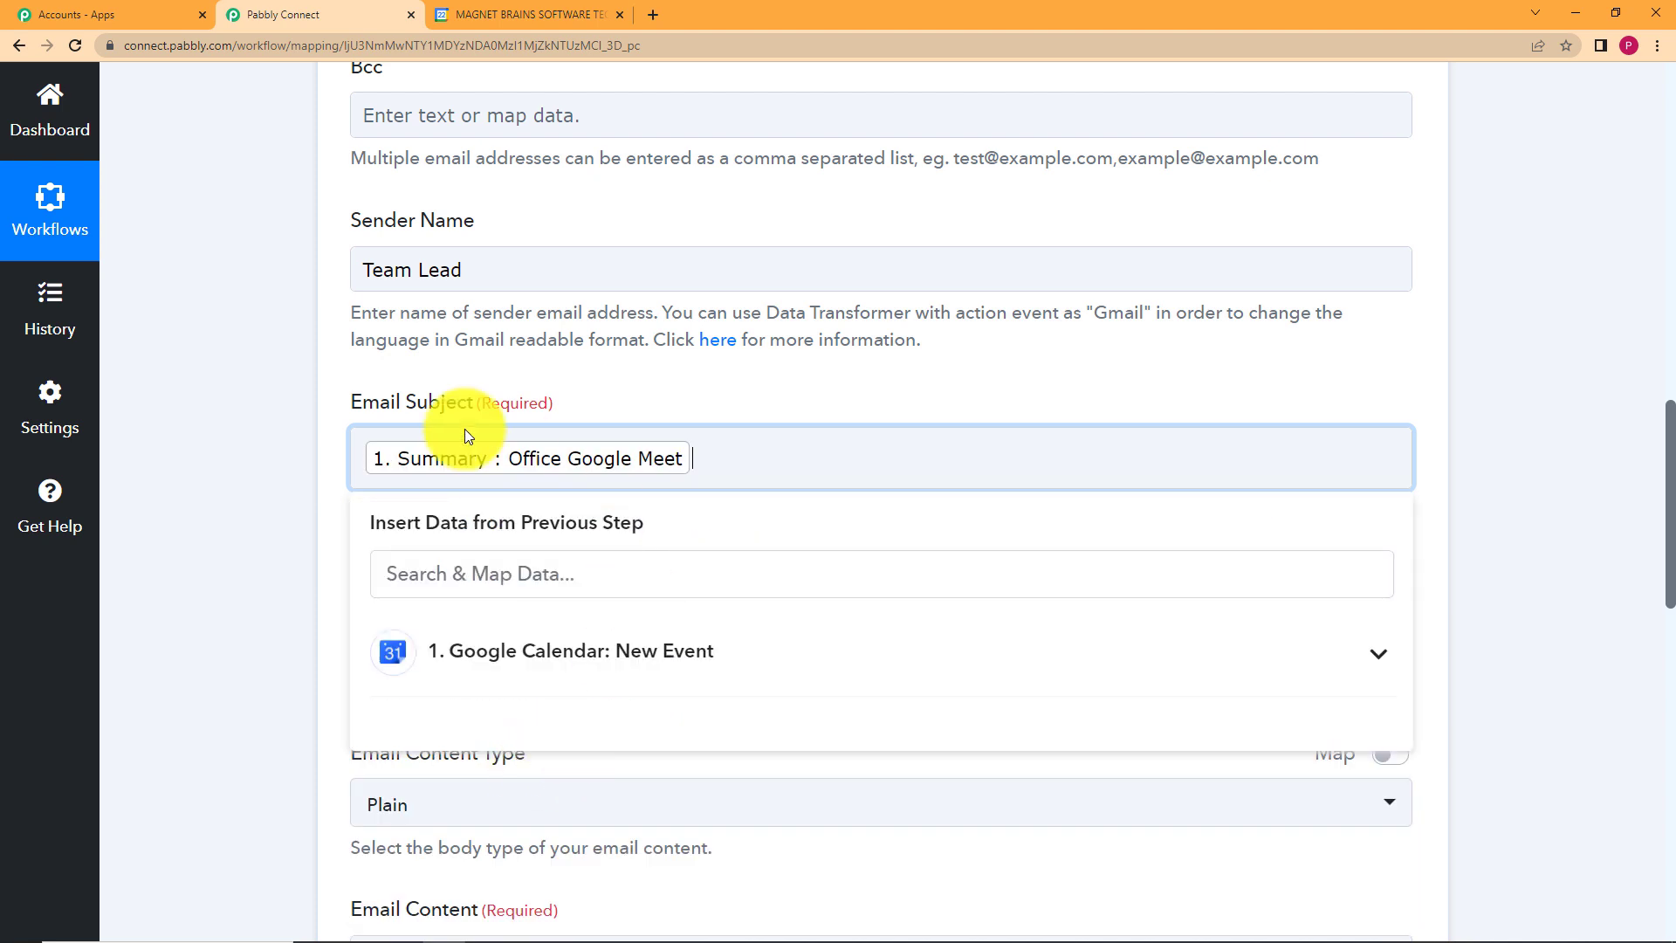
pyautogui.click(449, 458)
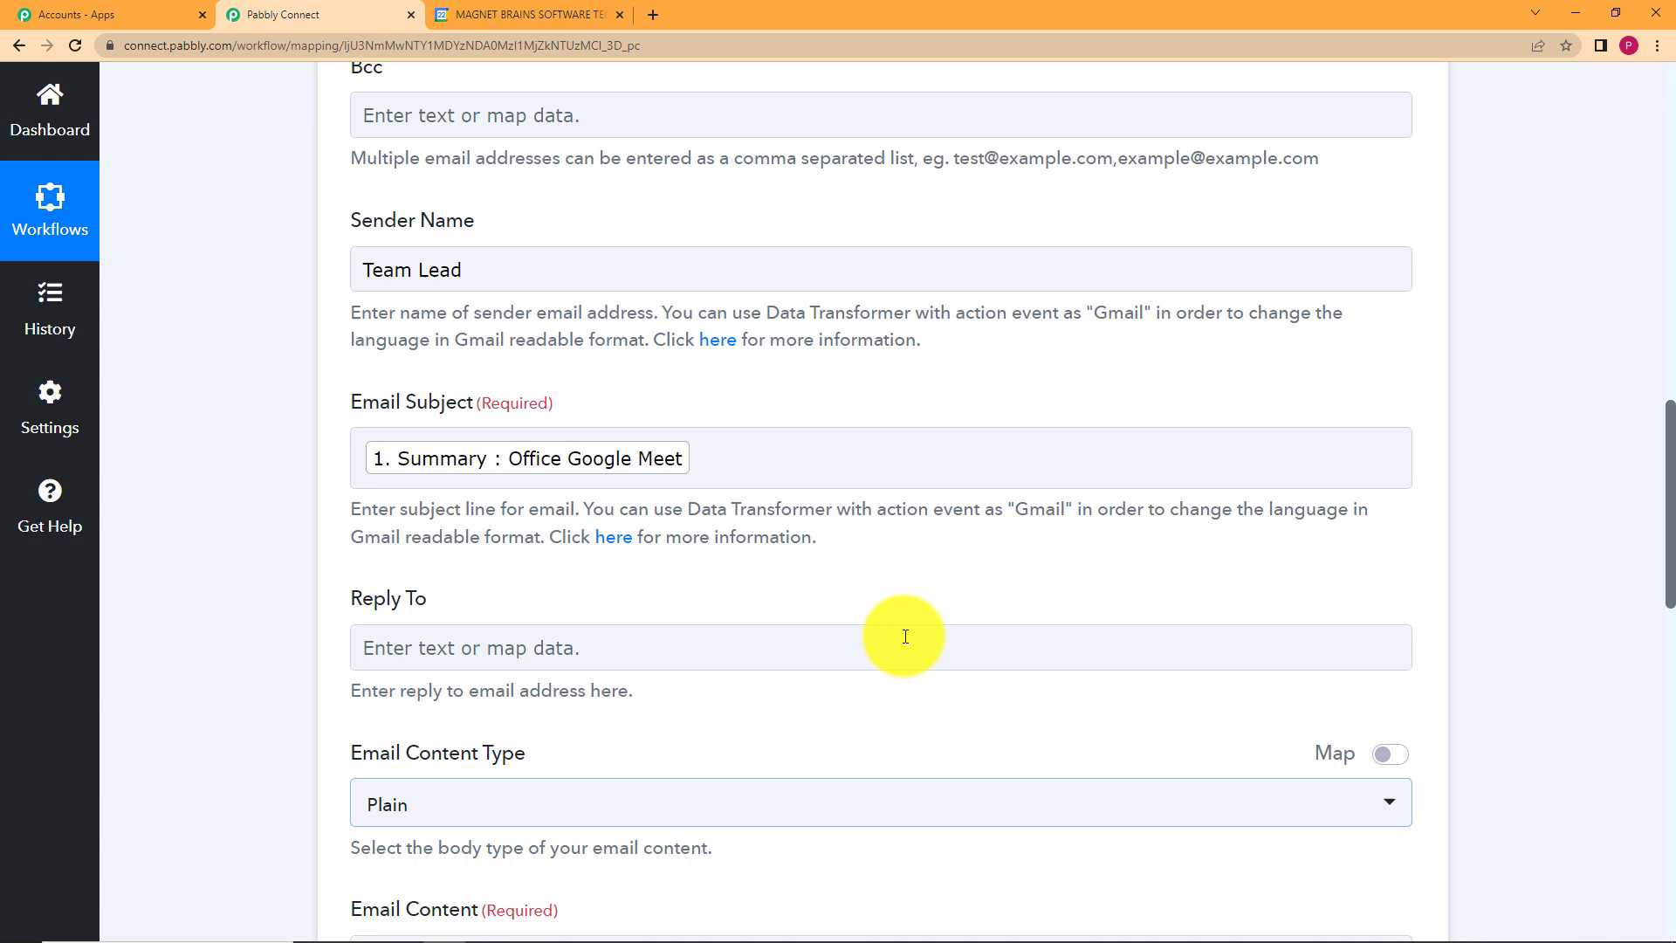
pyautogui.moveTo(830, 389)
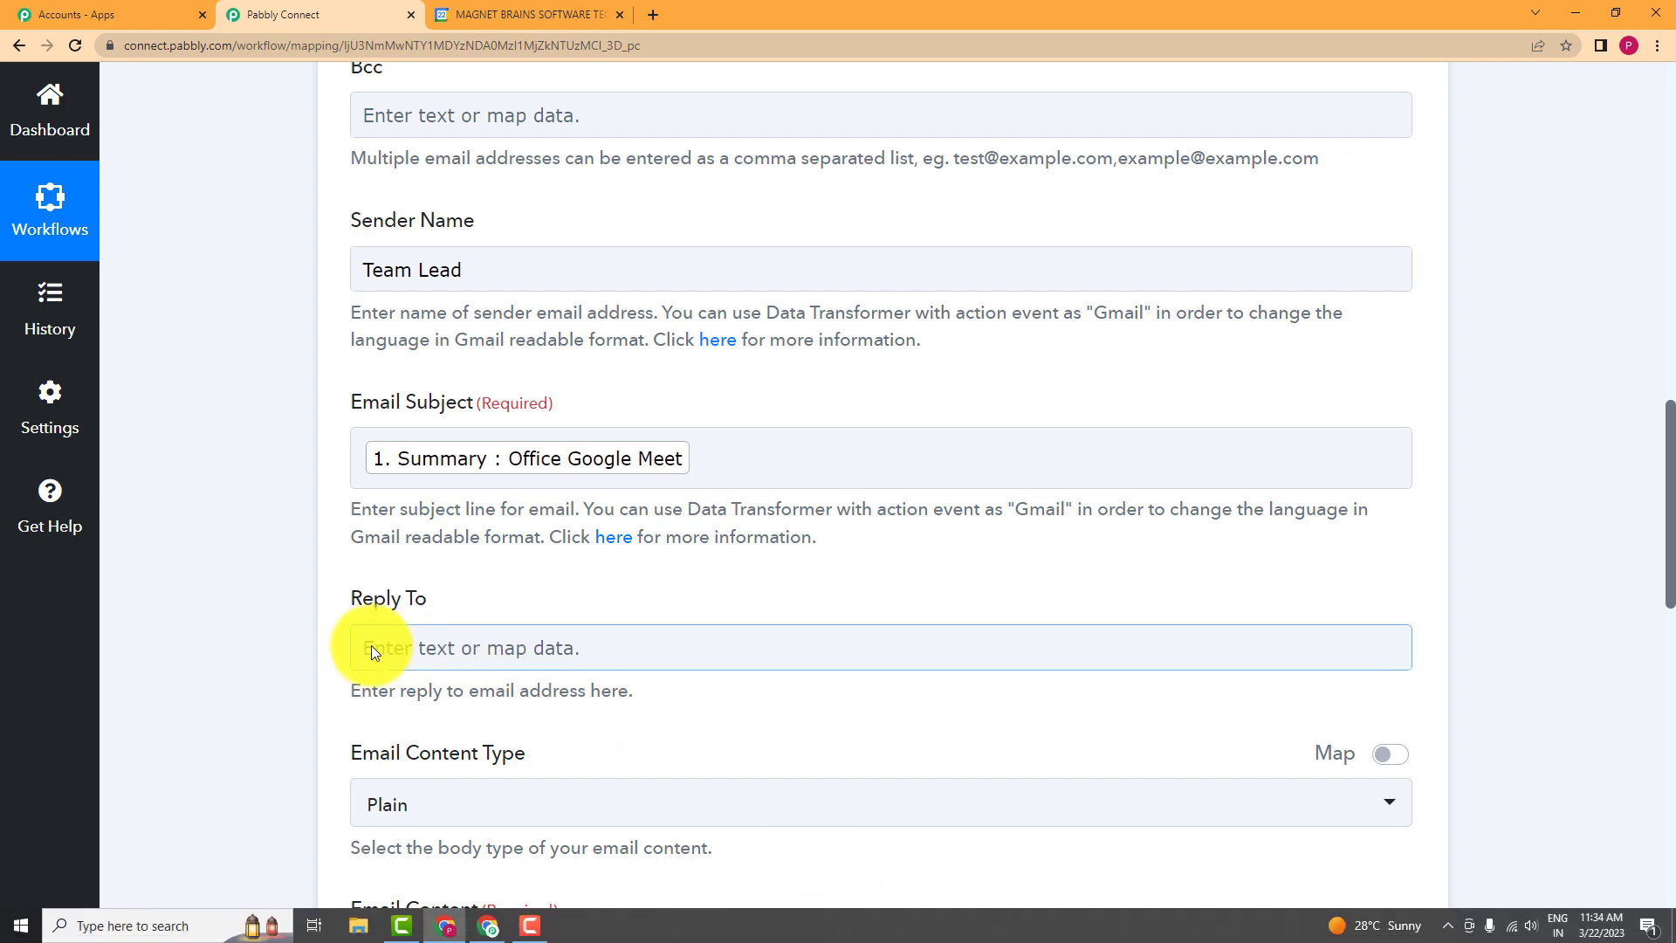
# Begin the Email Content with 'Dear Employee,' followed by the mapped event description.
pyautogui.scroll(-3)
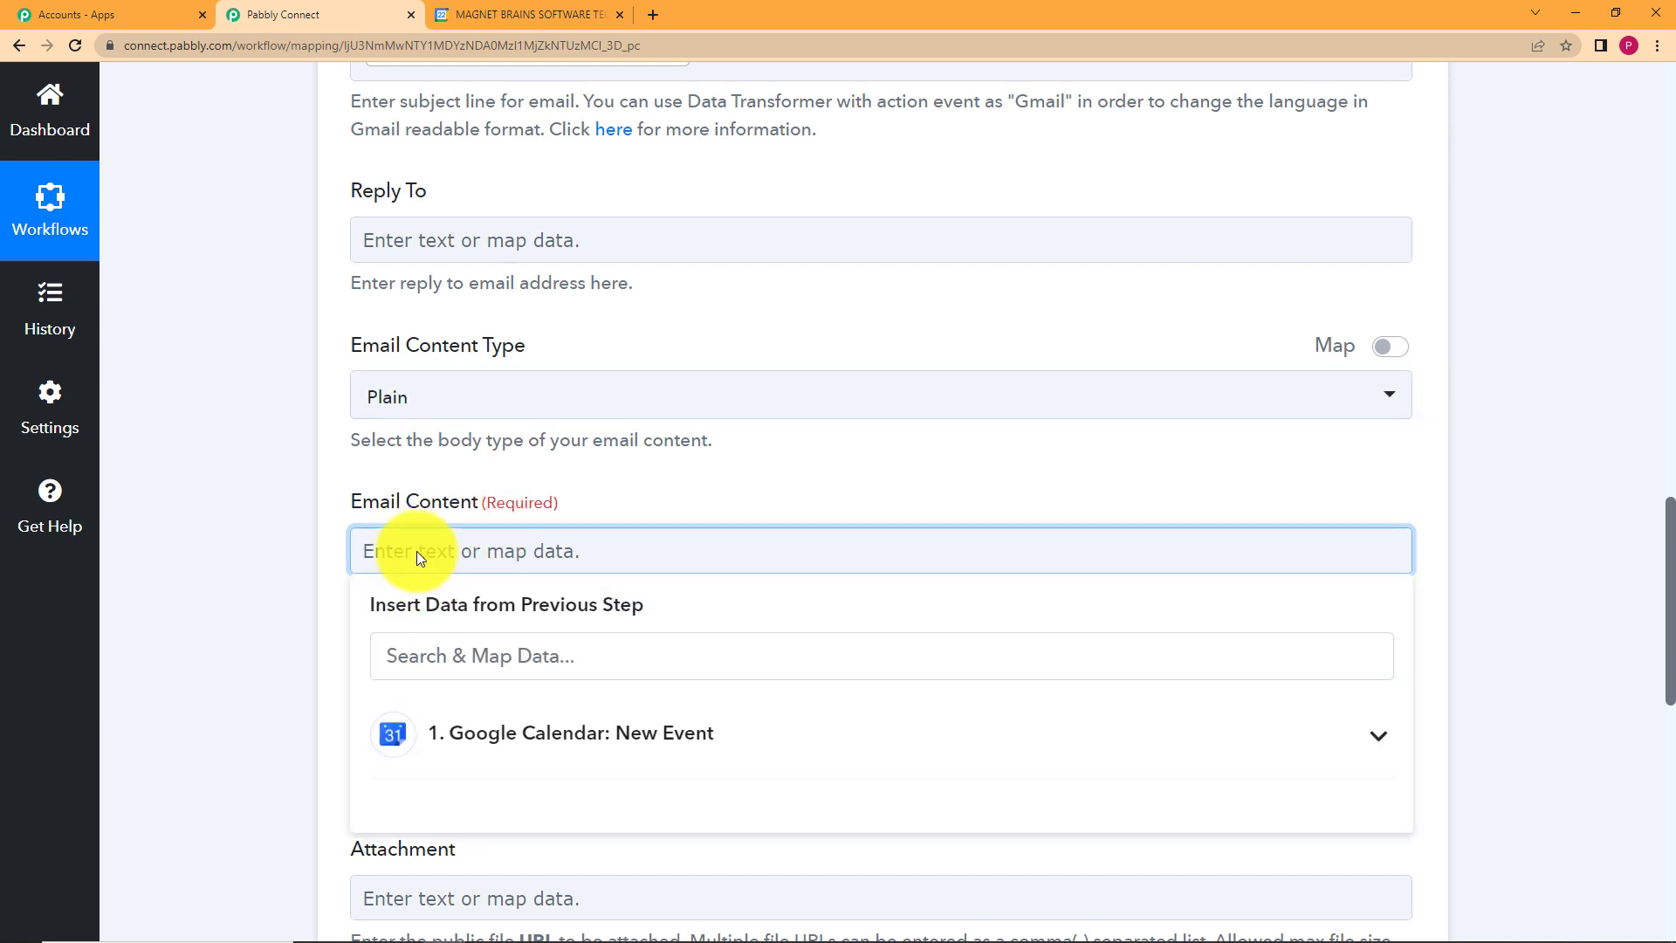
pyautogui.write('D')
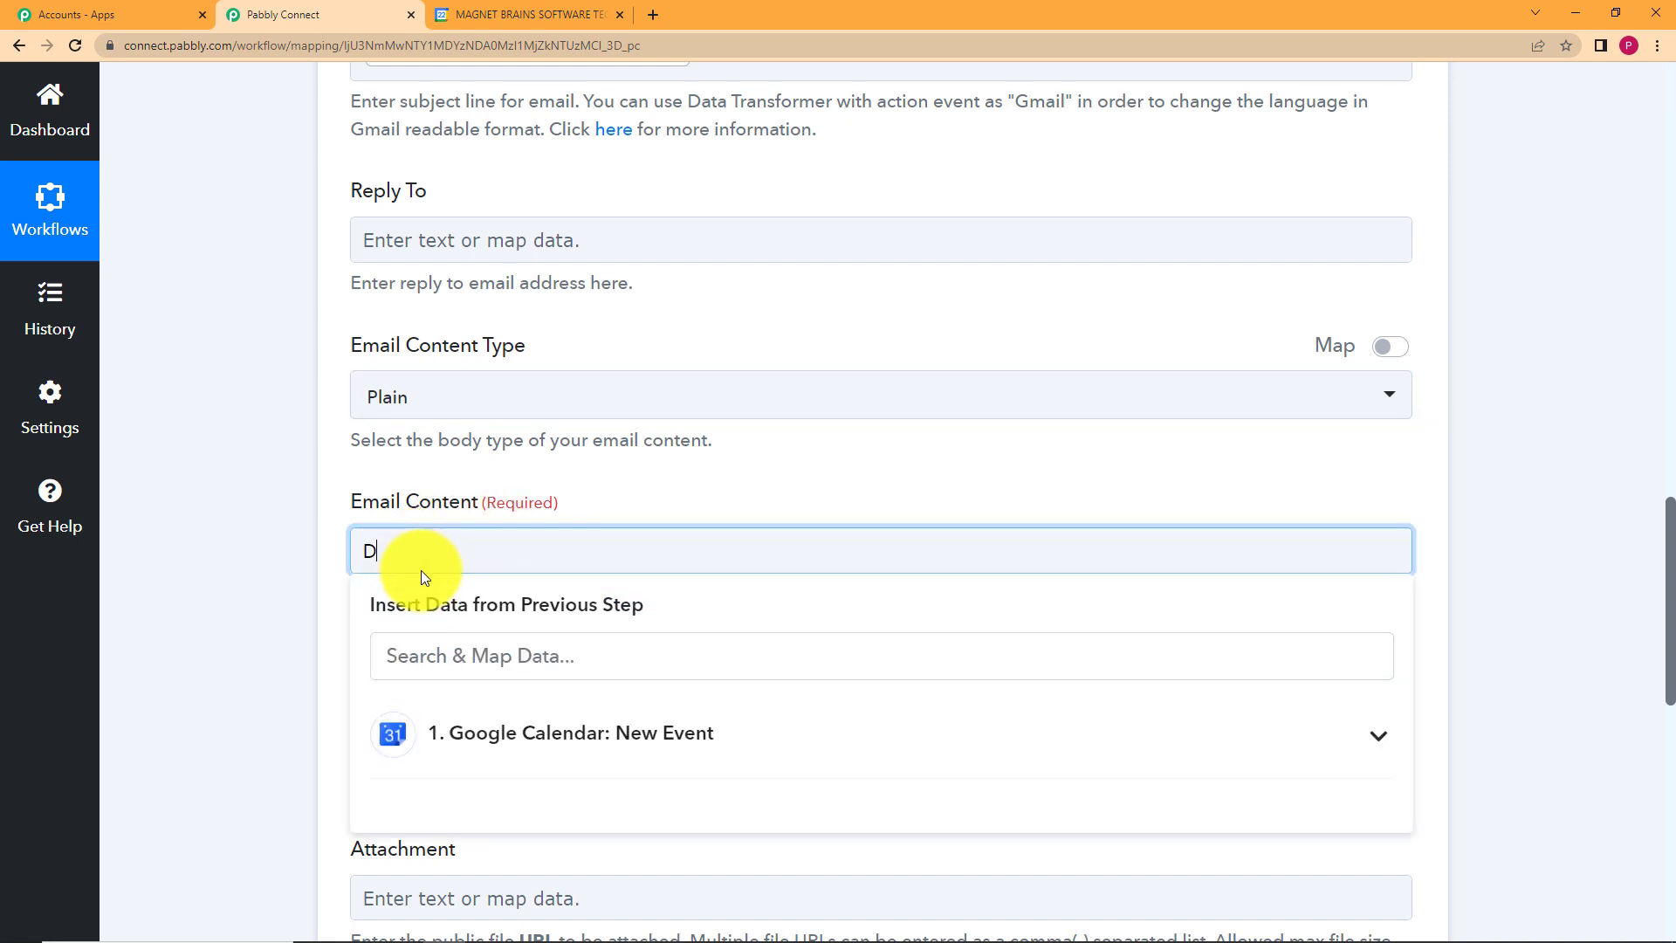
pyautogui.write('ear')
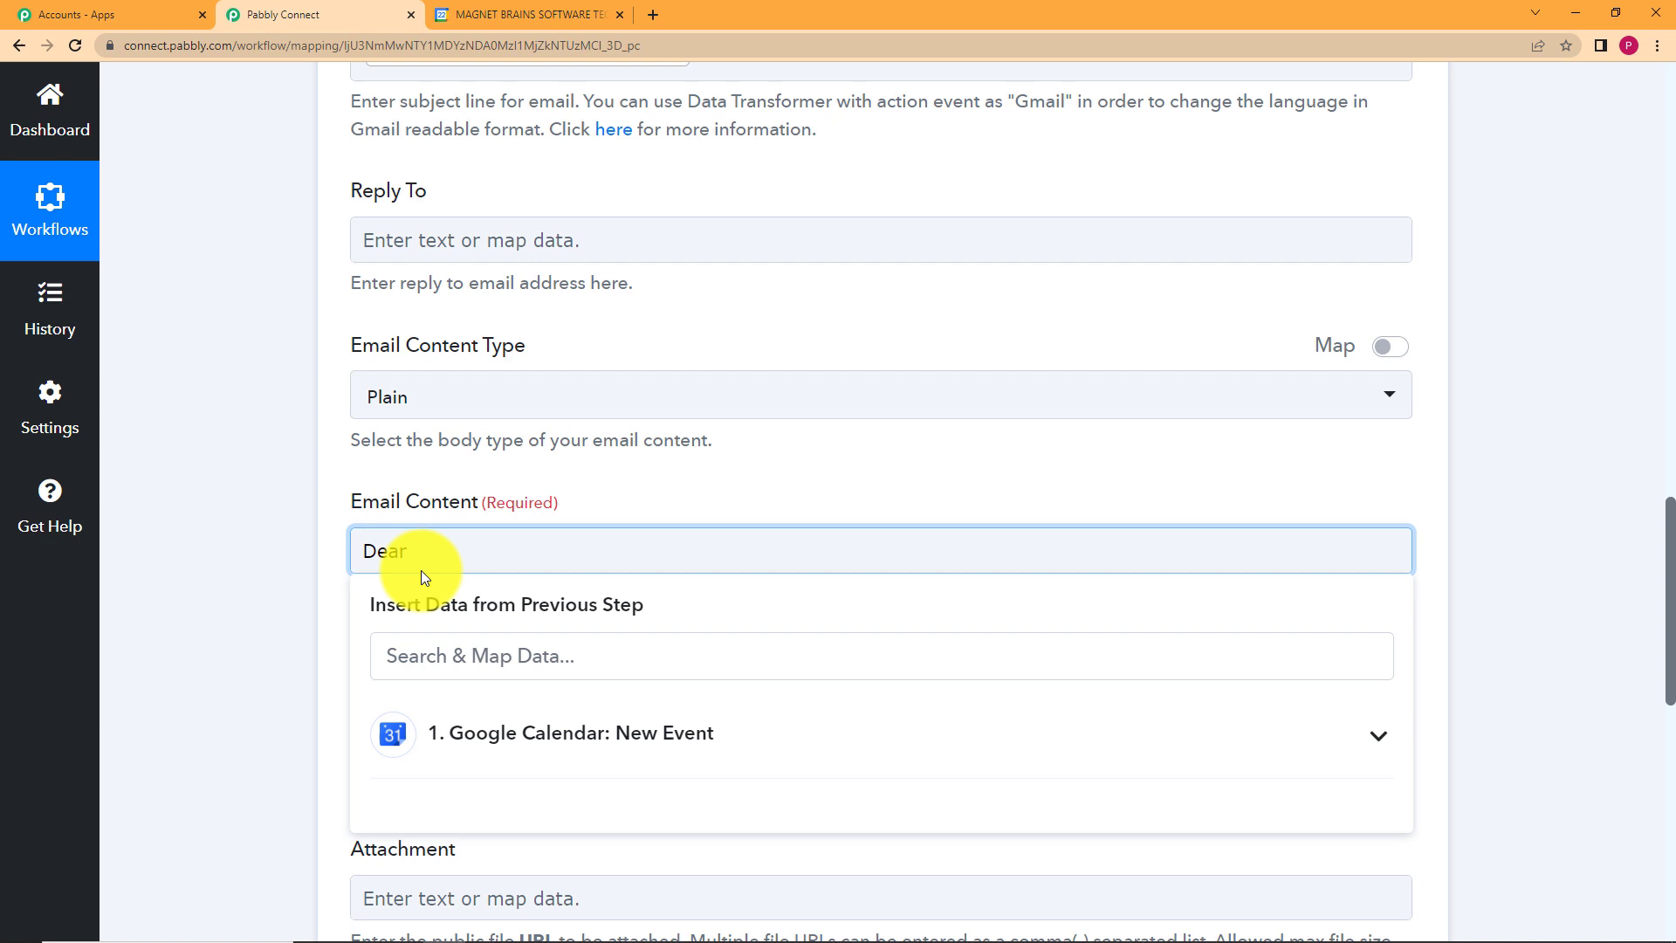
pyautogui.write('Employee')
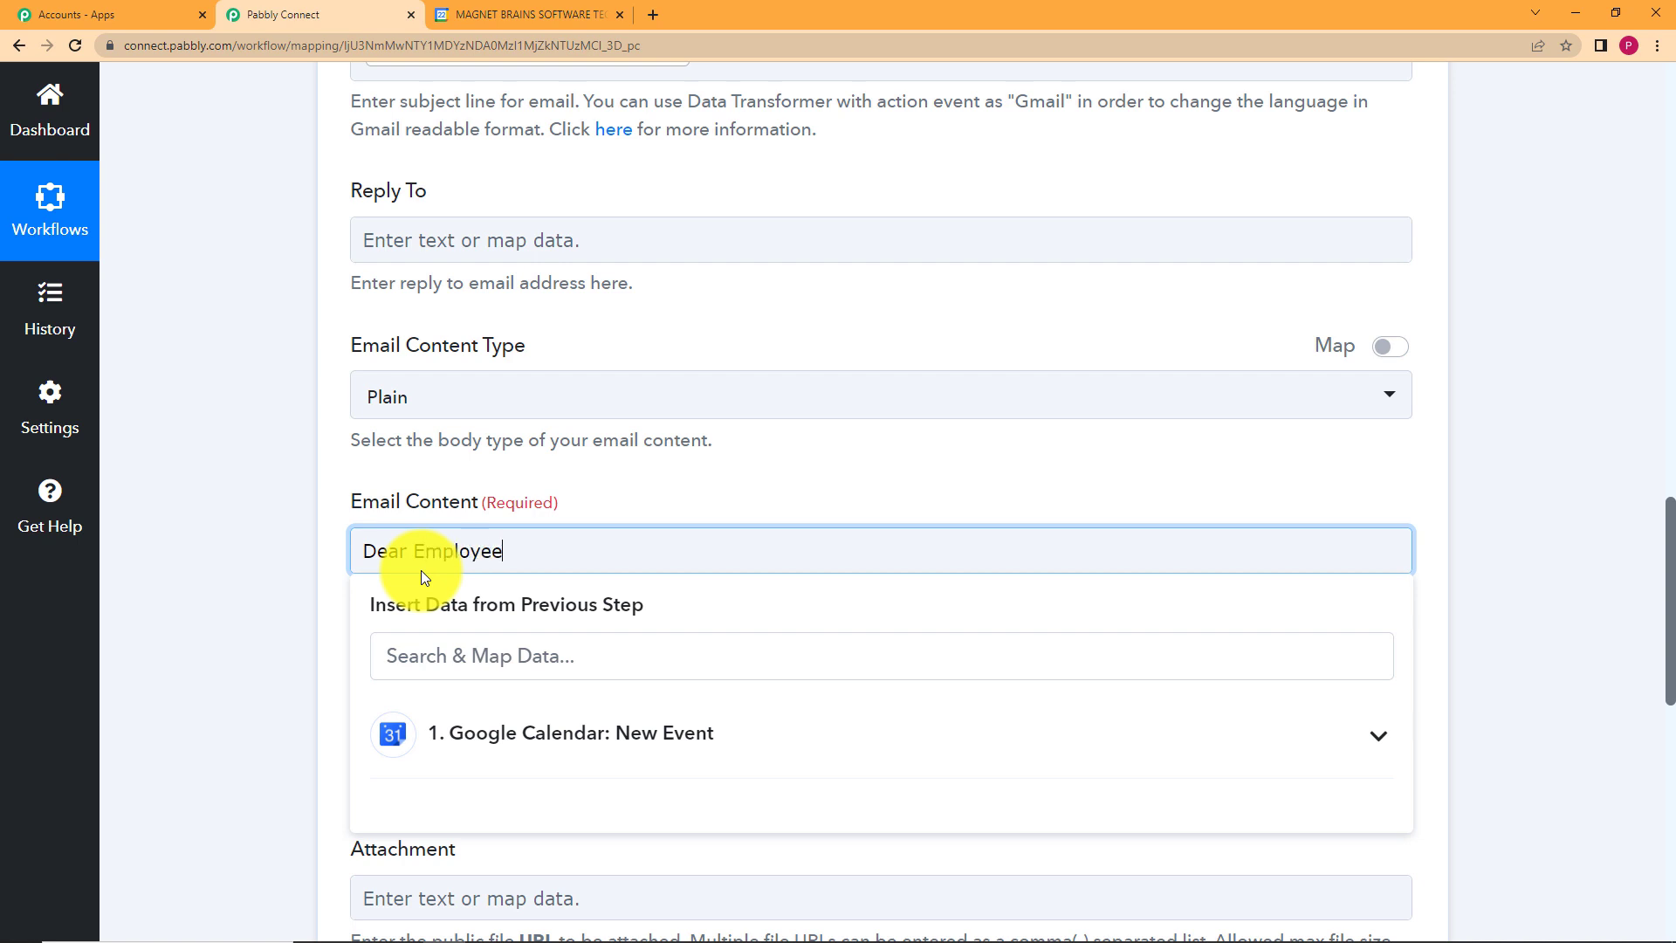
pyautogui.write(',')
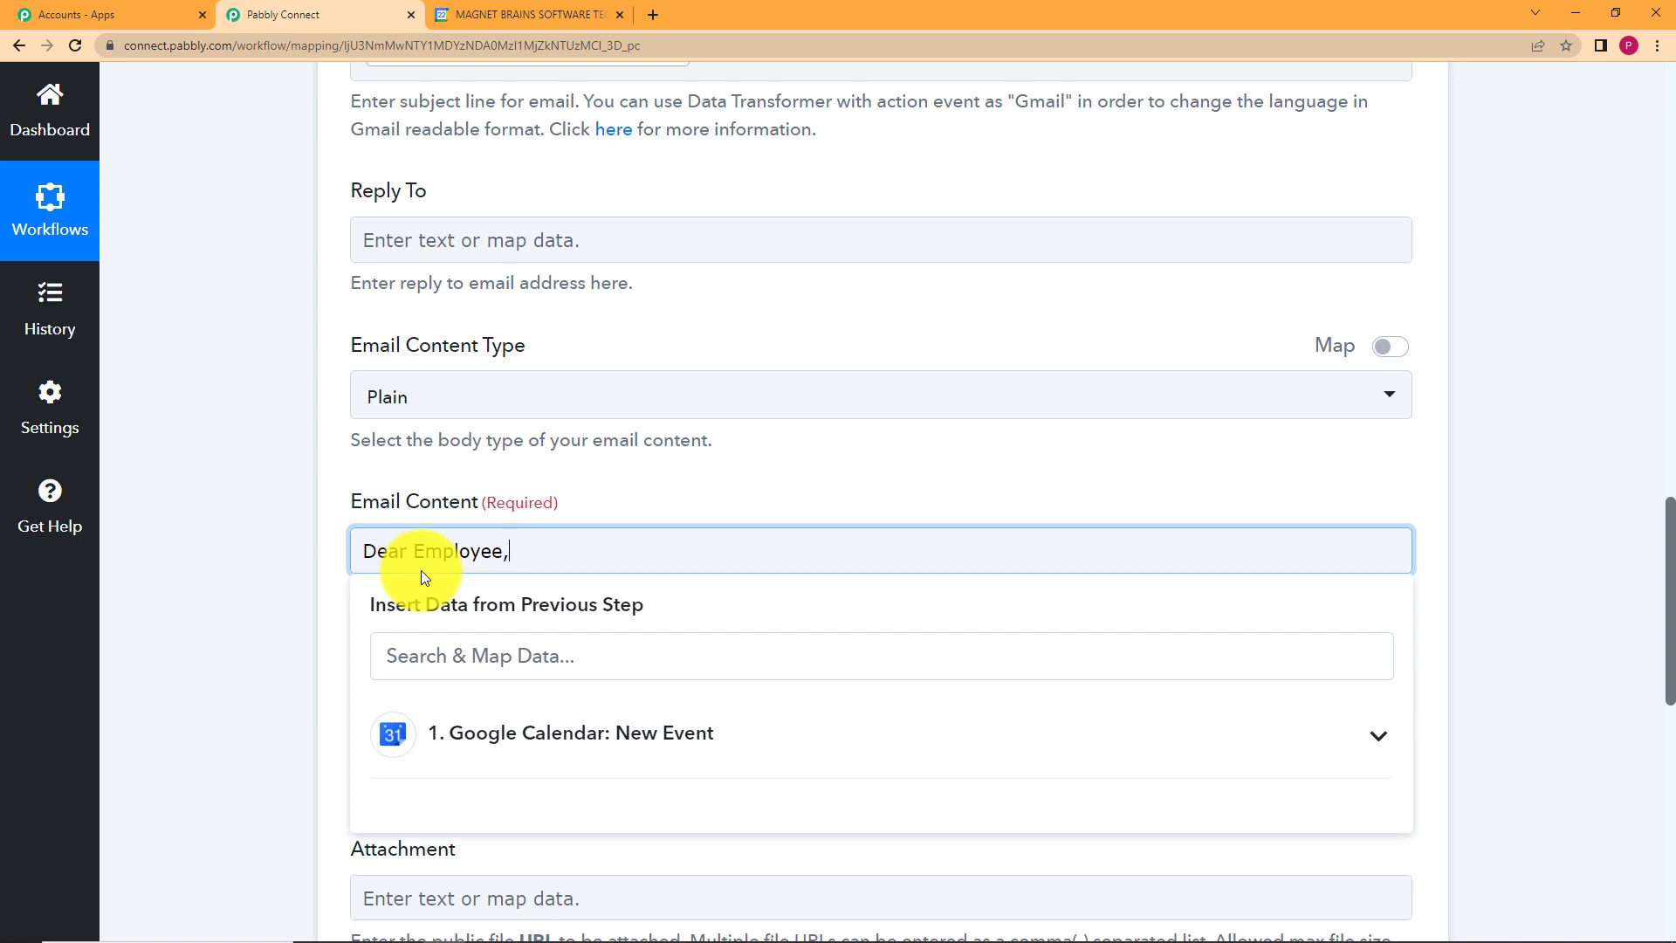
pyautogui.write('\\n')
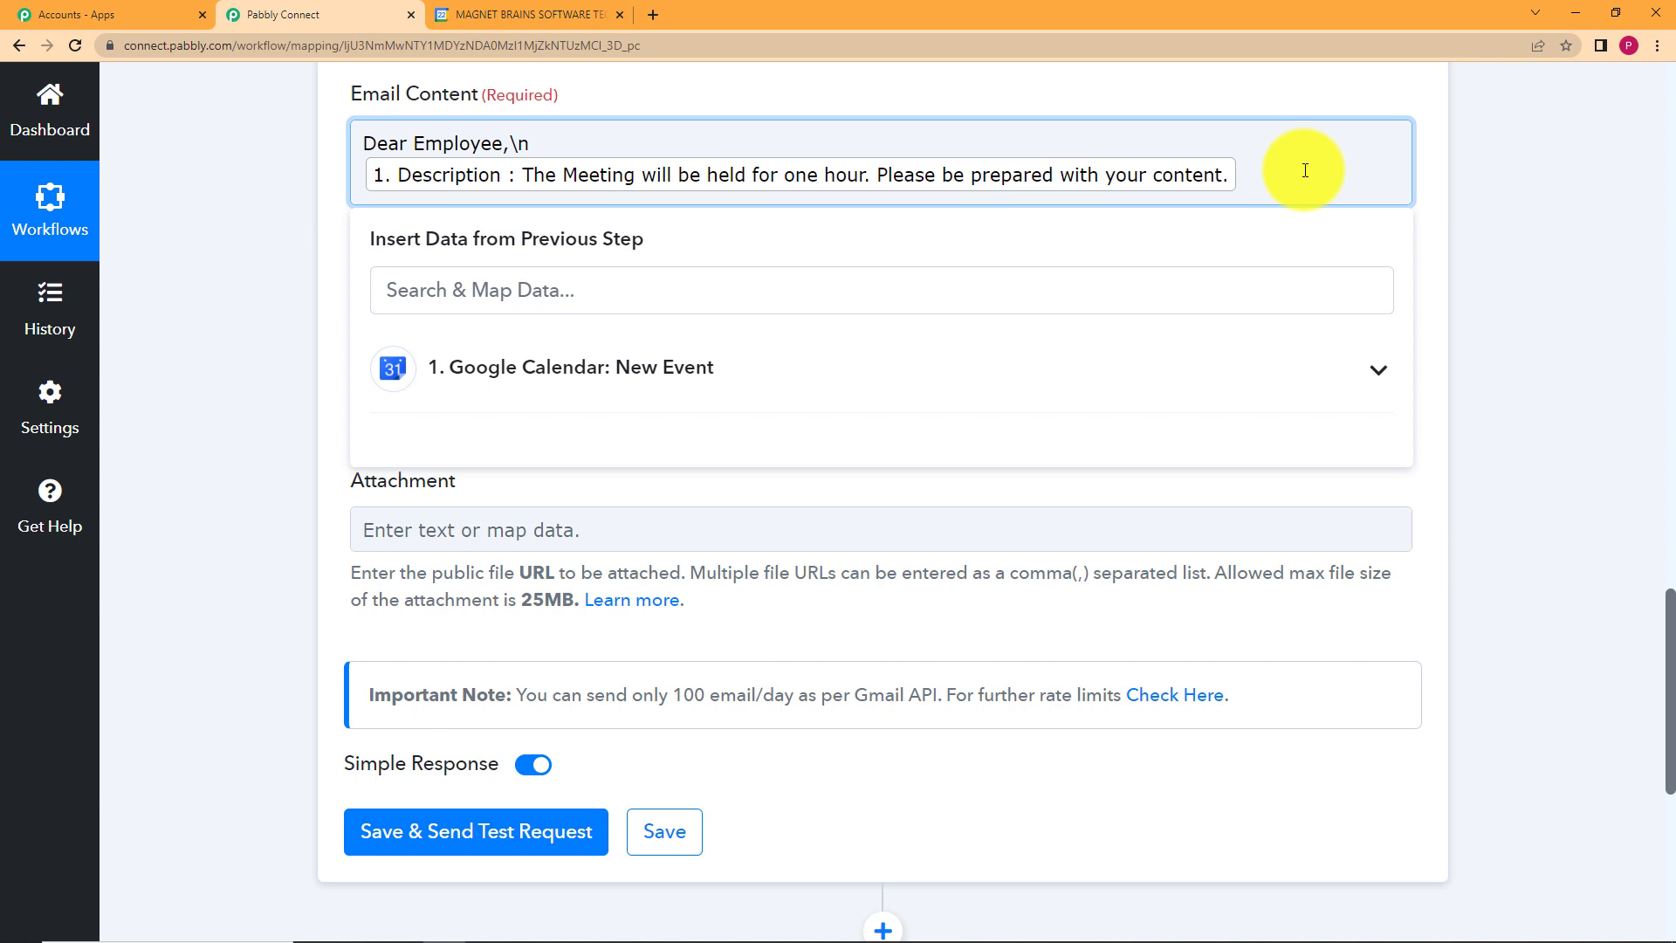
# Add the line 'Please join through the given link.' to the email body.
pyautogui.write('\\n')
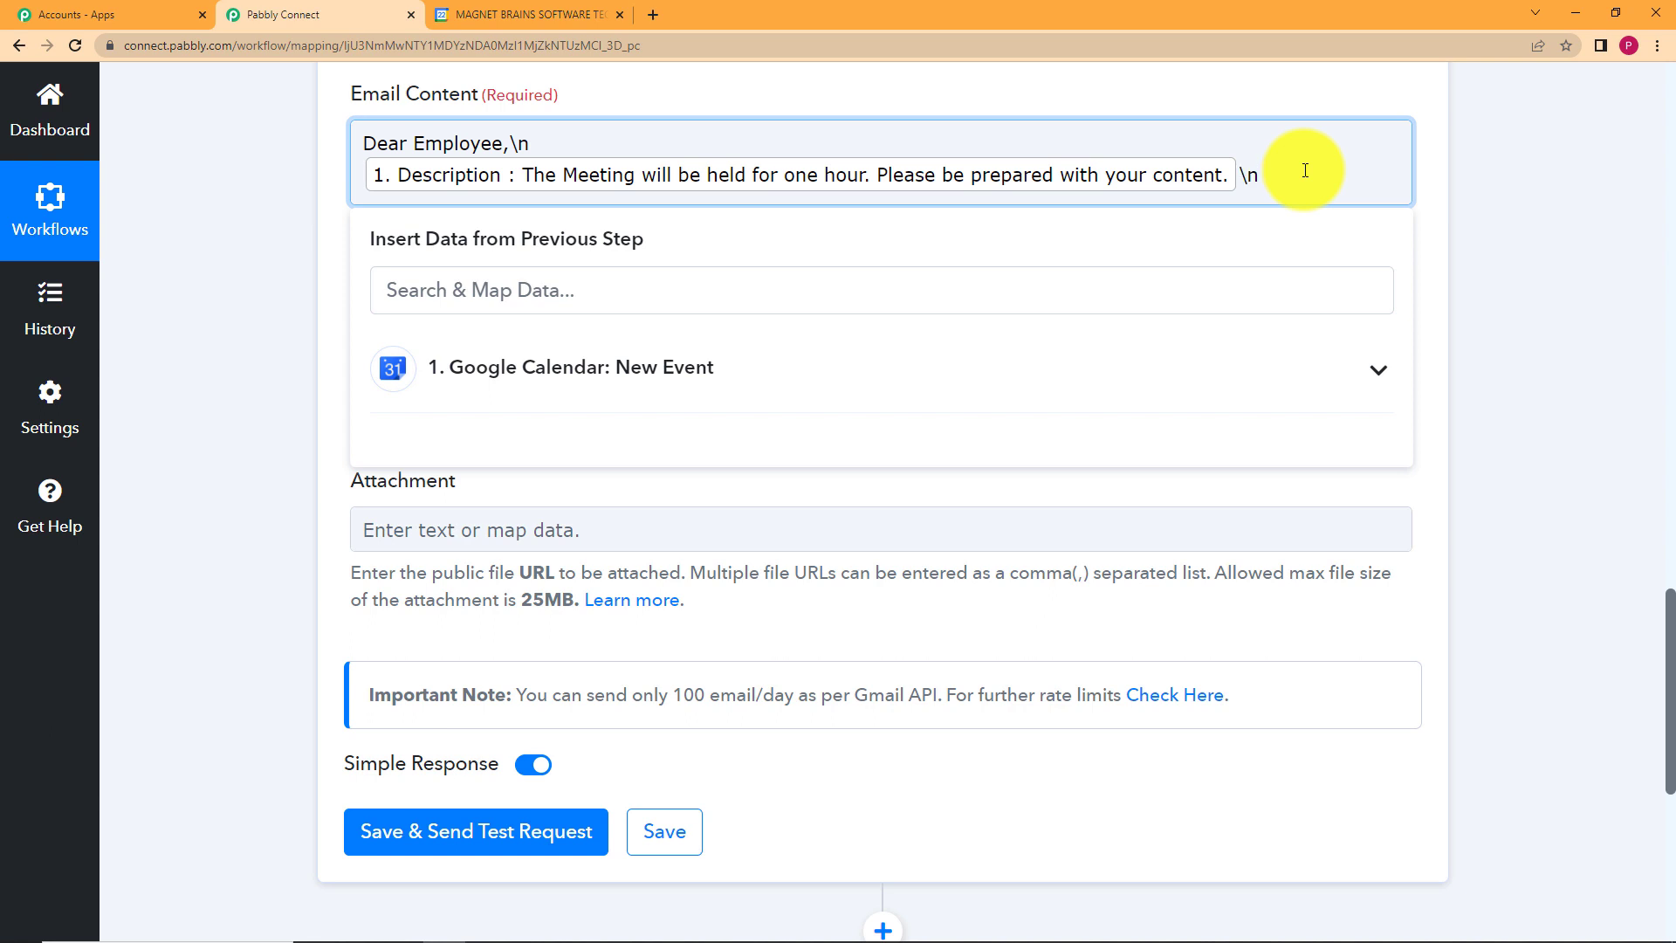
pyautogui.write('Please')
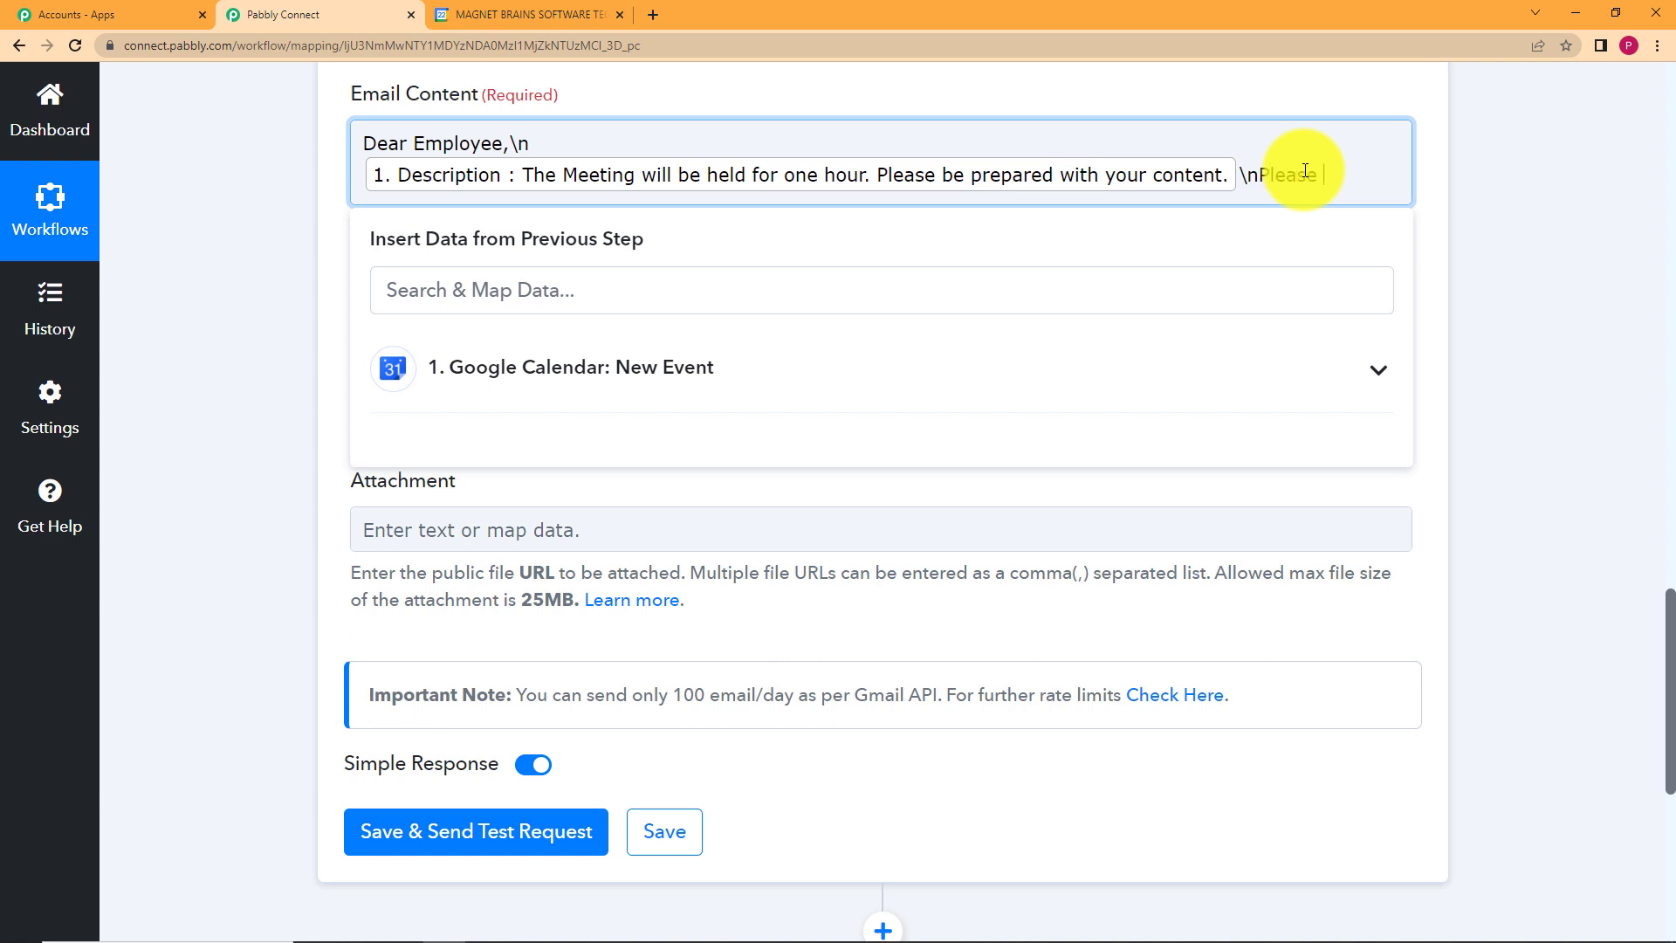
pyautogui.write('join through the giv')
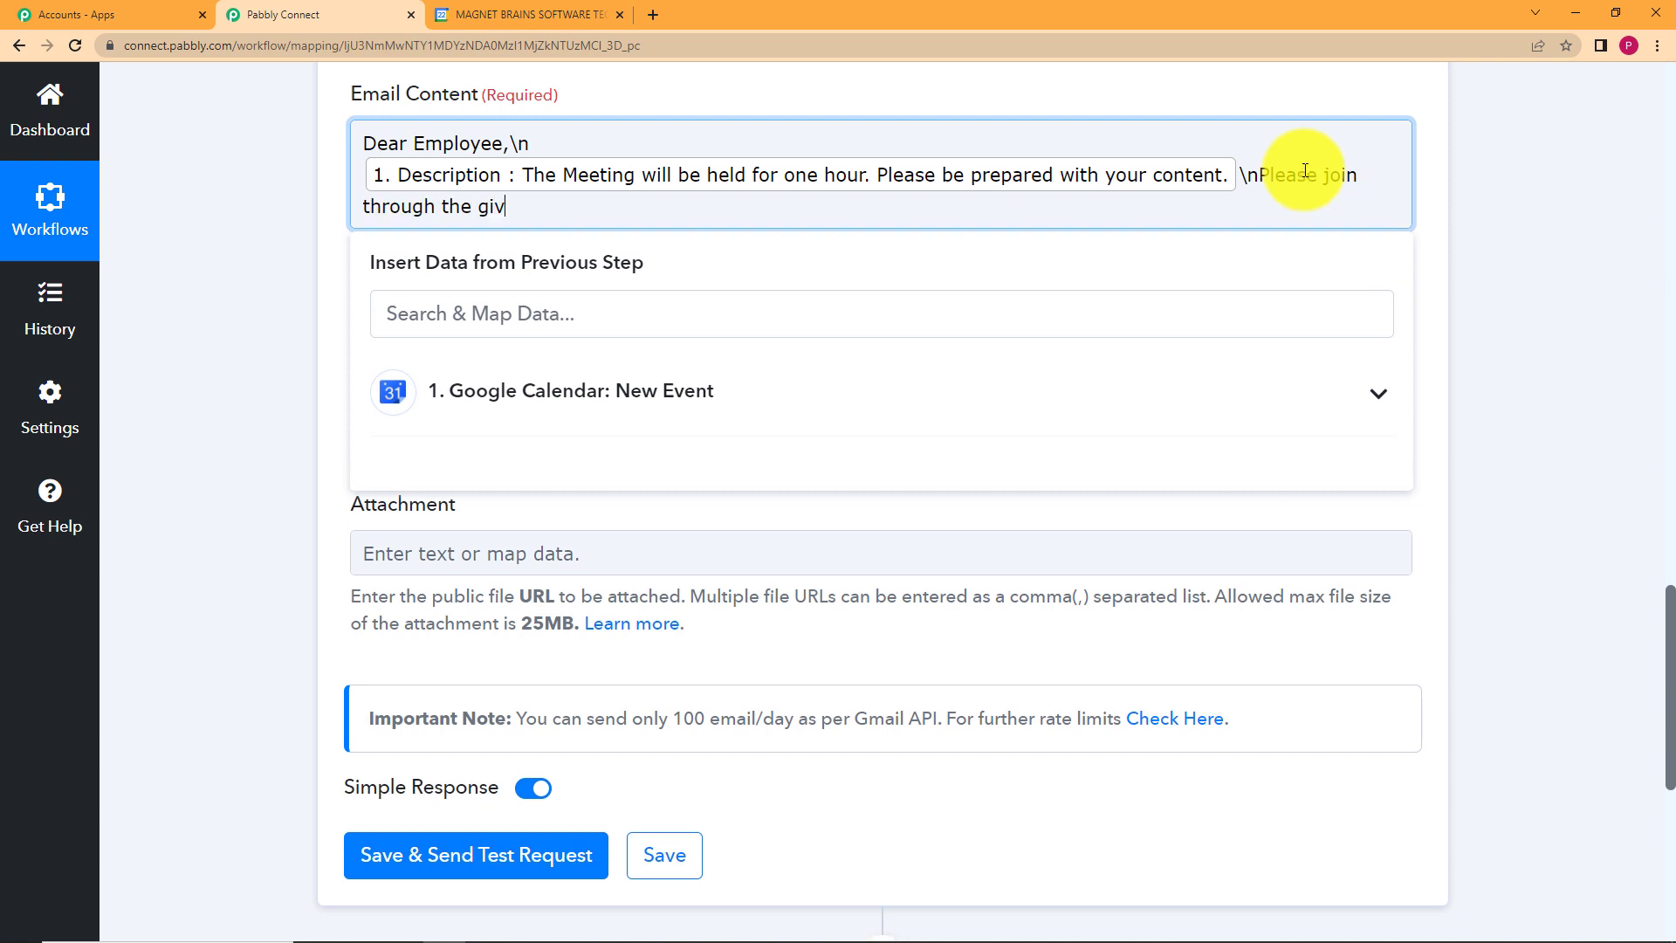
pyautogui.write('en link')
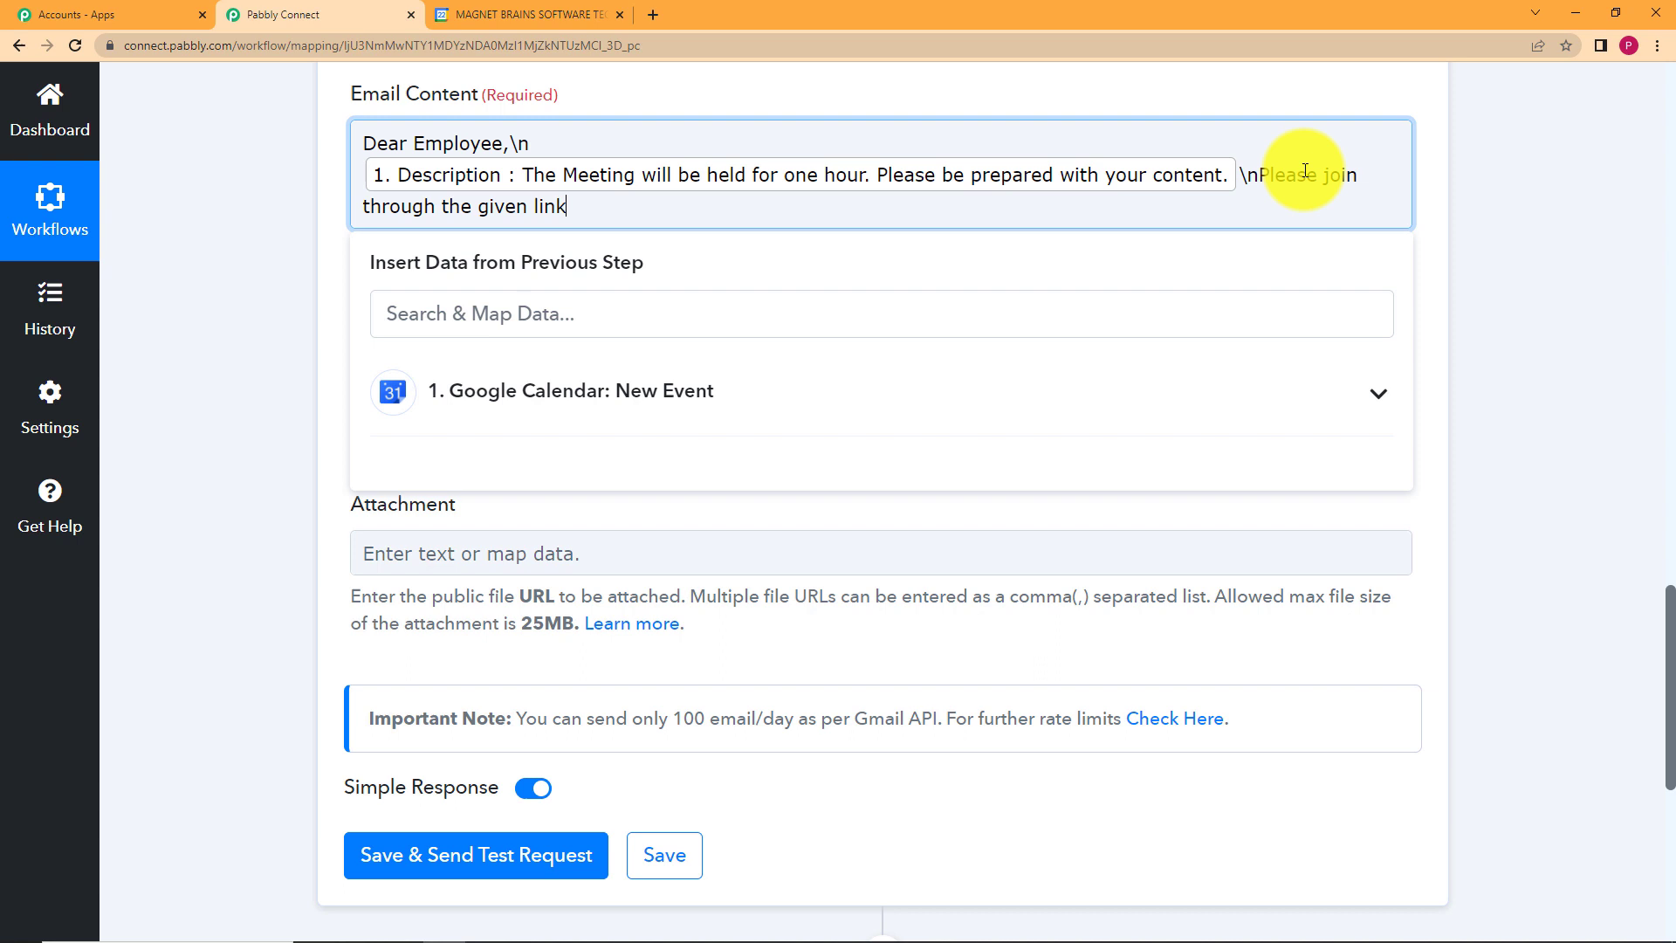
pyautogui.write('.')
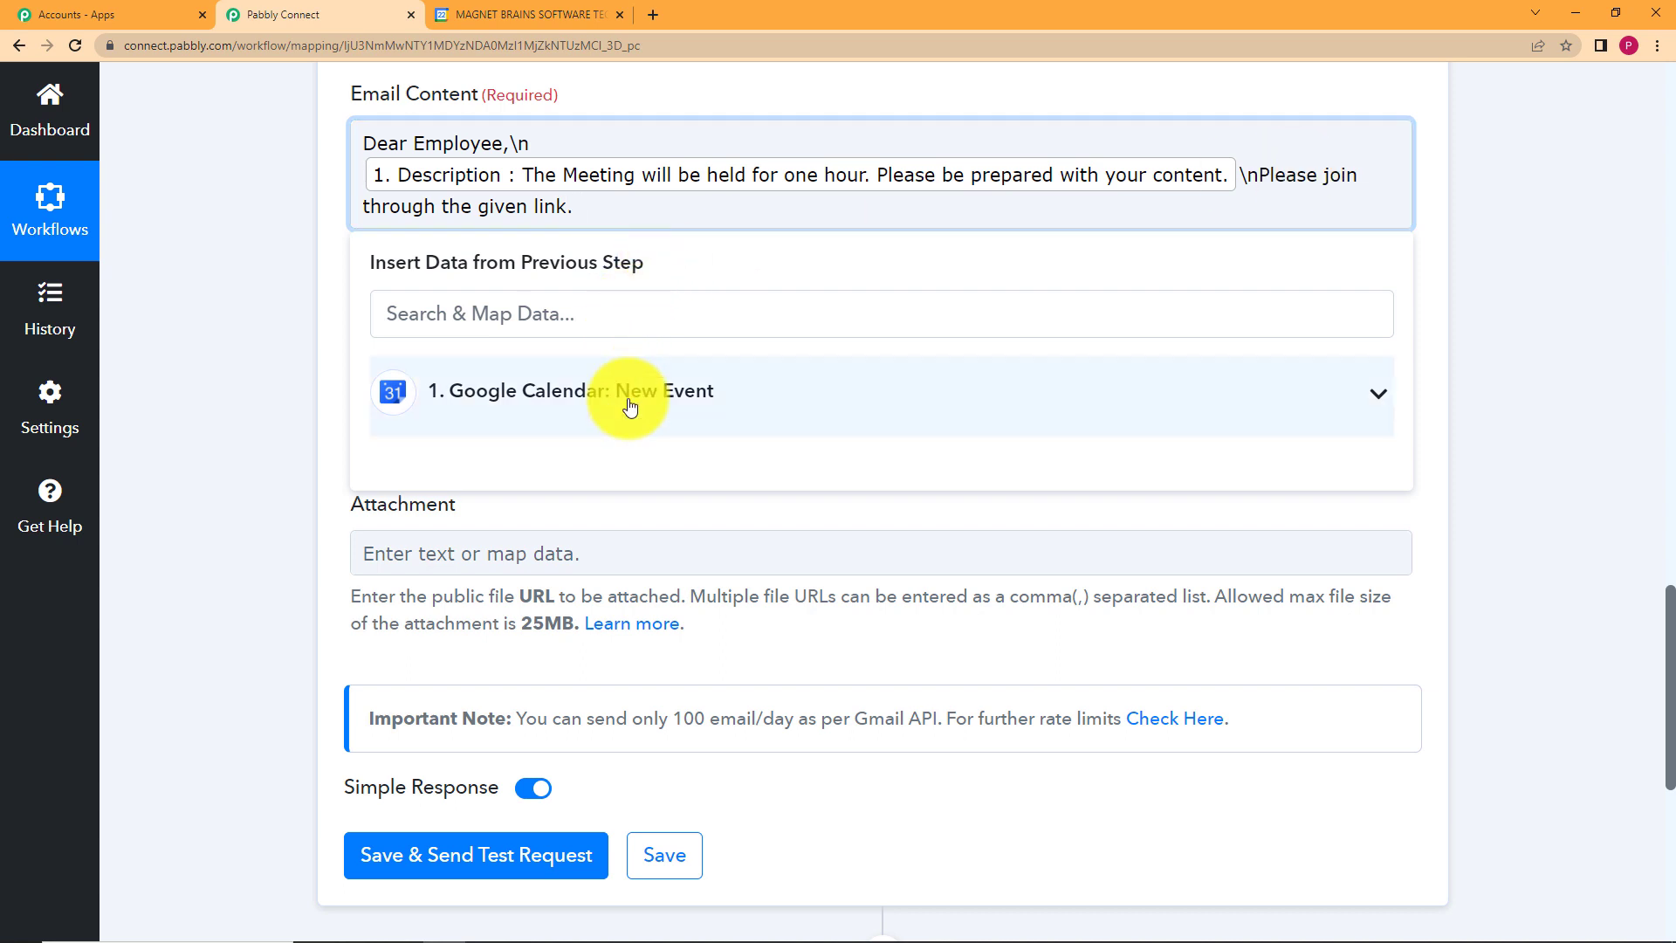
pyautogui.write('\\n')
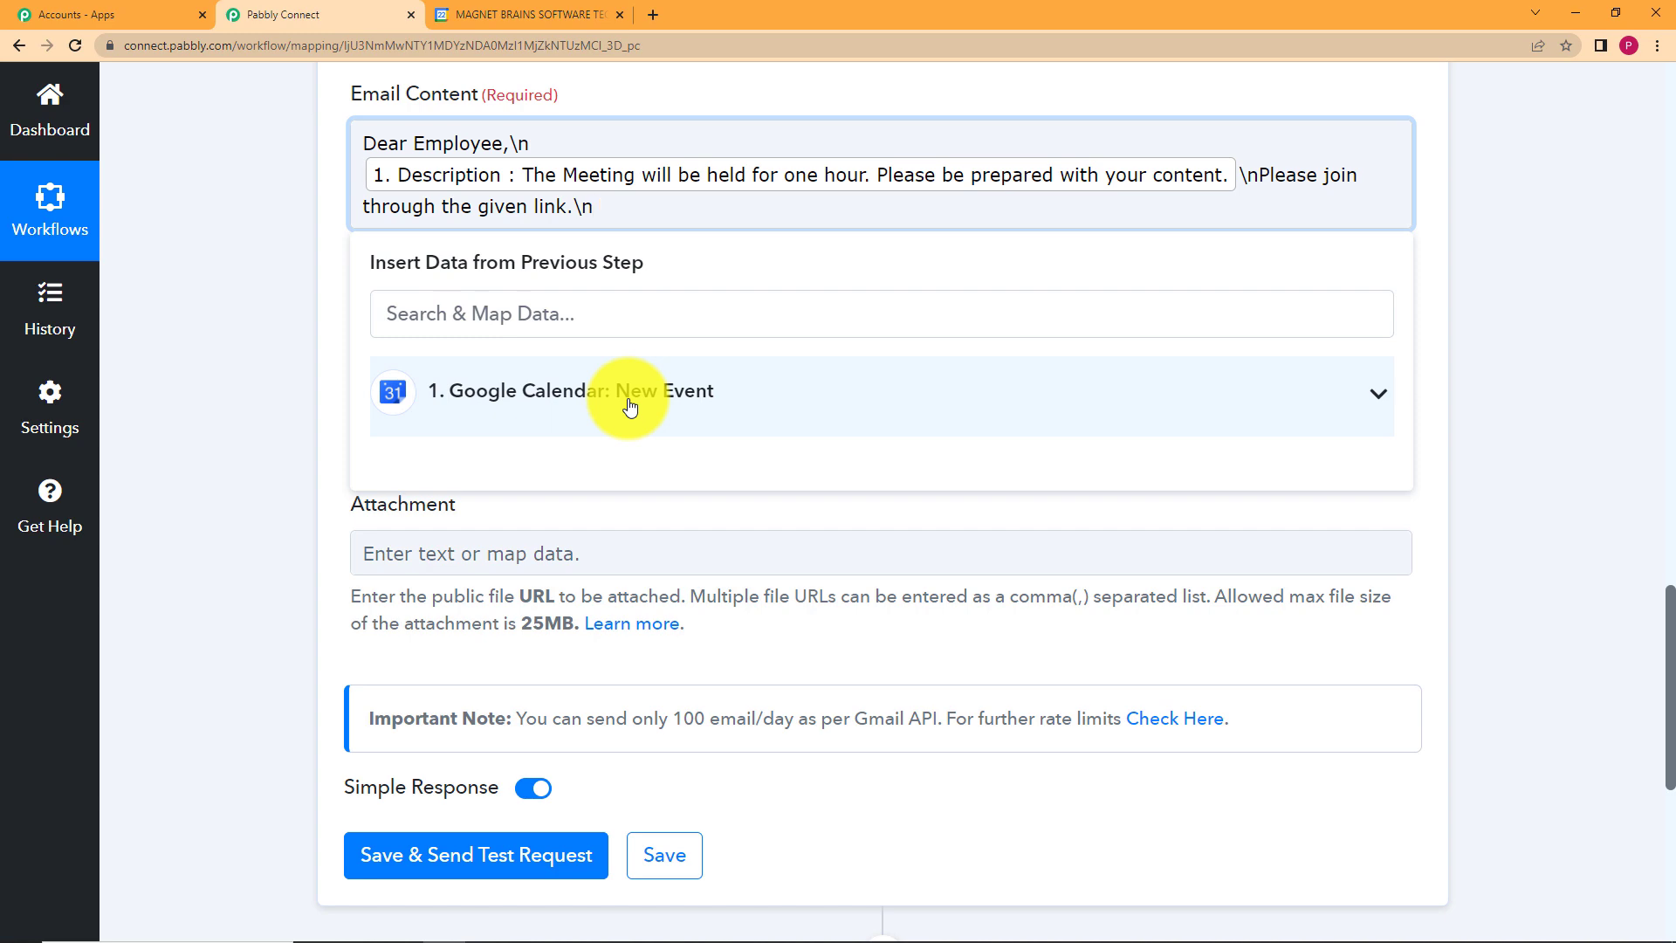
# Insert the event's HangoutLink from Google Calendar: New Event and start the closing 'Rega'.
pyautogui.click(631, 390)
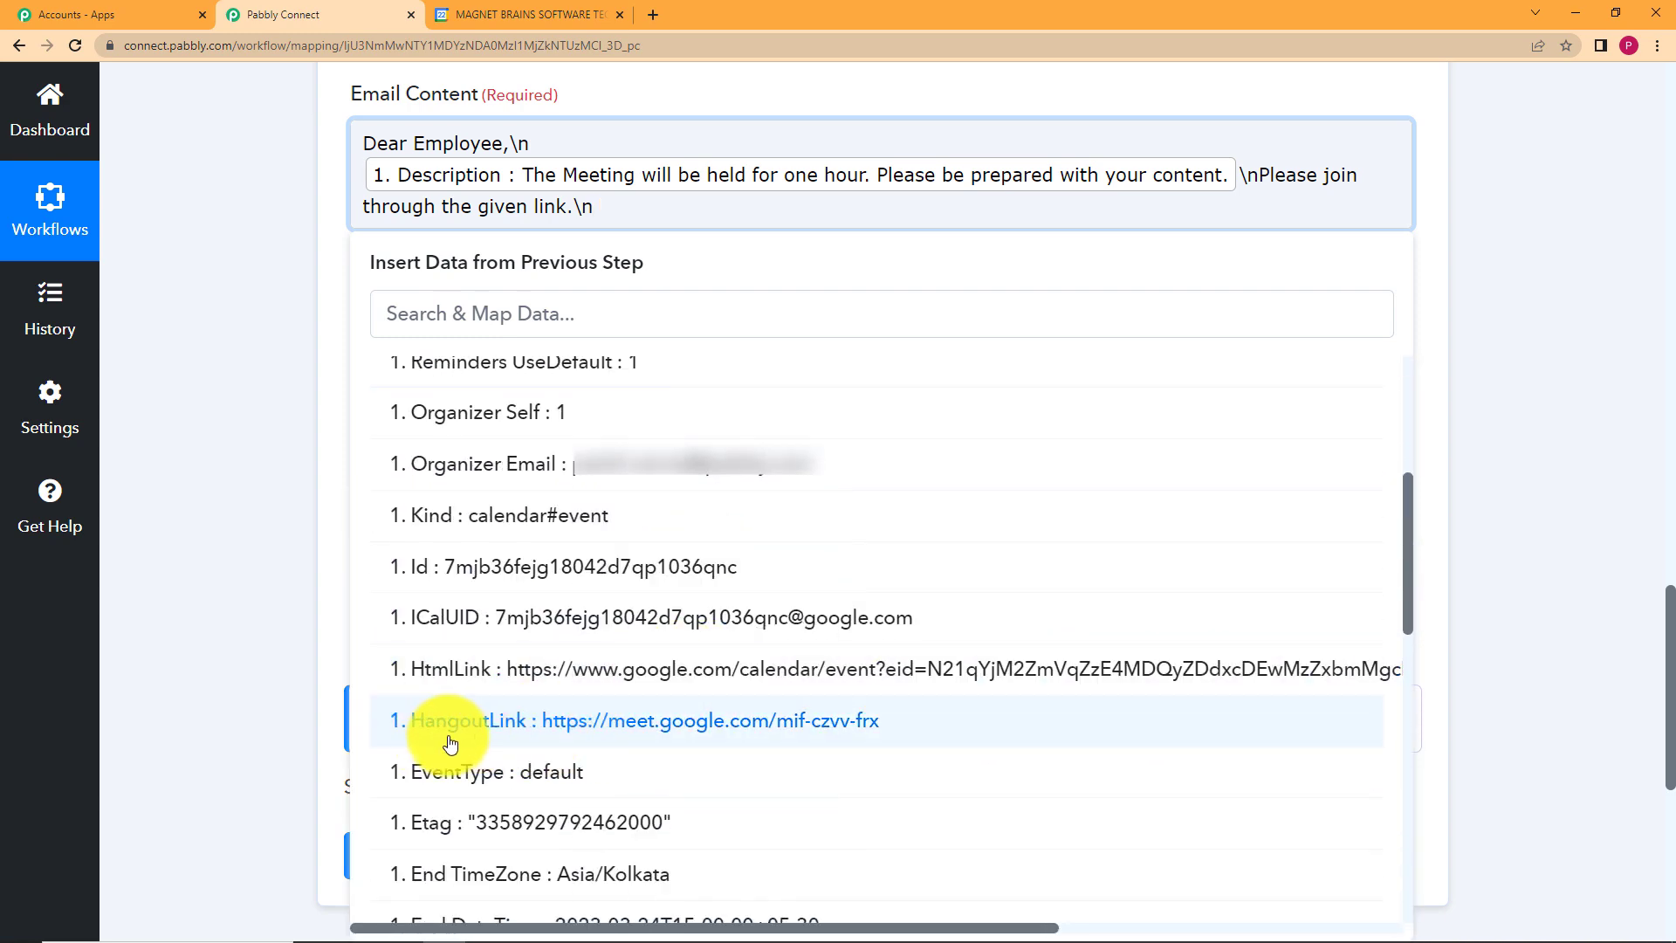
pyautogui.click(449, 720)
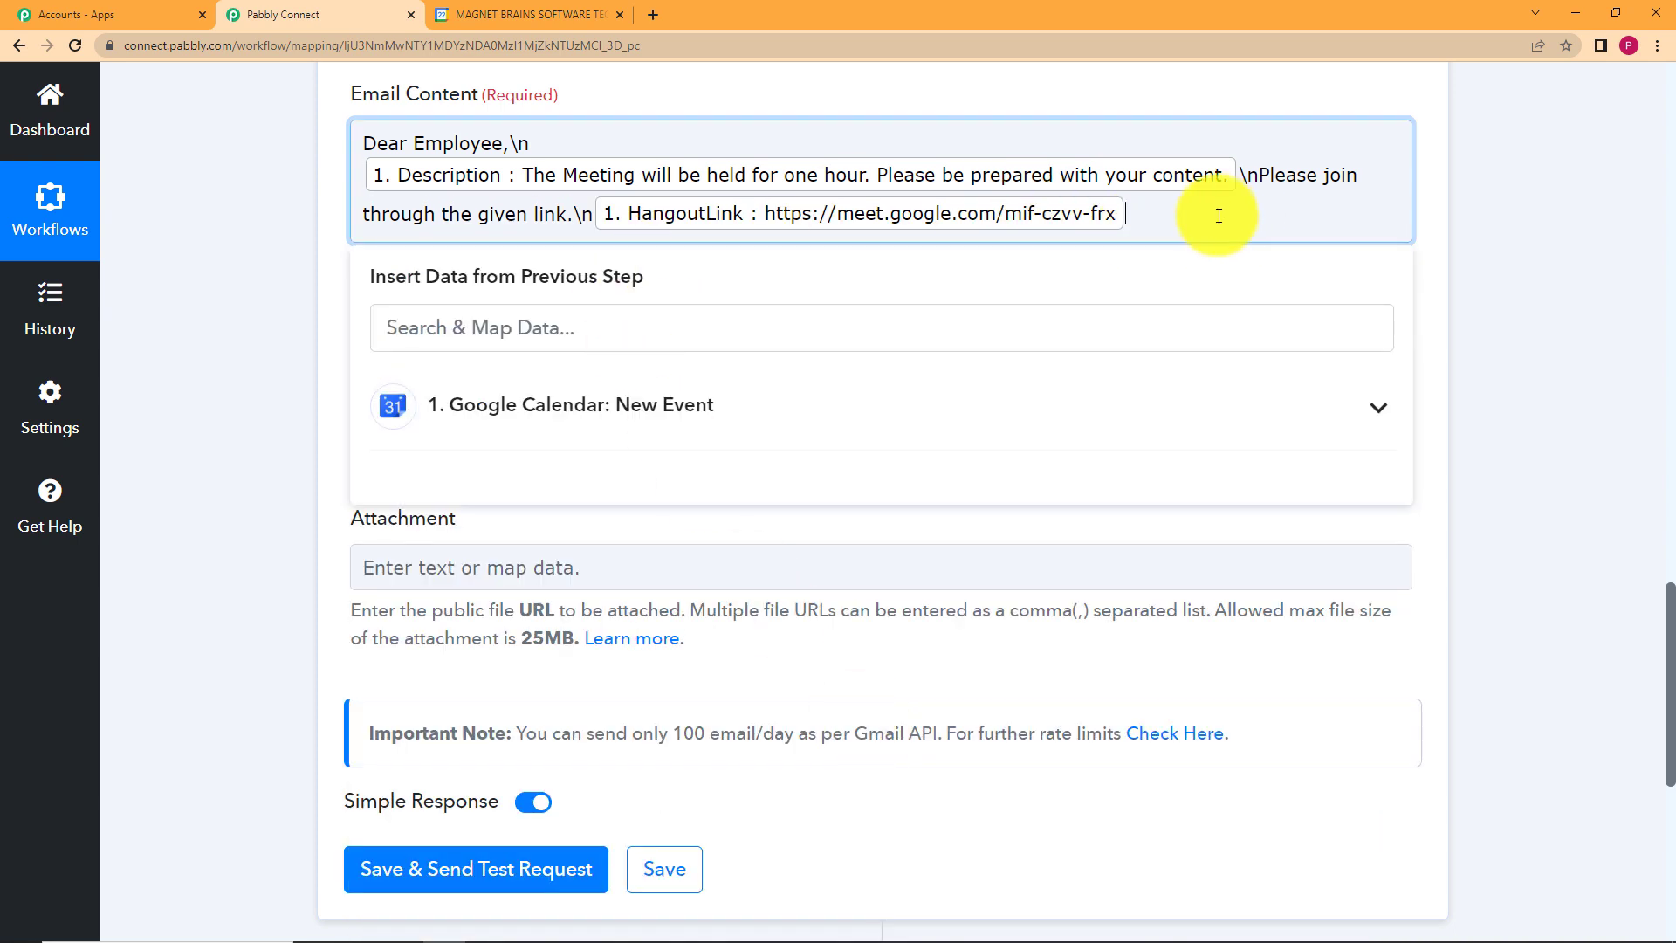
pyautogui.write('\\n')
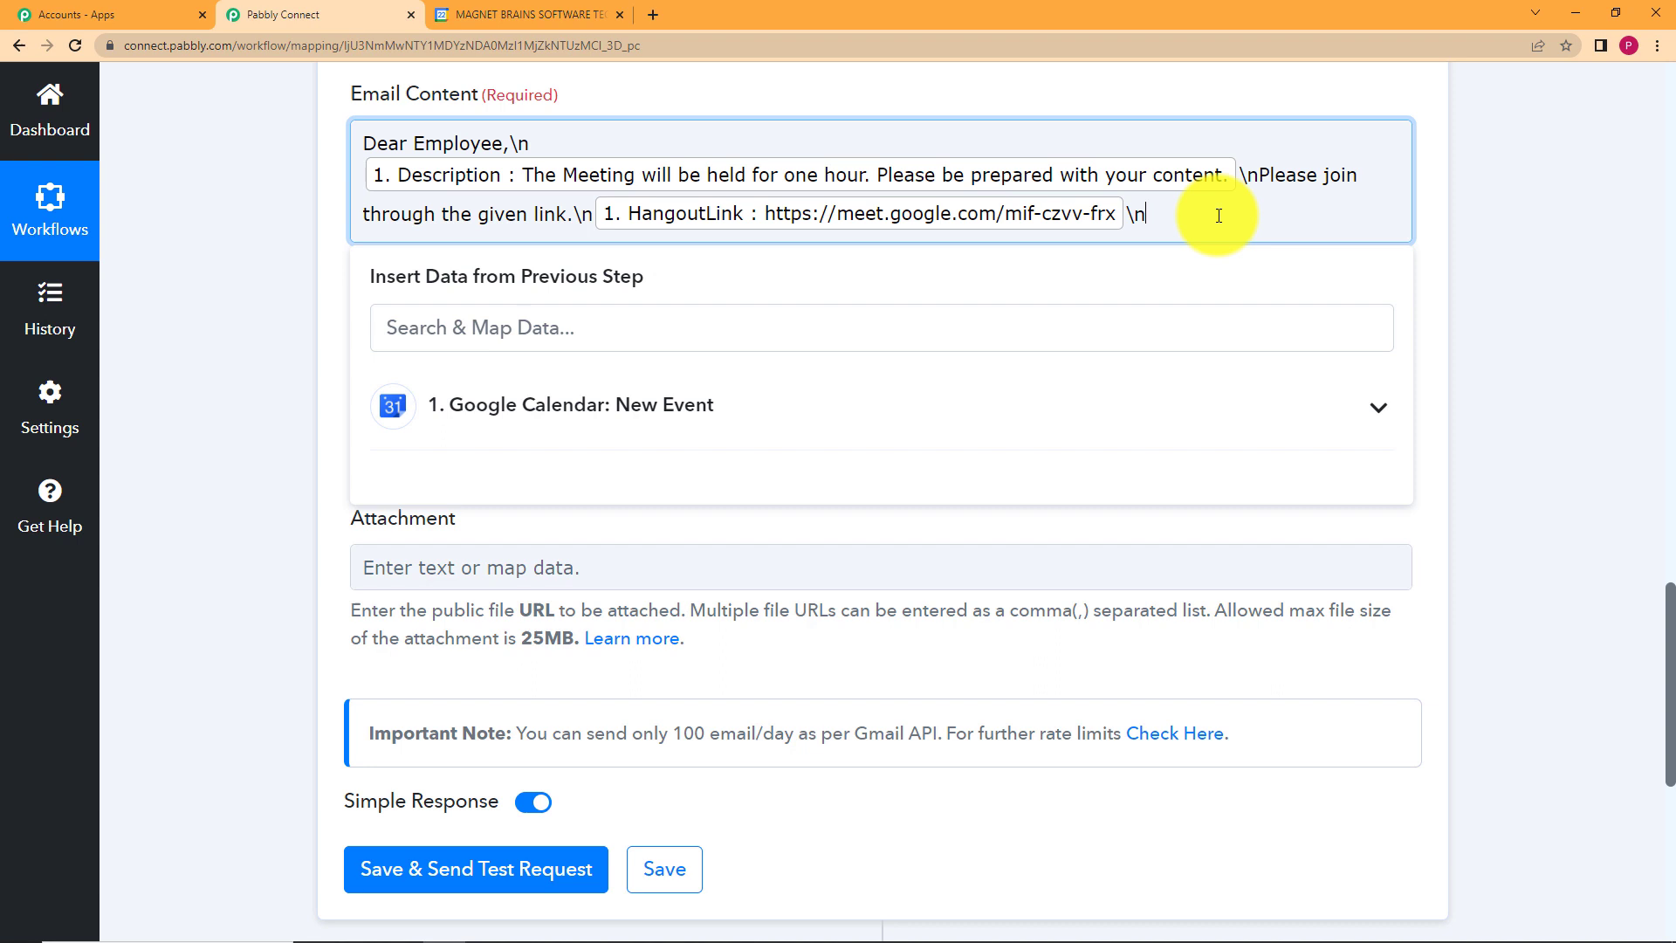
pyautogui.write('Regards')
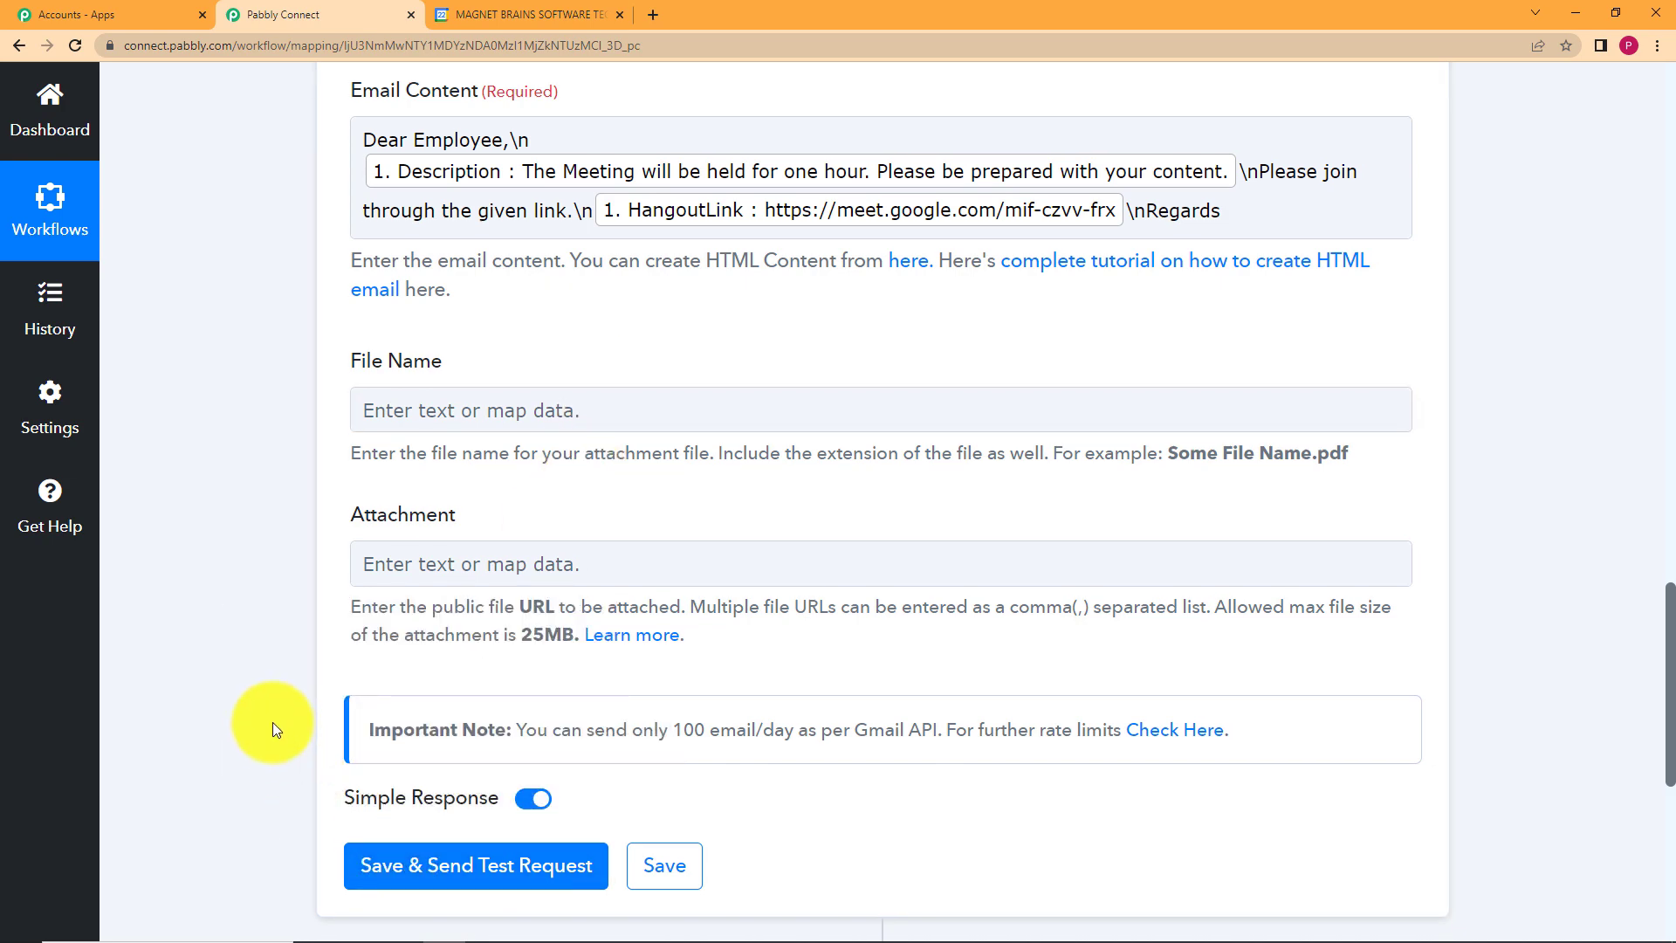
# Finish 'Regards', send the test request, and review the sent response with 1470 quota remaining.
pyautogui.click(475, 865)
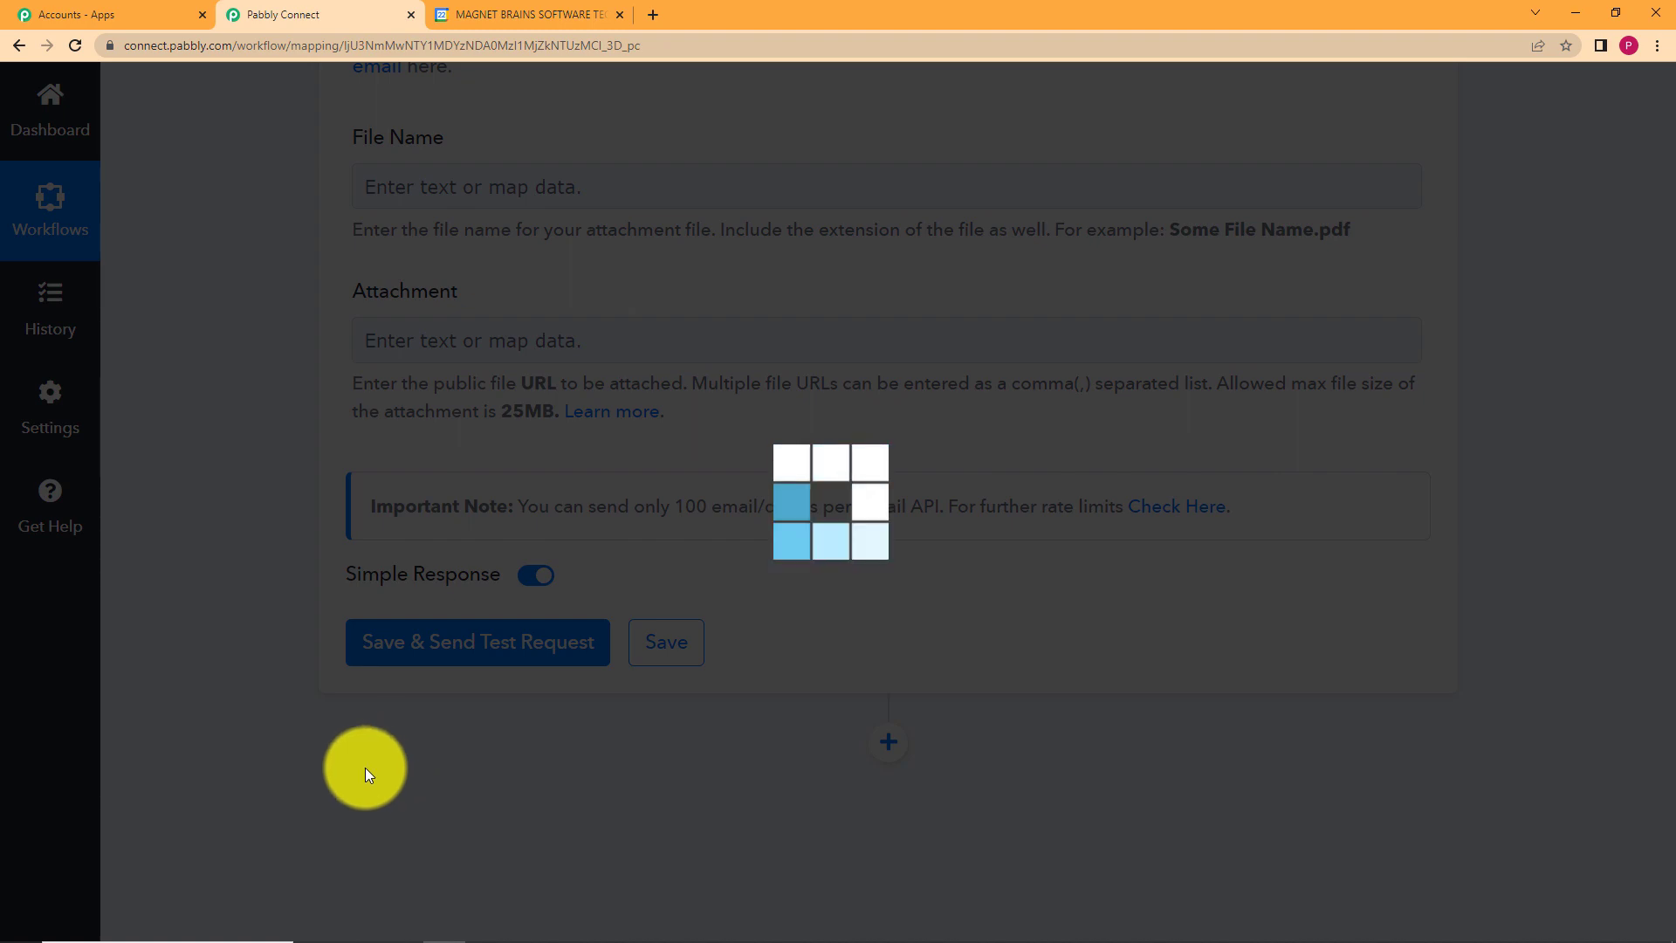
pyautogui.click(476, 642)
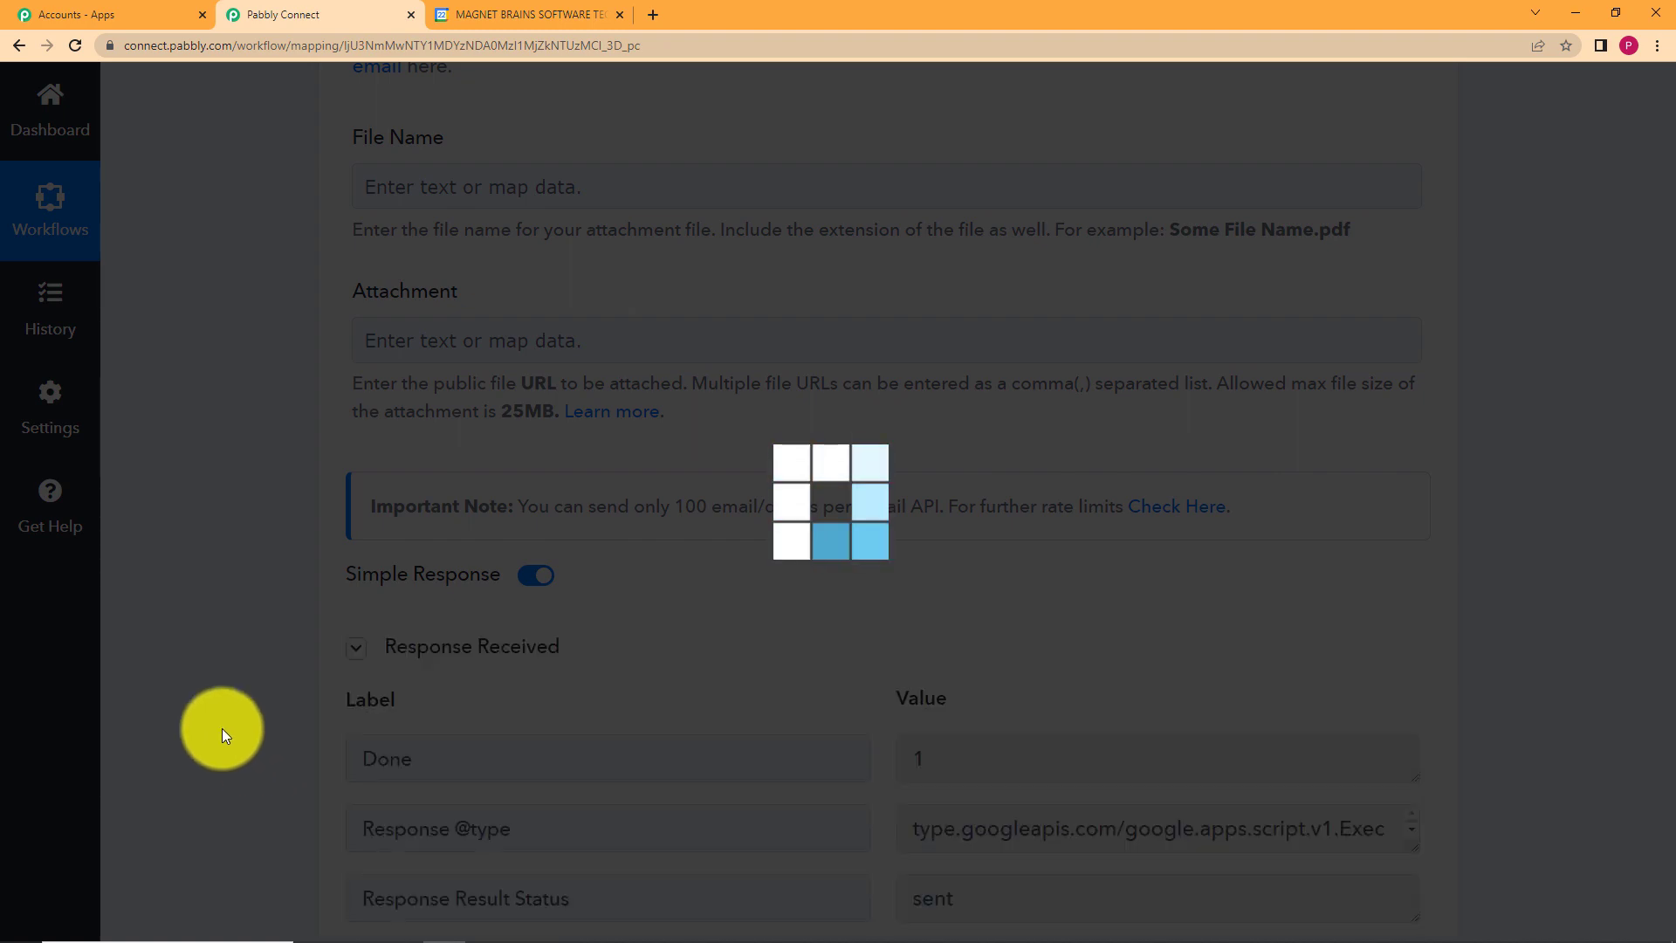
pyautogui.scroll(-3)
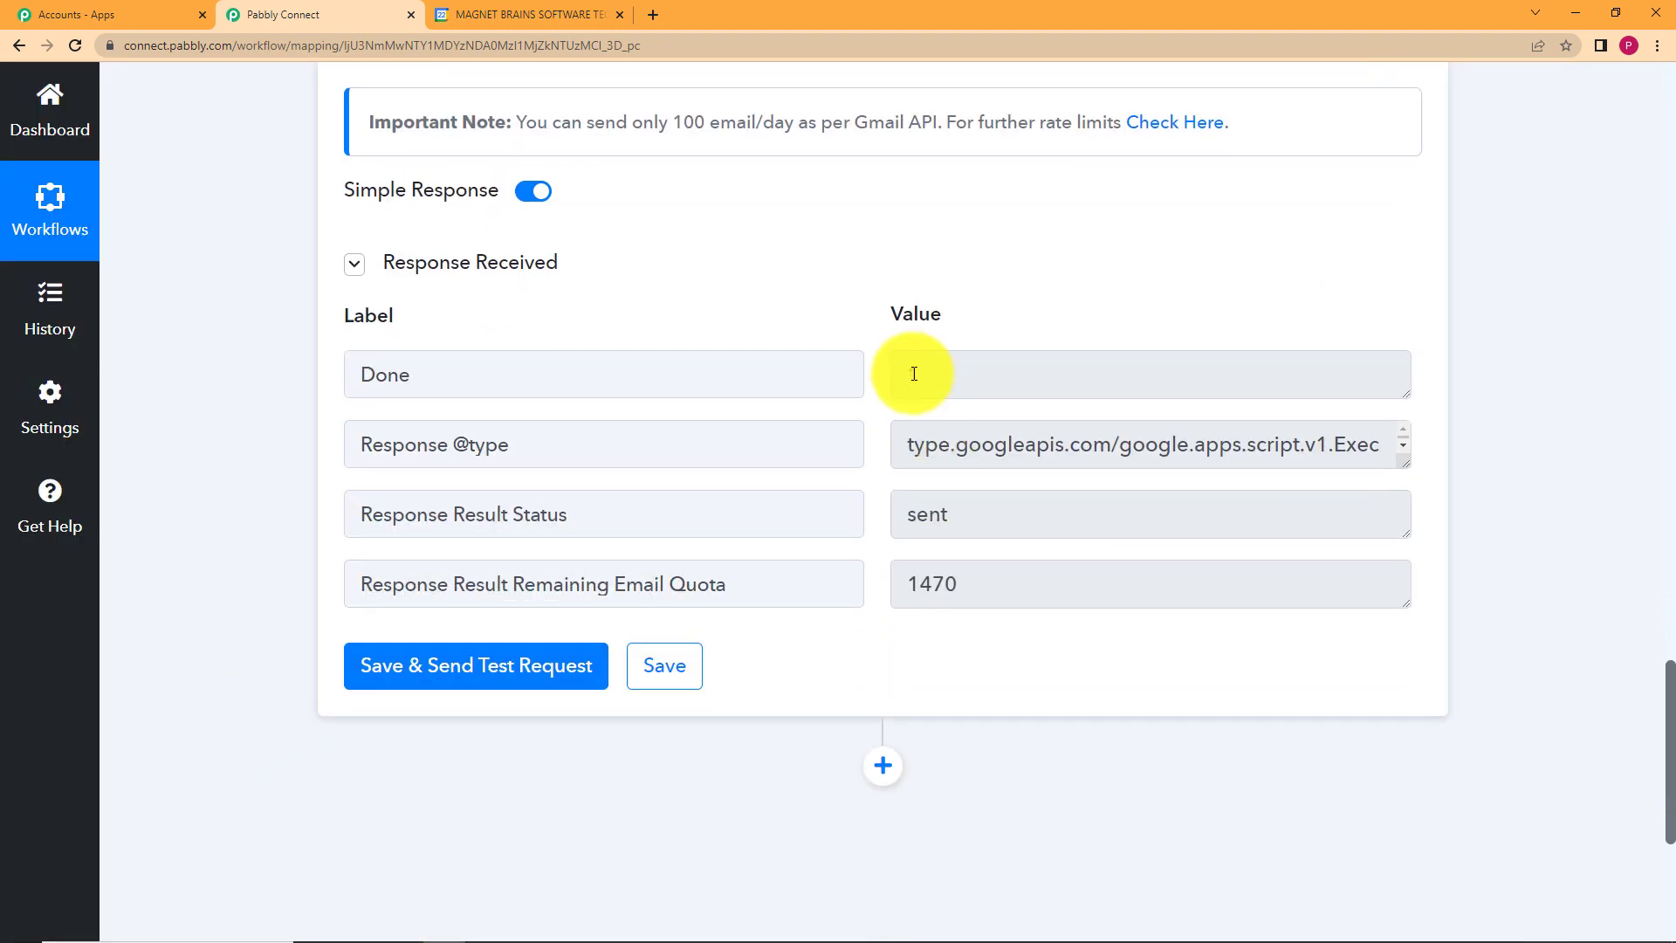
pyautogui.write('1')
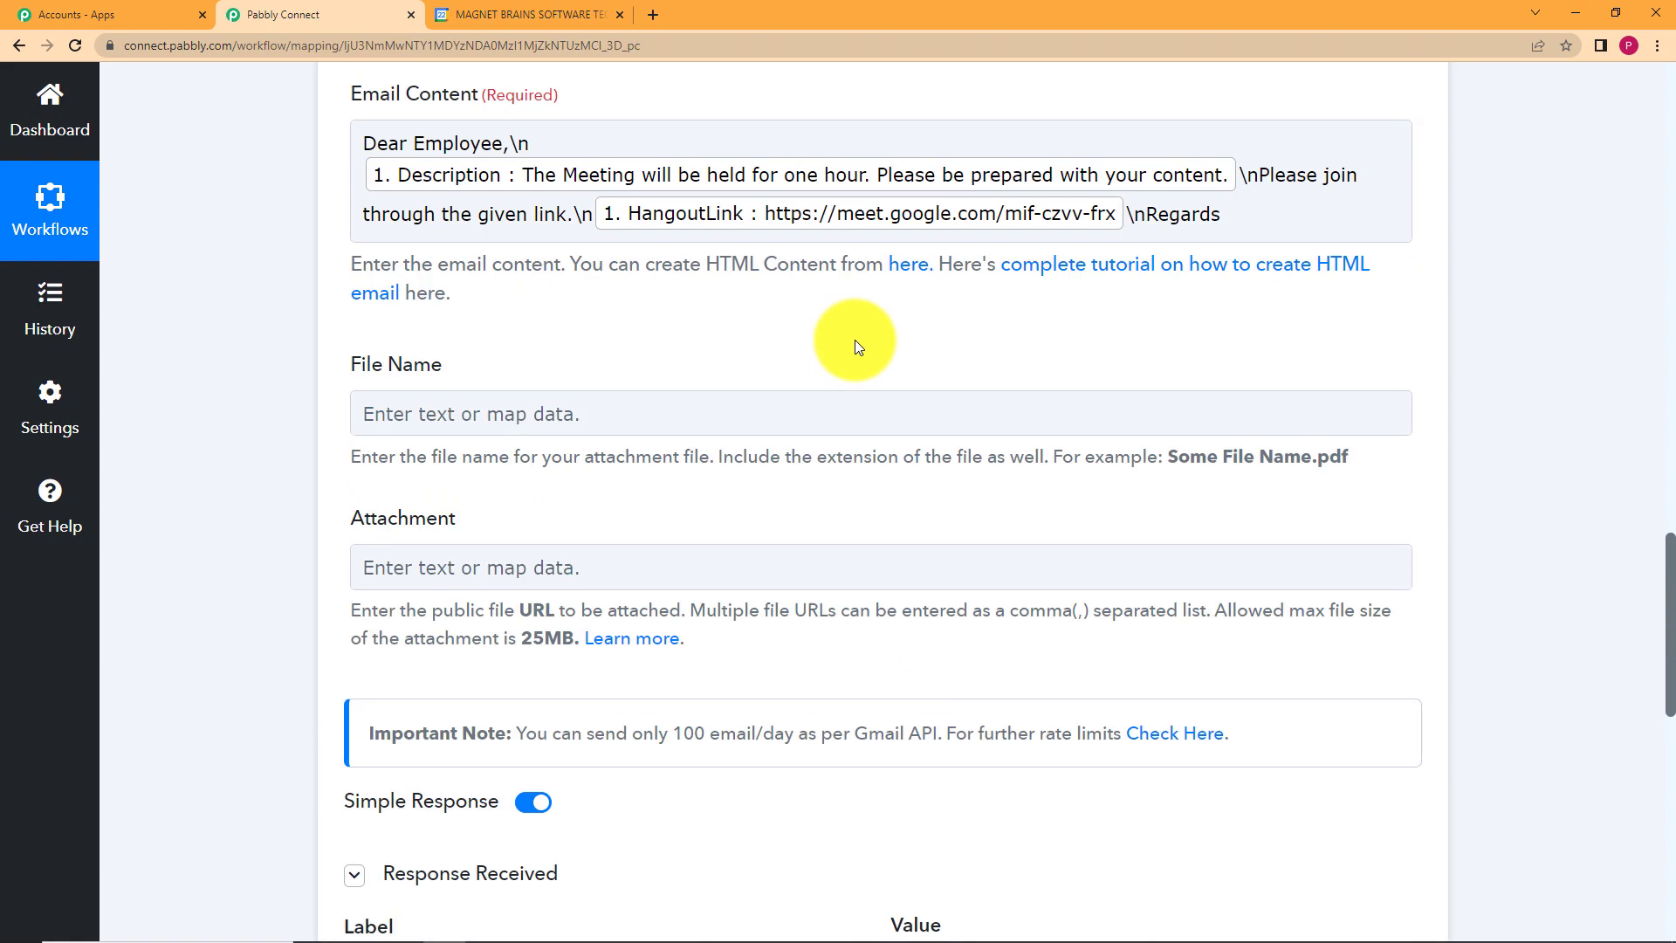
pyautogui.scroll(-3)
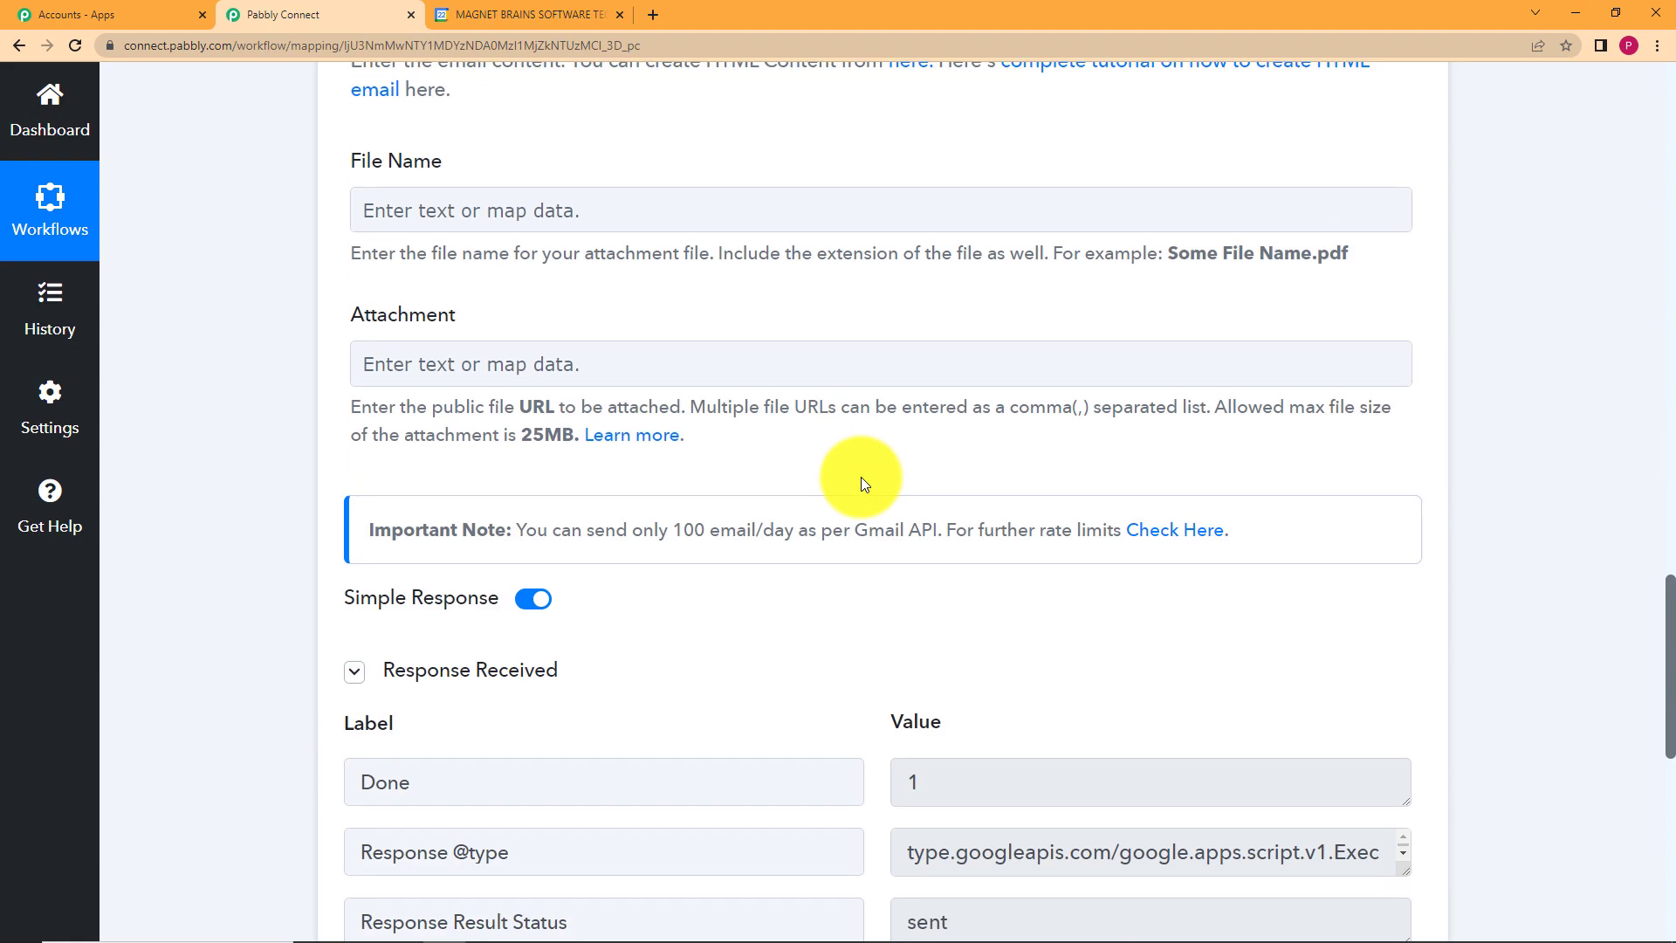
pyautogui.scroll(-3)
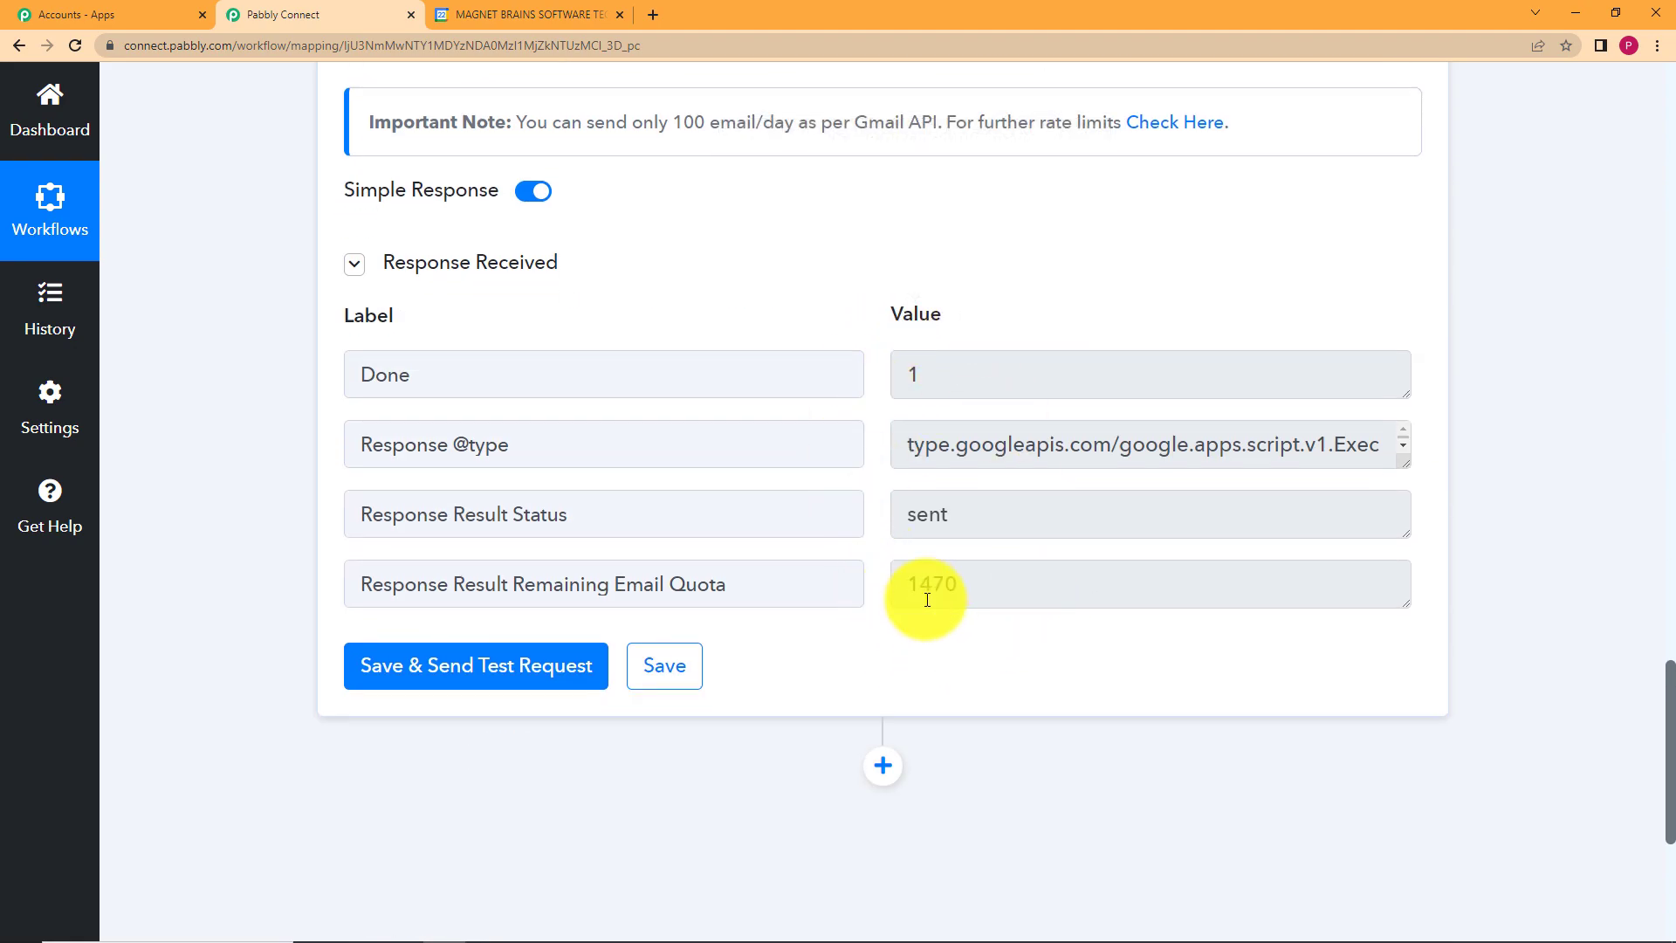
pyautogui.moveTo(879, 648)
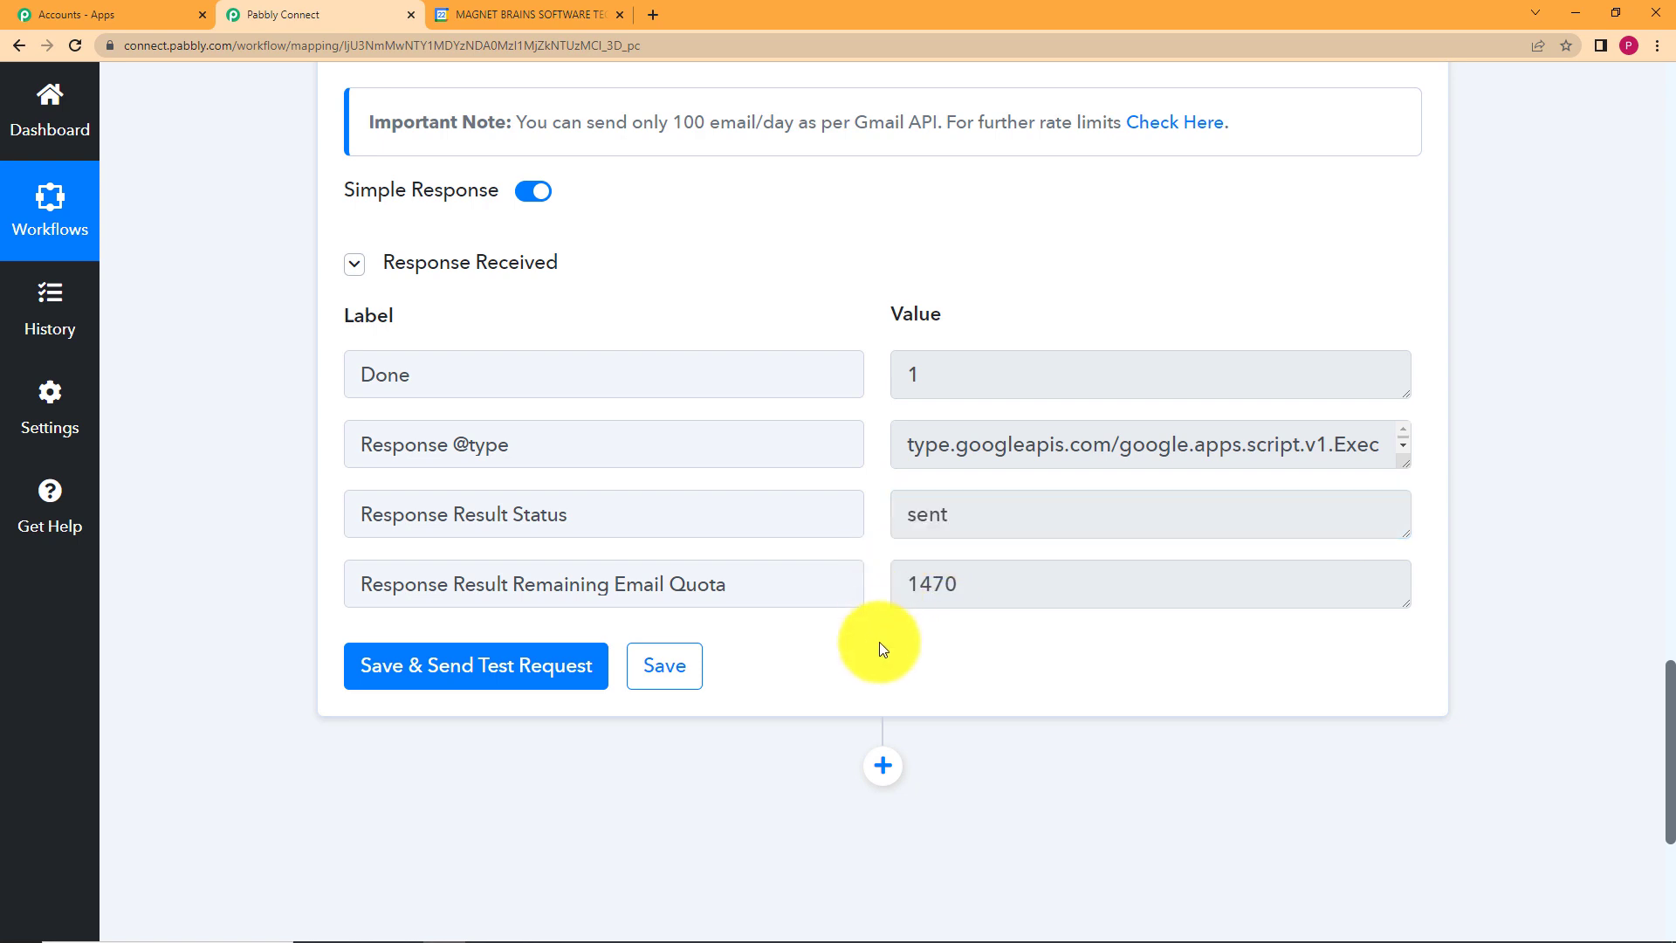
pyautogui.moveTo(784, 290)
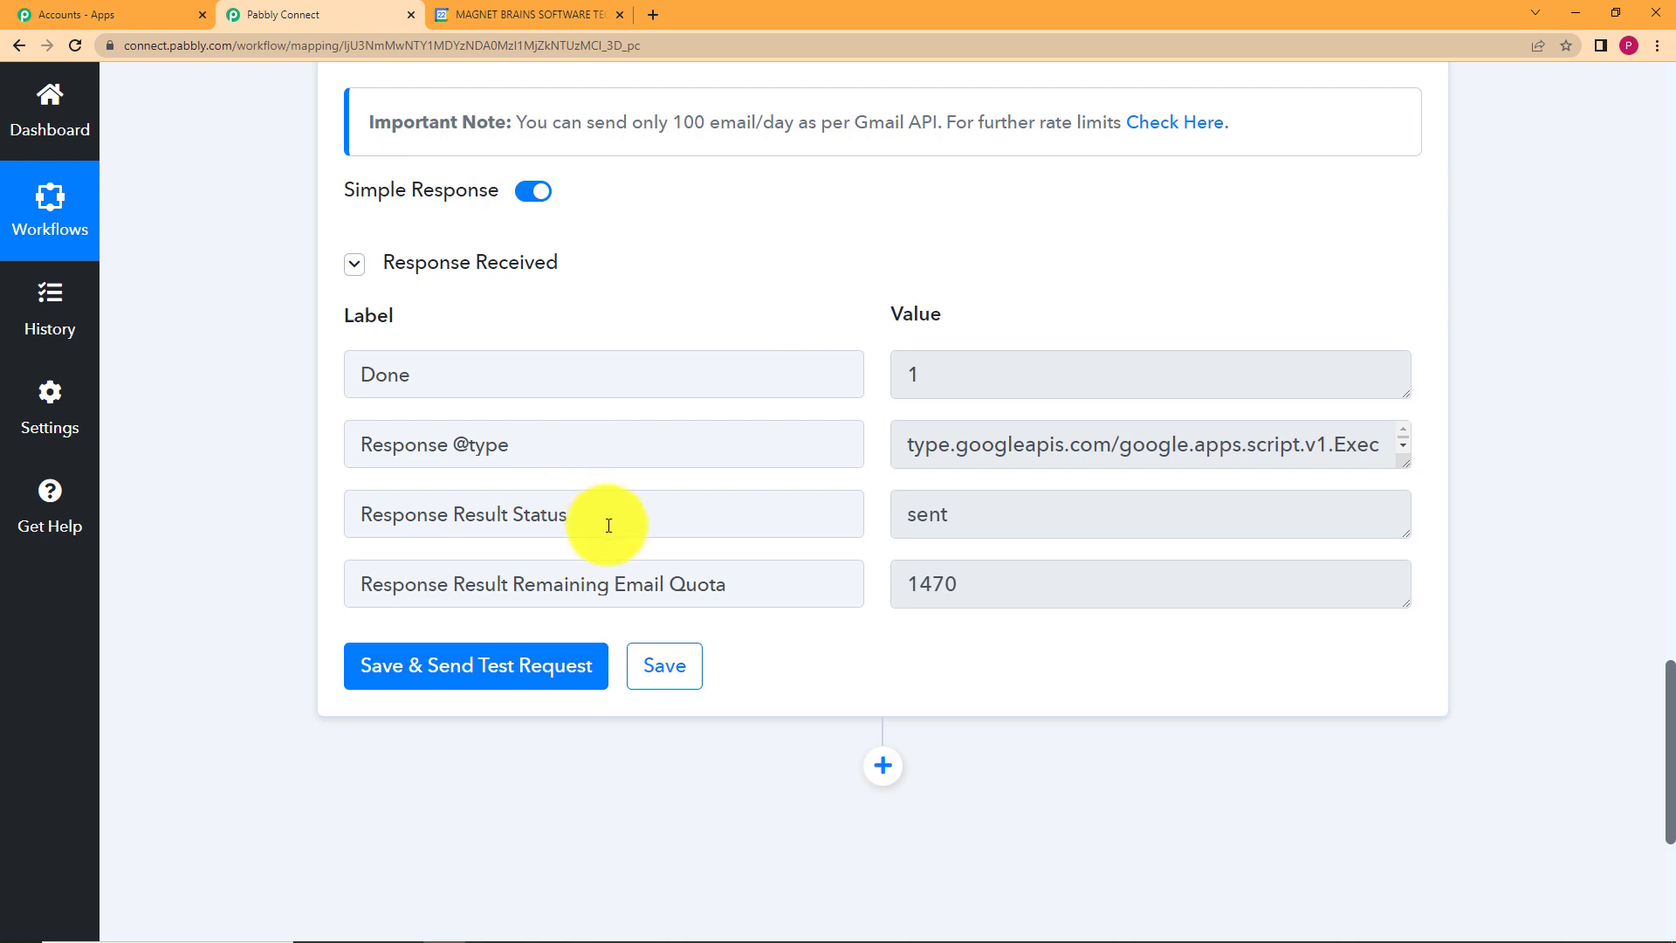
# Save the Gmail send-email step and acknowledge the 'Data Saved Successfully' dialog.
pyautogui.click(663, 665)
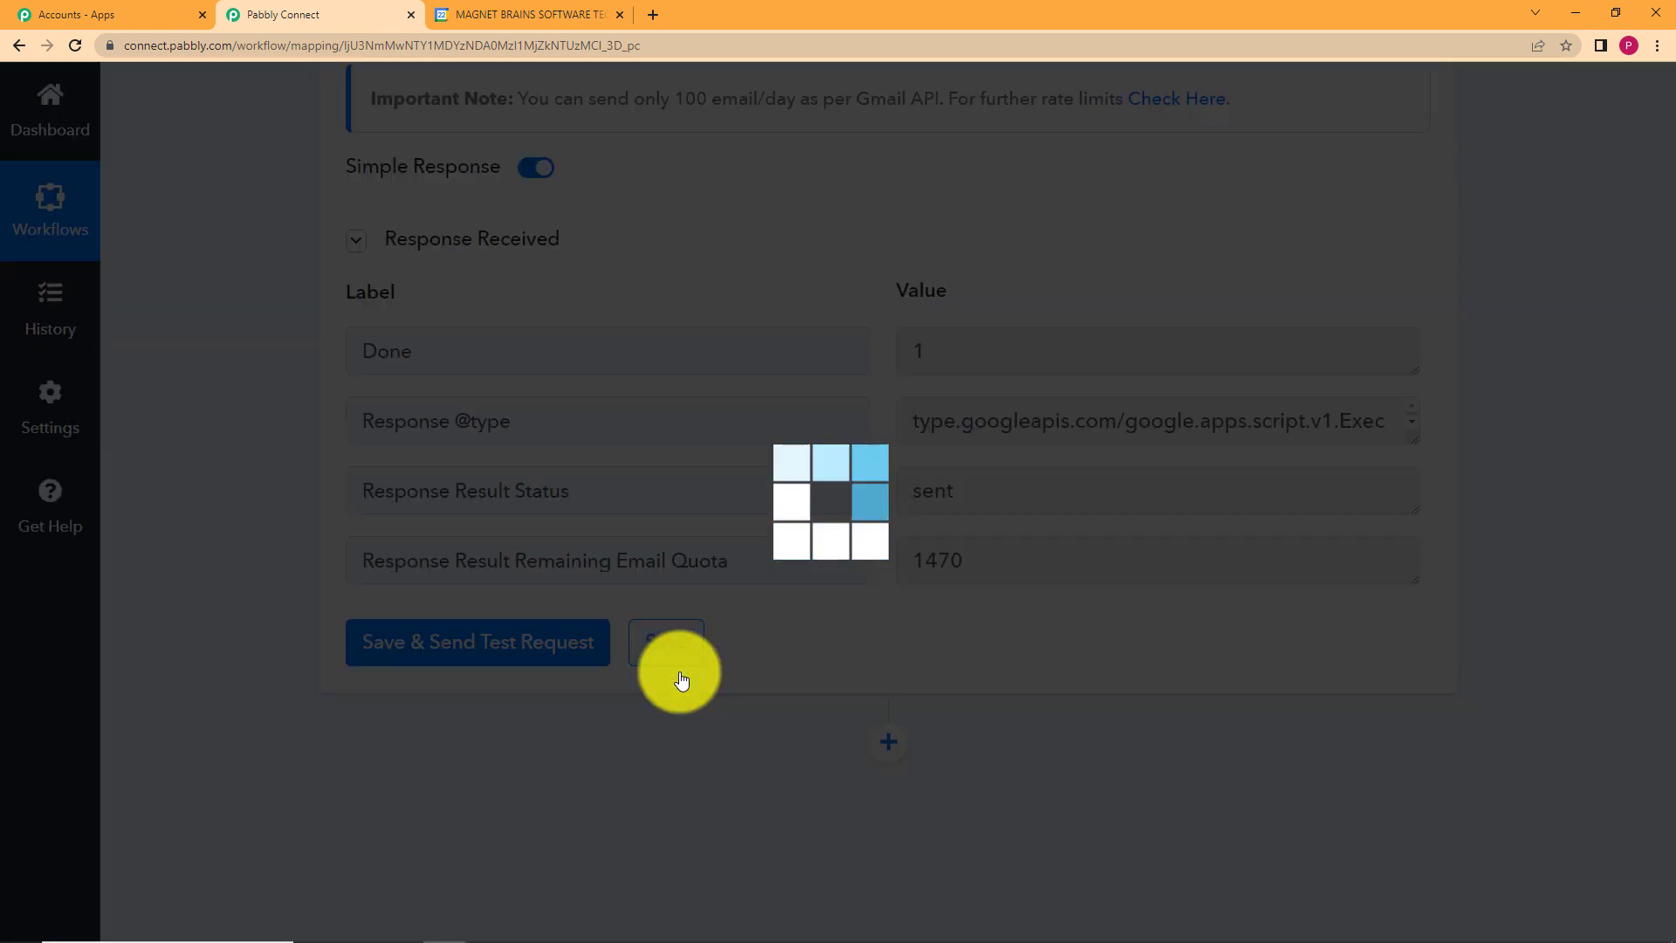
pyautogui.click(665, 641)
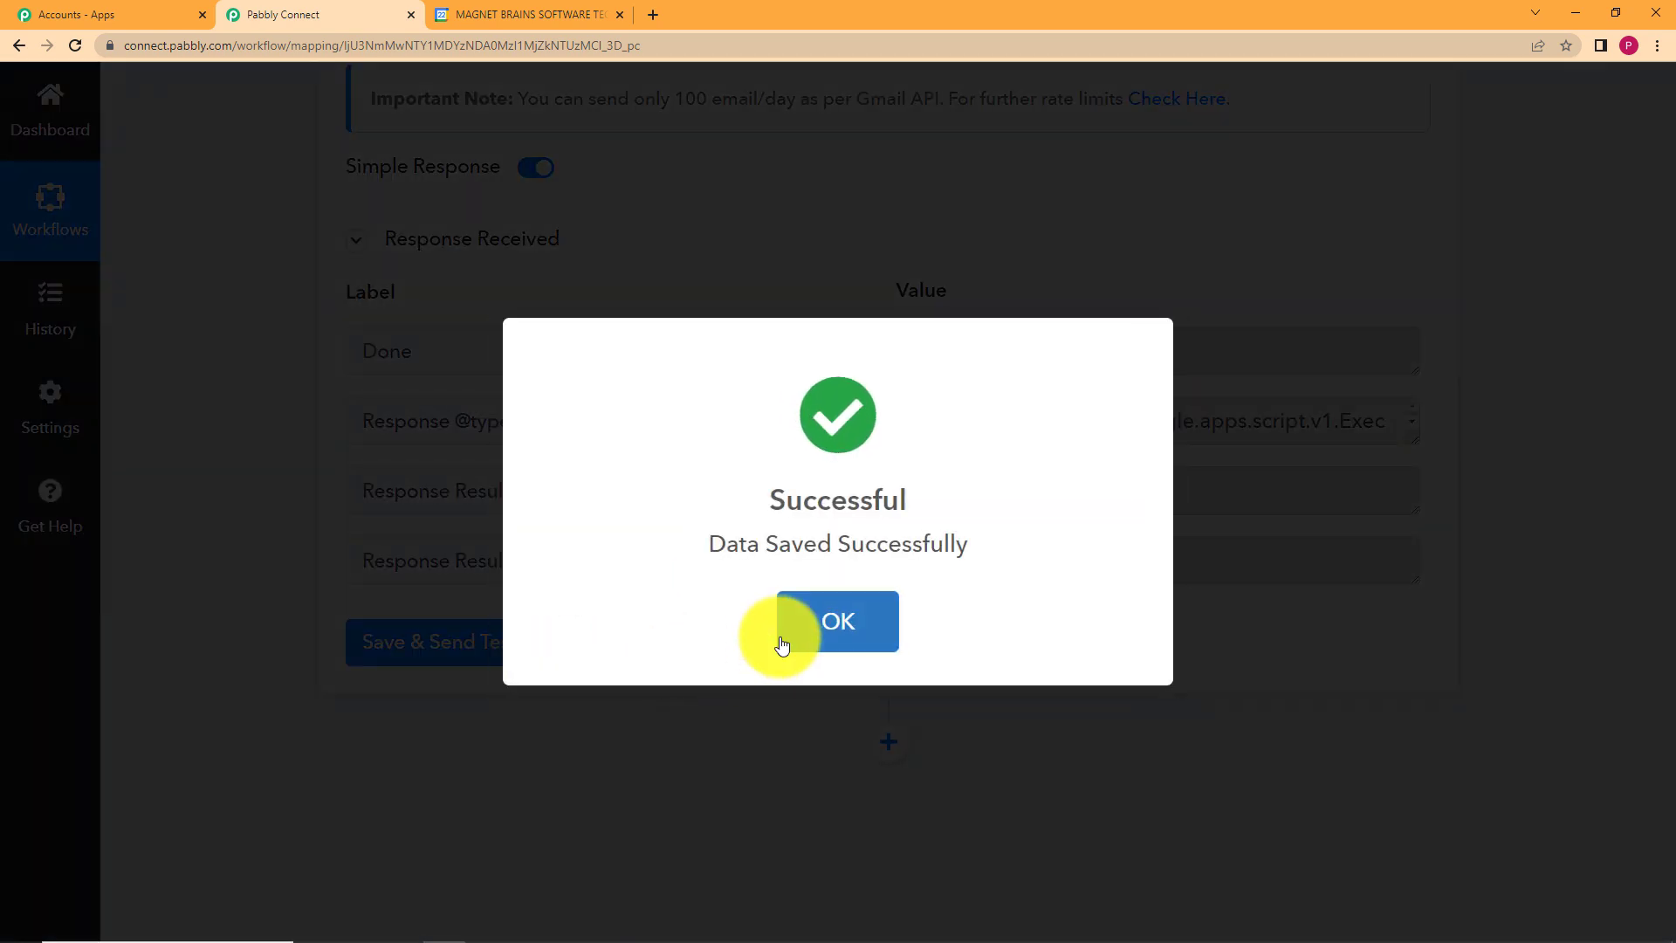
pyautogui.click(837, 621)
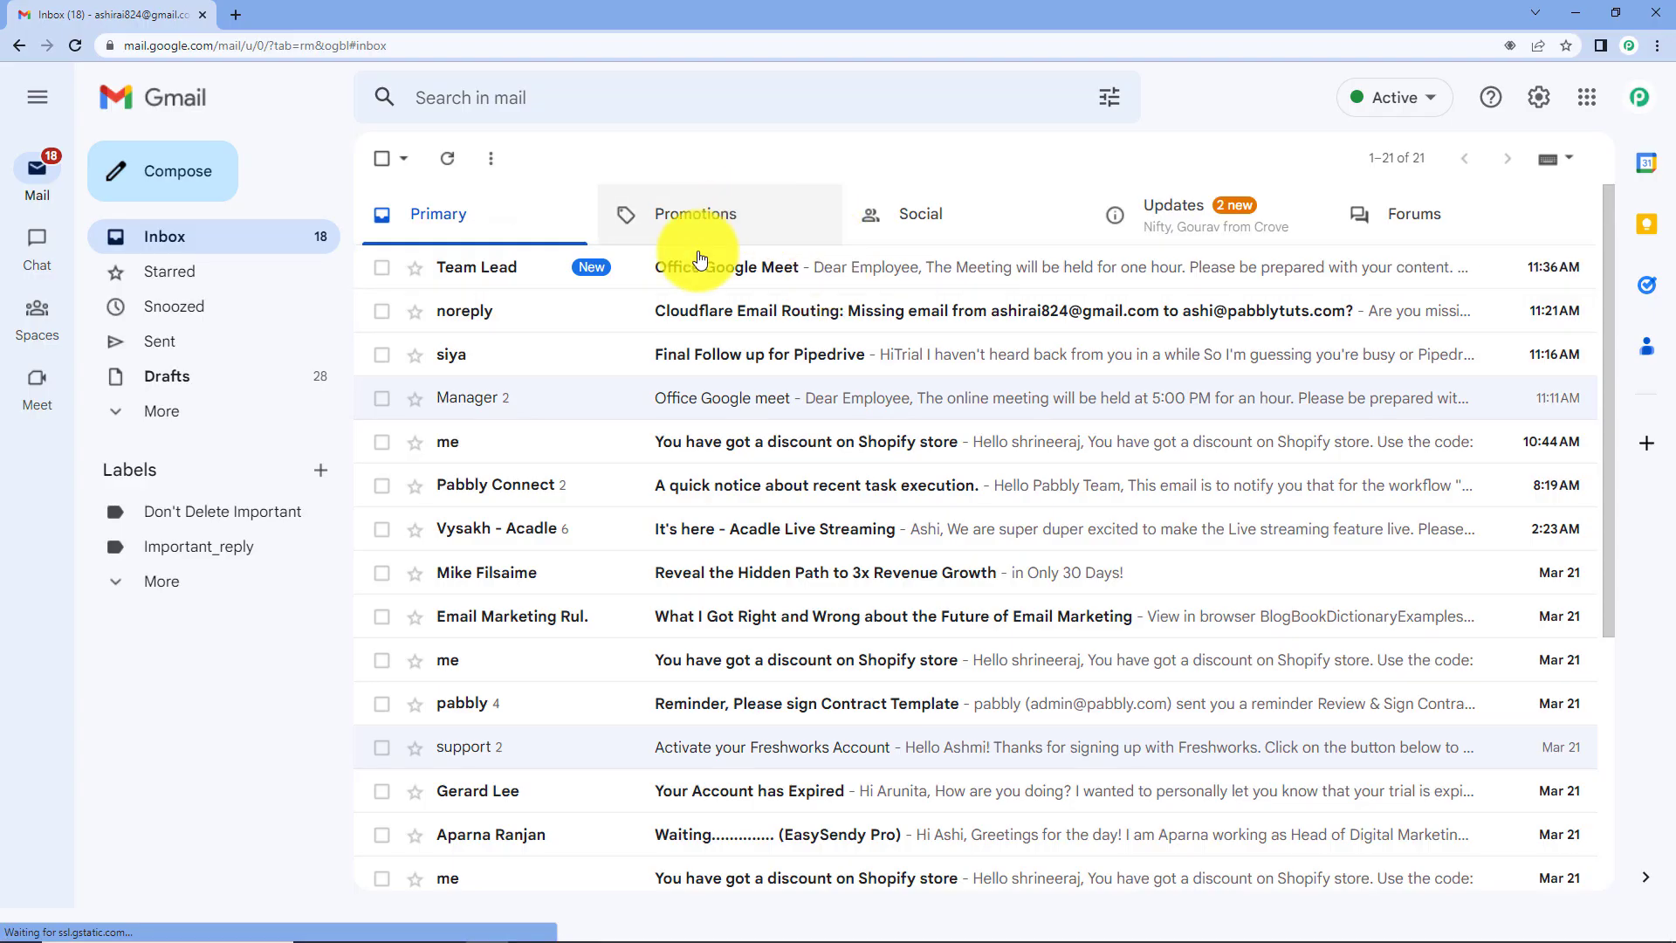
# Read the Team Lead 'Office Google Meet' email with greeting, meeting note and Meet link.
pyautogui.click(748, 267)
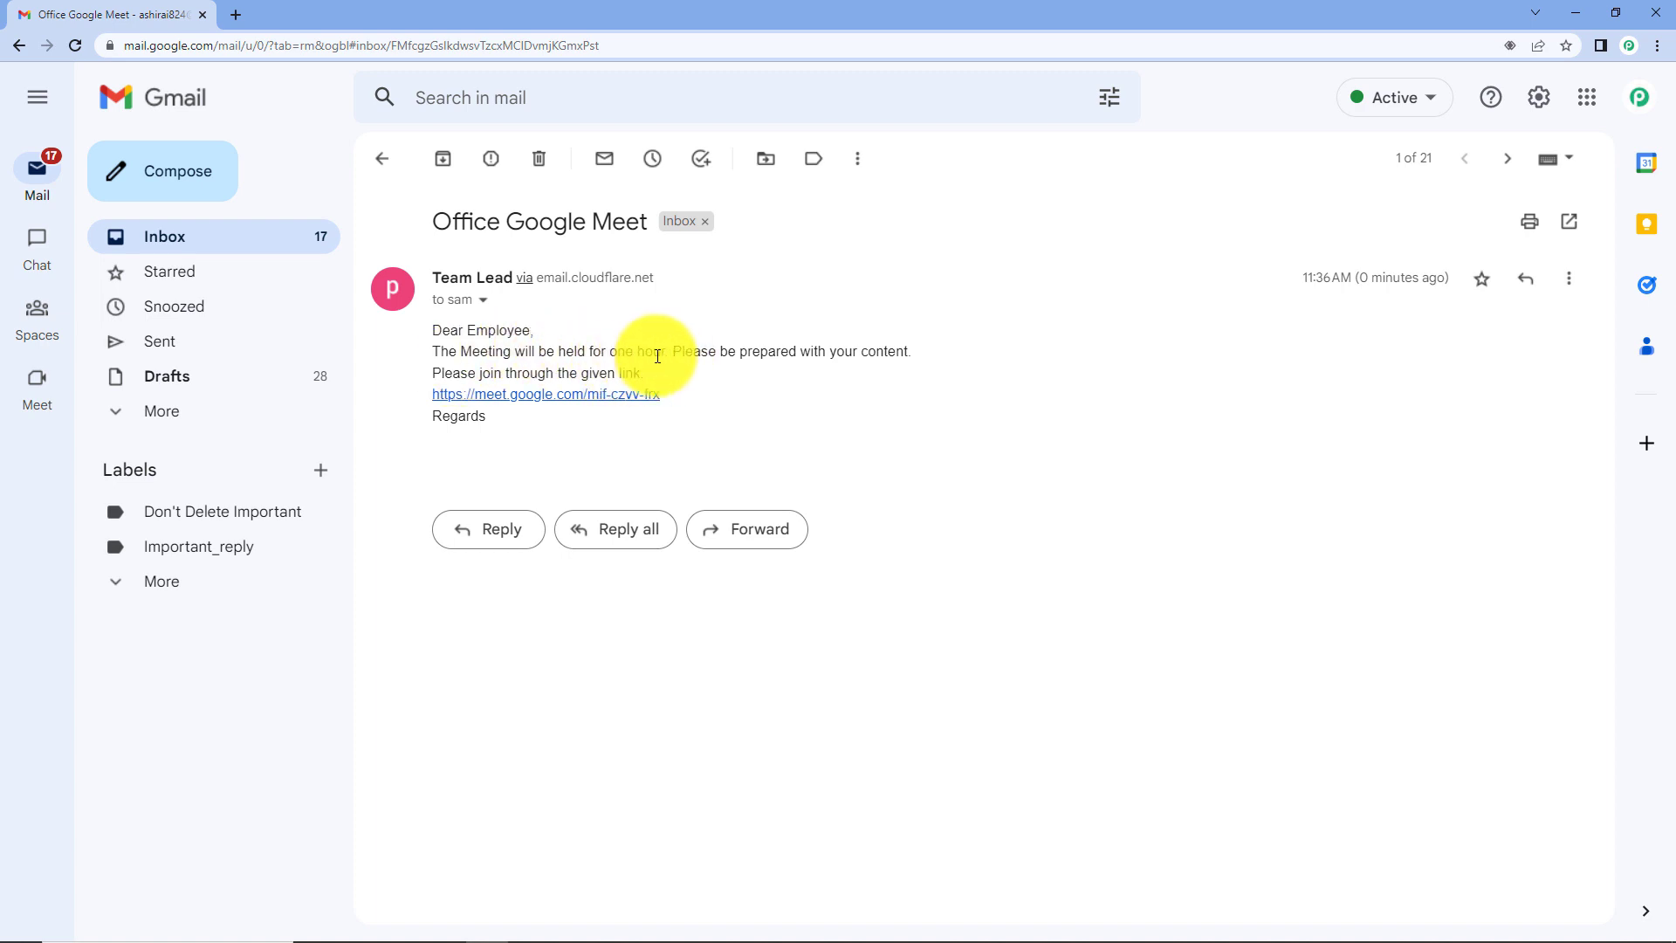
pyautogui.moveTo(555, 367)
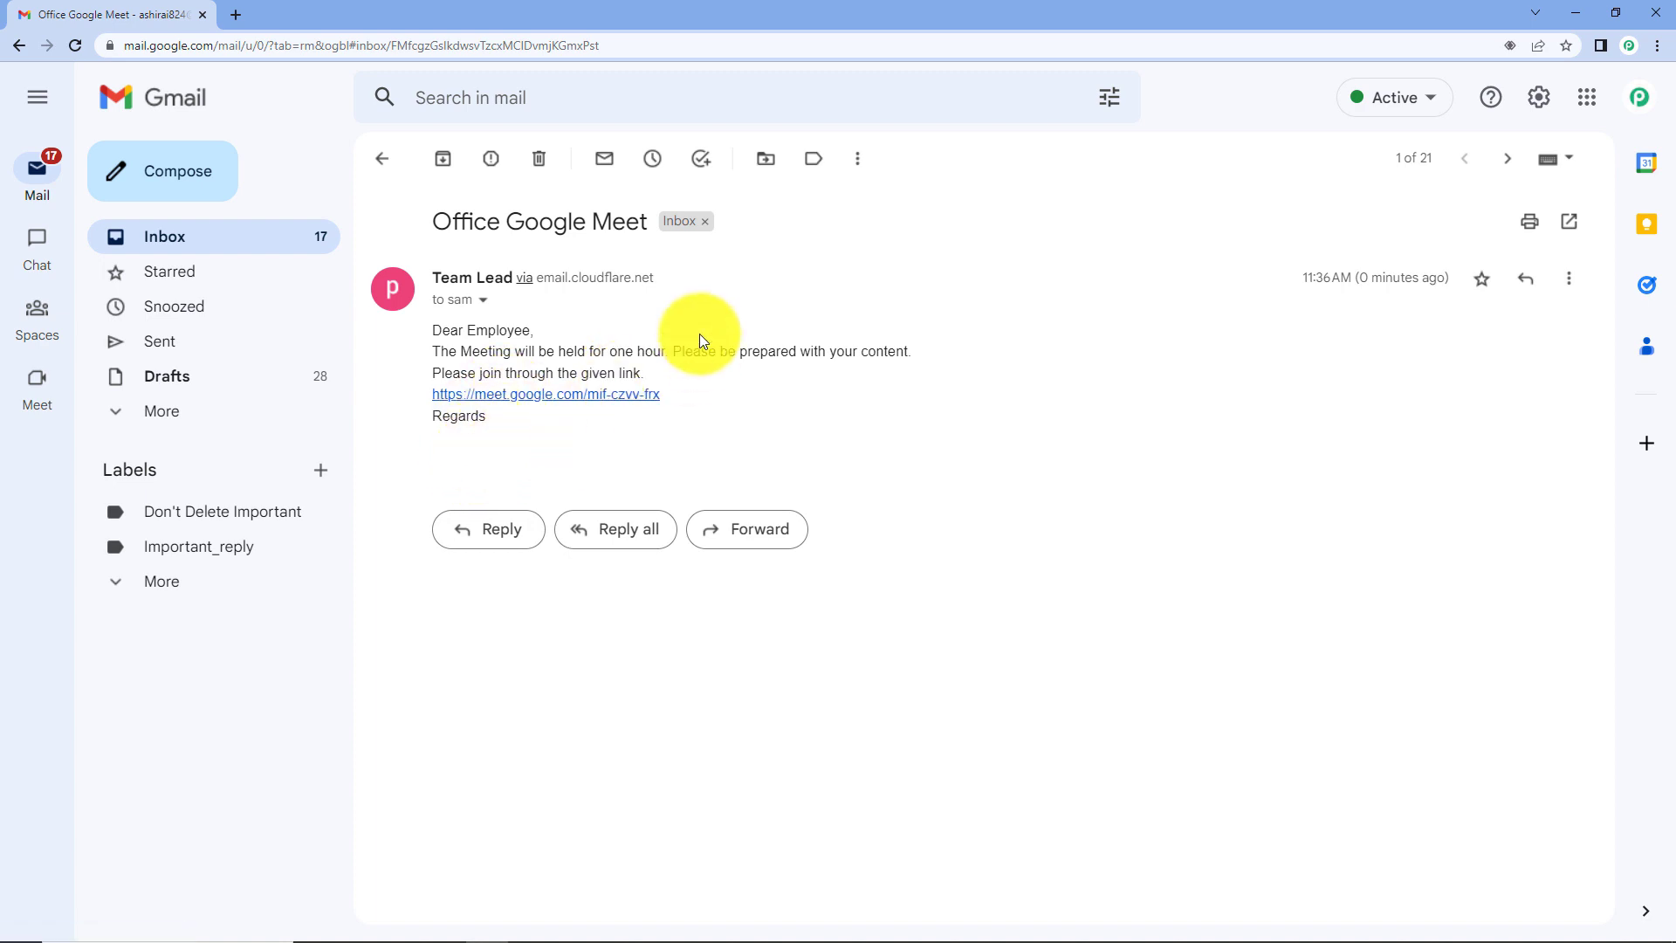
pyautogui.moveTo(565, 438)
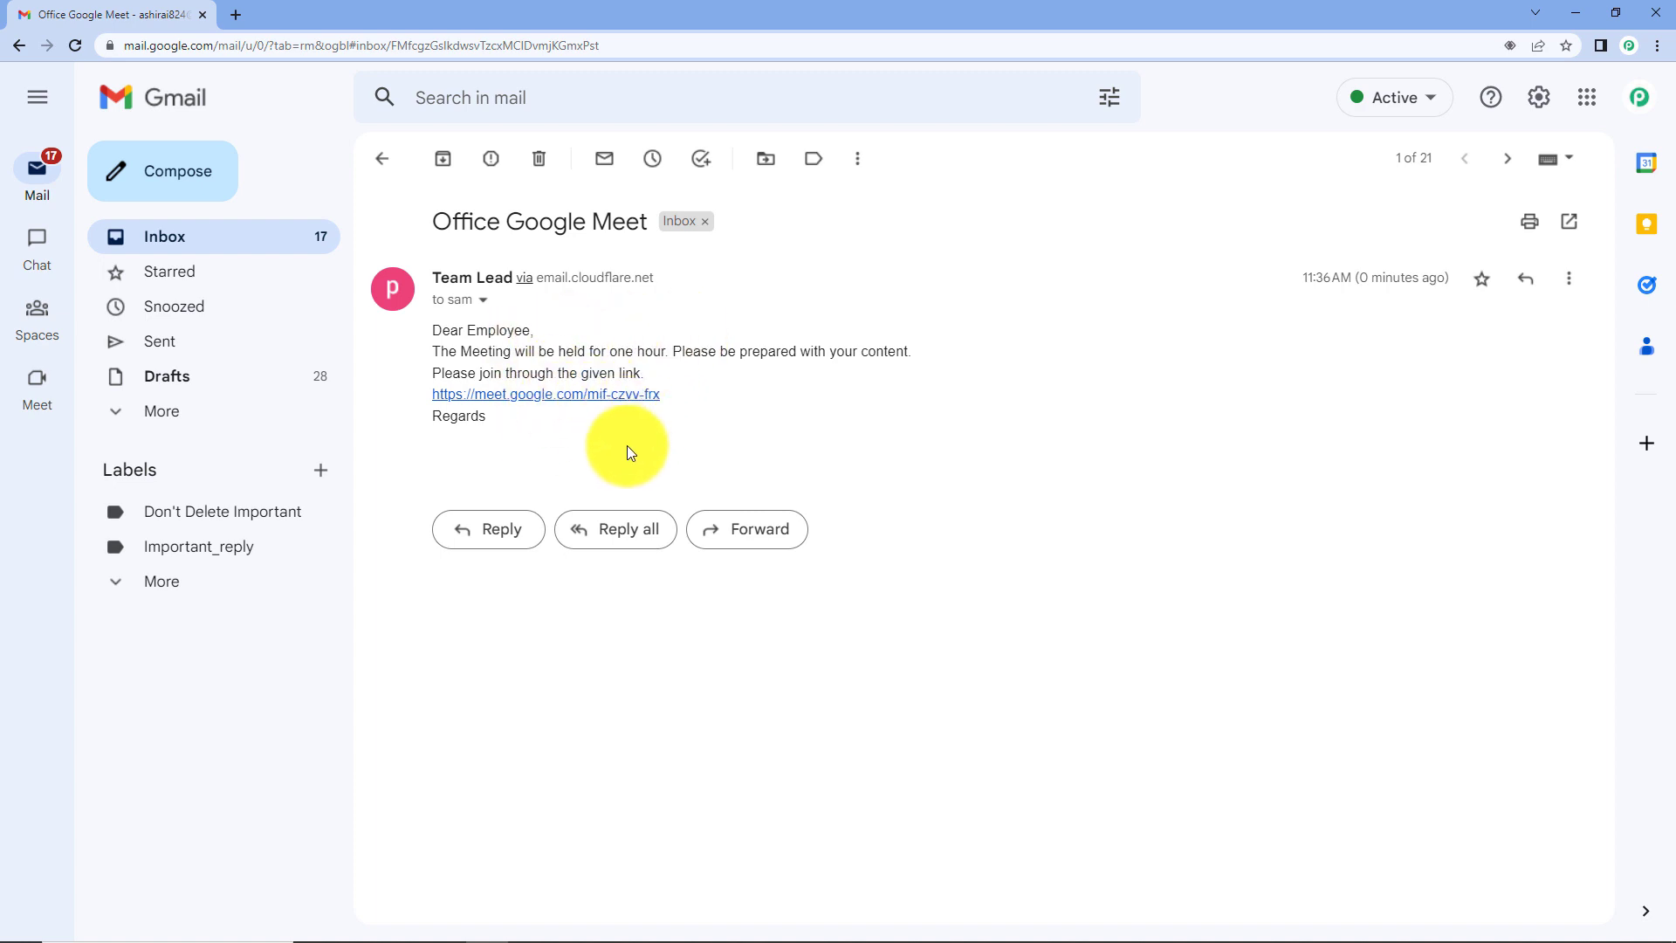
pyautogui.moveTo(747, 689)
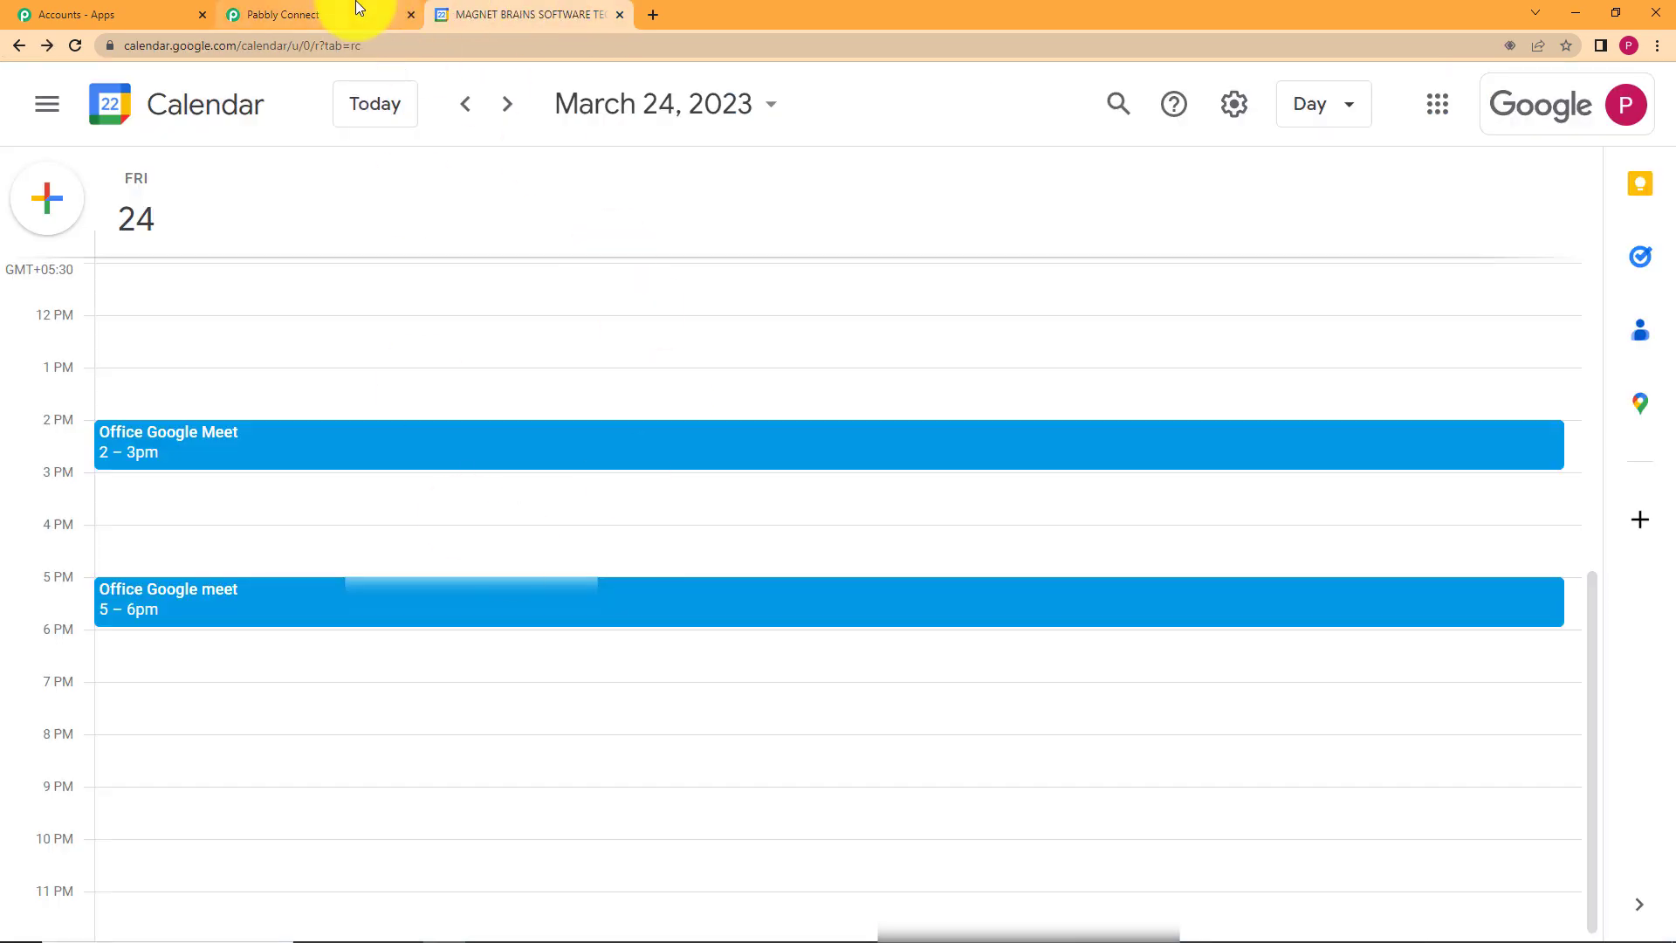
# Back in the workflow, scroll through the Gmail: Send Email fields down to the sent test response.
pyautogui.click(283, 14)
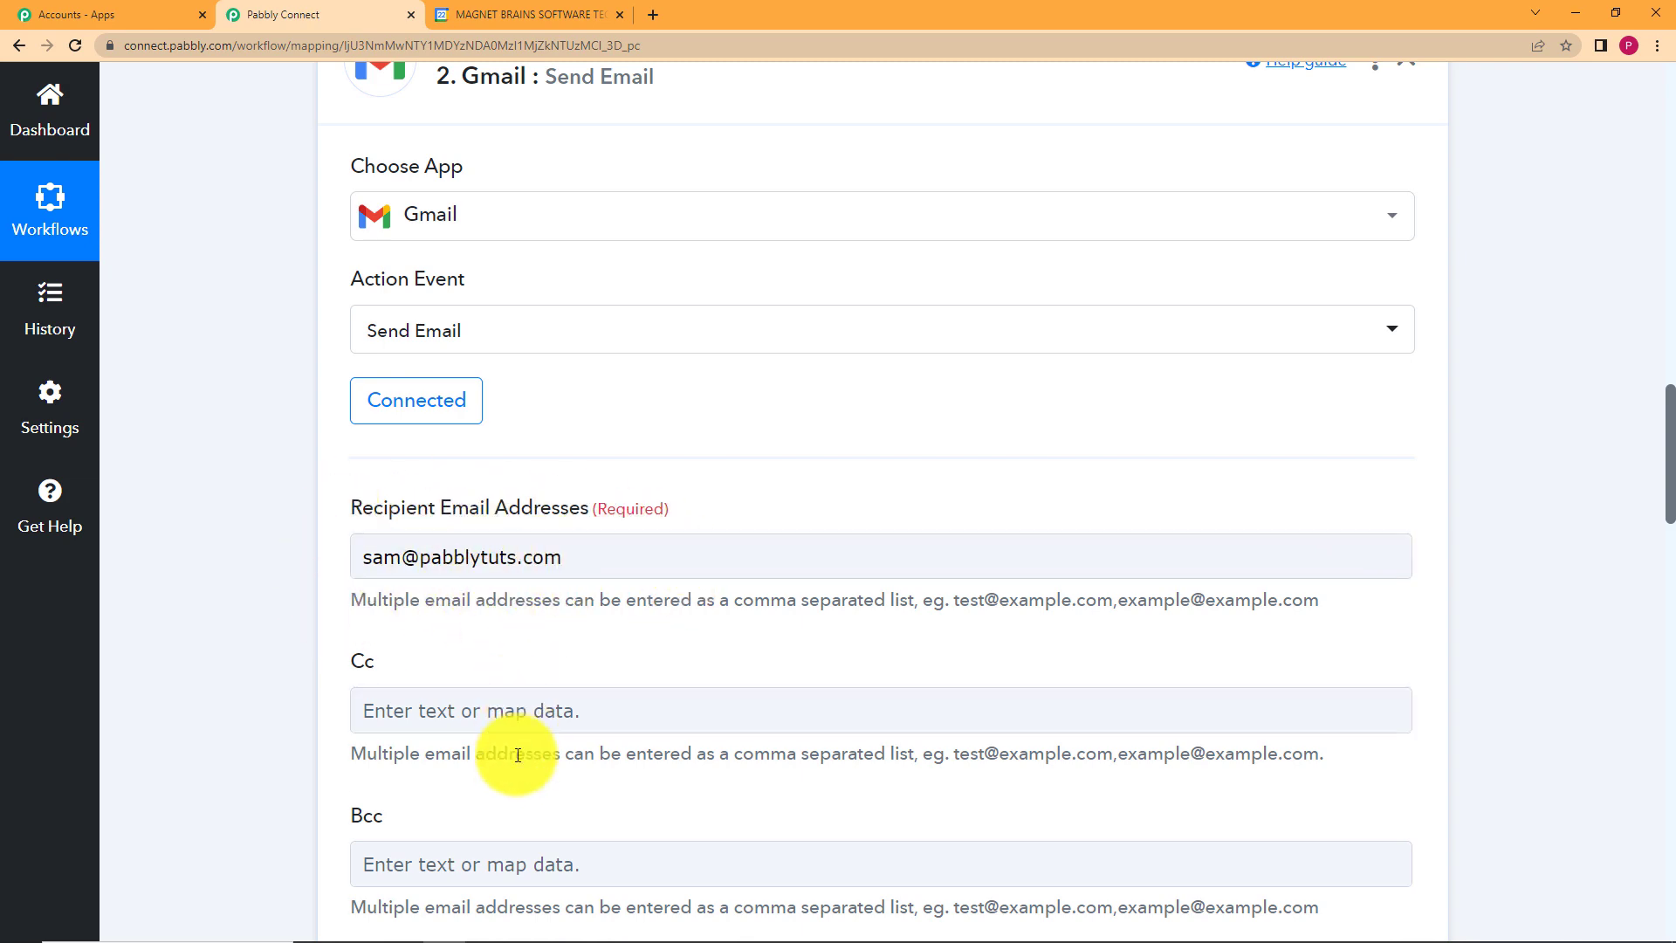
pyautogui.scroll(-3)
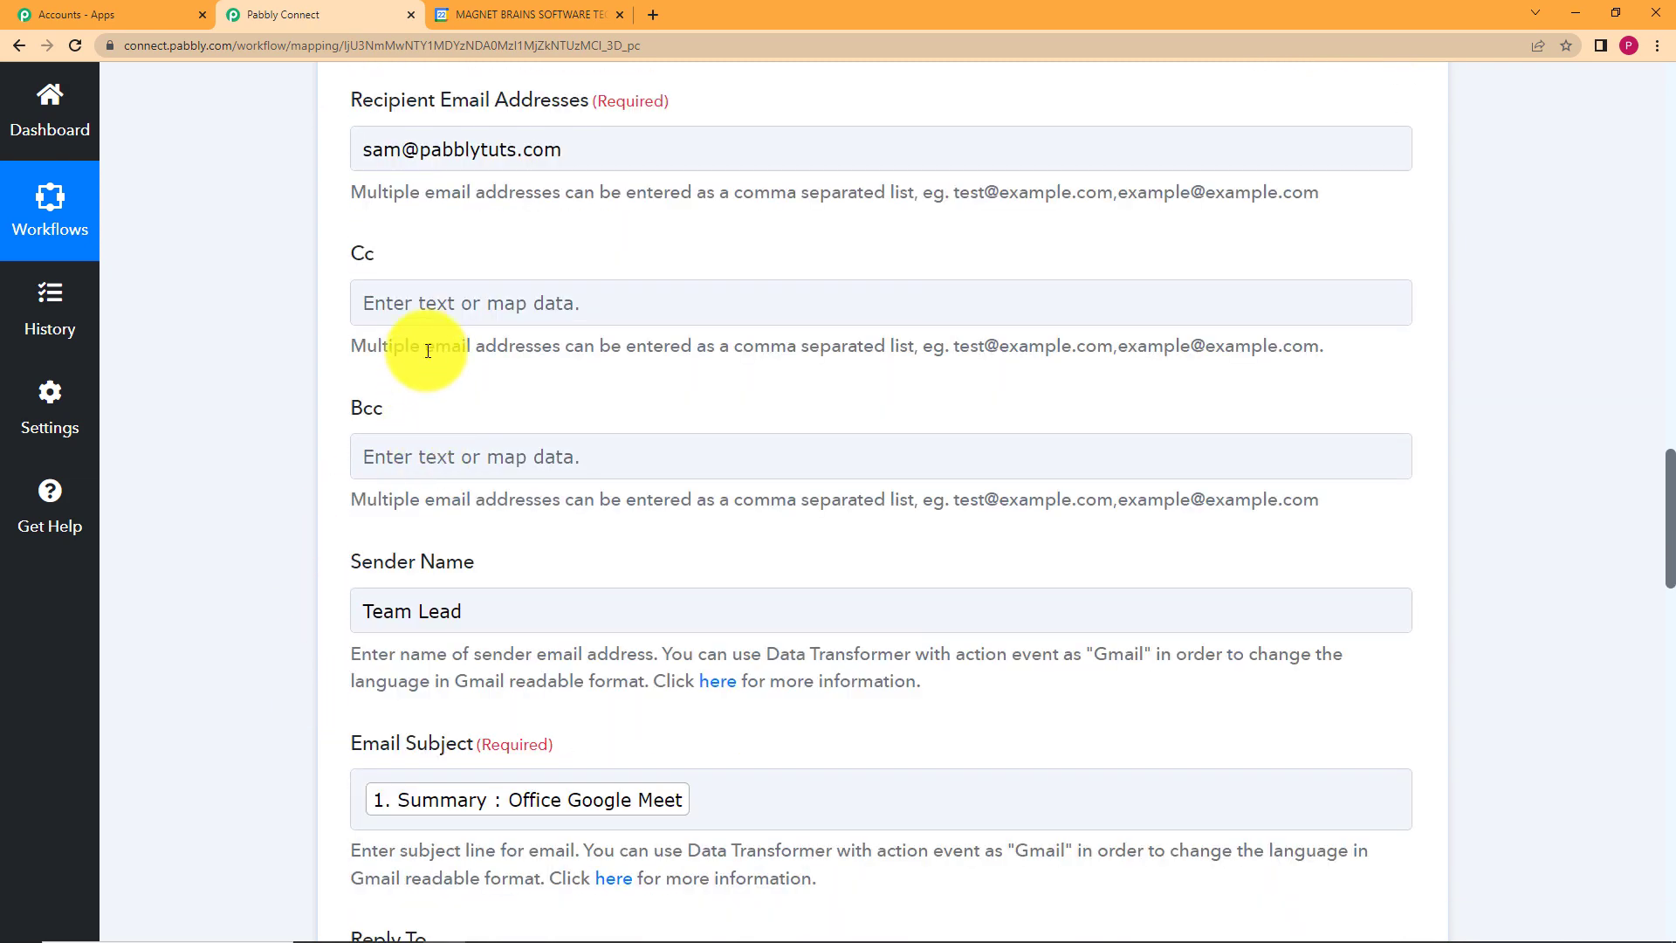
pyautogui.moveTo(411, 576)
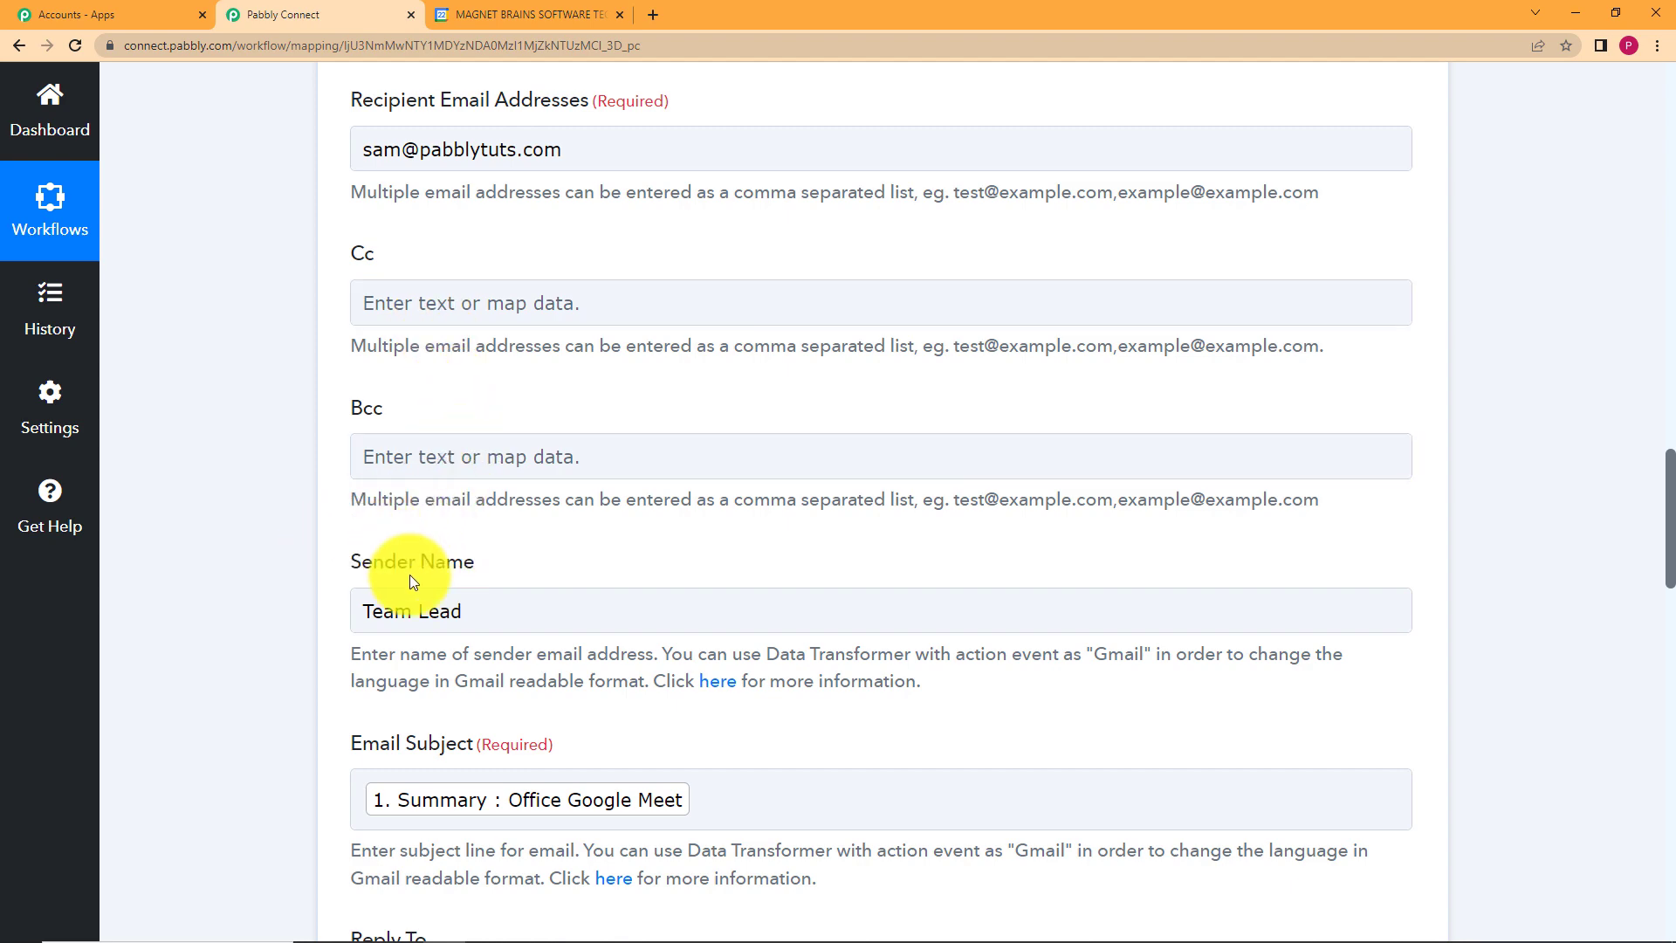
pyautogui.scroll(-3)
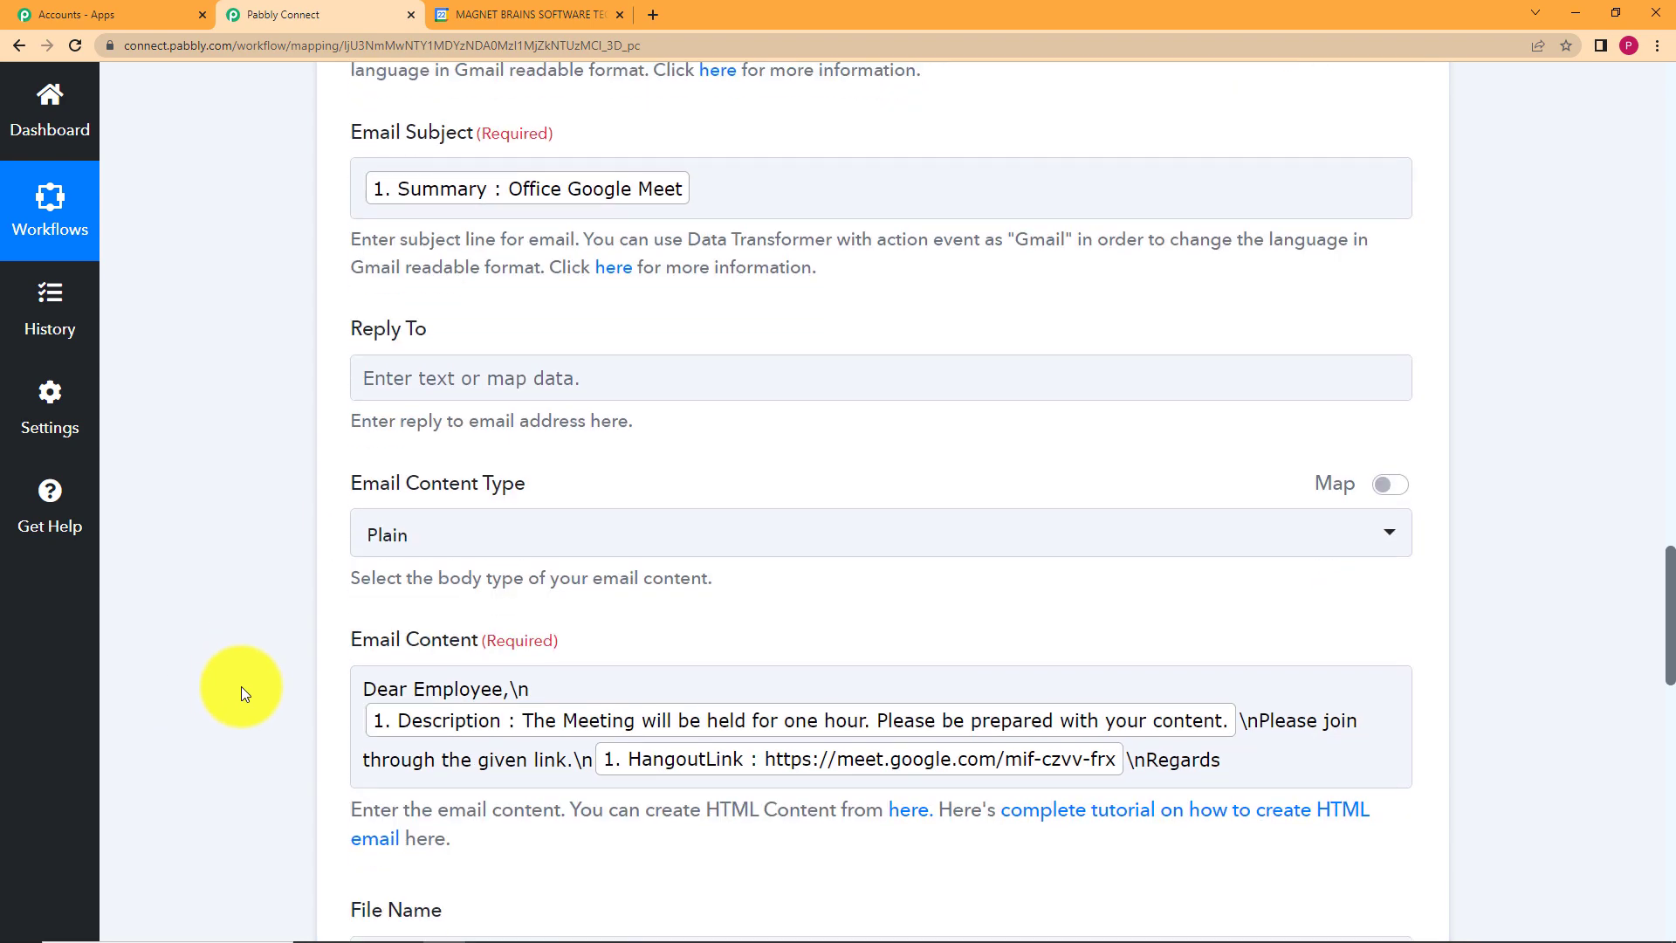
pyautogui.scroll(-3)
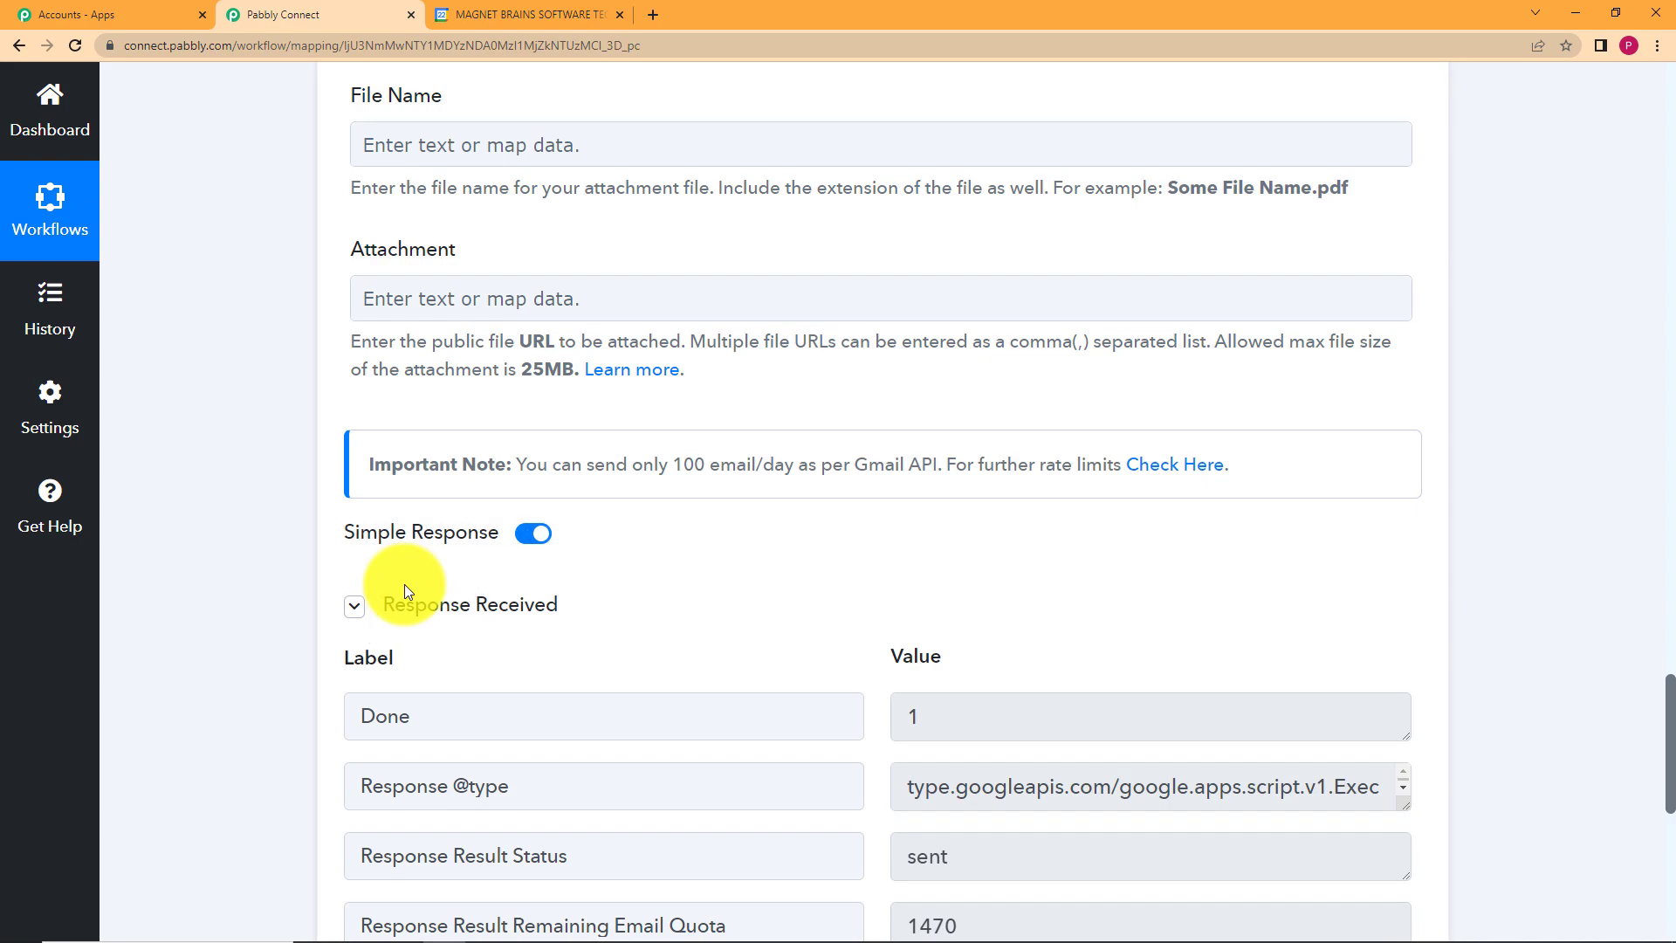
pyautogui.scroll(-3)
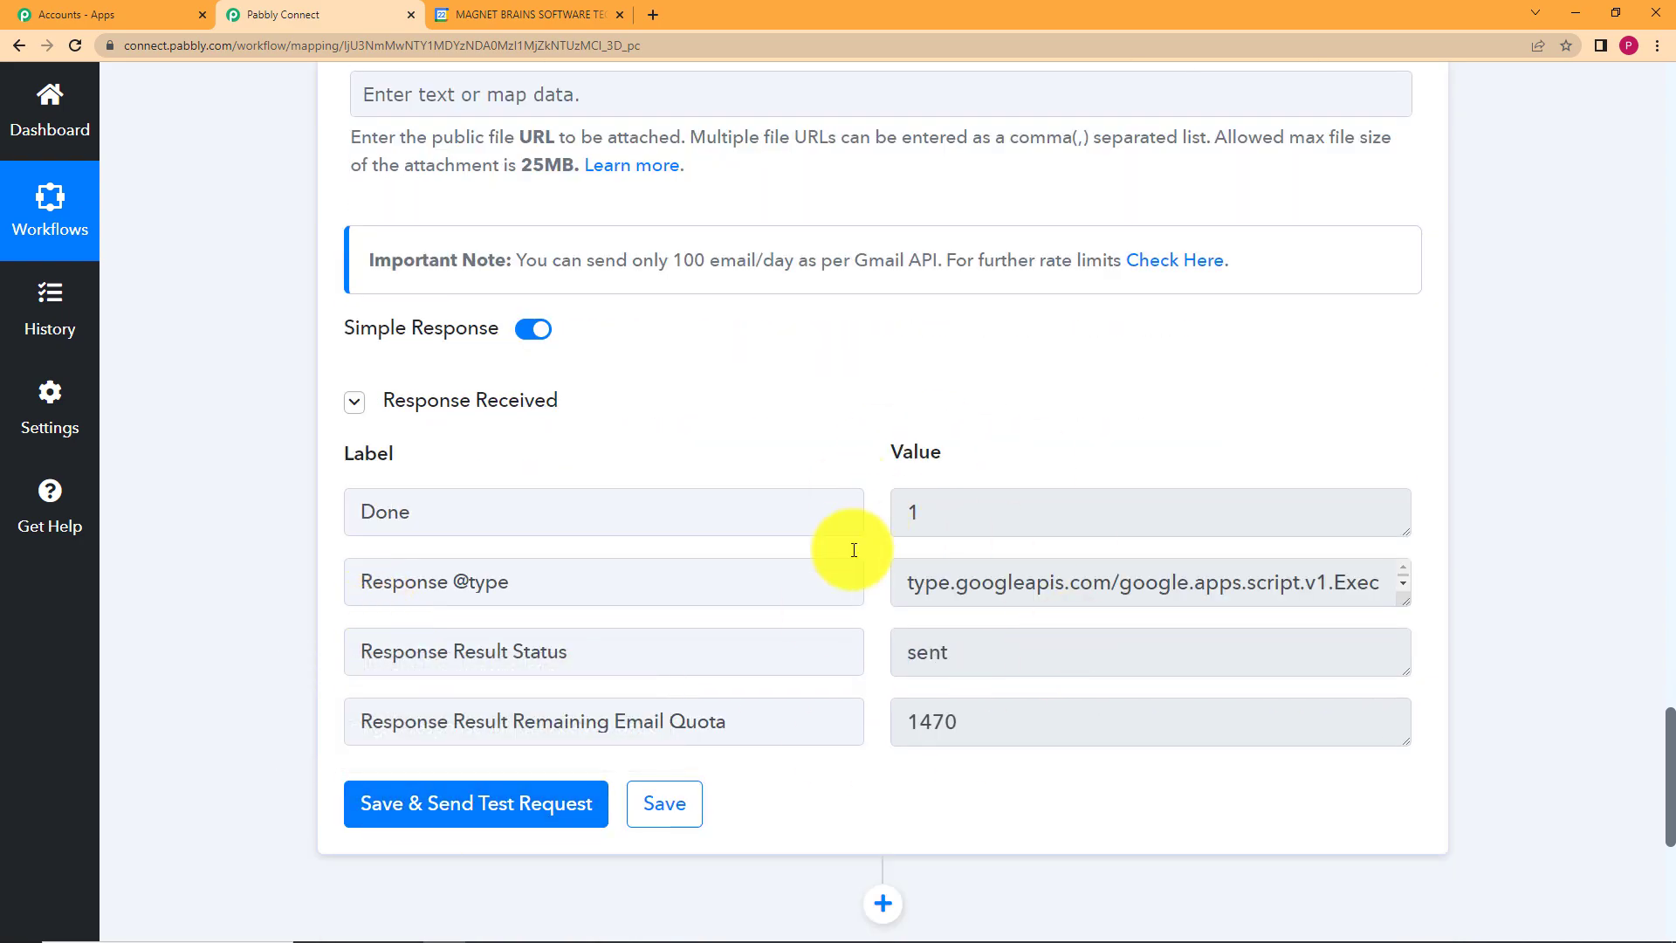